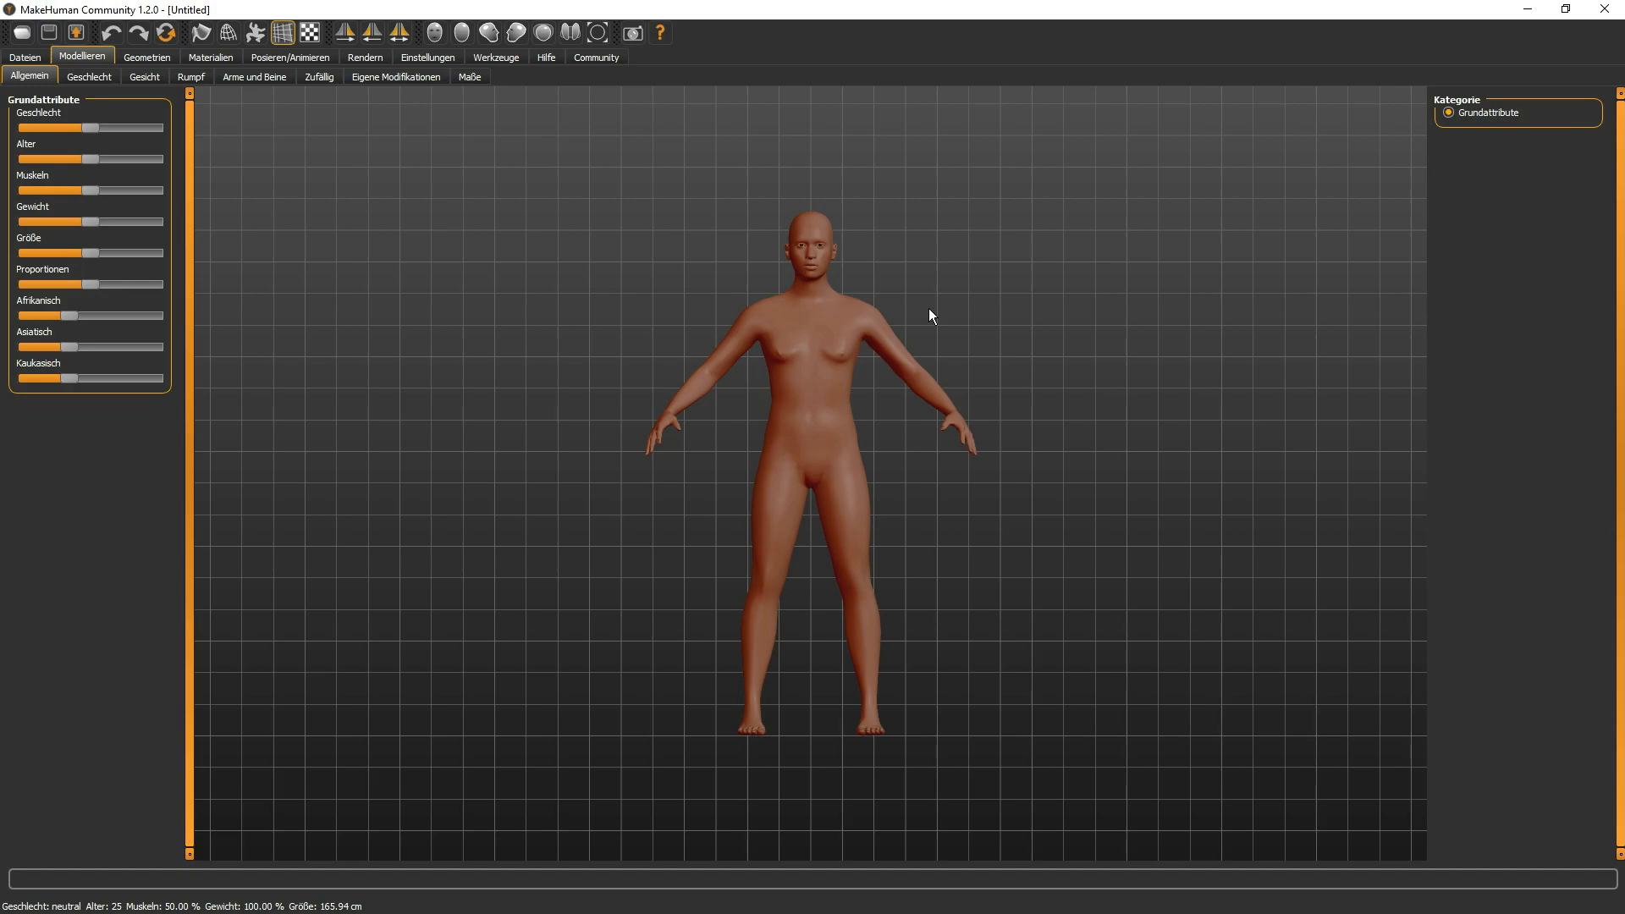
pyautogui.moveTo(839, 270)
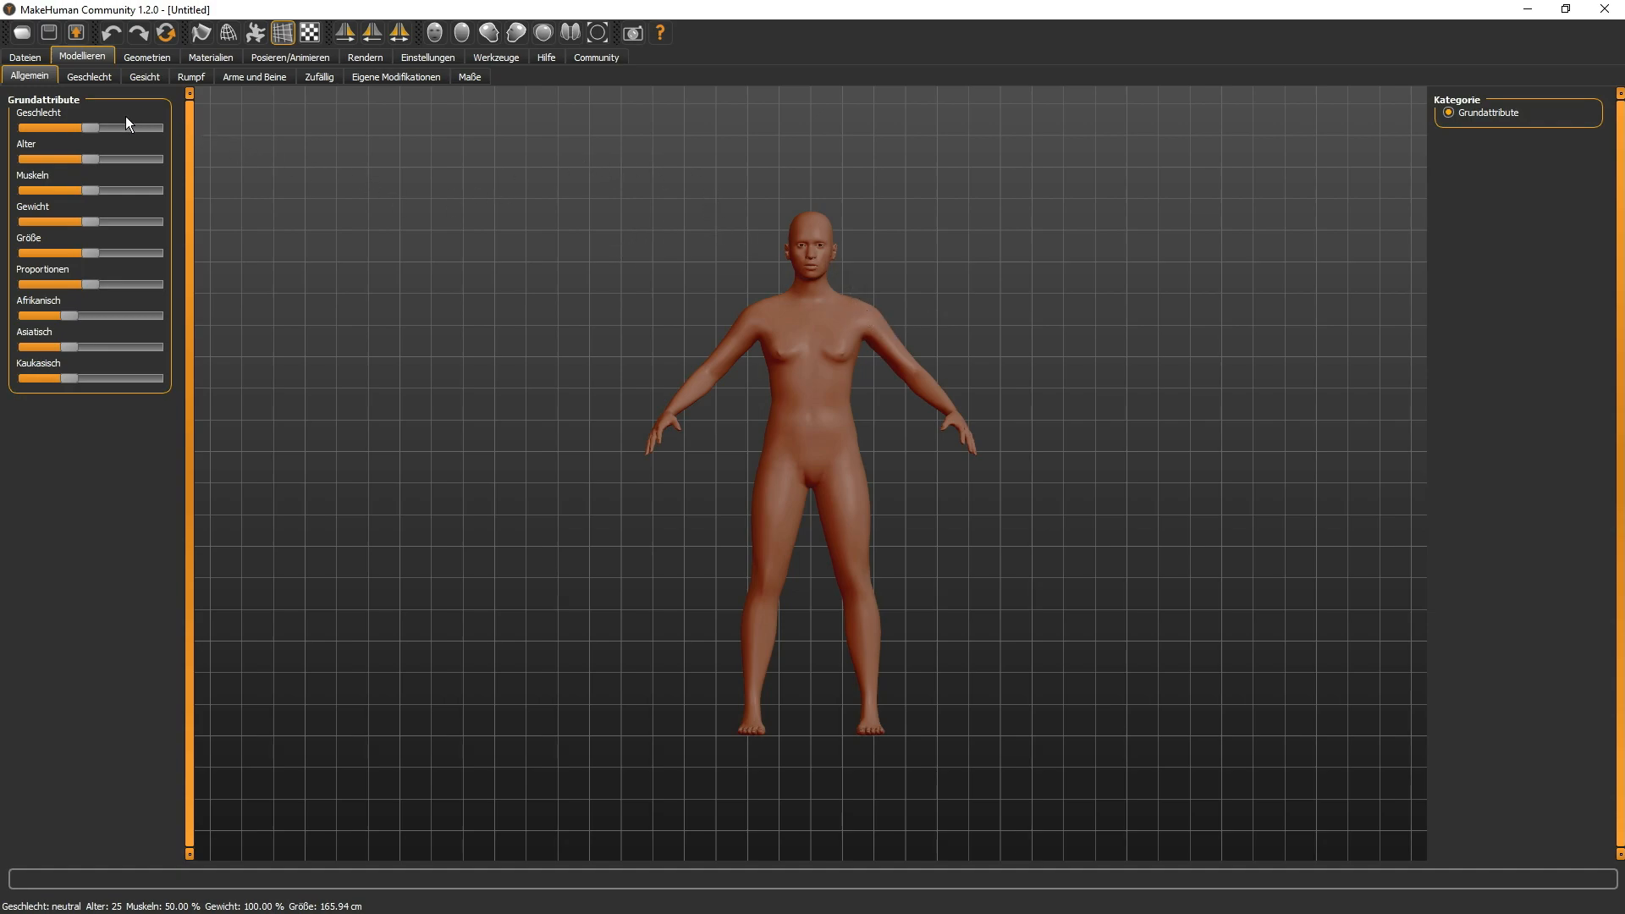
pyautogui.moveTo(611, 206)
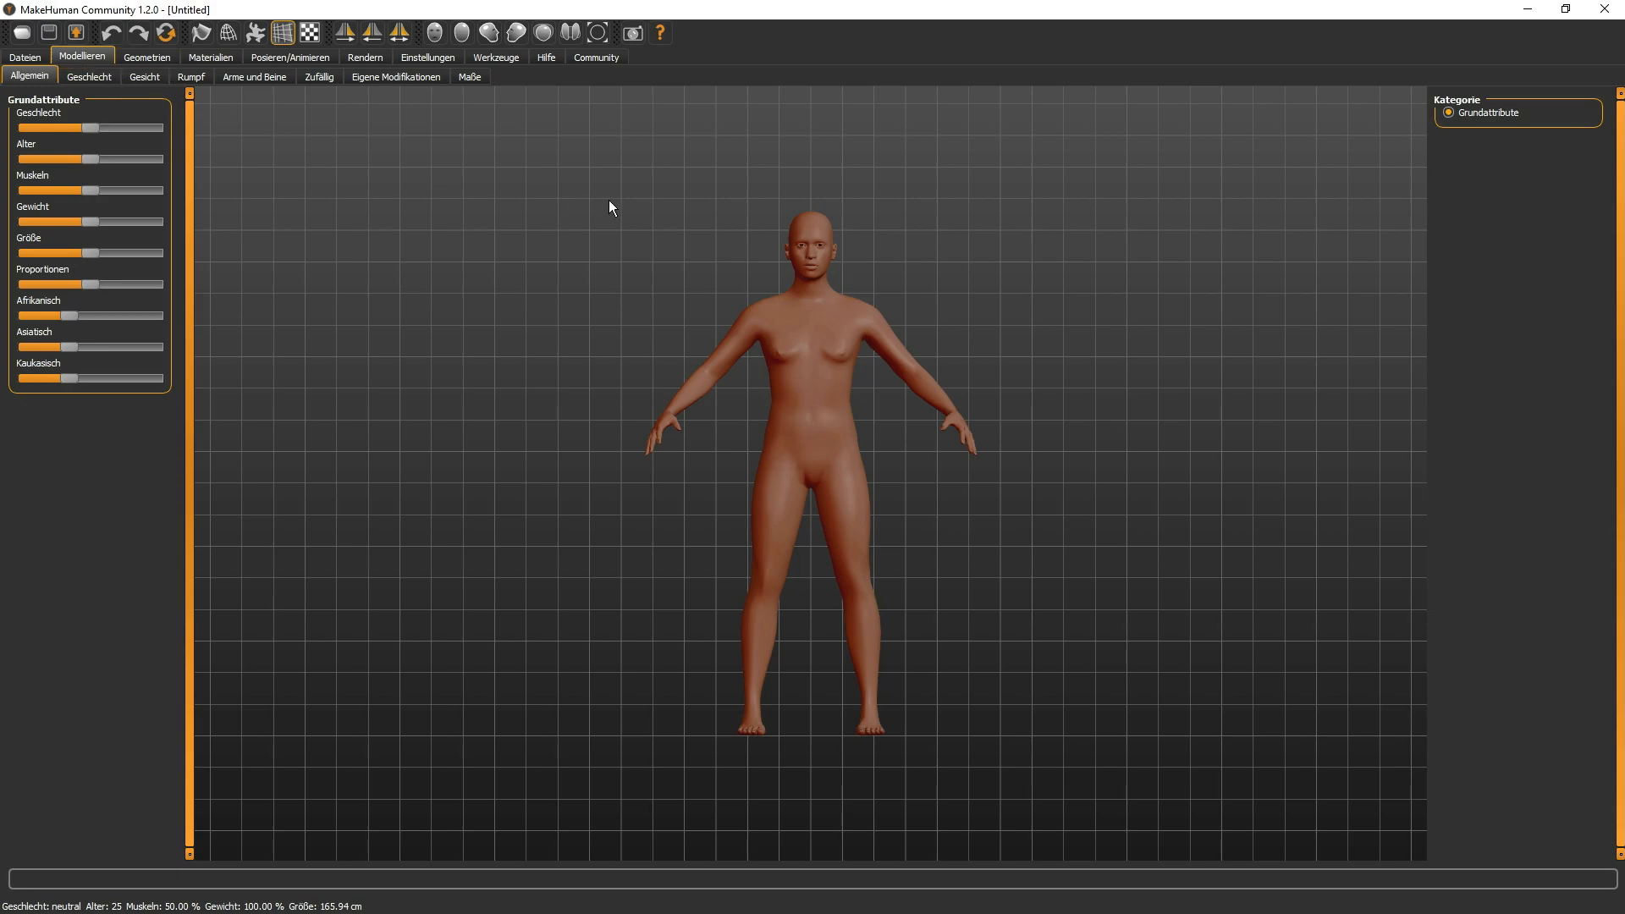
pyautogui.moveTo(855, 646)
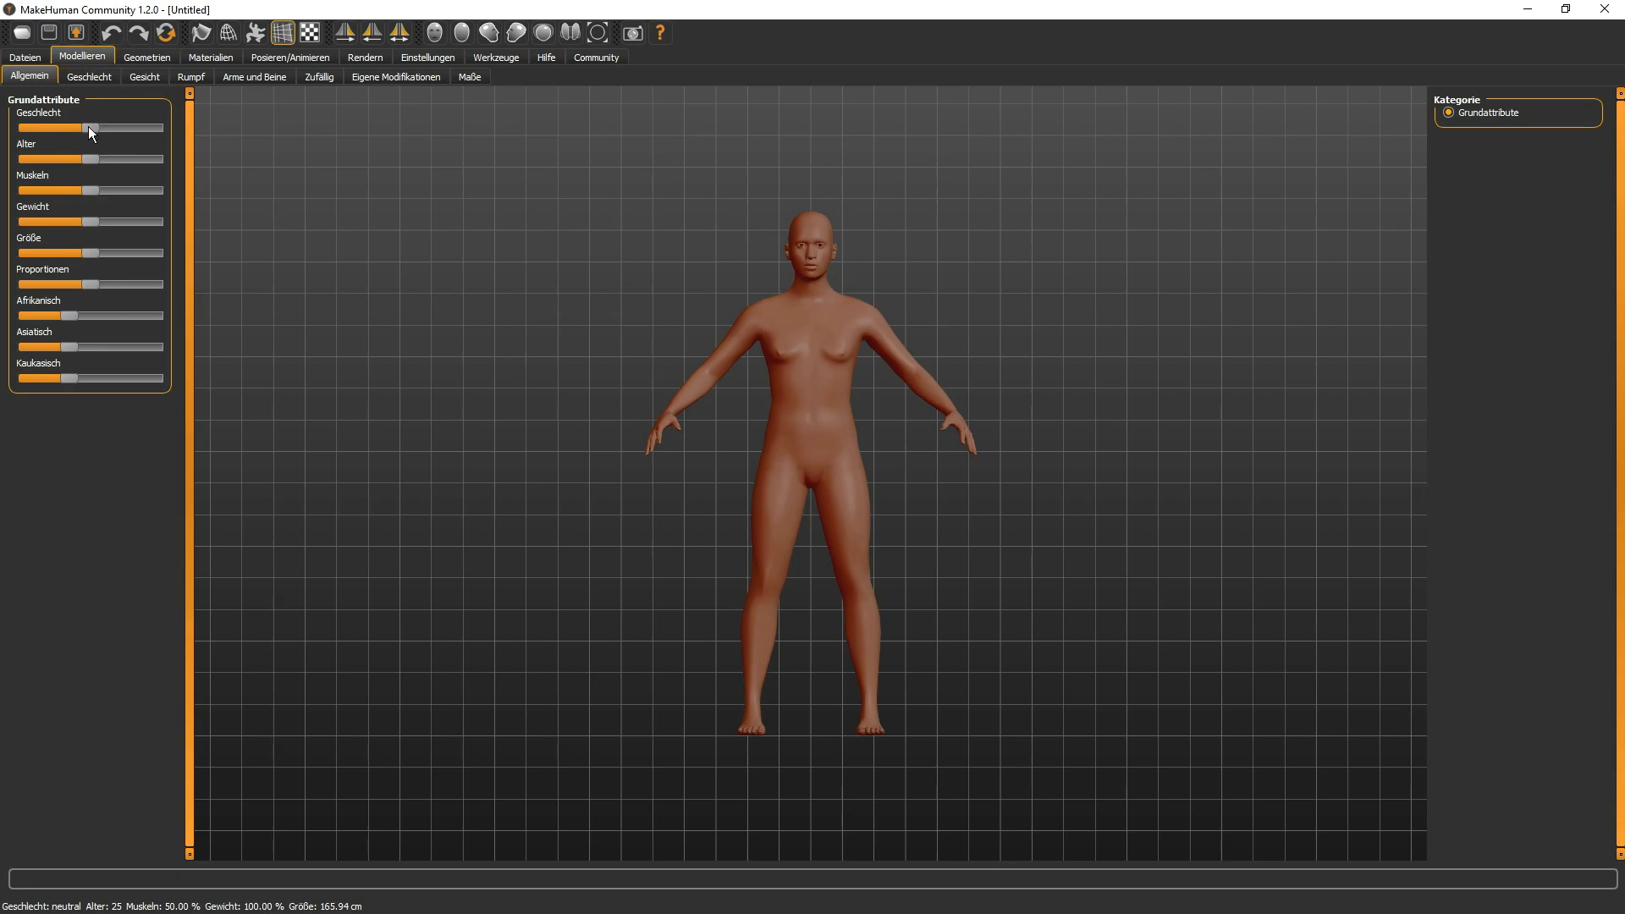
# - Swing the Geschlecht slider fully female, fully male, glance at the gender modifiers, then back to female
pyautogui.moveTo(88, 127); pyautogui.dragTo(21, 127)
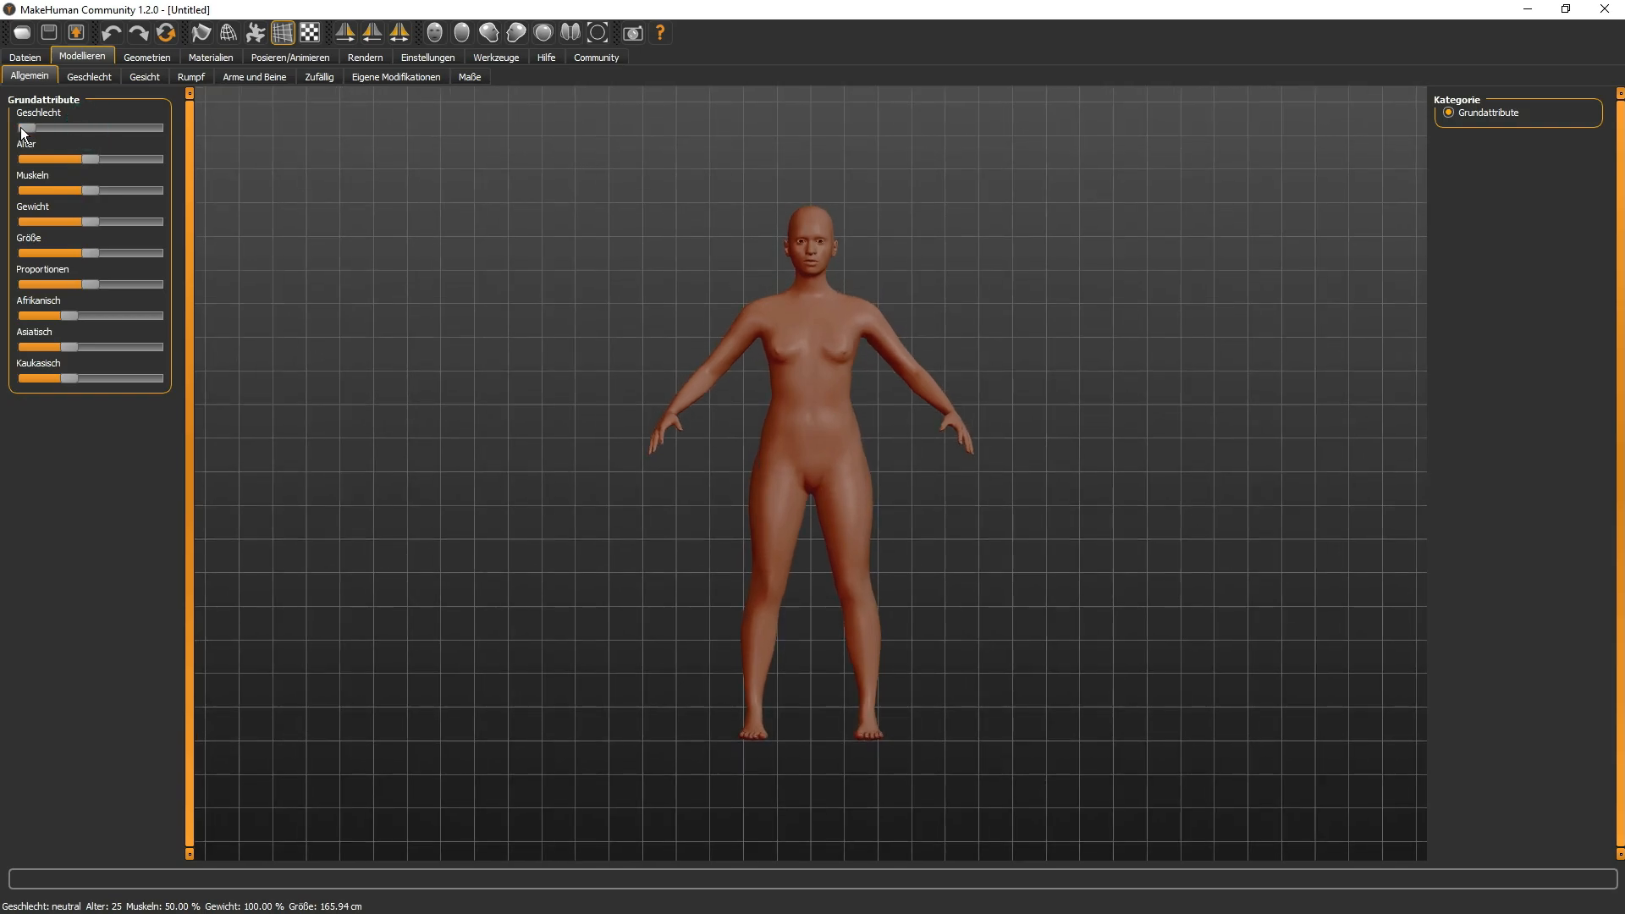
pyautogui.moveTo(40, 127); pyautogui.dragTo(160, 127)
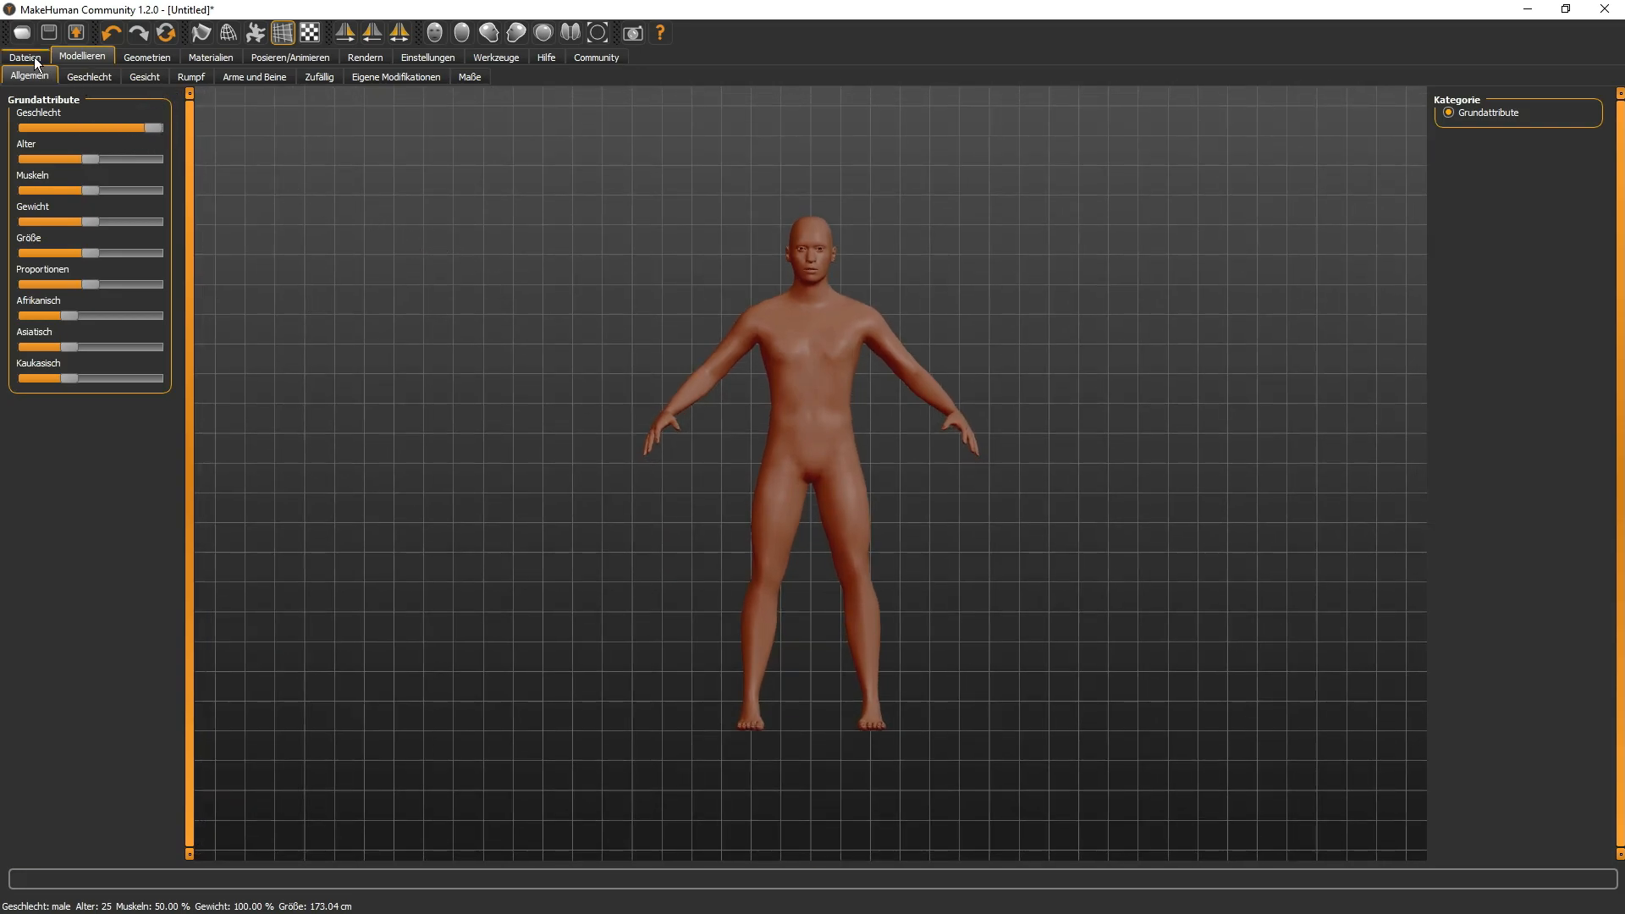
pyautogui.click(88, 76)
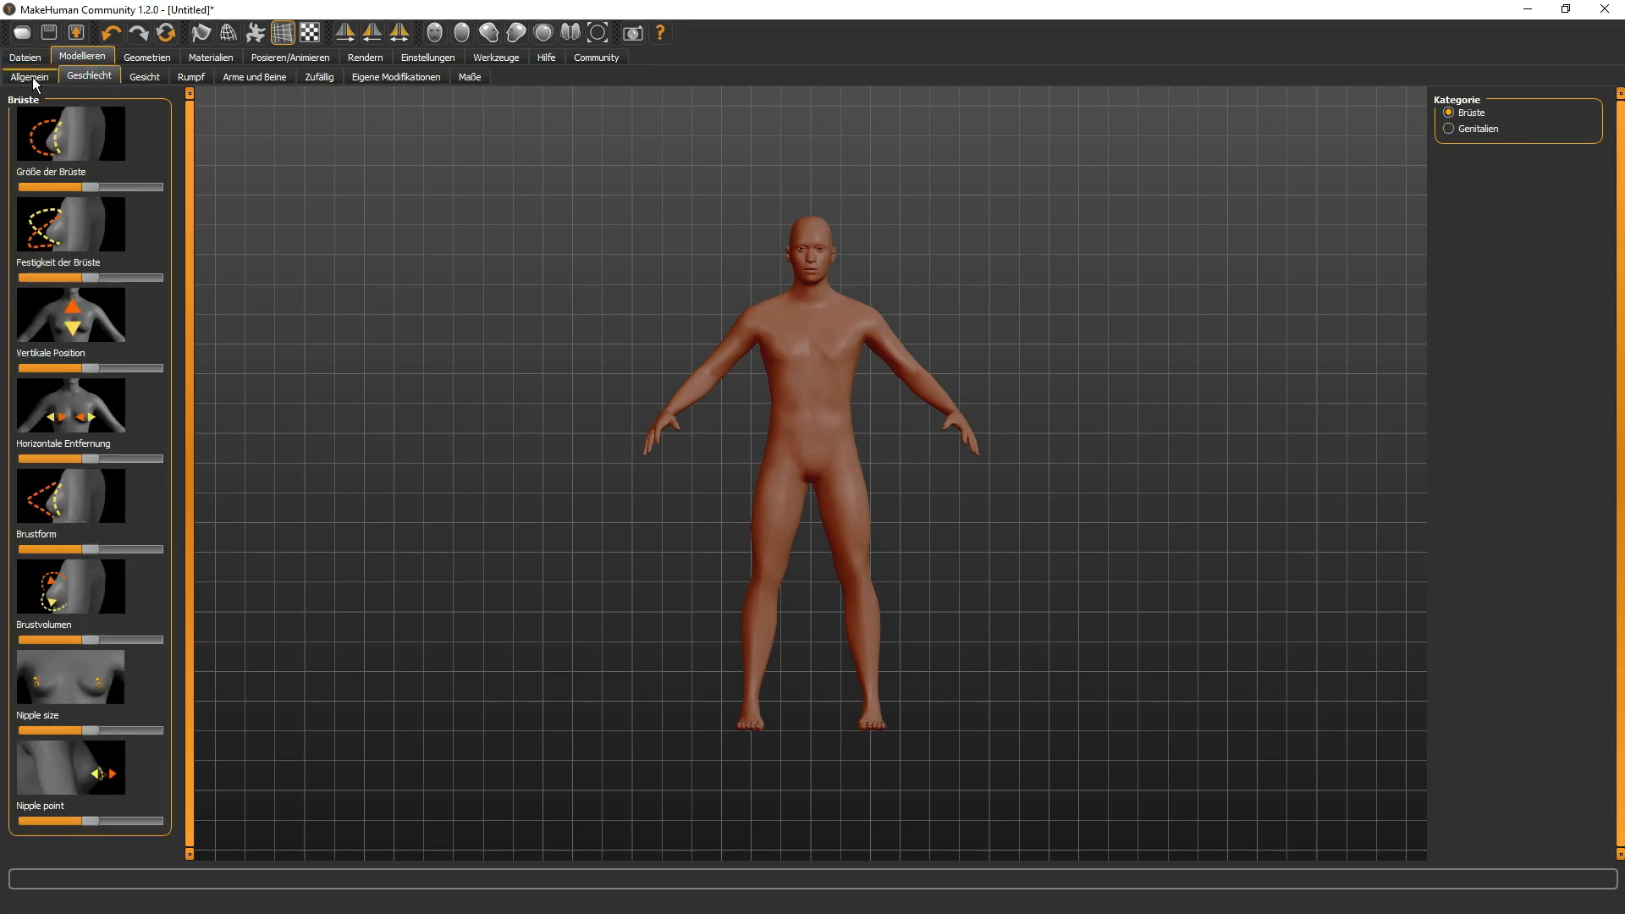
pyautogui.click(29, 75)
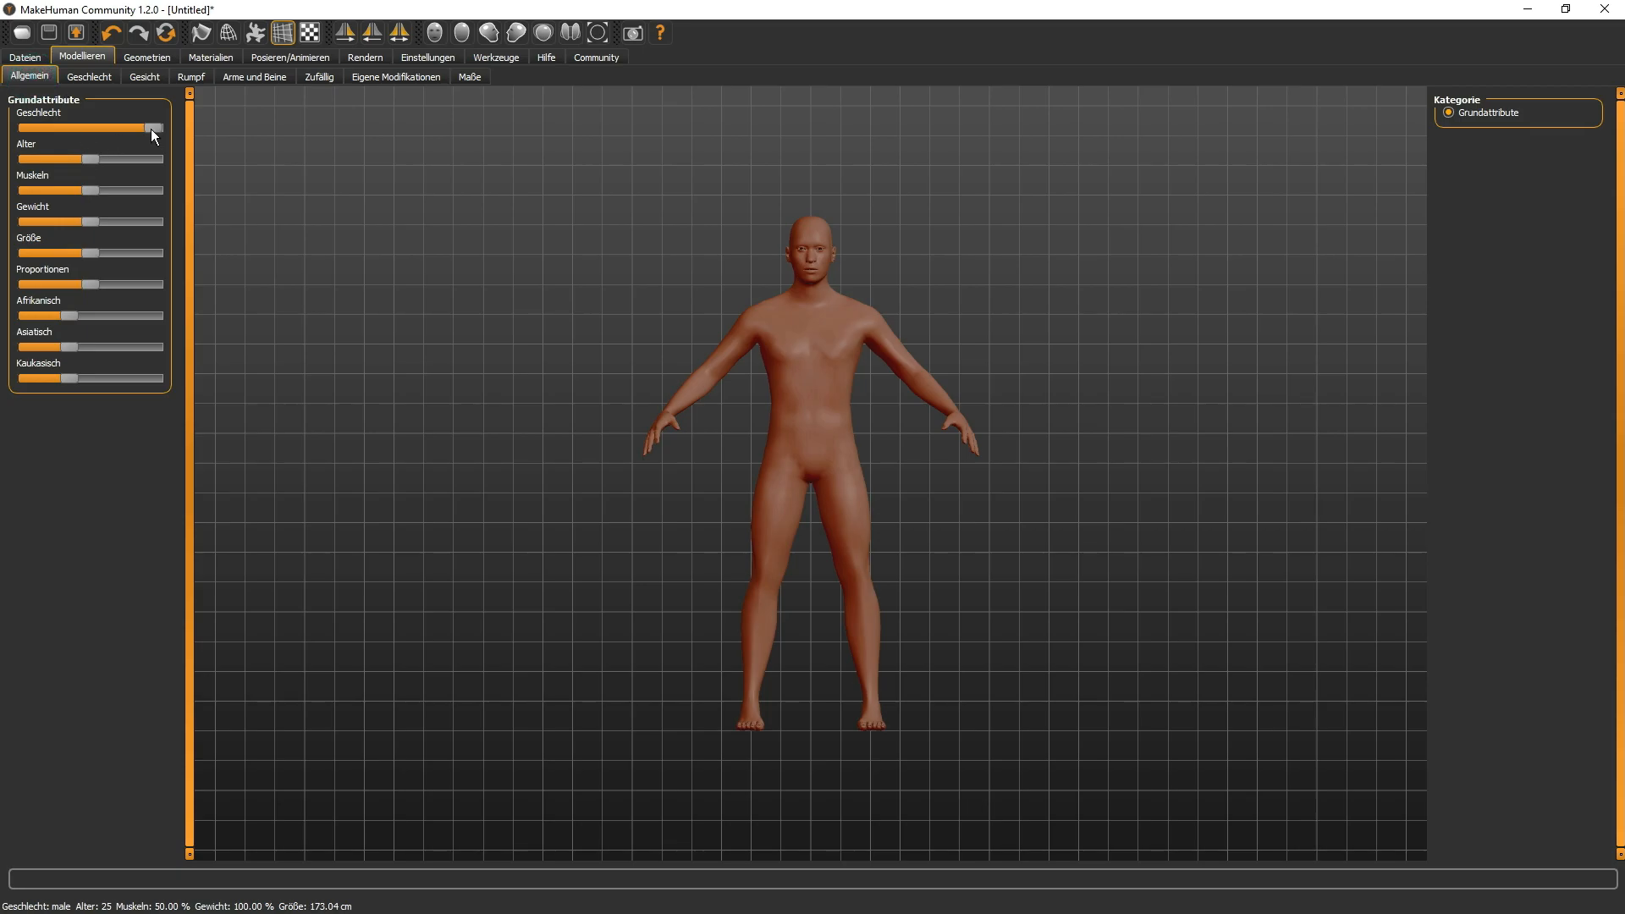
pyautogui.moveTo(132, 127); pyautogui.dragTo(20, 126)
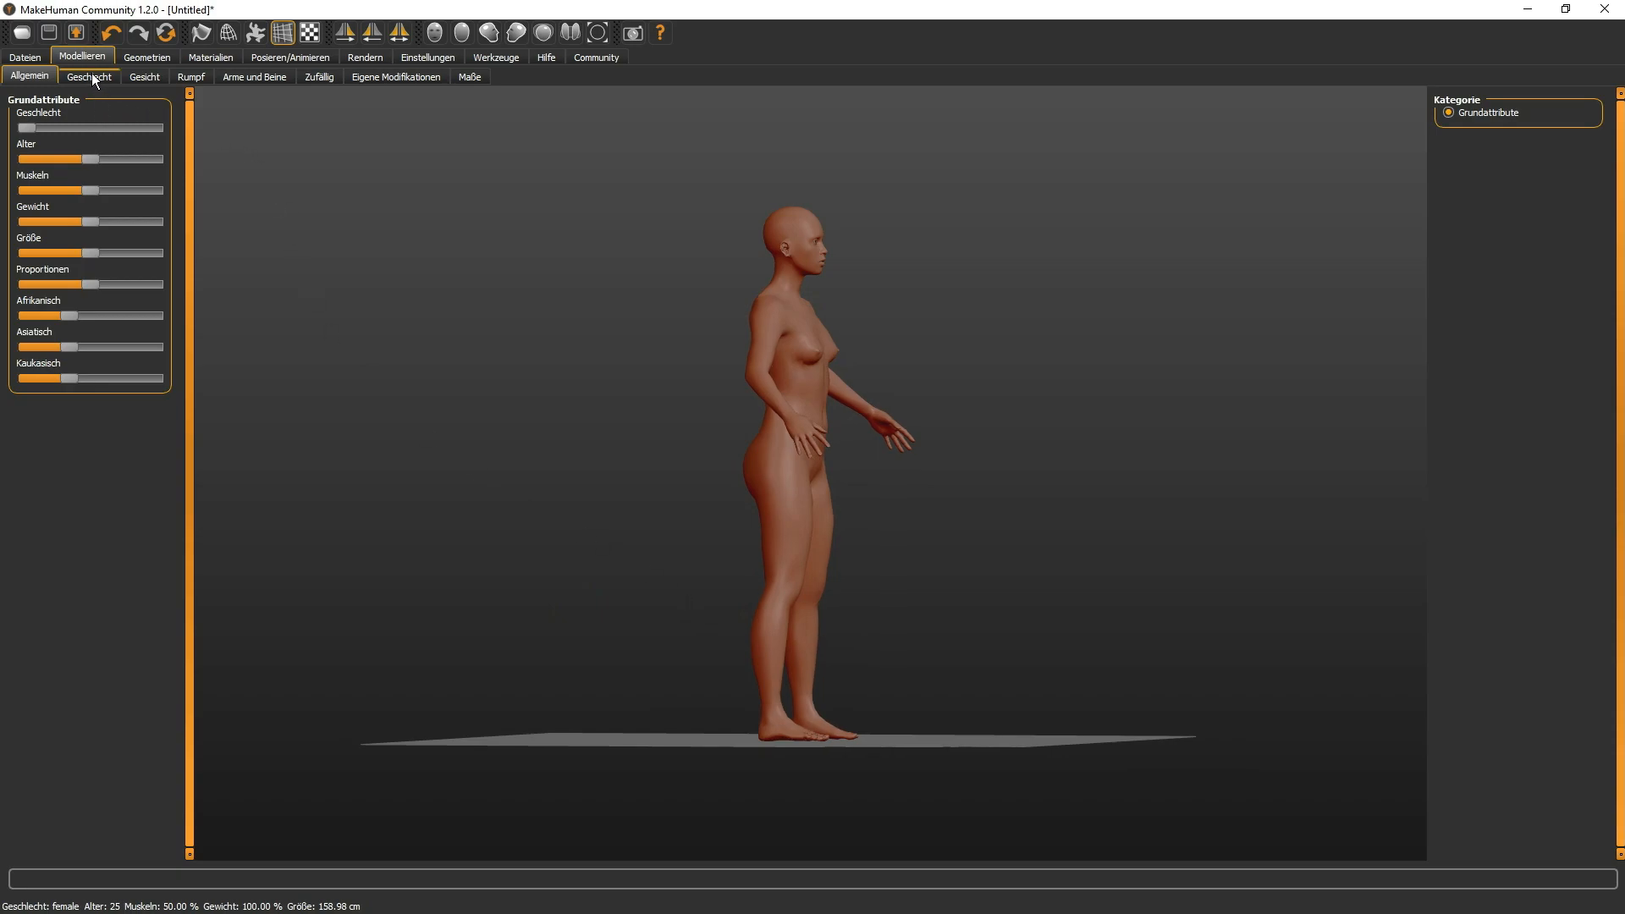
# - Enlarge the breasts with Größe der Brüste, return the size to default and go back to Allgemein
pyautogui.click(90, 76)
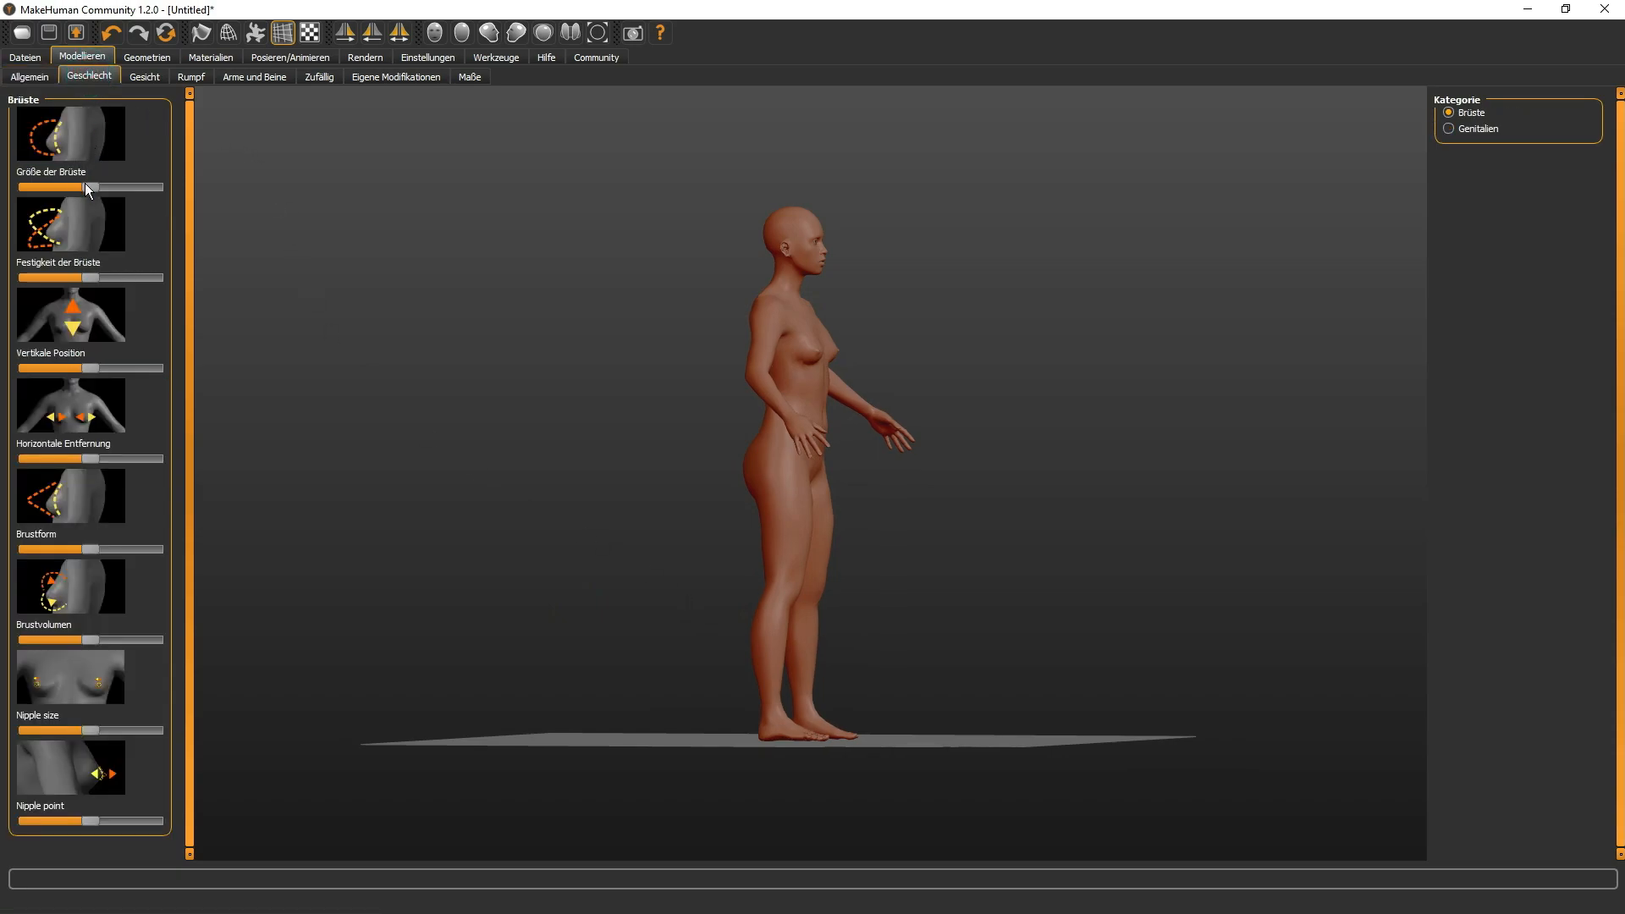
pyautogui.moveTo(85, 186); pyautogui.dragTo(140, 186)
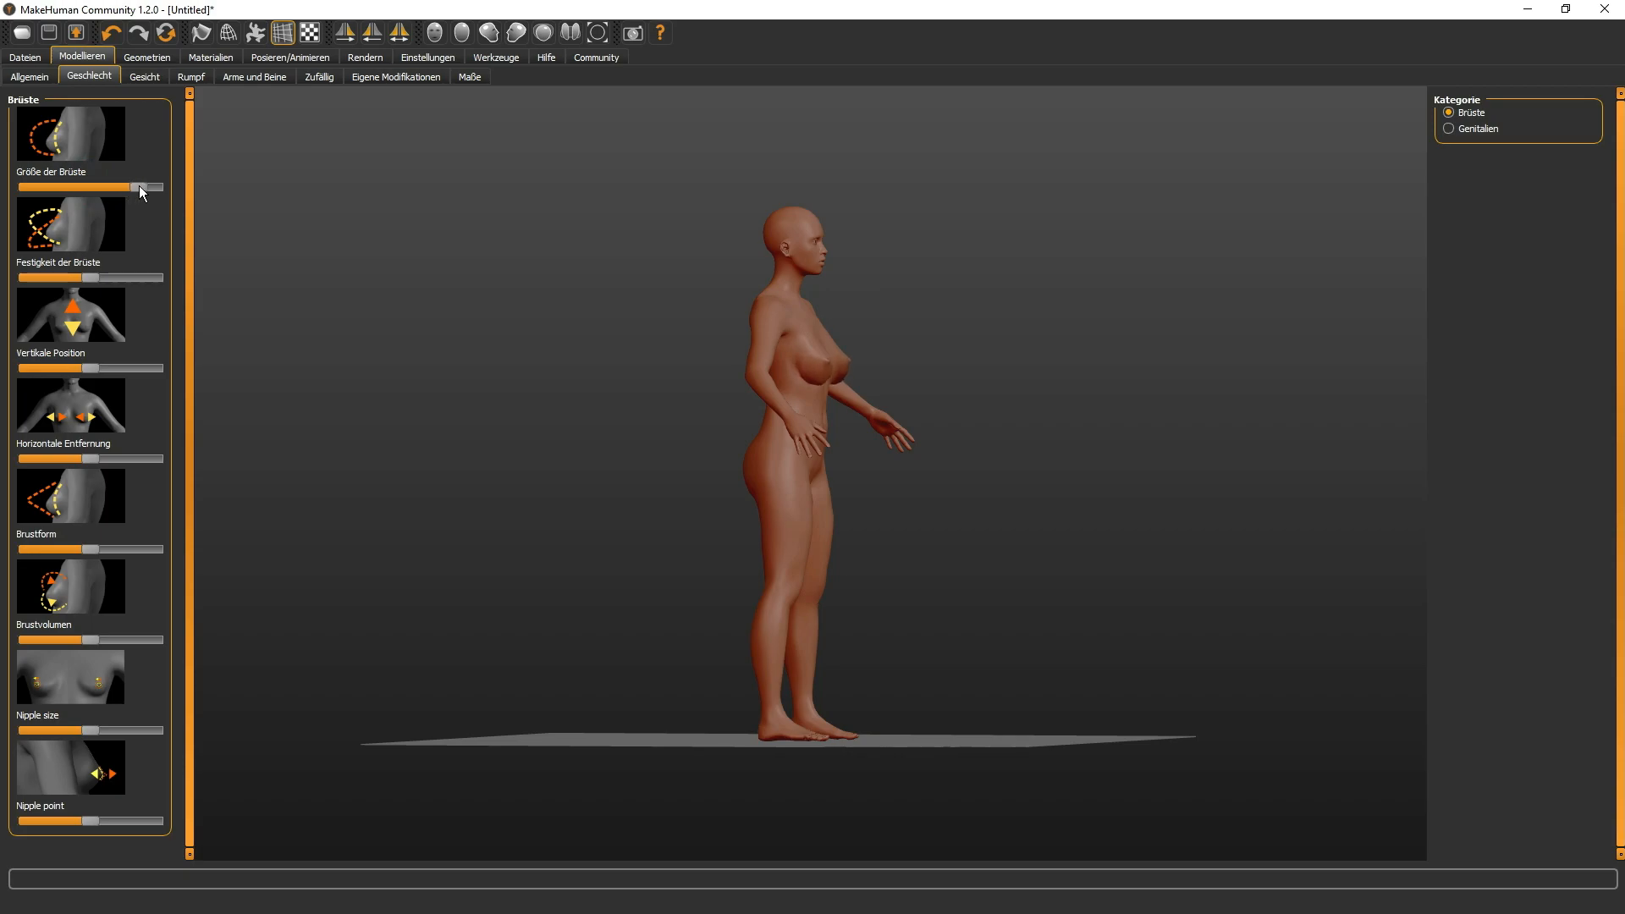
pyautogui.moveTo(141, 186); pyautogui.dragTo(78, 186)
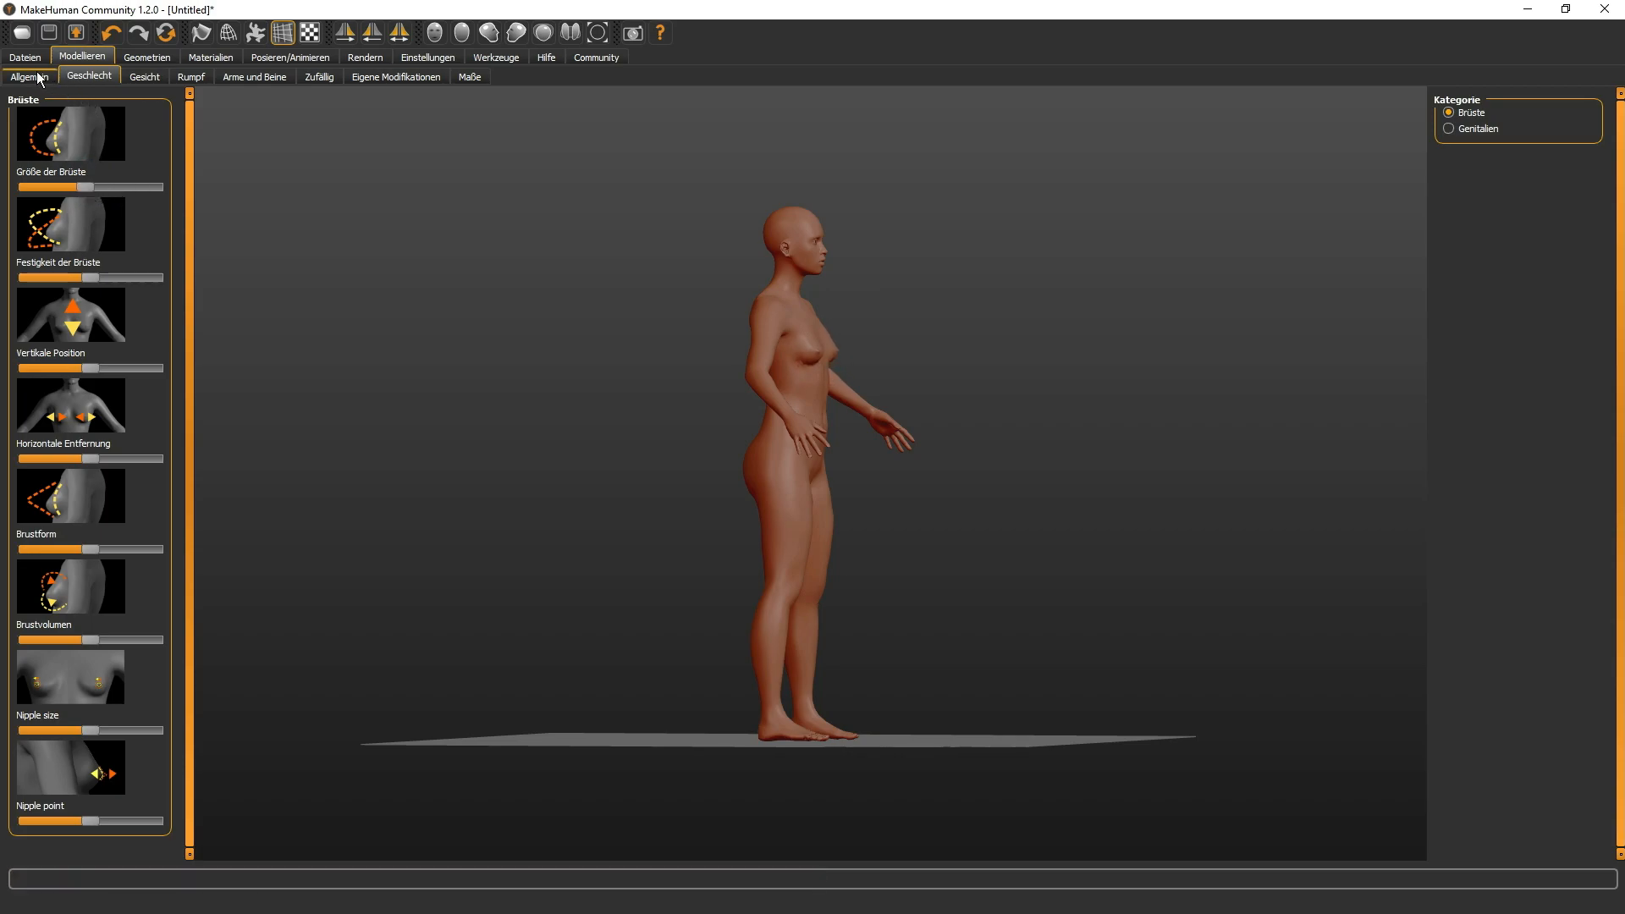
pyautogui.click(28, 76)
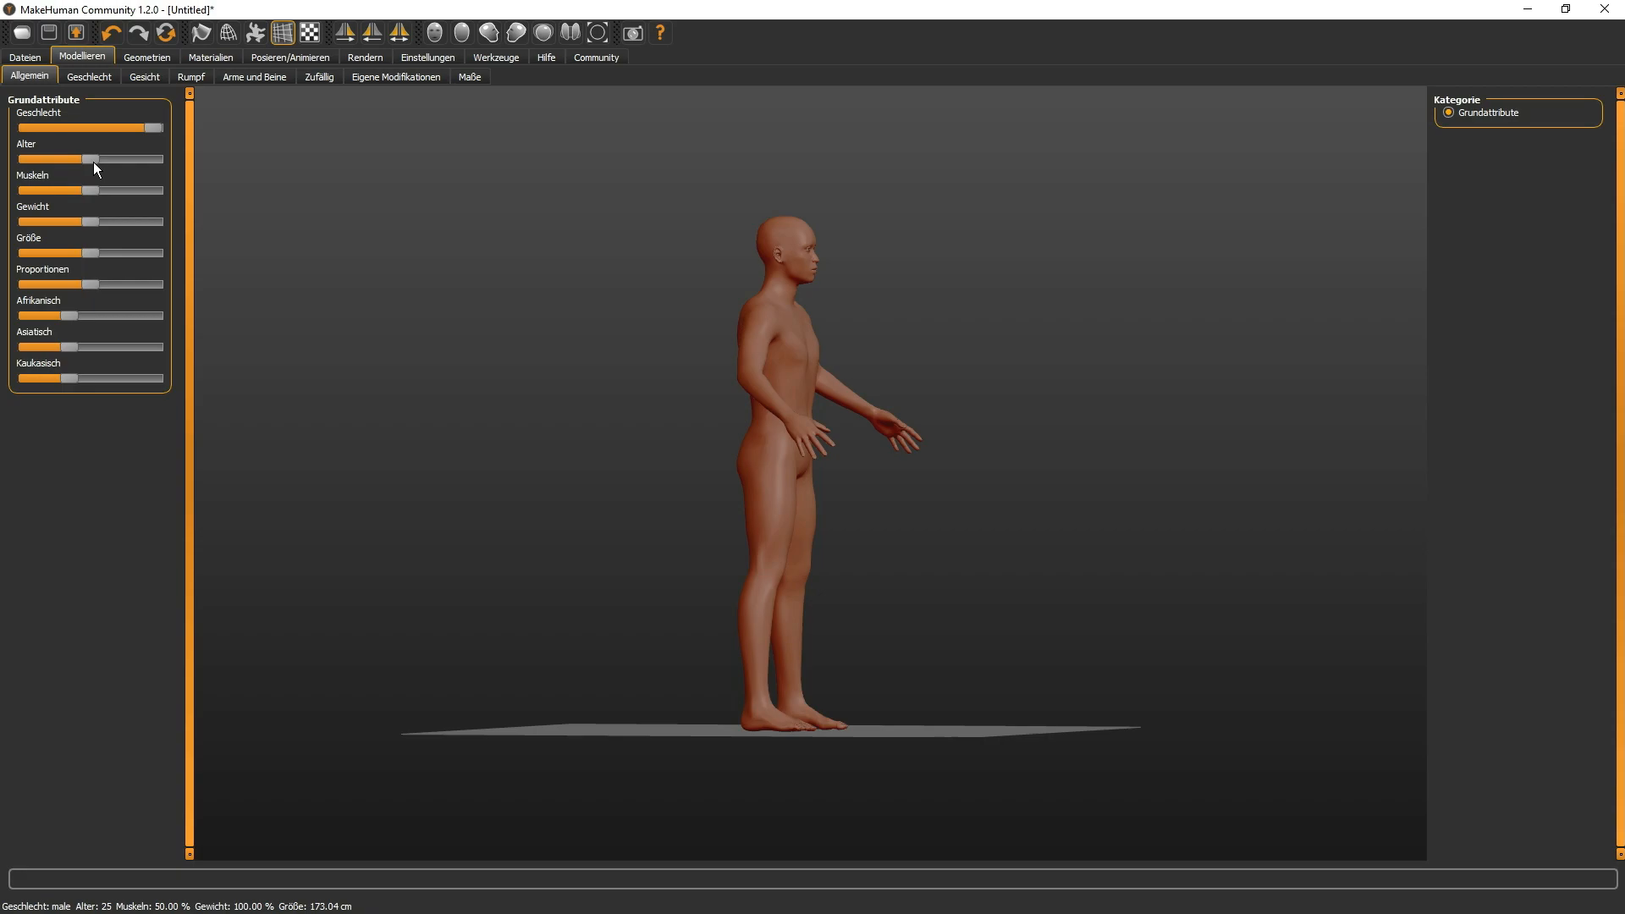
# - Drag the Alter slider up to about 59, down to about 28, settling at age 34
pyautogui.moveTo(88, 159); pyautogui.dragTo(118, 159)
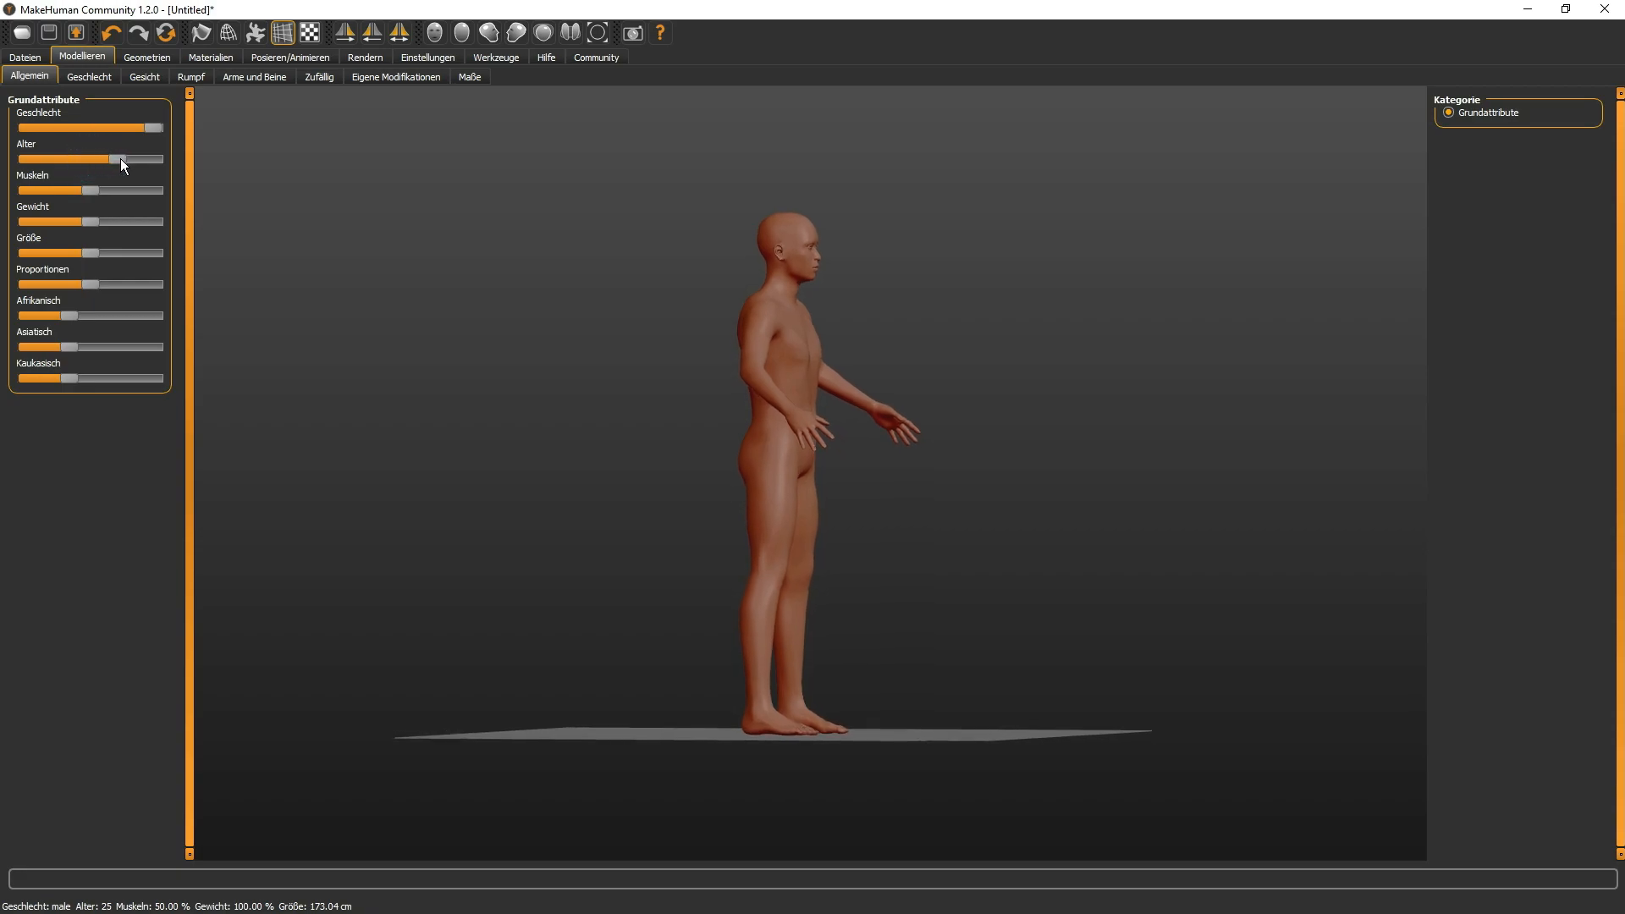
pyautogui.moveTo(113, 159); pyautogui.dragTo(123, 159)
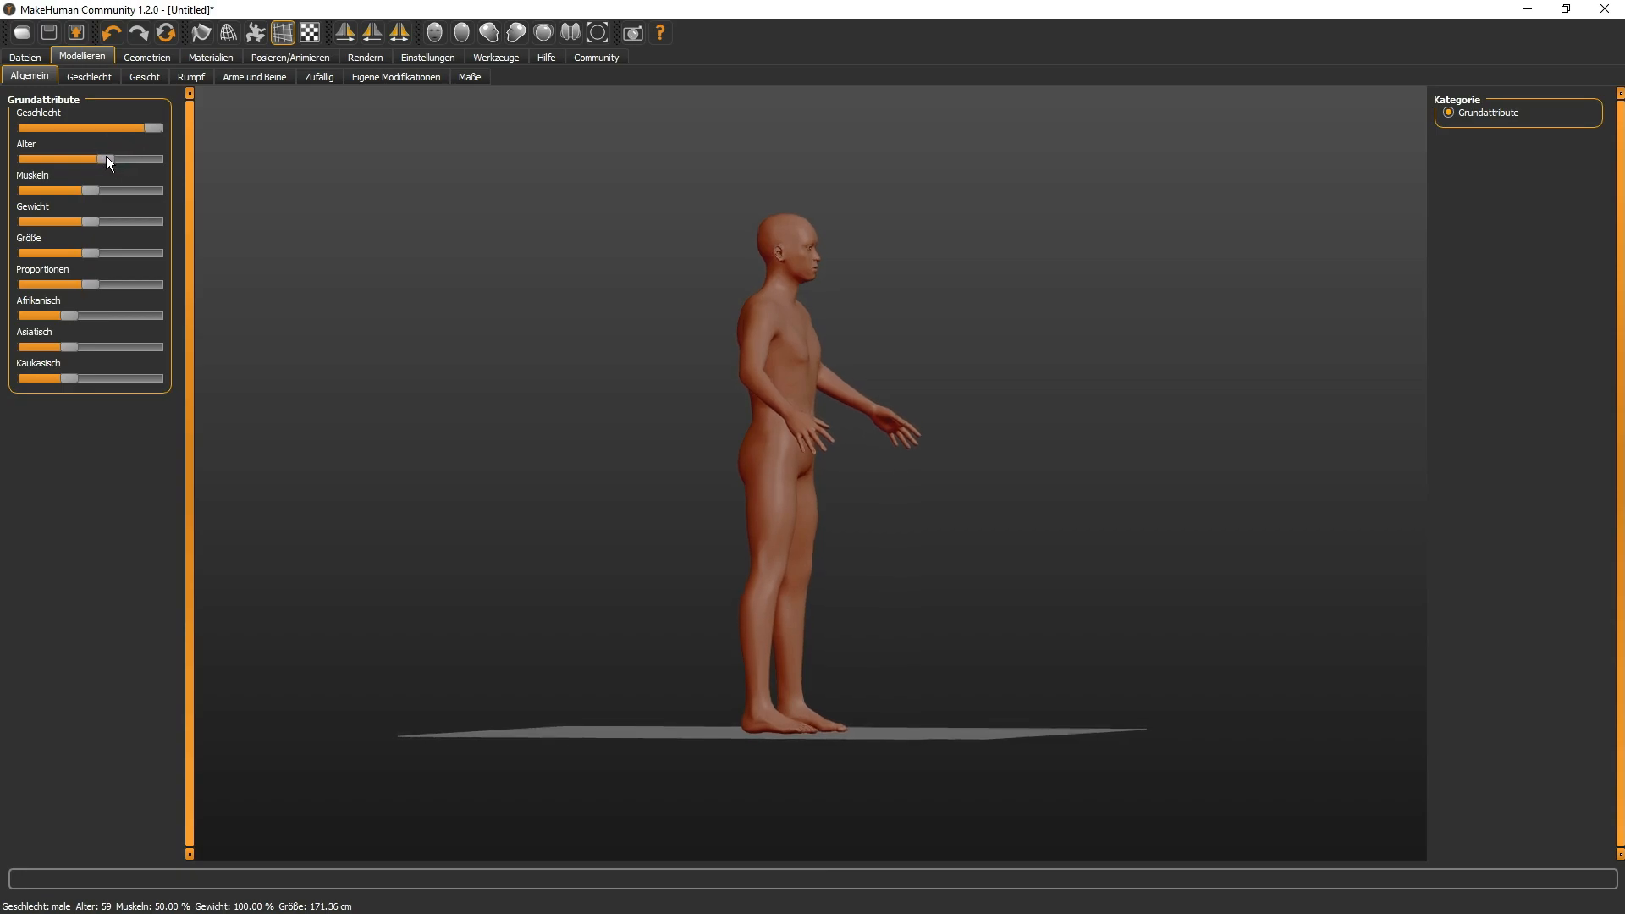
pyautogui.moveTo(104, 159); pyautogui.dragTo(61, 159)
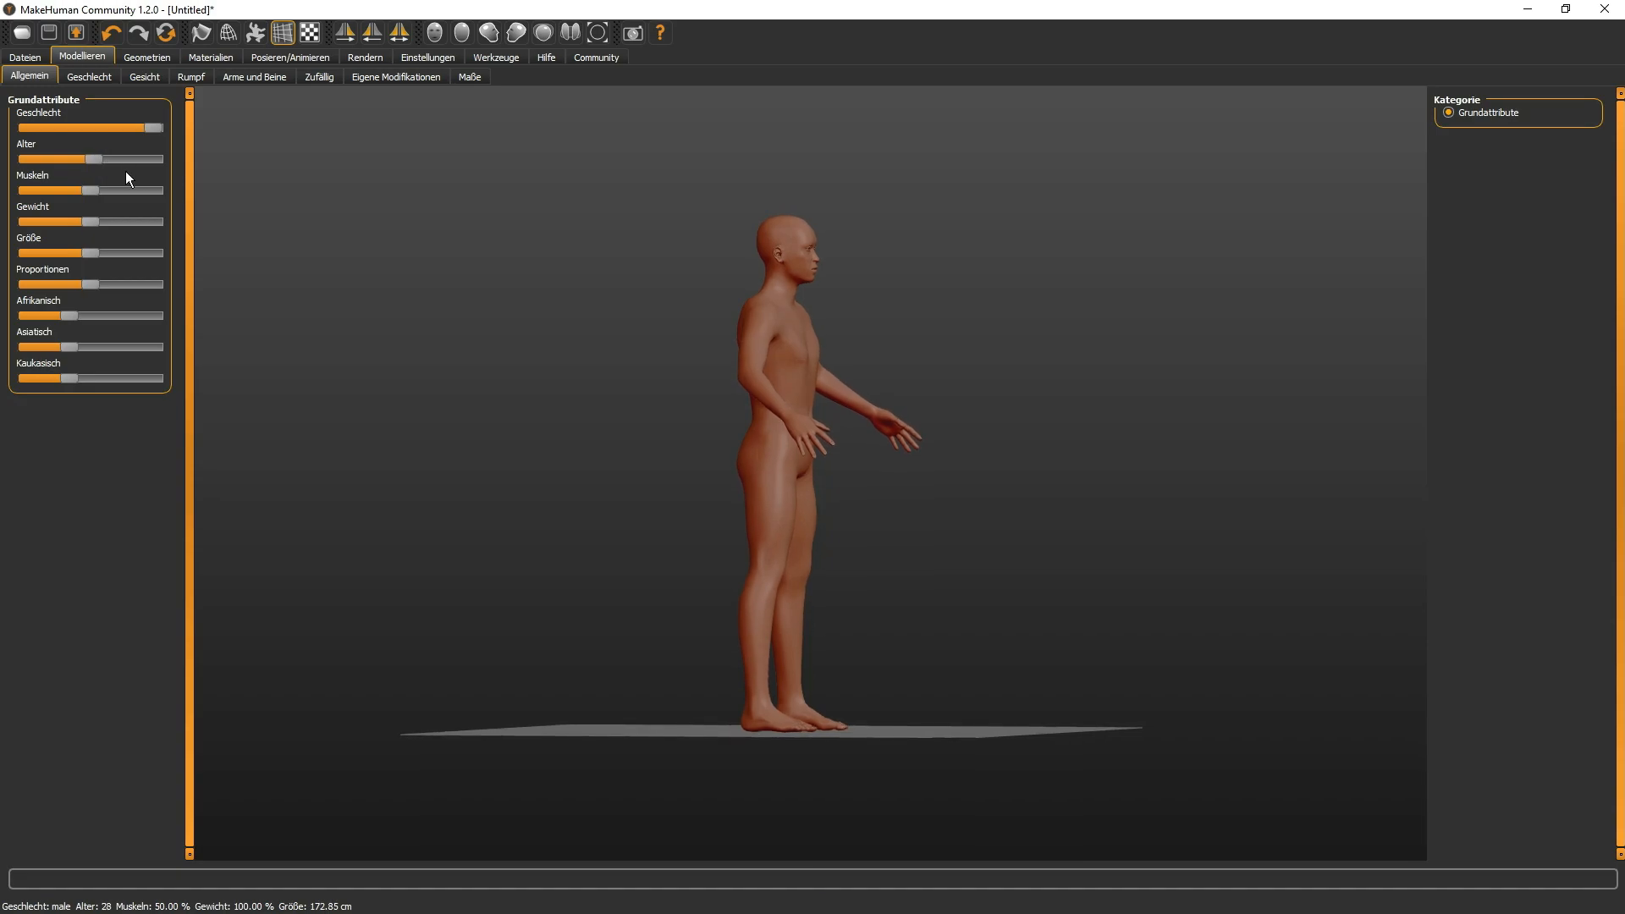
pyautogui.moveTo(67, 159); pyautogui.dragTo(98, 159)
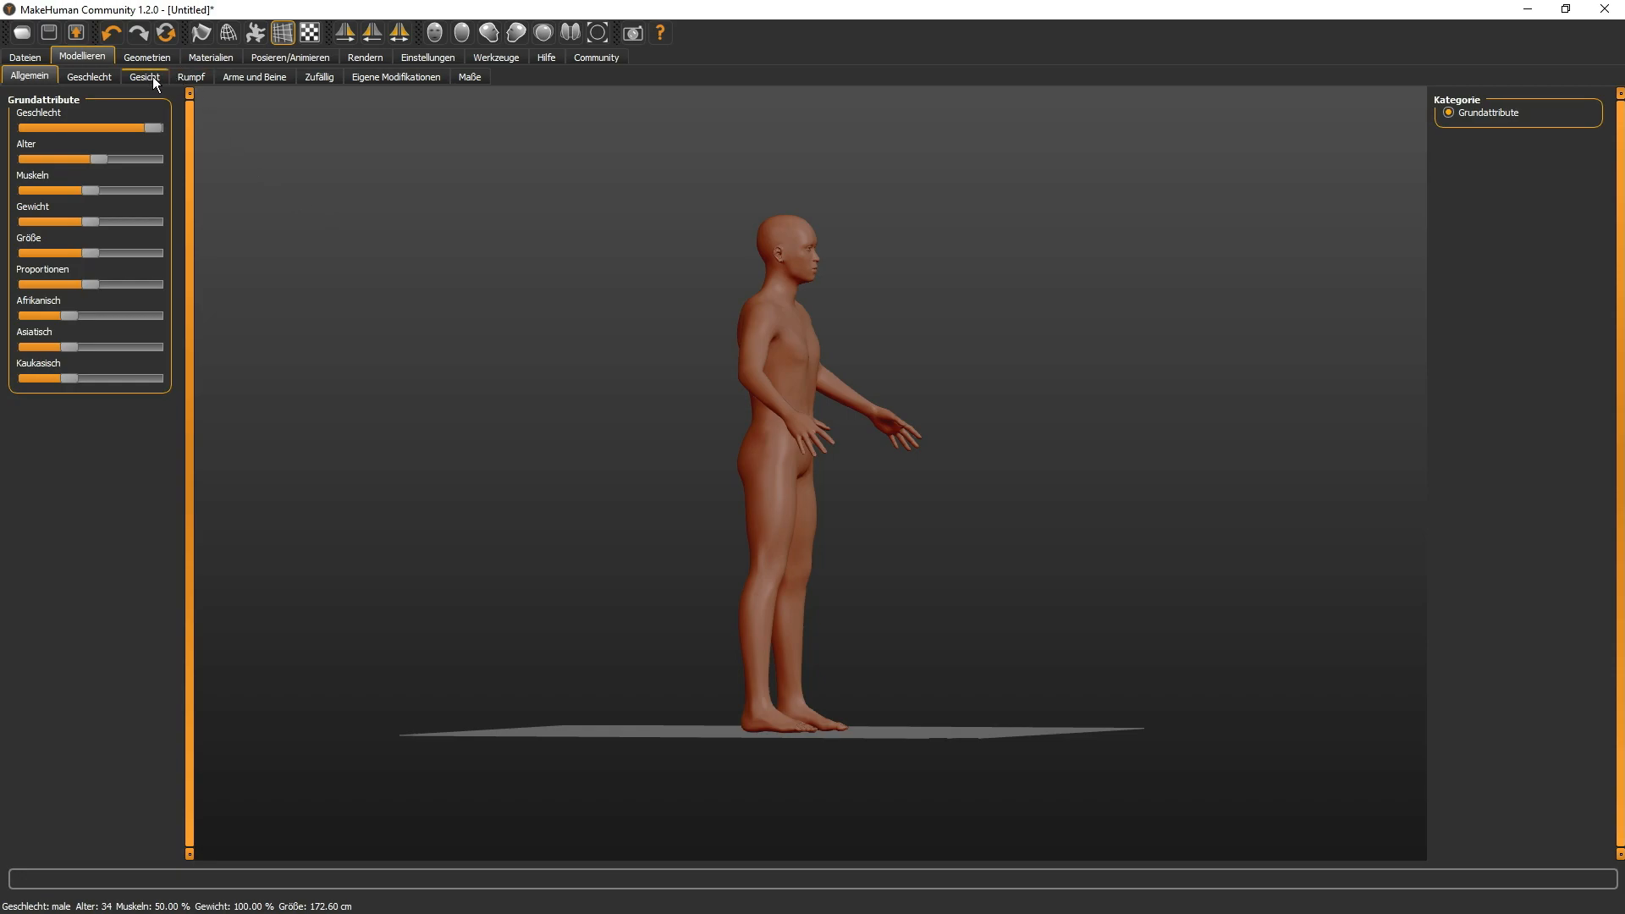
# - Look through Gesicht, Rumpf and Arme und Beine modifiers, then bring up the Geometrien library
pyautogui.click(144, 76)
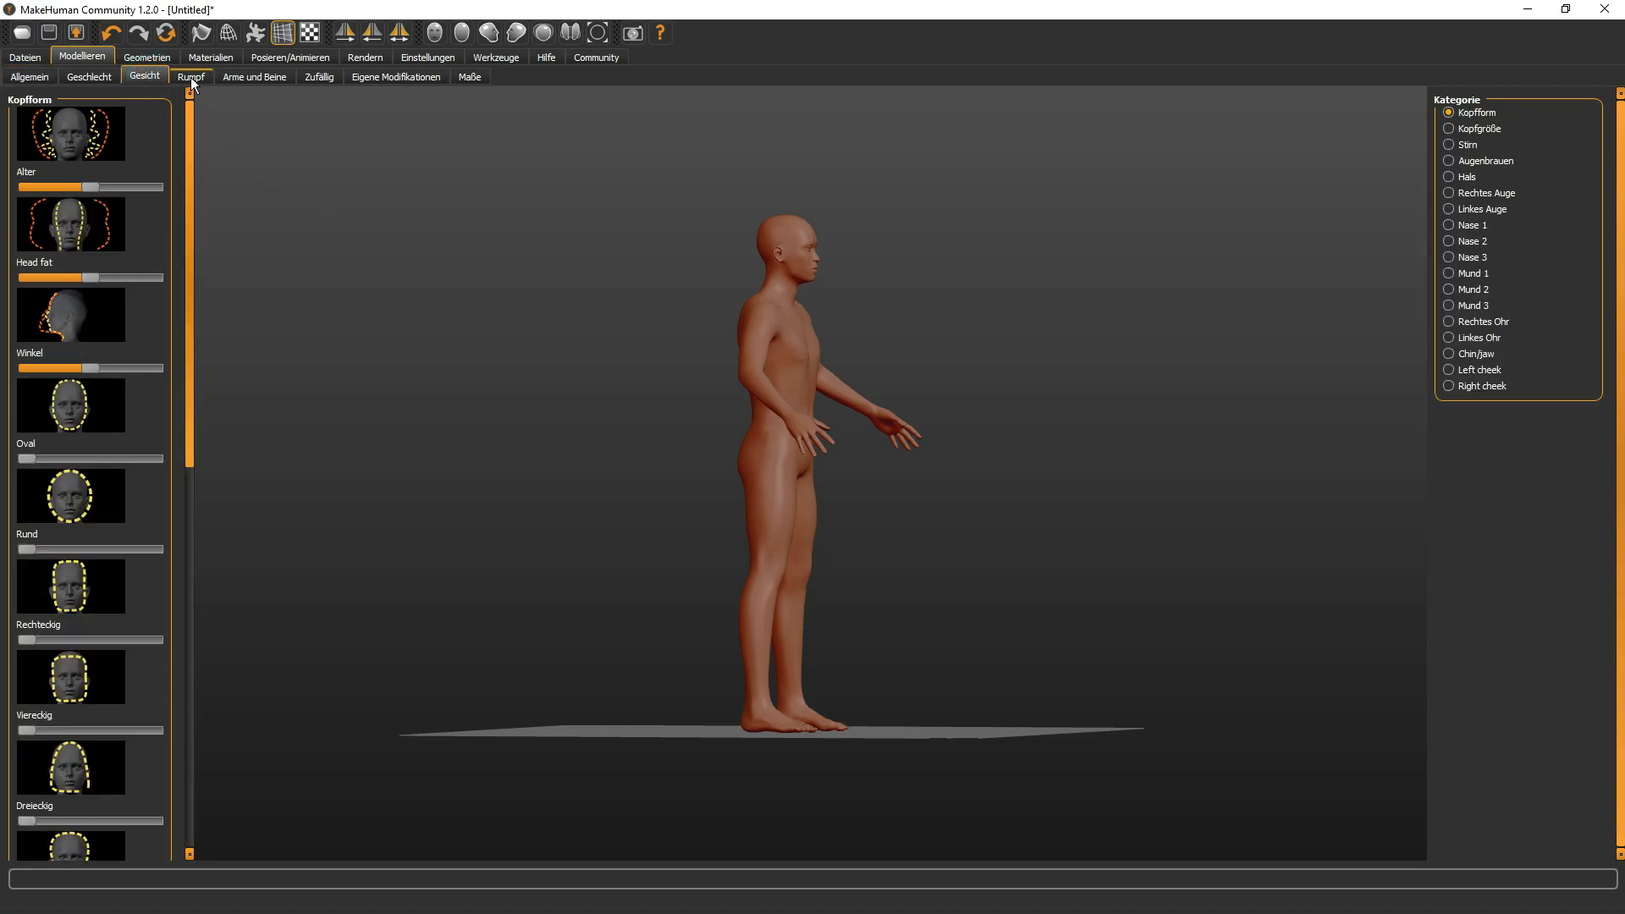
pyautogui.click(191, 76)
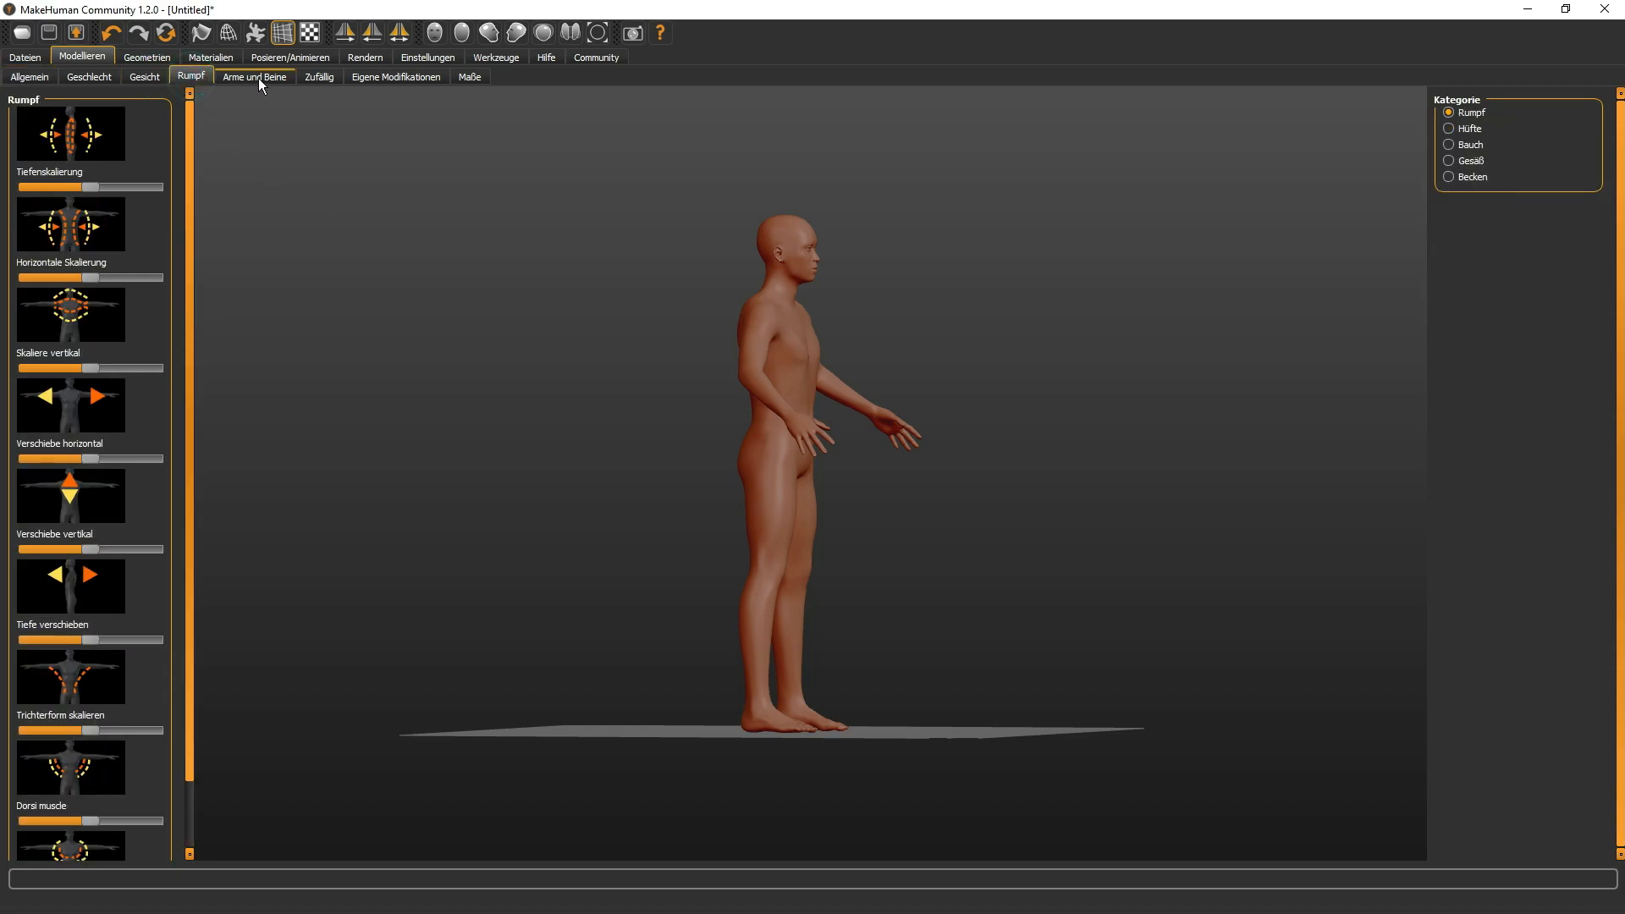
pyautogui.click(254, 76)
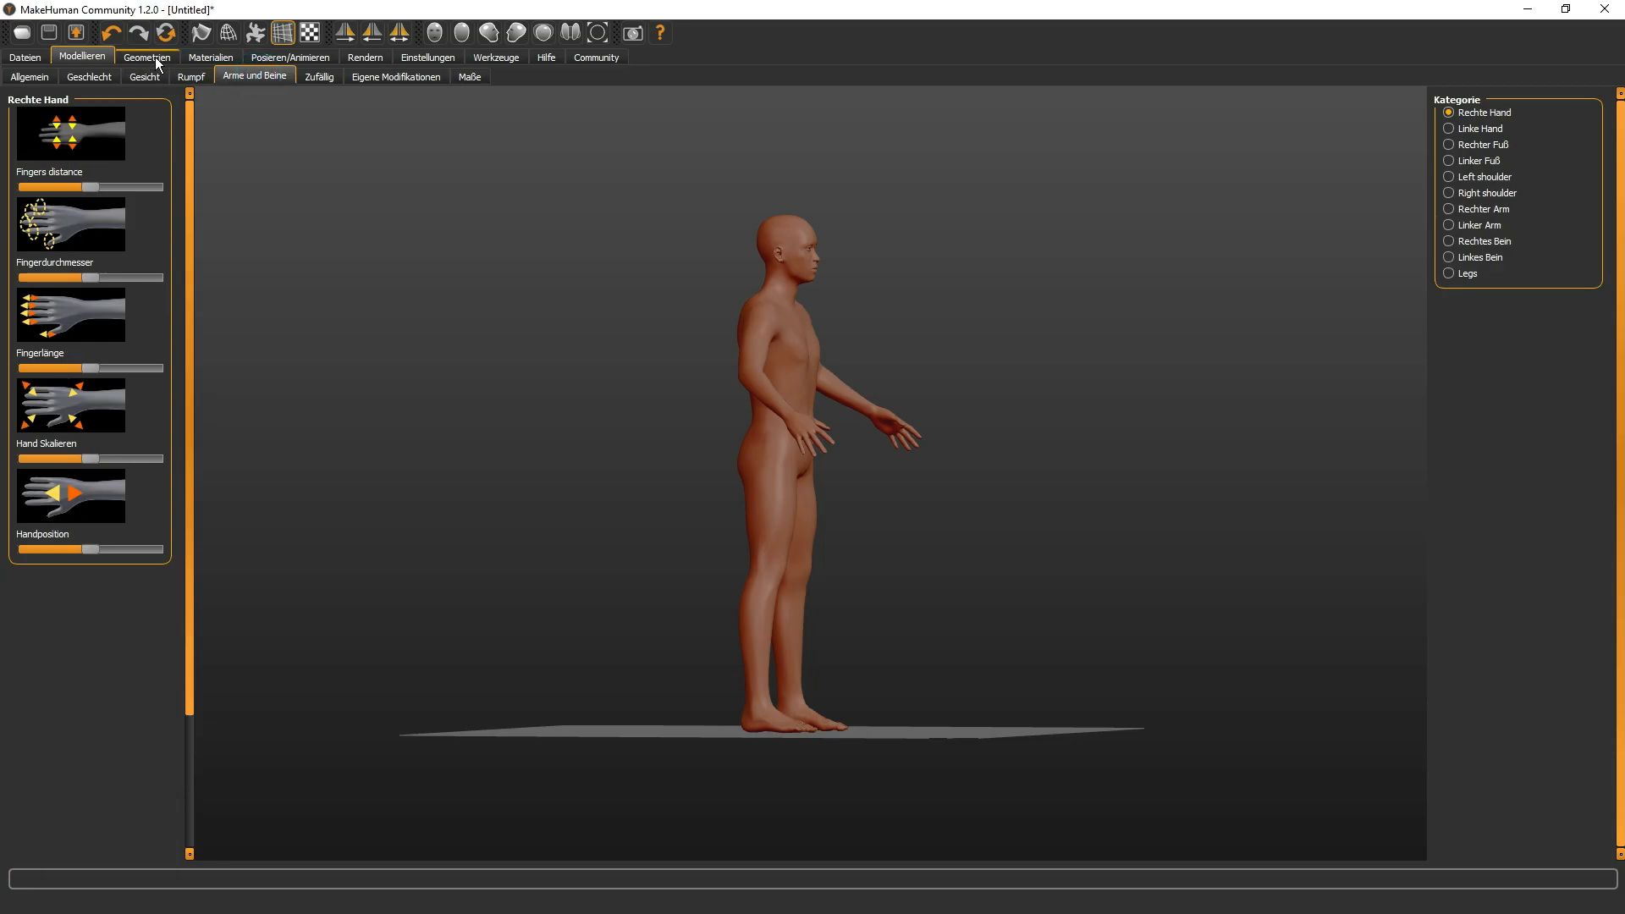
pyautogui.click(146, 58)
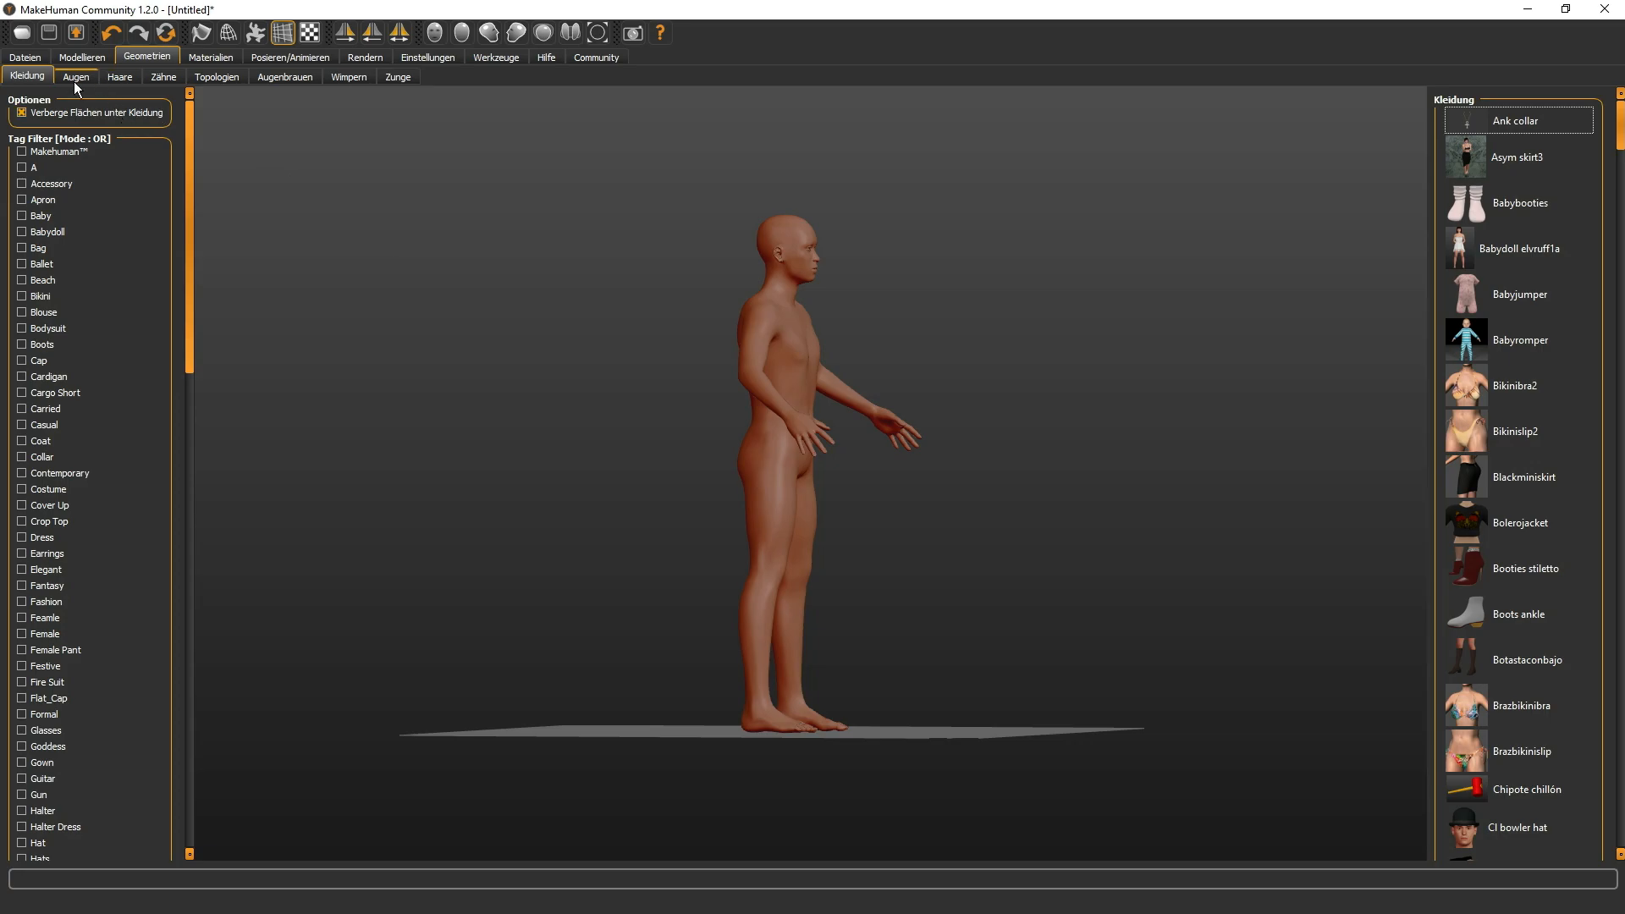
pyautogui.moveTo(128, 81)
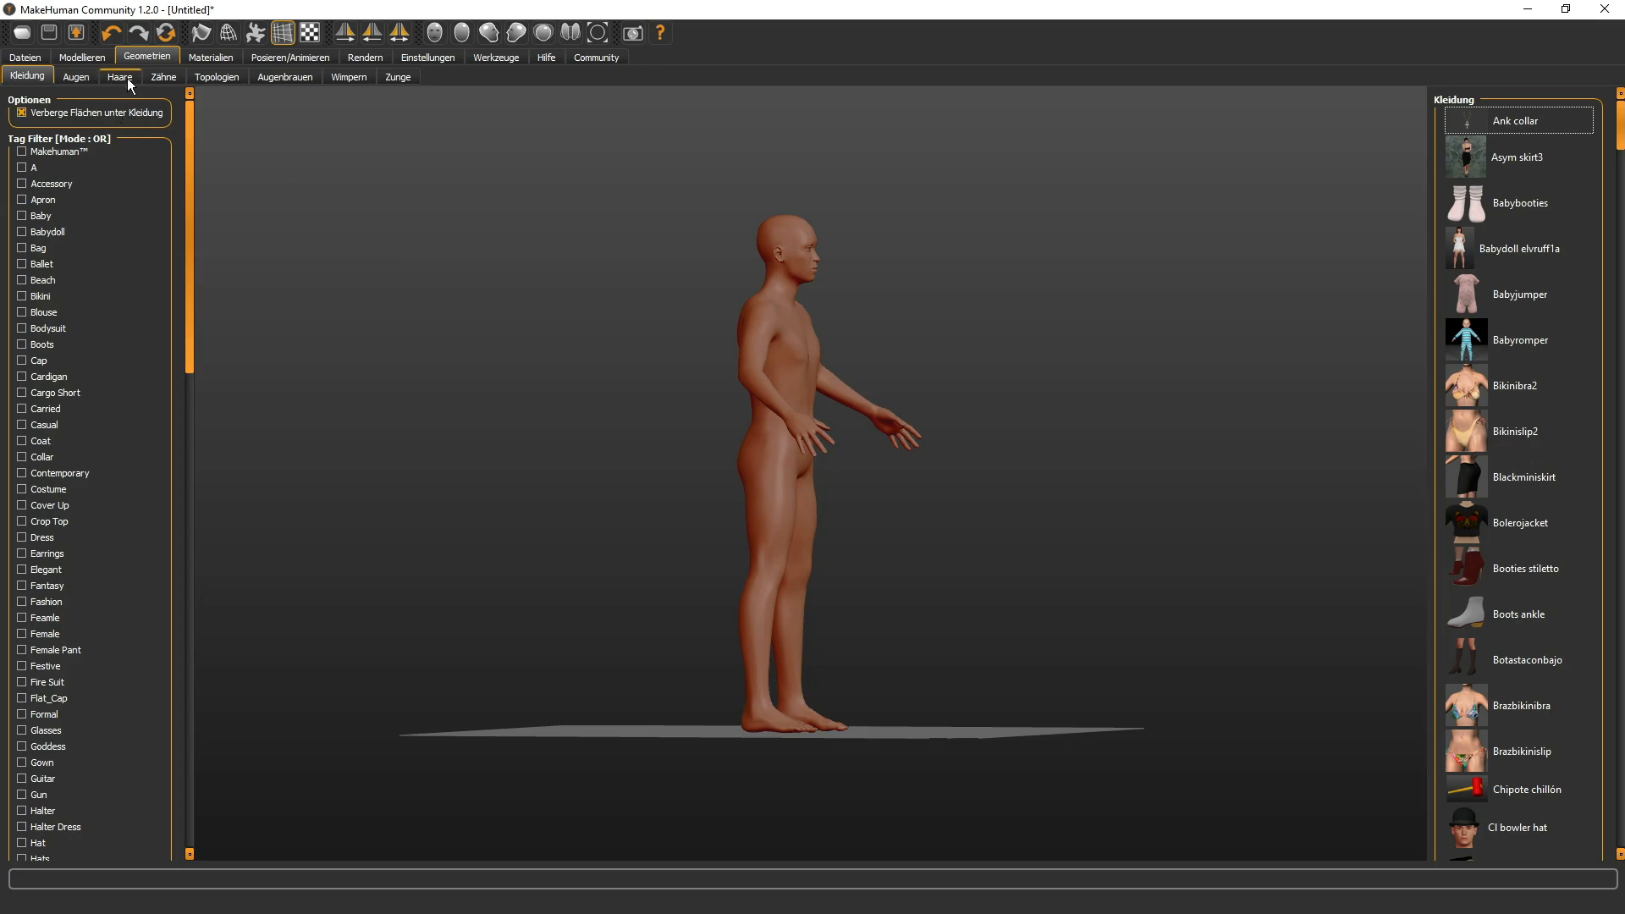
# - In Haare try Short04 and Short03, keep the Short02 hairstyle and return to the clothing list
pyautogui.click(118, 76)
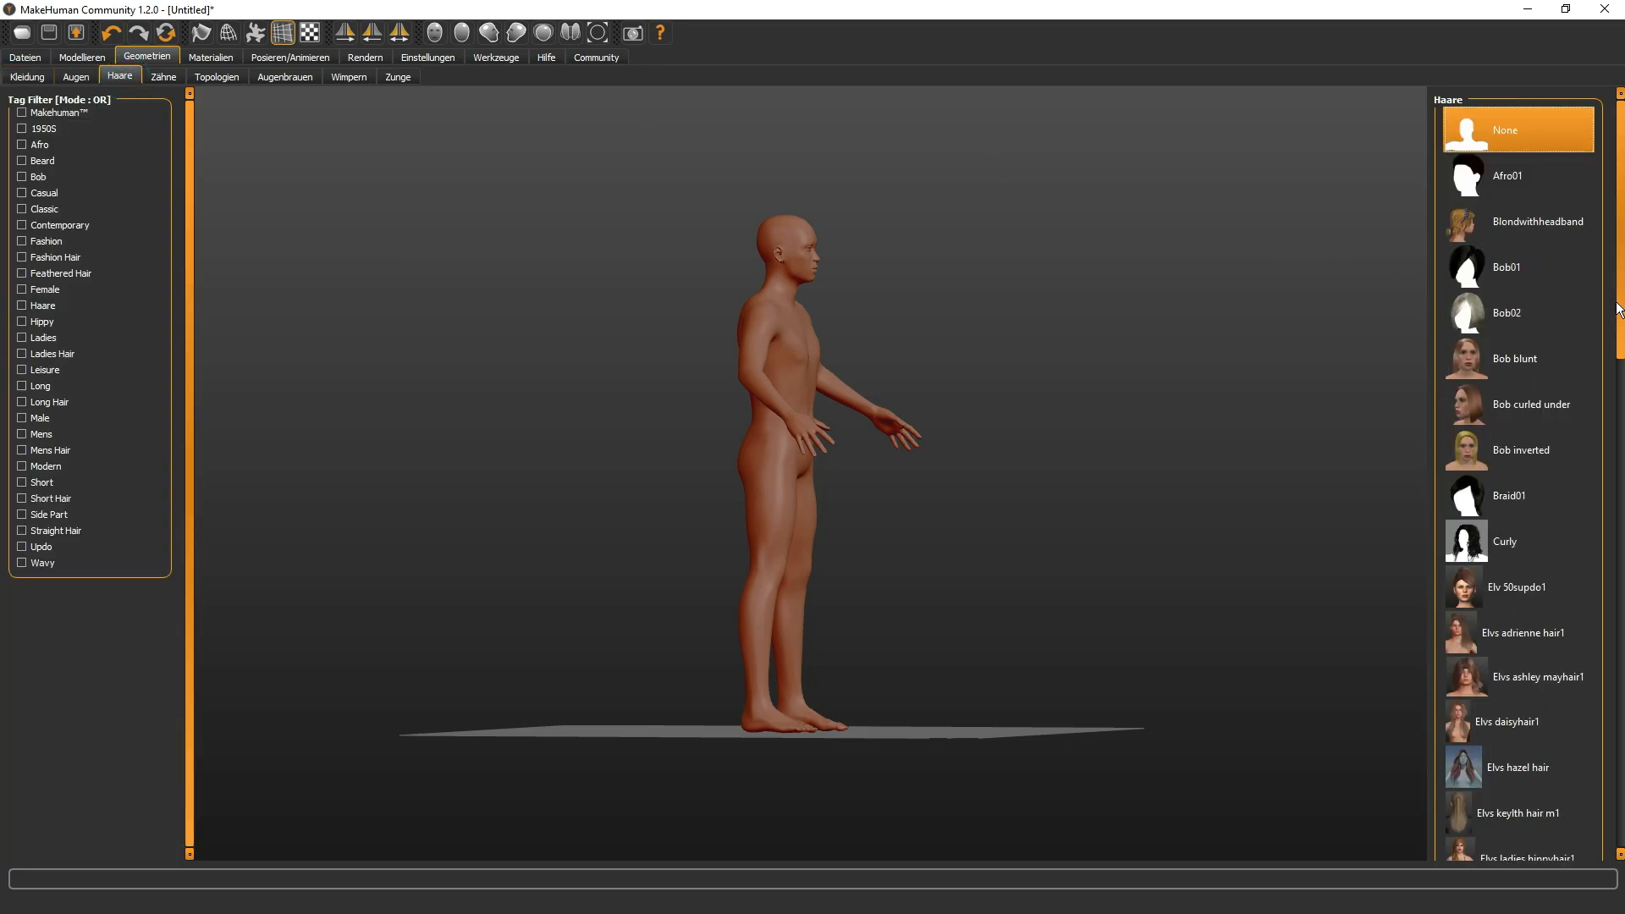
pyautogui.scroll(-3)
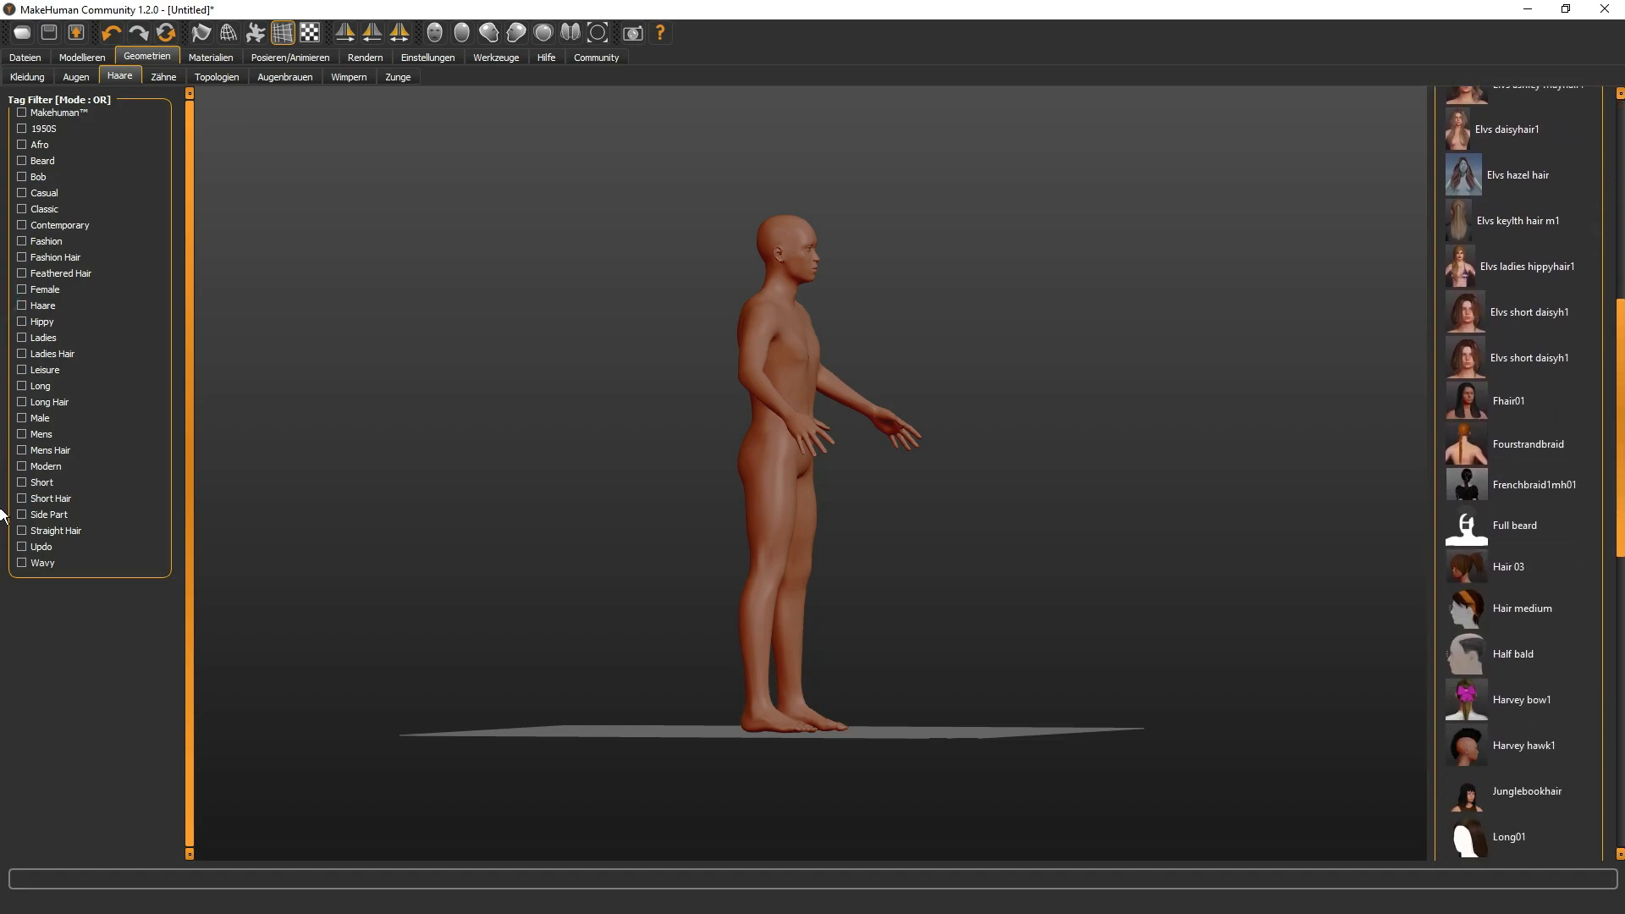
pyautogui.scroll(-3)
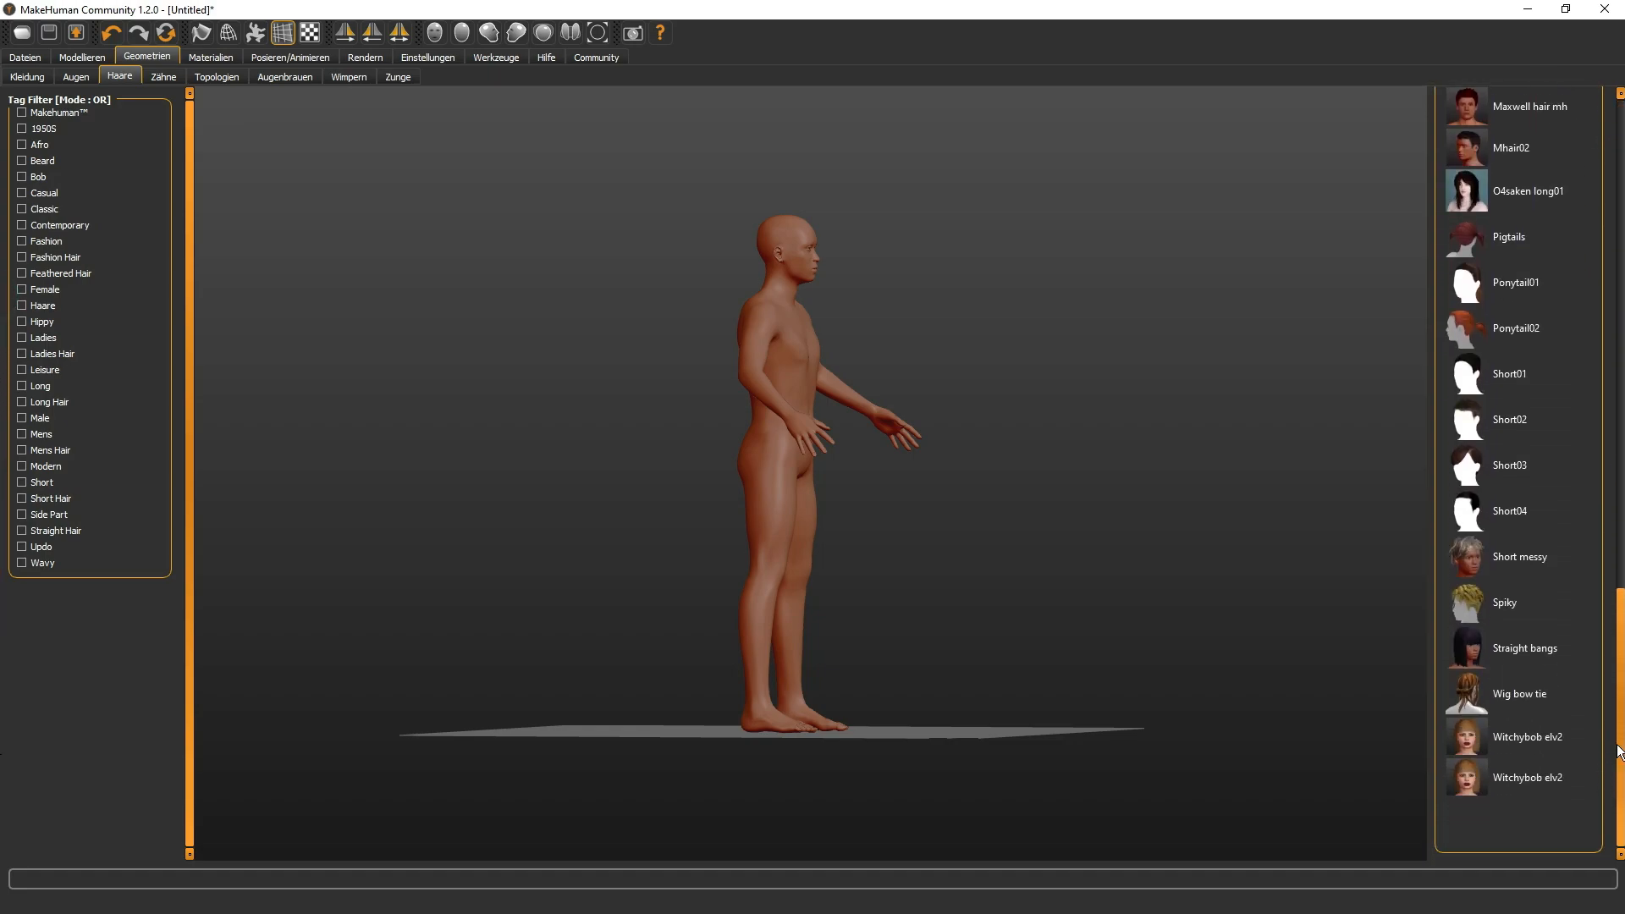
pyautogui.click(1519, 509)
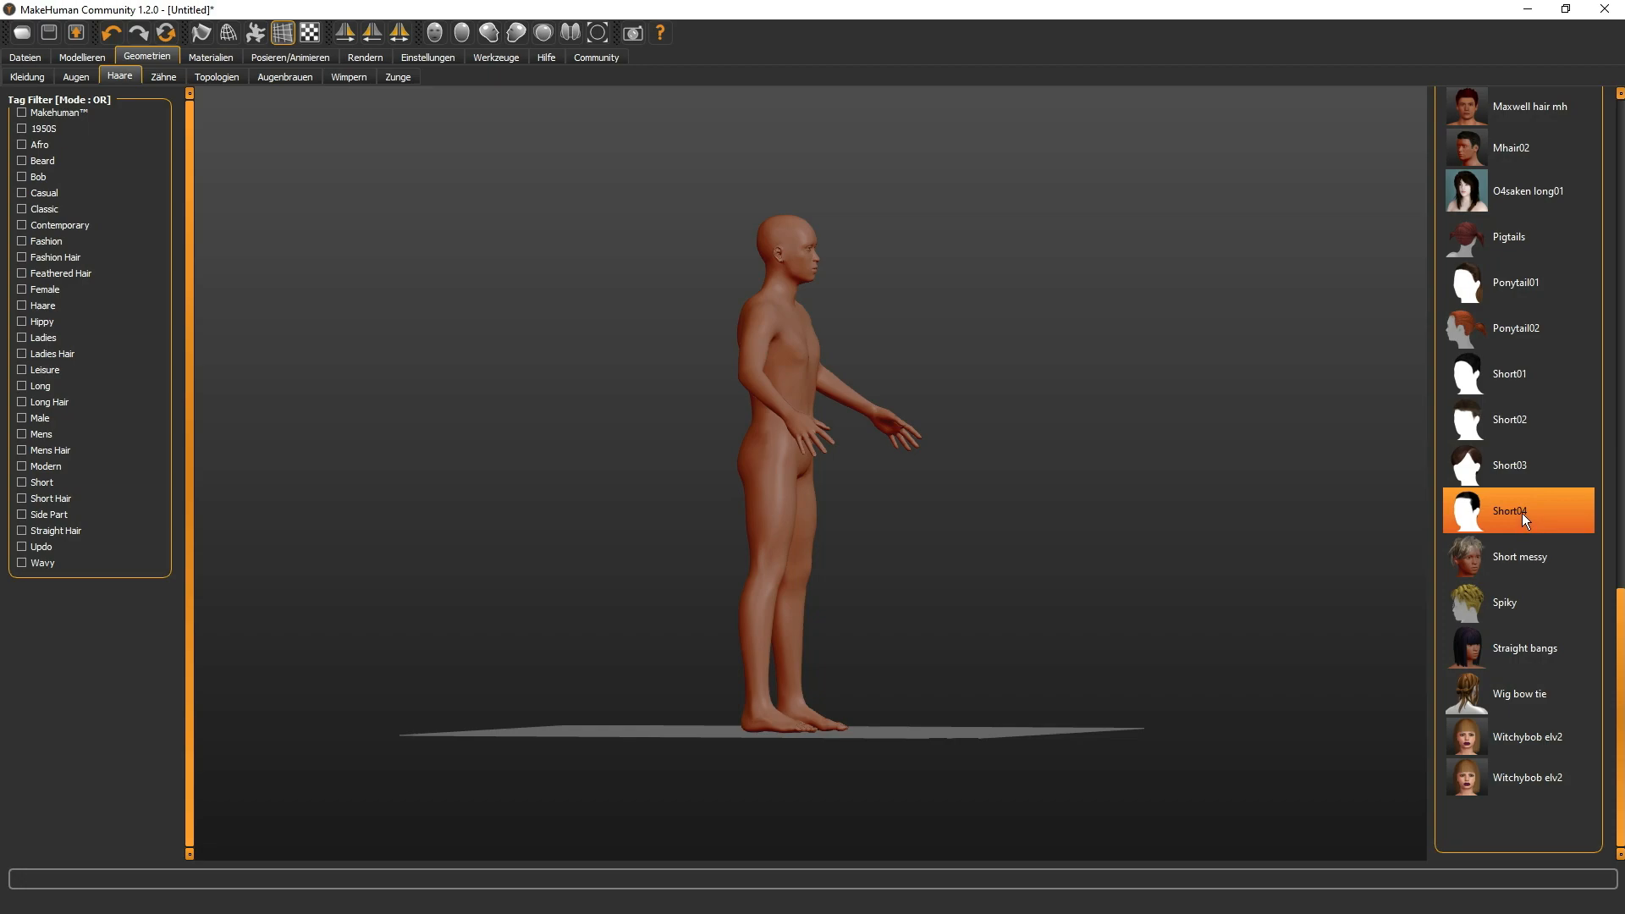
pyautogui.click(1520, 509)
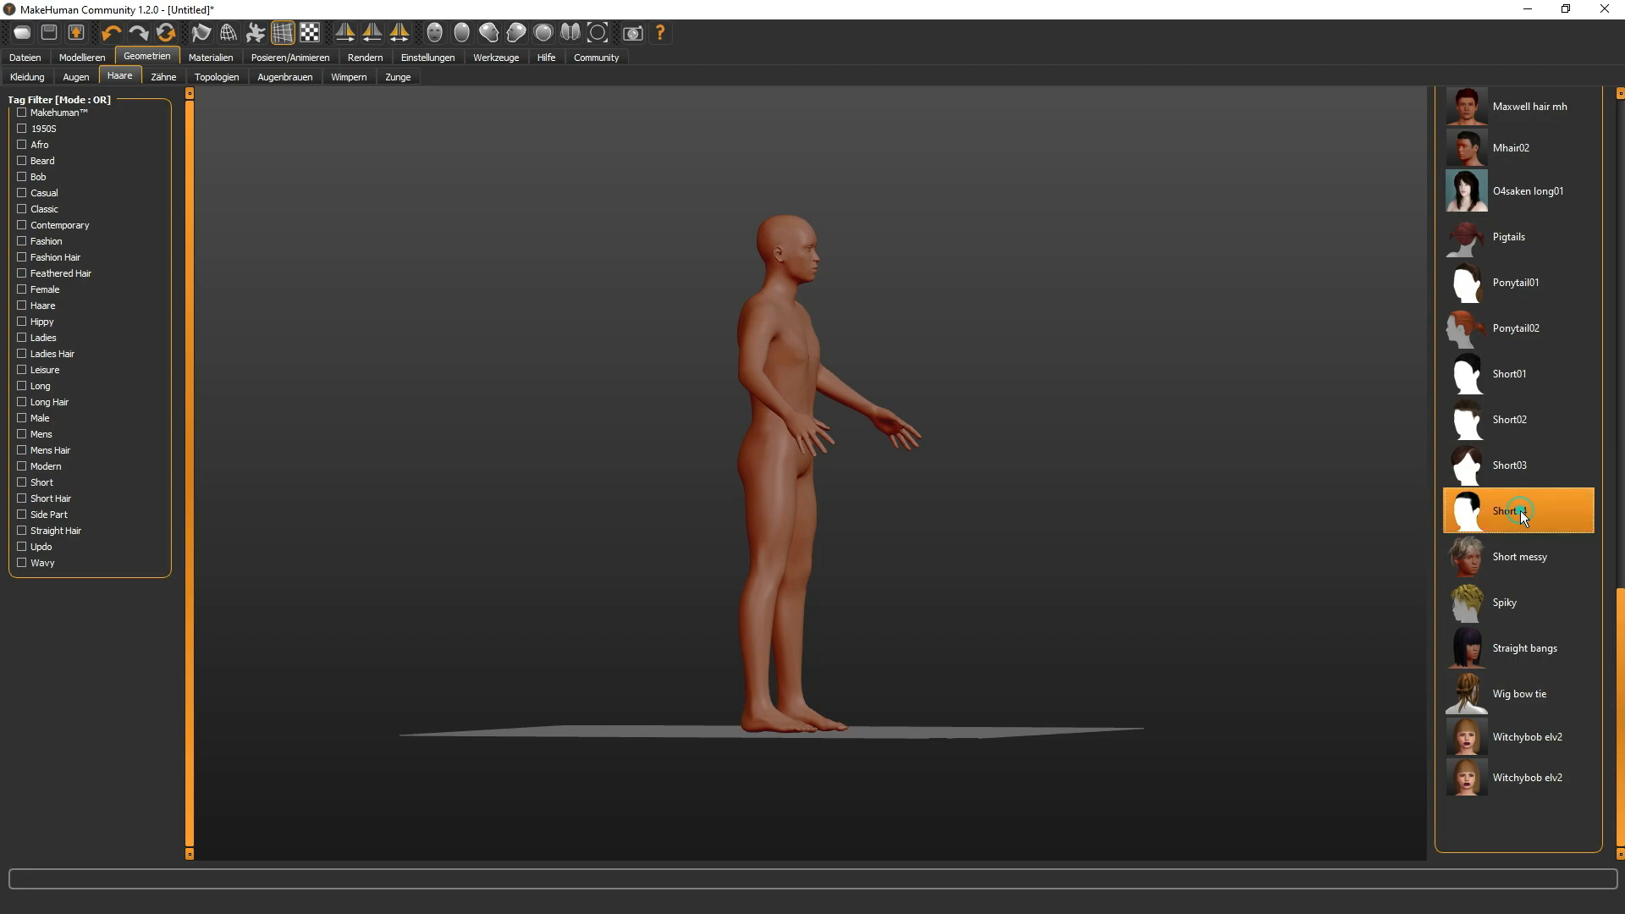
pyautogui.click(1508, 464)
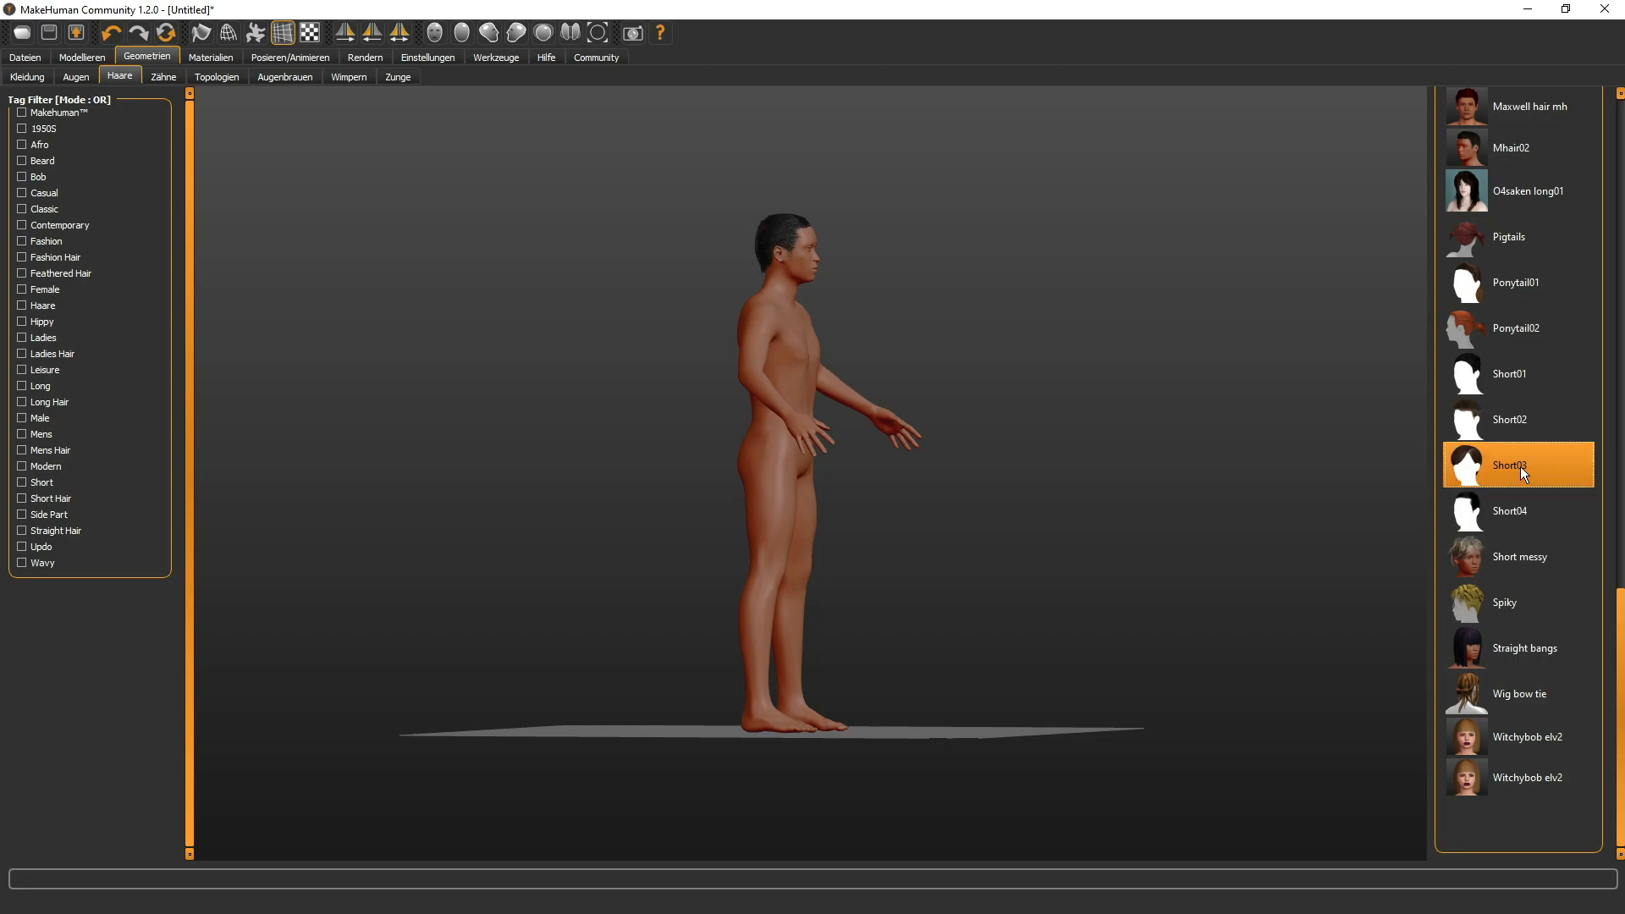
pyautogui.click(1517, 418)
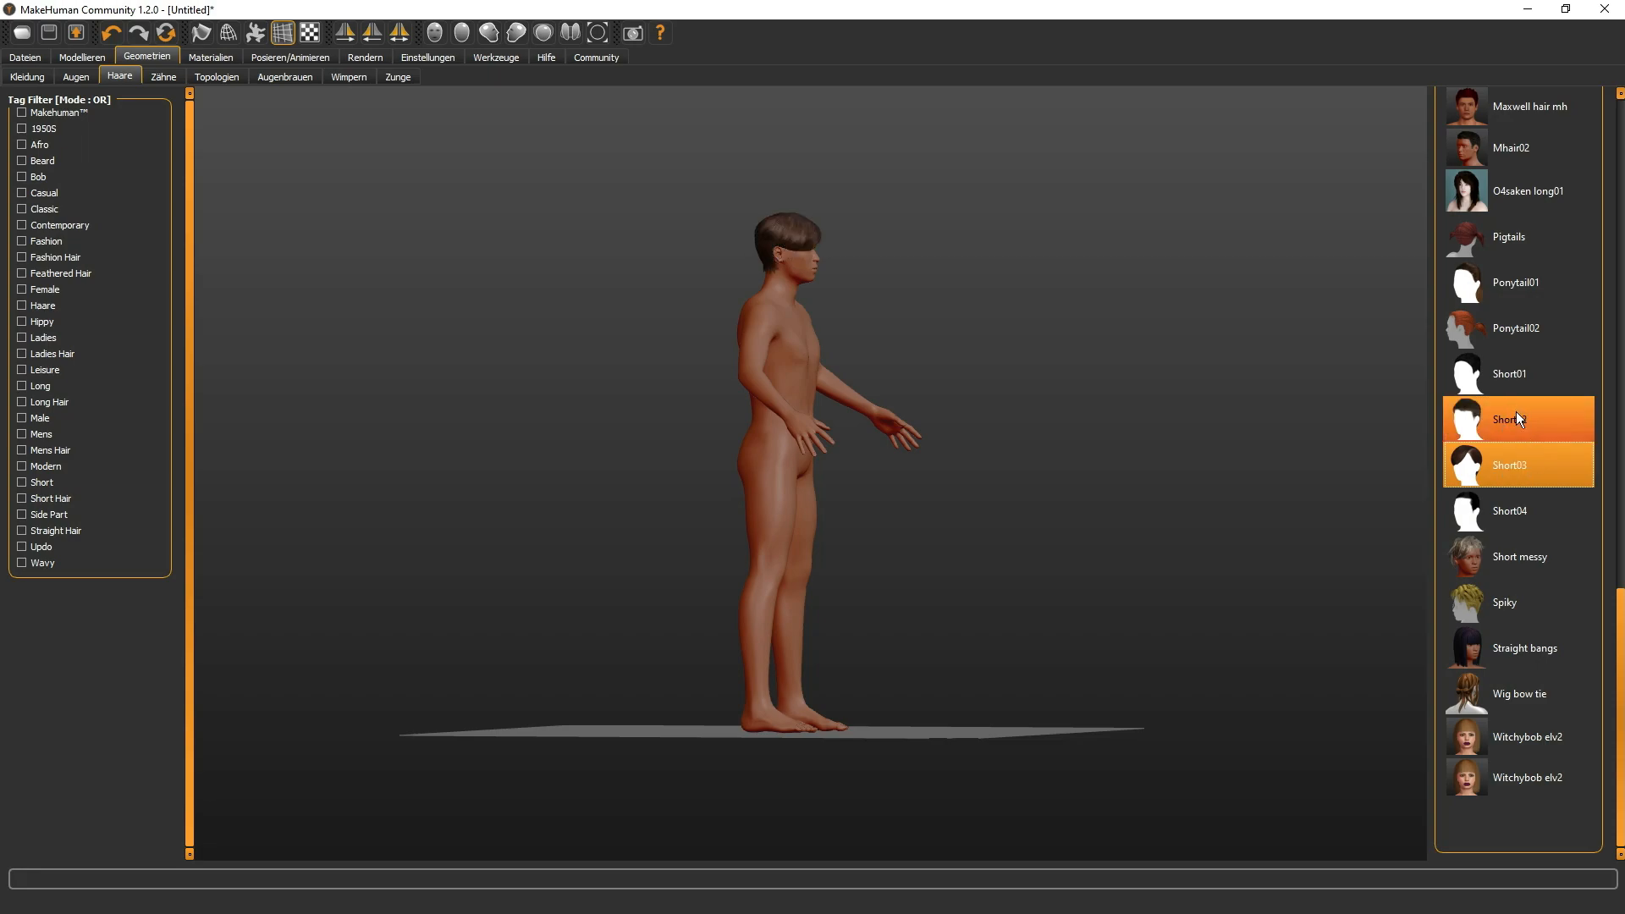
pyautogui.click(1514, 418)
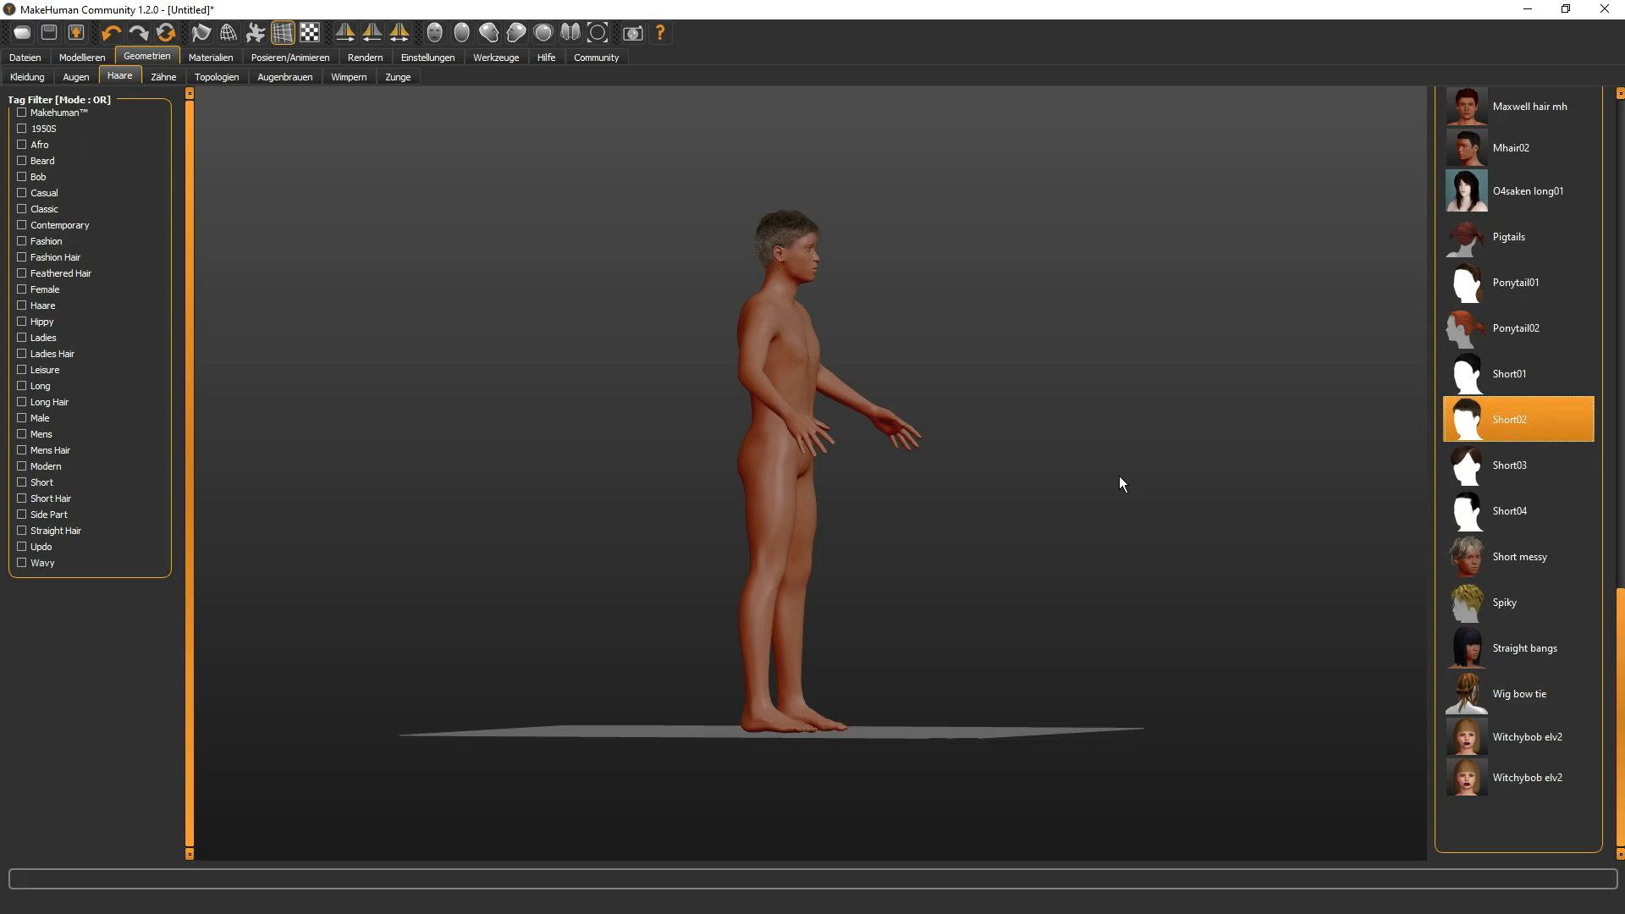
pyautogui.moveTo(359, 178)
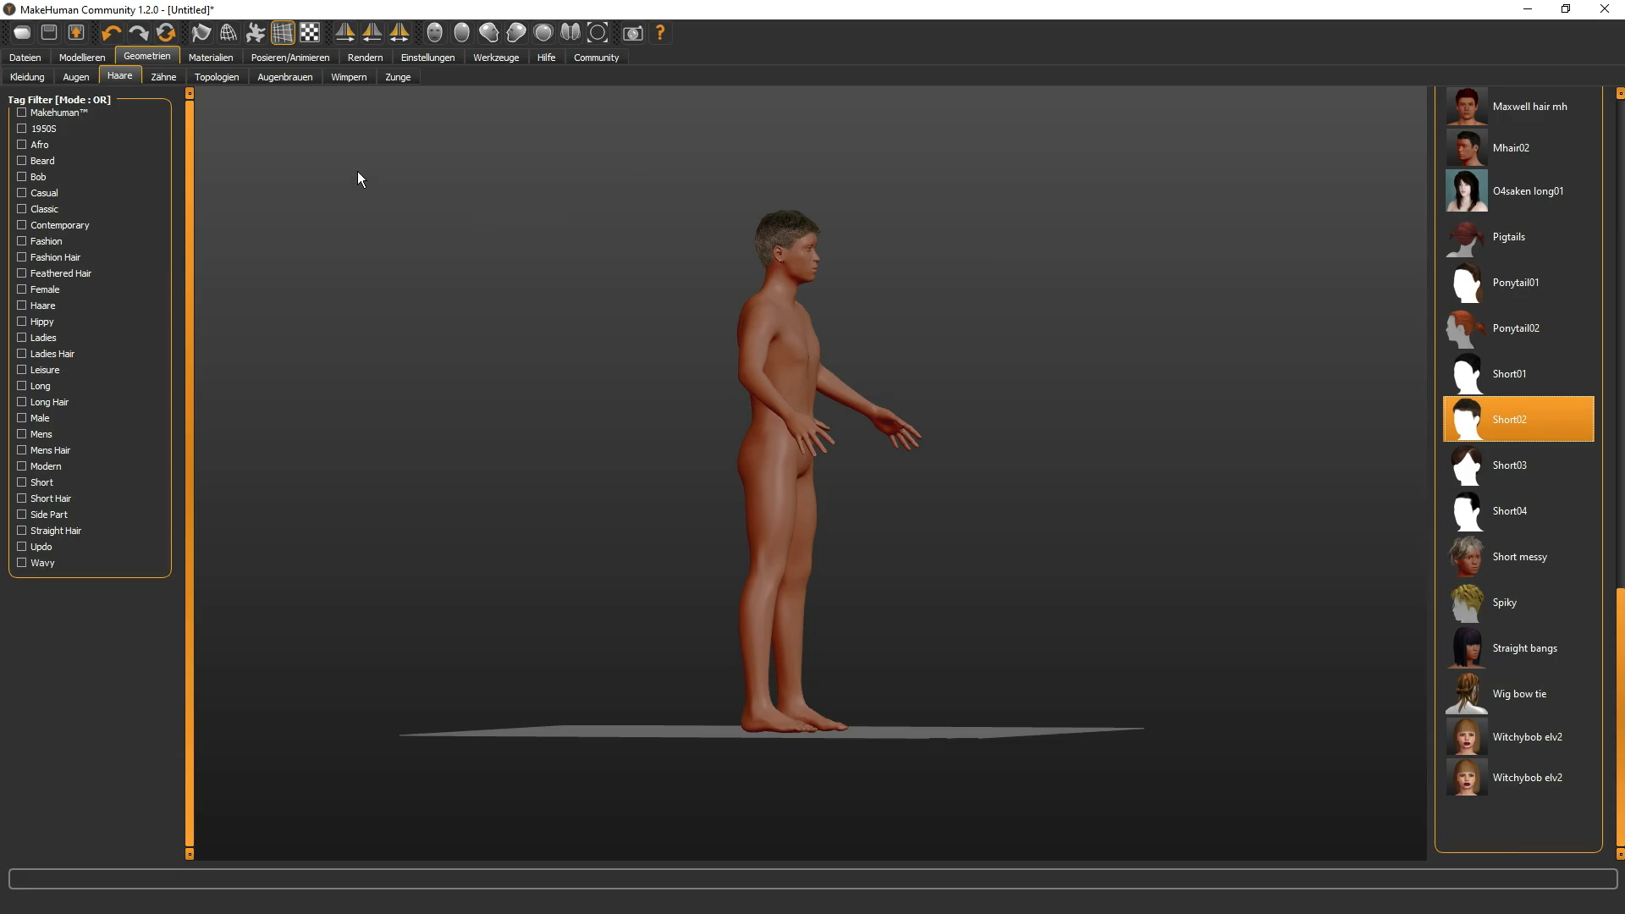
pyautogui.click(27, 76)
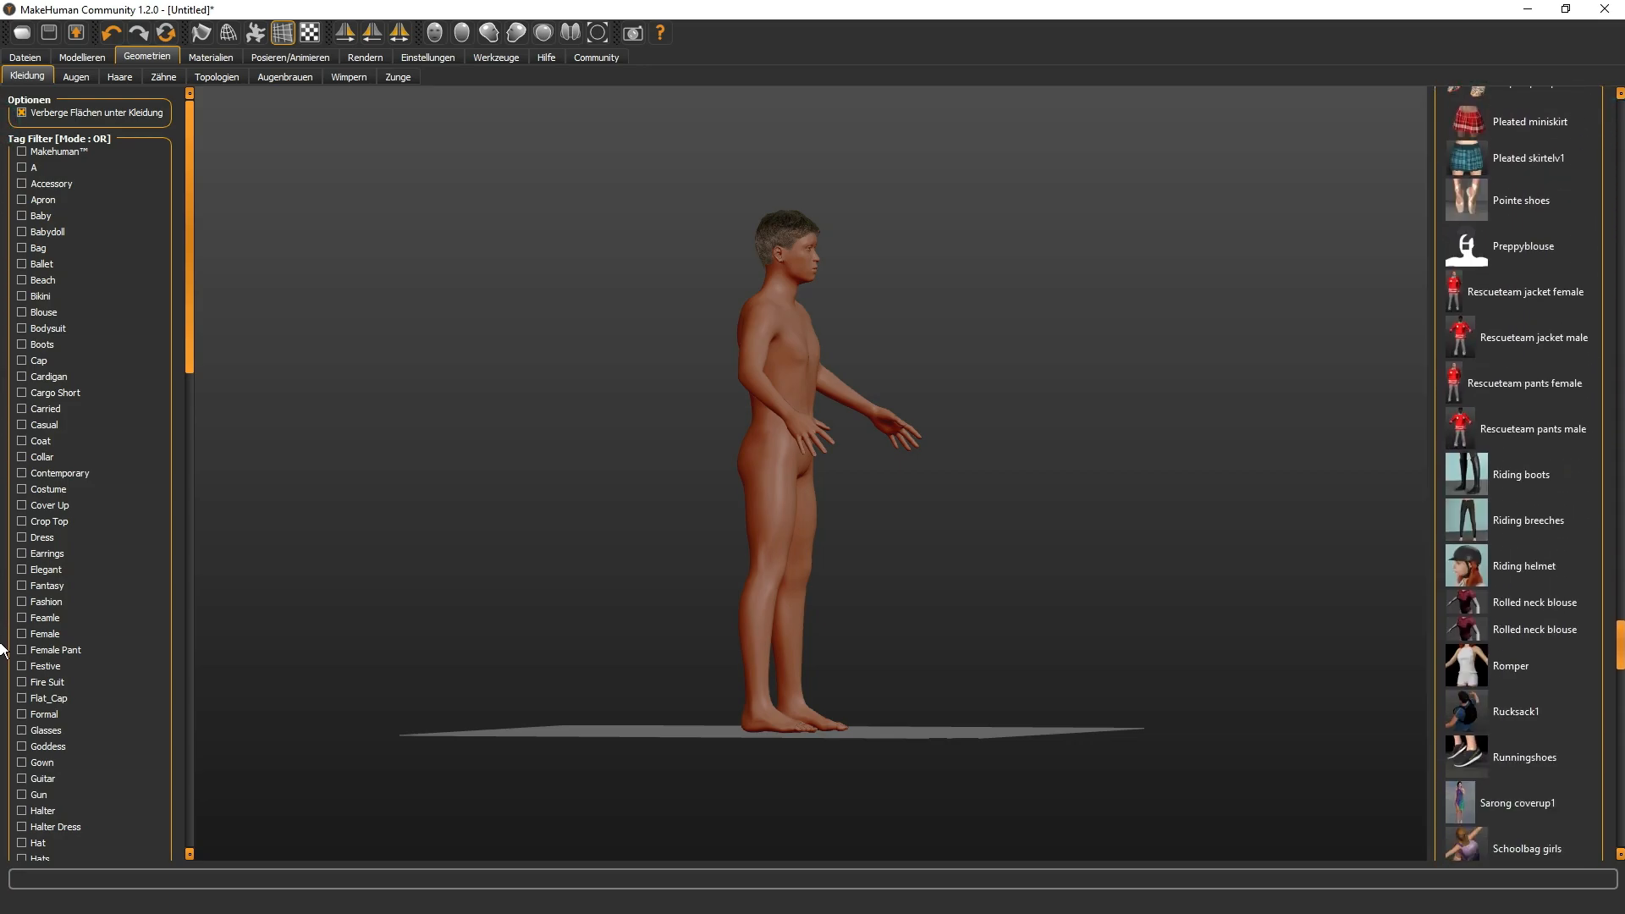
# - Put the Rescueteam jacket male and Rescueteam pants male on the figure
pyautogui.click(1534, 428)
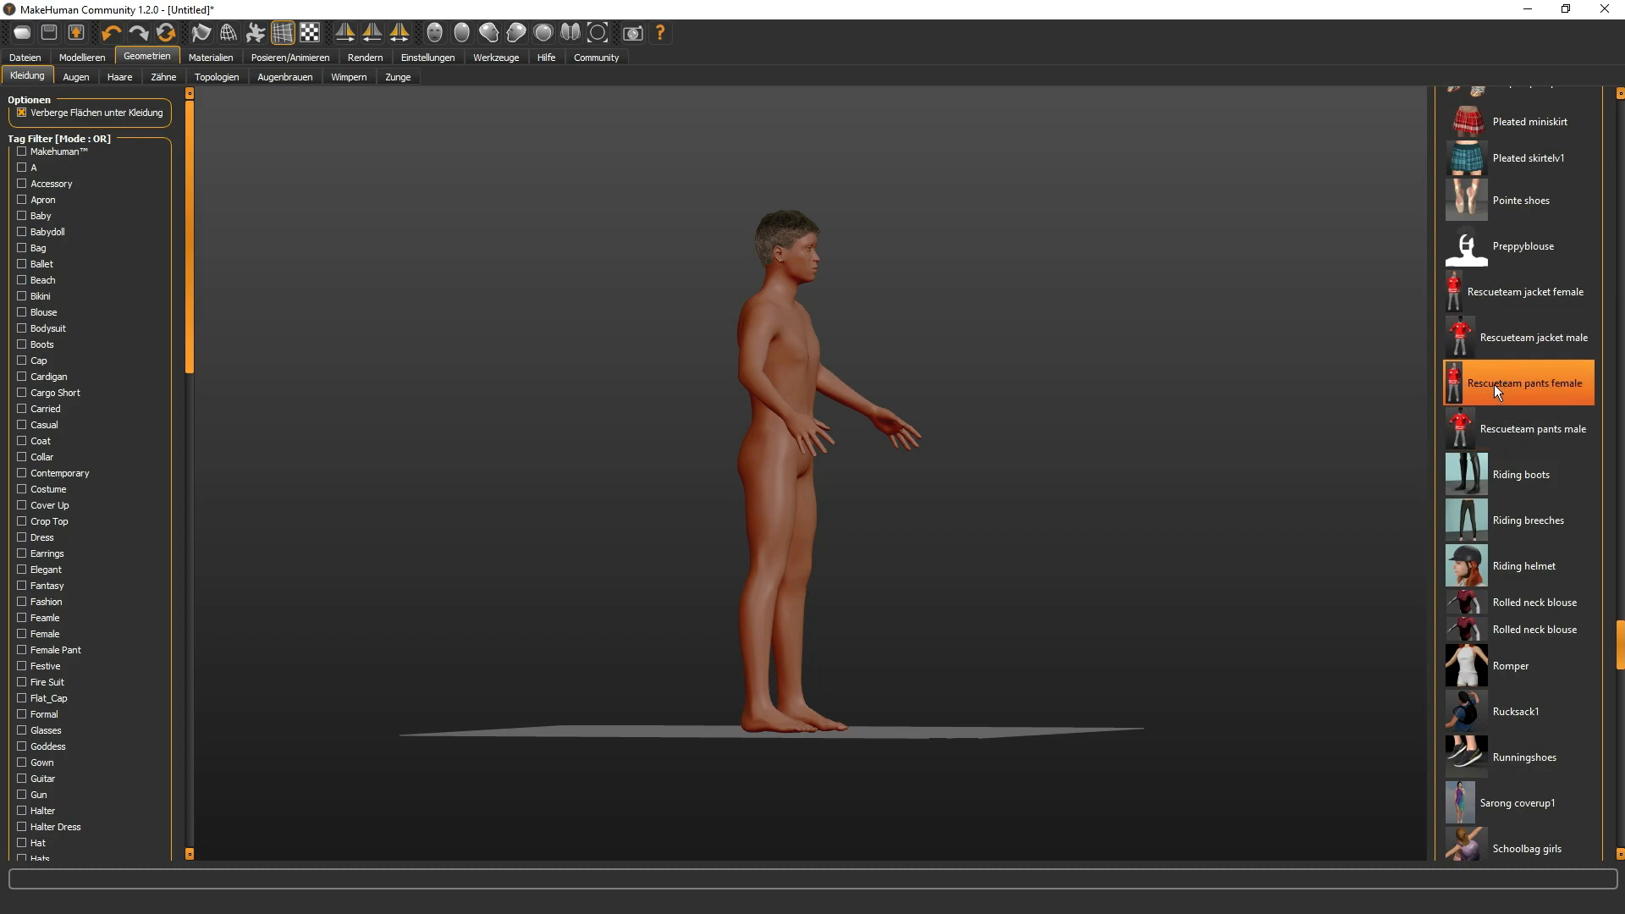
pyautogui.moveTo(1519, 337)
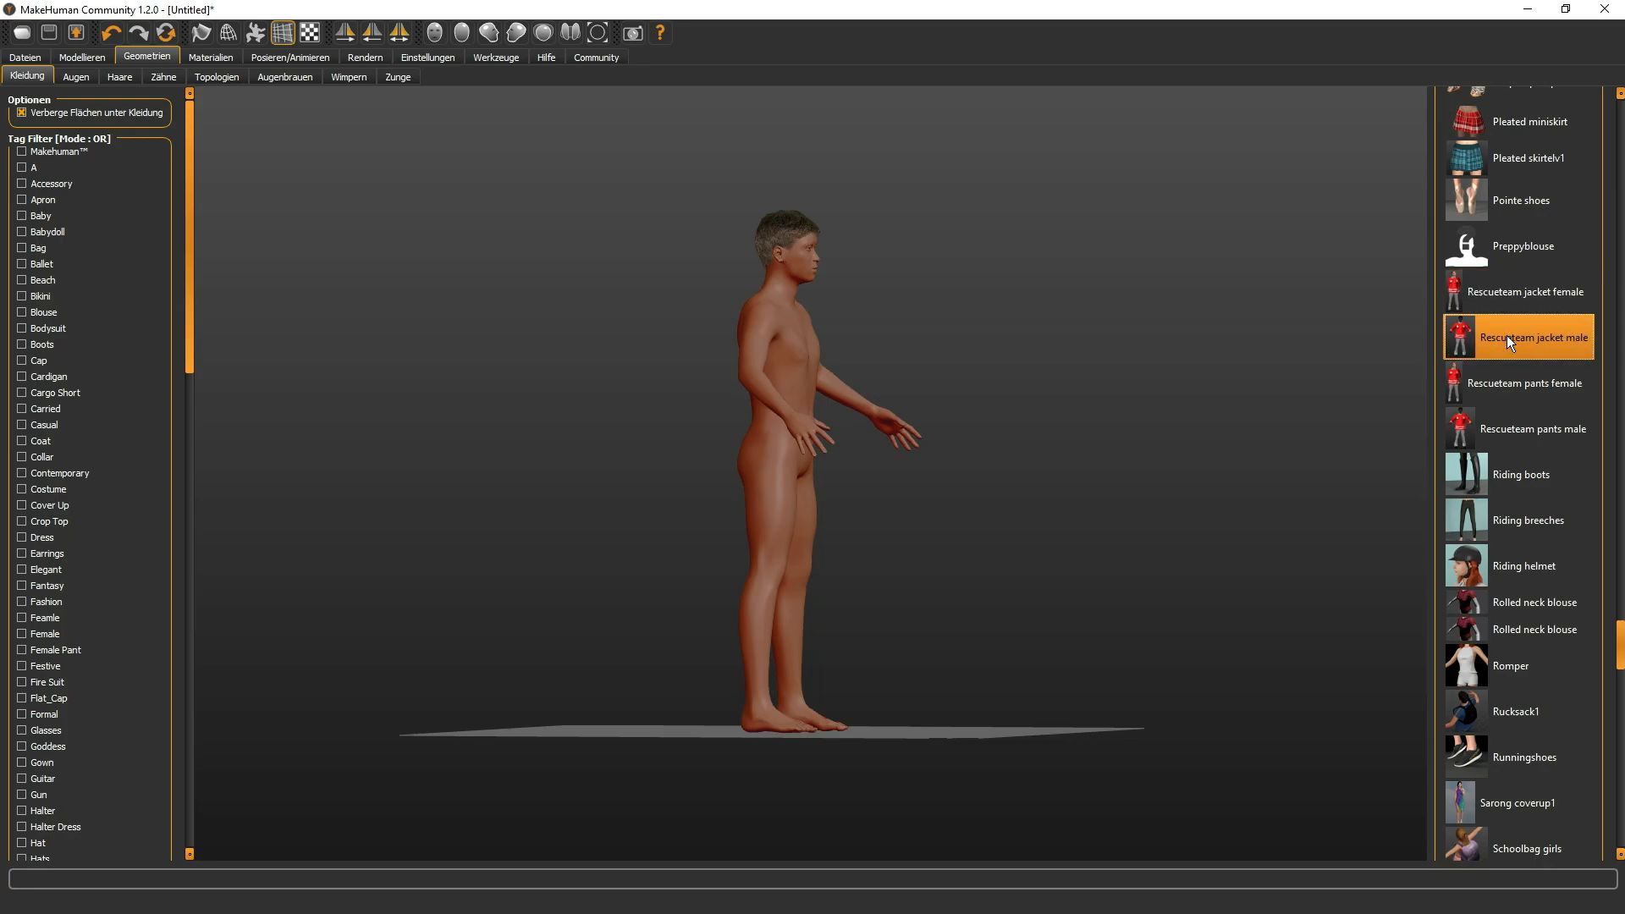
pyautogui.click(1532, 383)
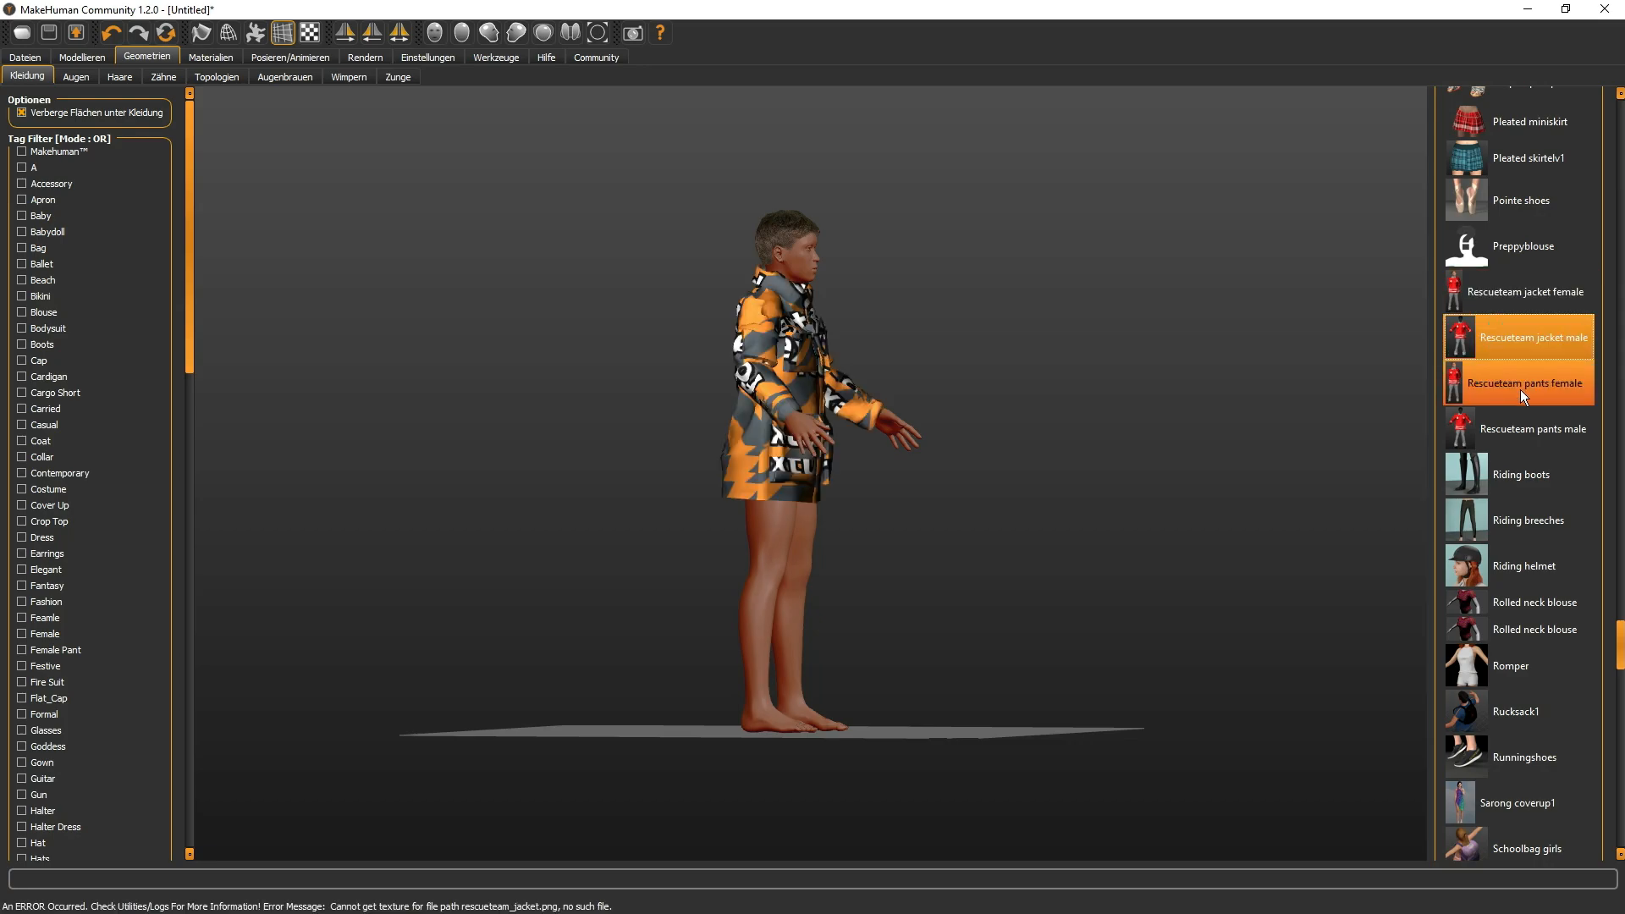
pyautogui.click(1534, 429)
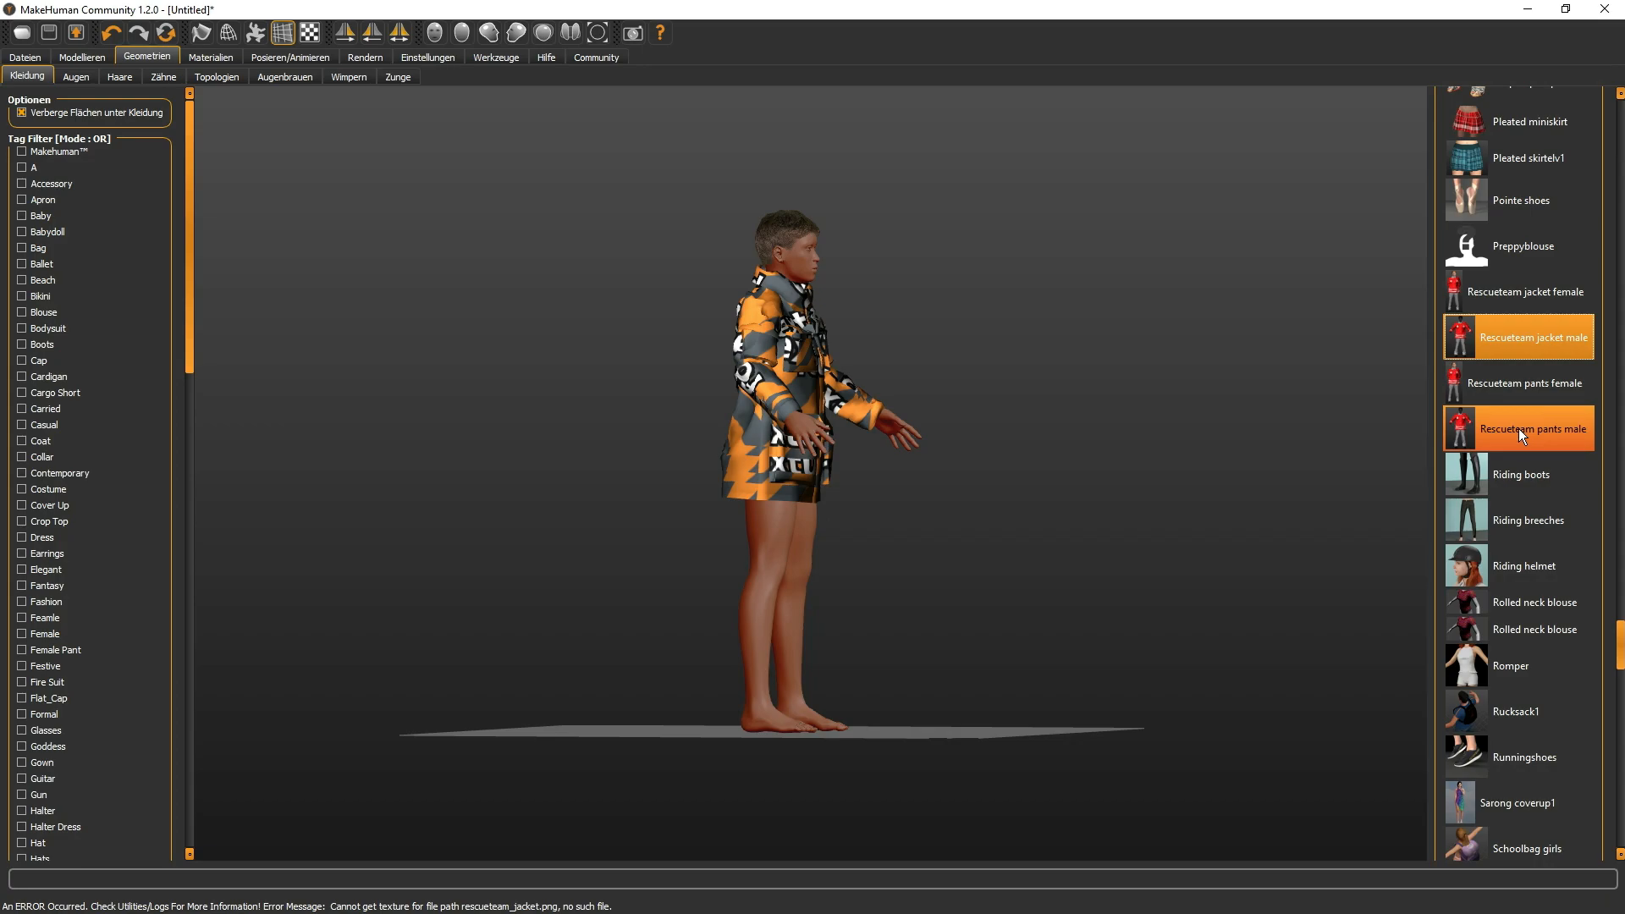
pyautogui.click(1534, 428)
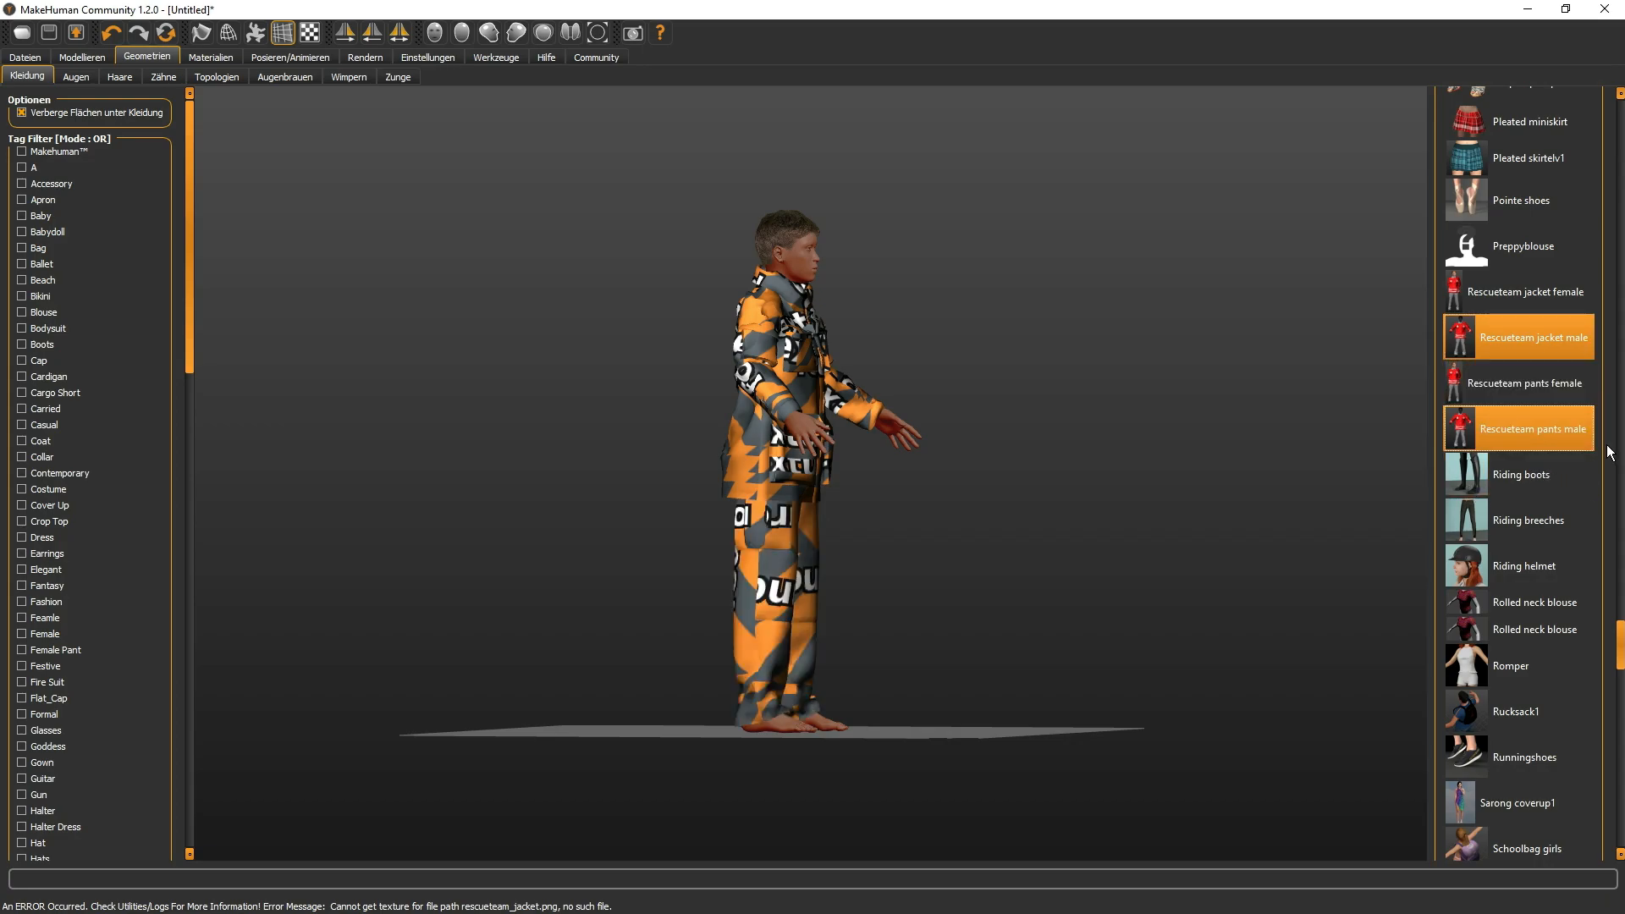
pyautogui.scroll(-3)
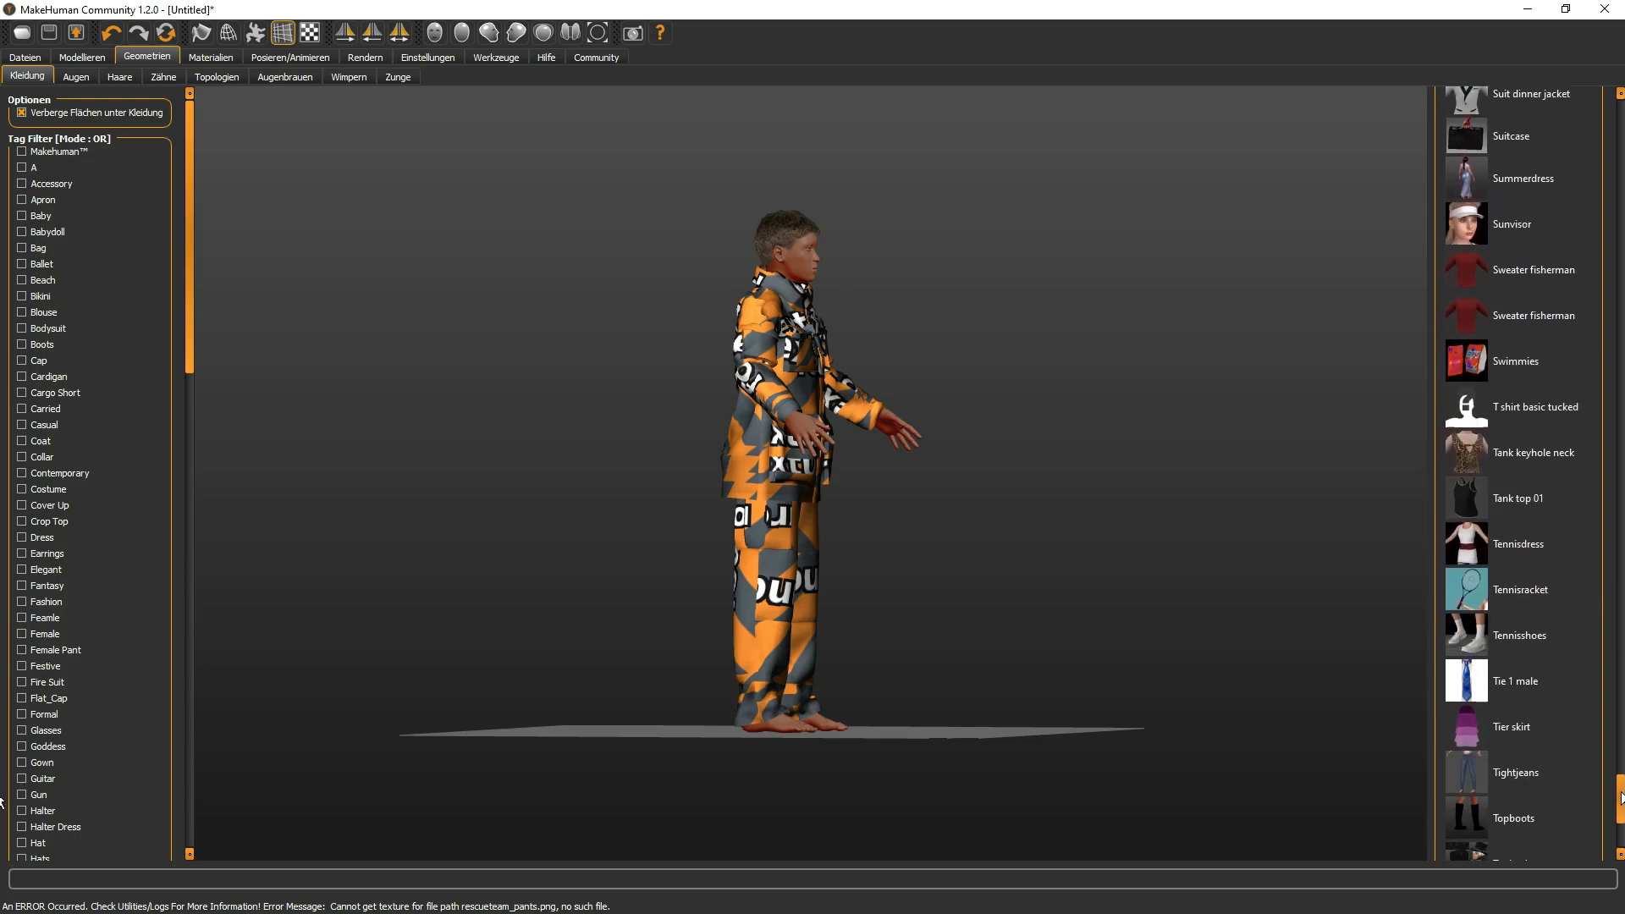
# - Scroll down the clothing list and add the Shoes biker boots male to the figure
pyautogui.scroll(-3)
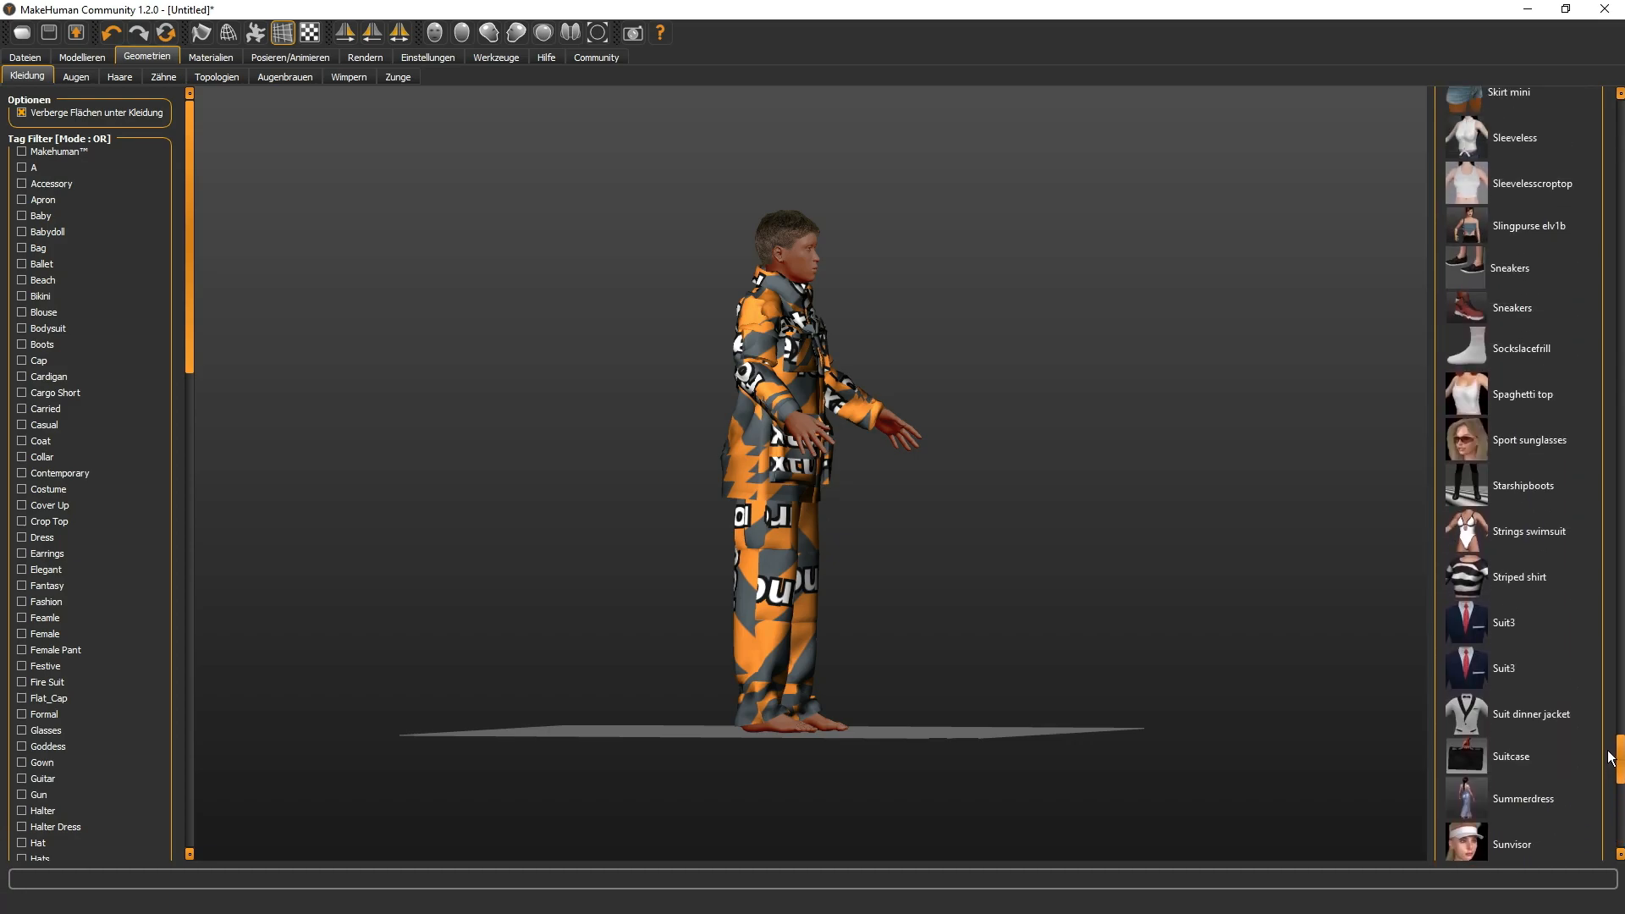
pyautogui.scroll(-3)
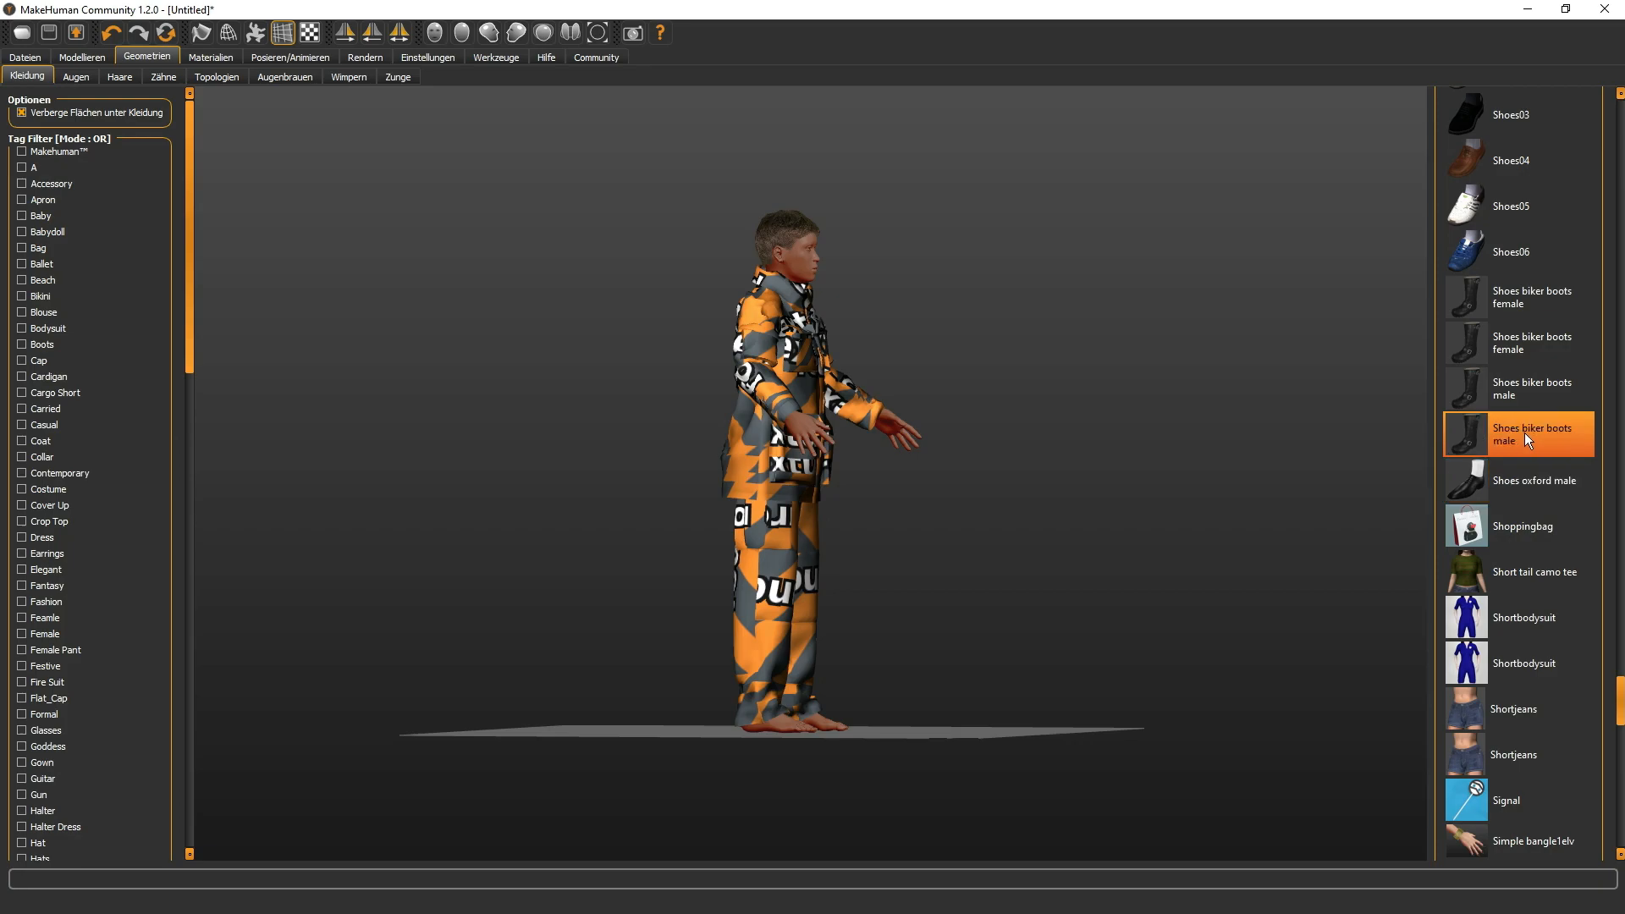
pyautogui.click(1536, 433)
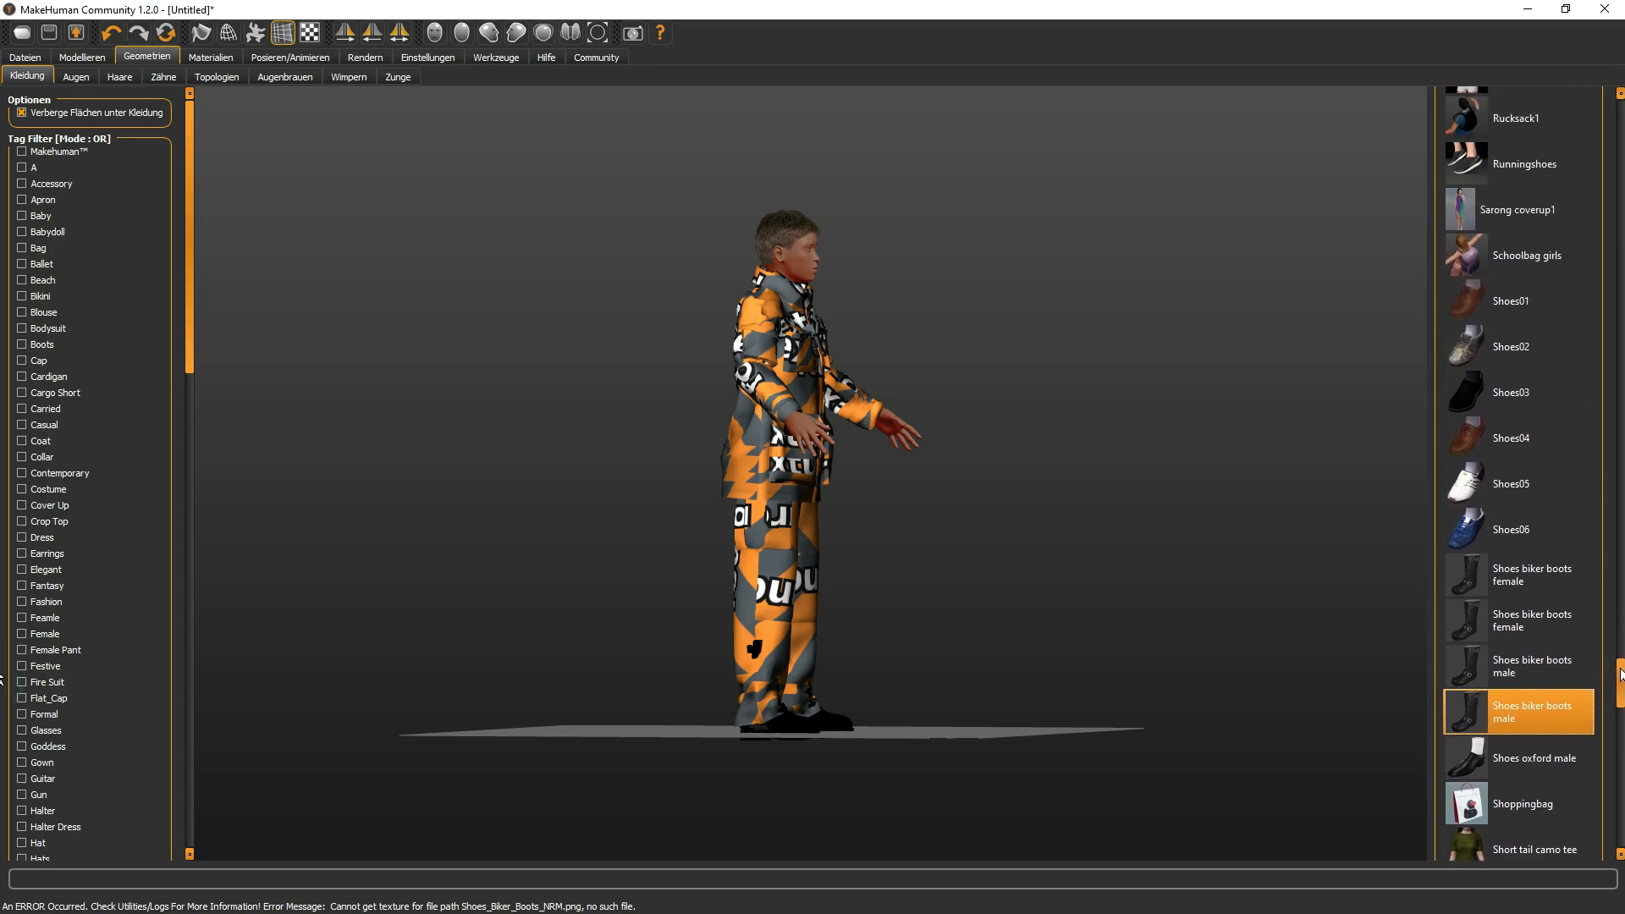
pyautogui.scroll(-3)
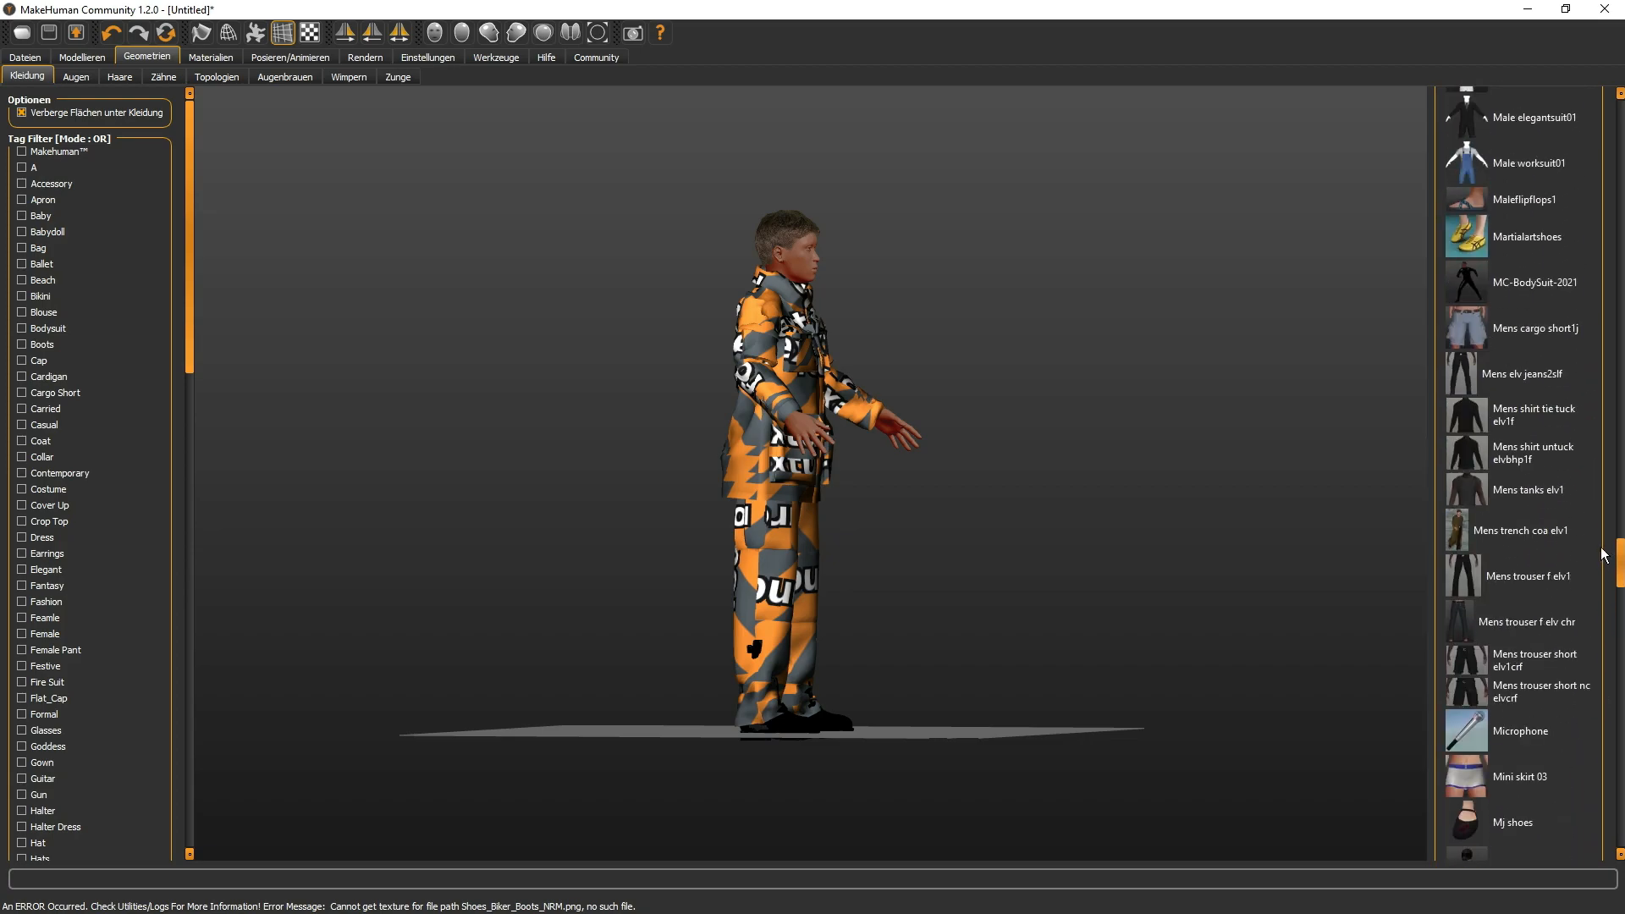
# - Scroll through the clothing list and place the Helmet kz45 on the figure's head
pyautogui.scroll(-3)
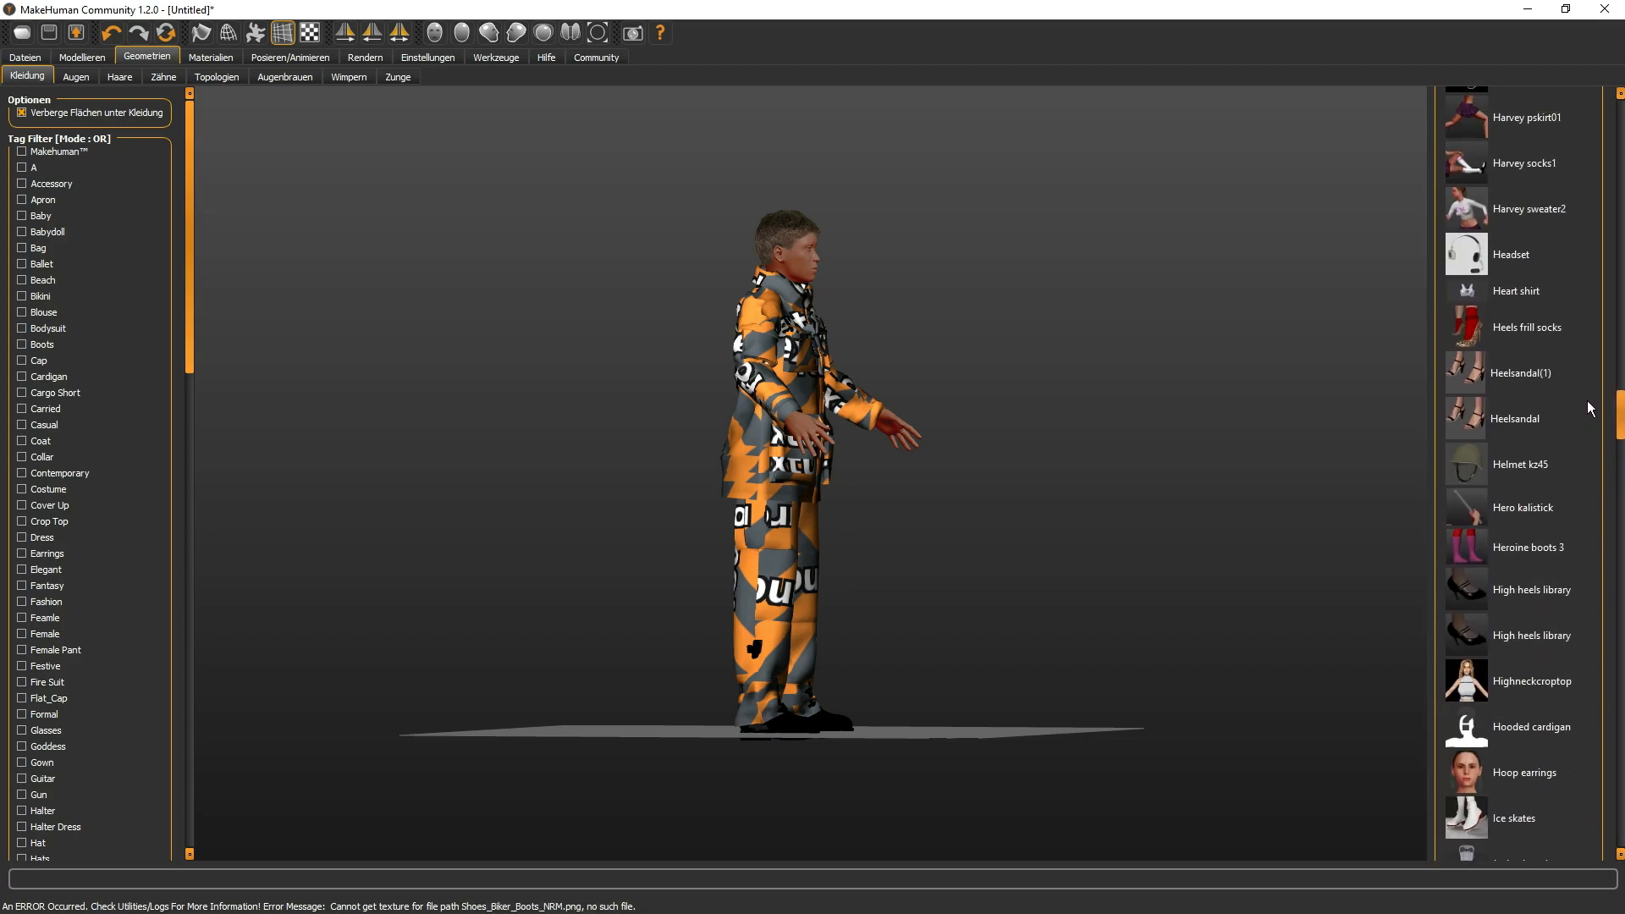
pyautogui.scroll(-3)
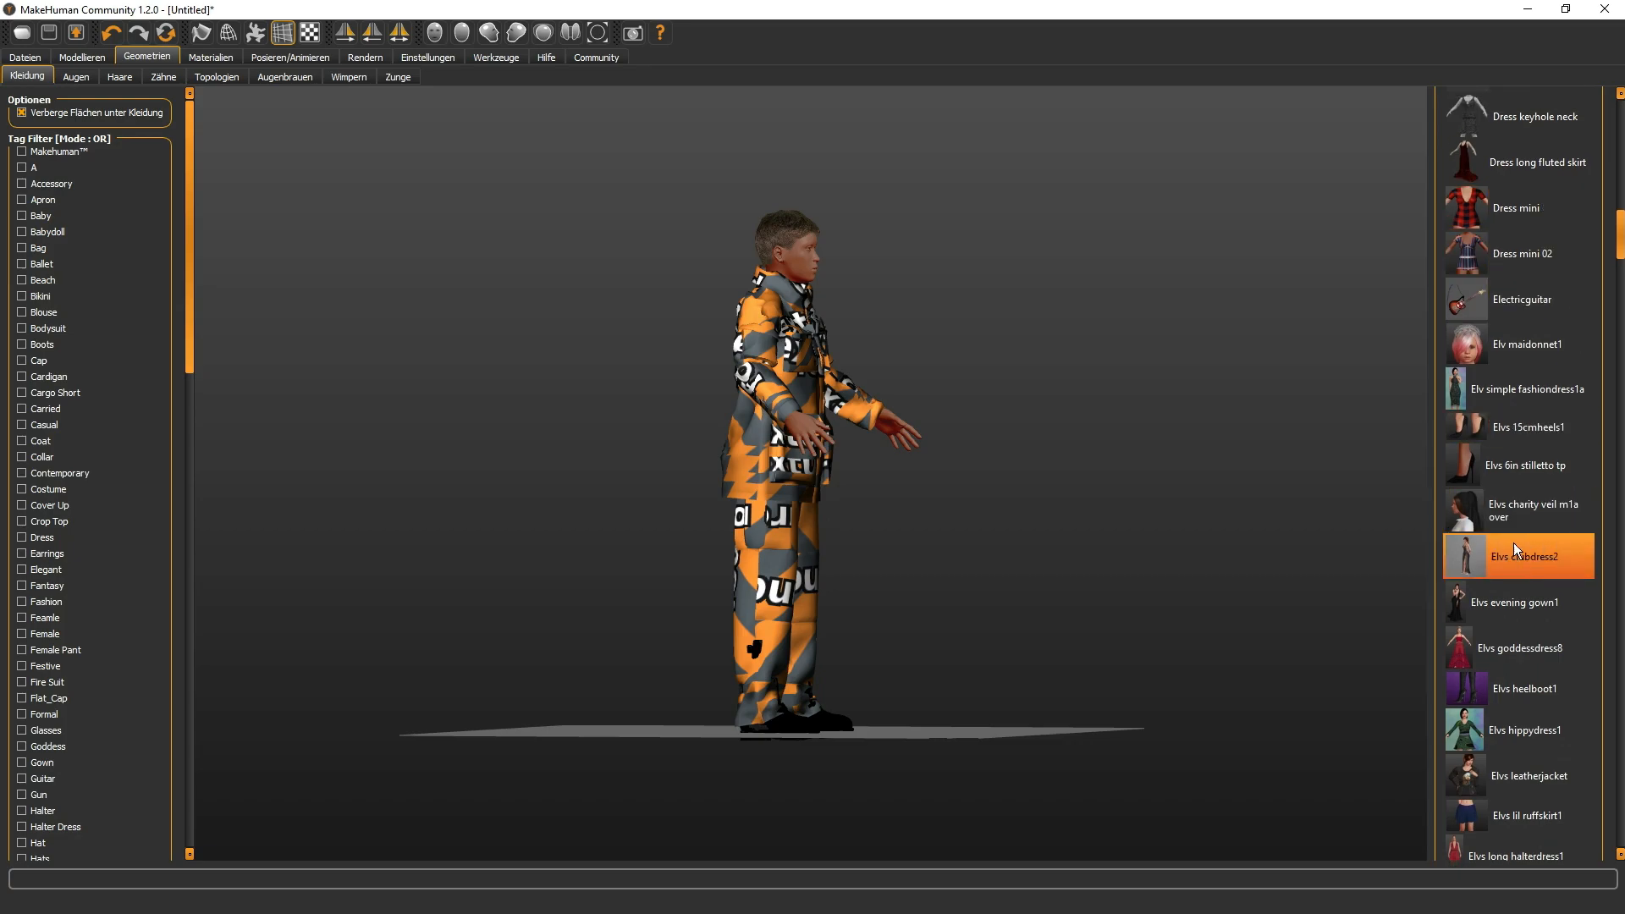
pyautogui.click(1517, 510)
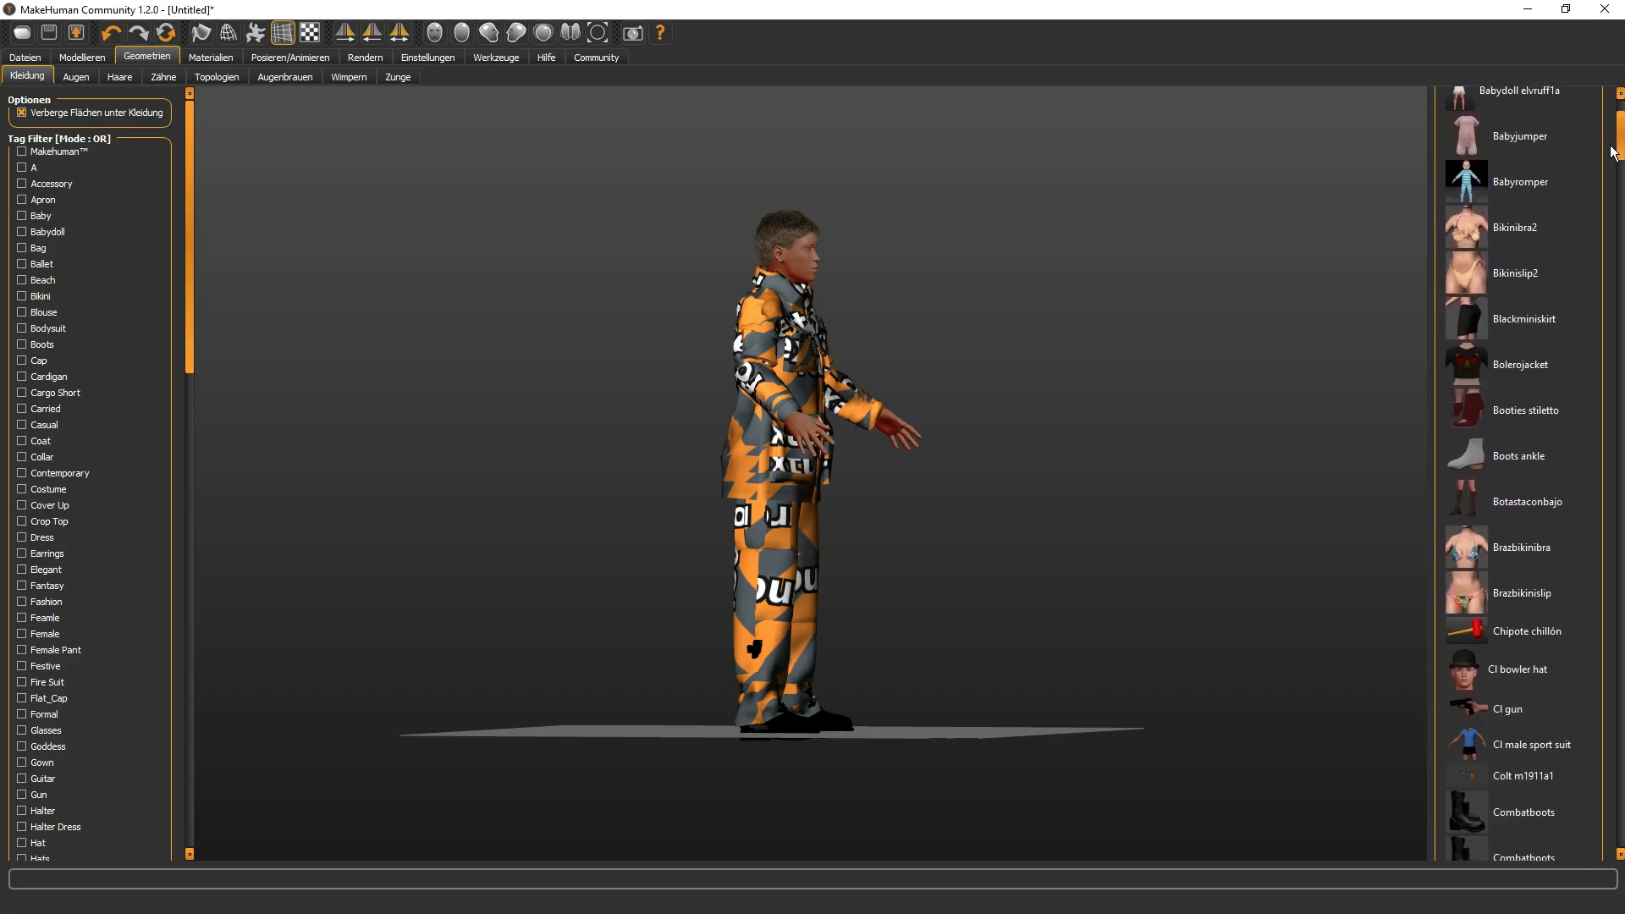
pyautogui.scroll(-3)
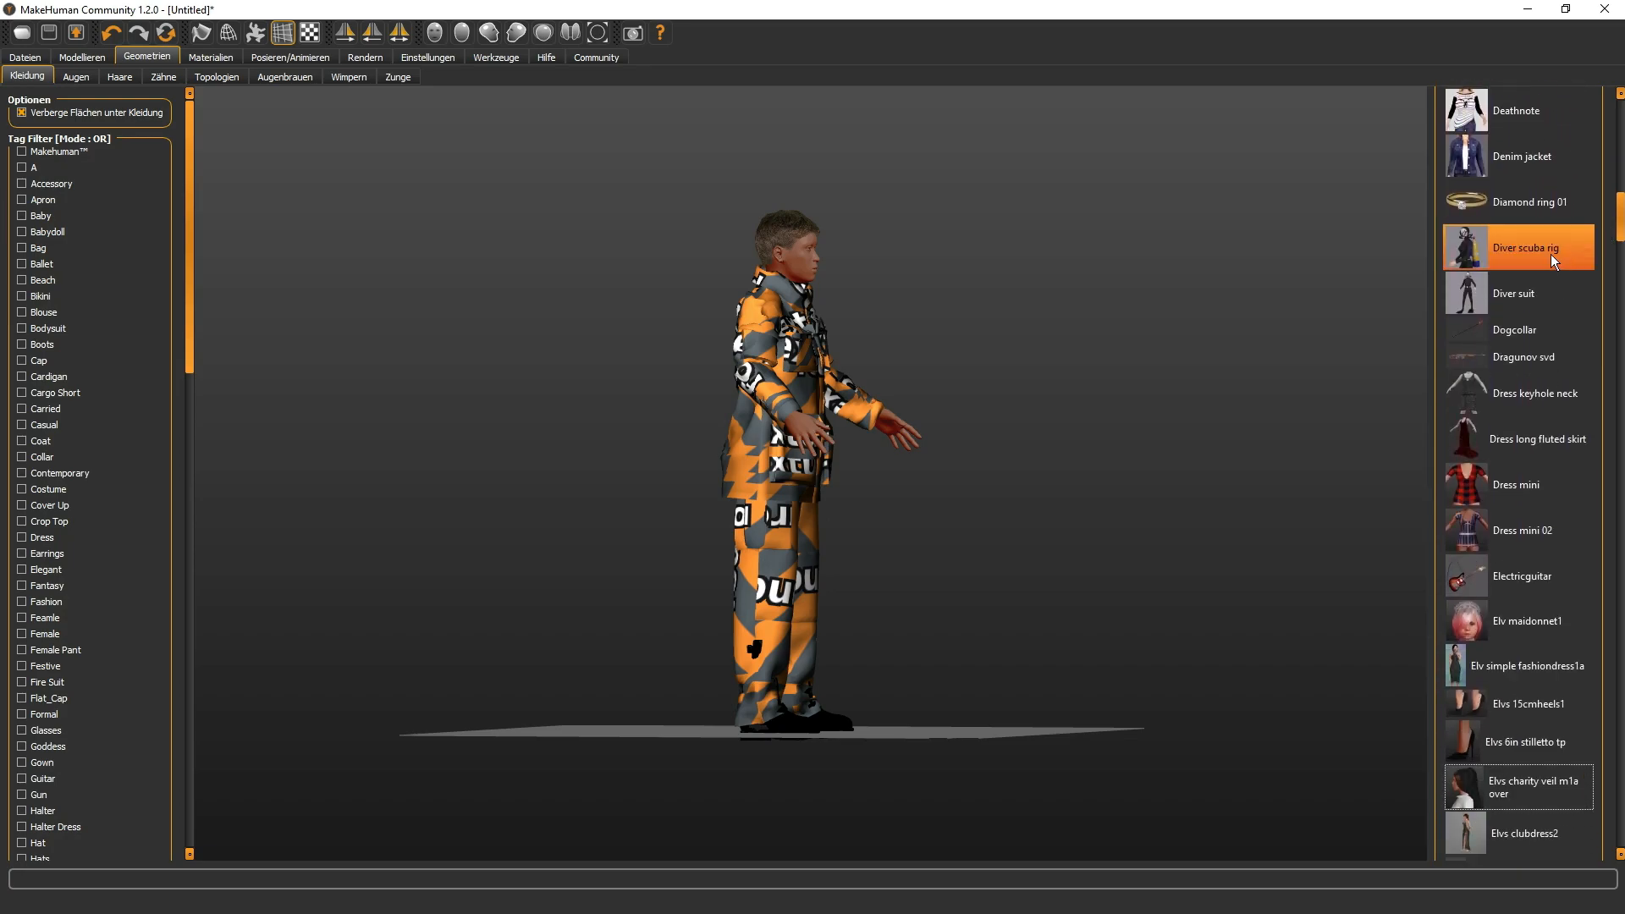
pyautogui.moveTo(1515, 254)
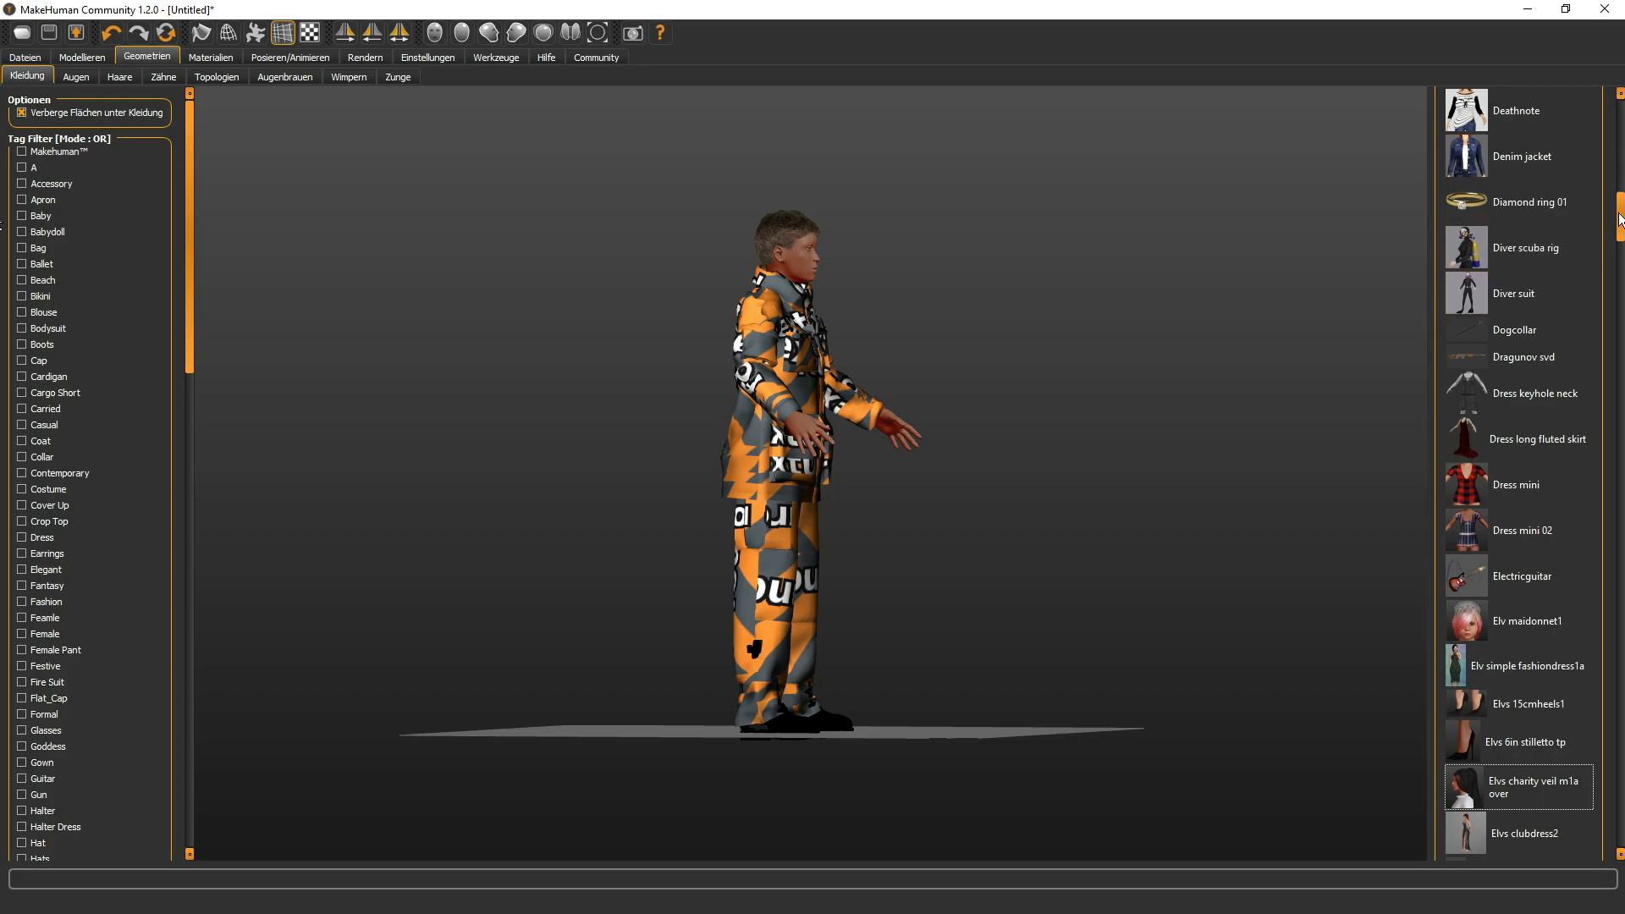
pyautogui.scroll(-3)
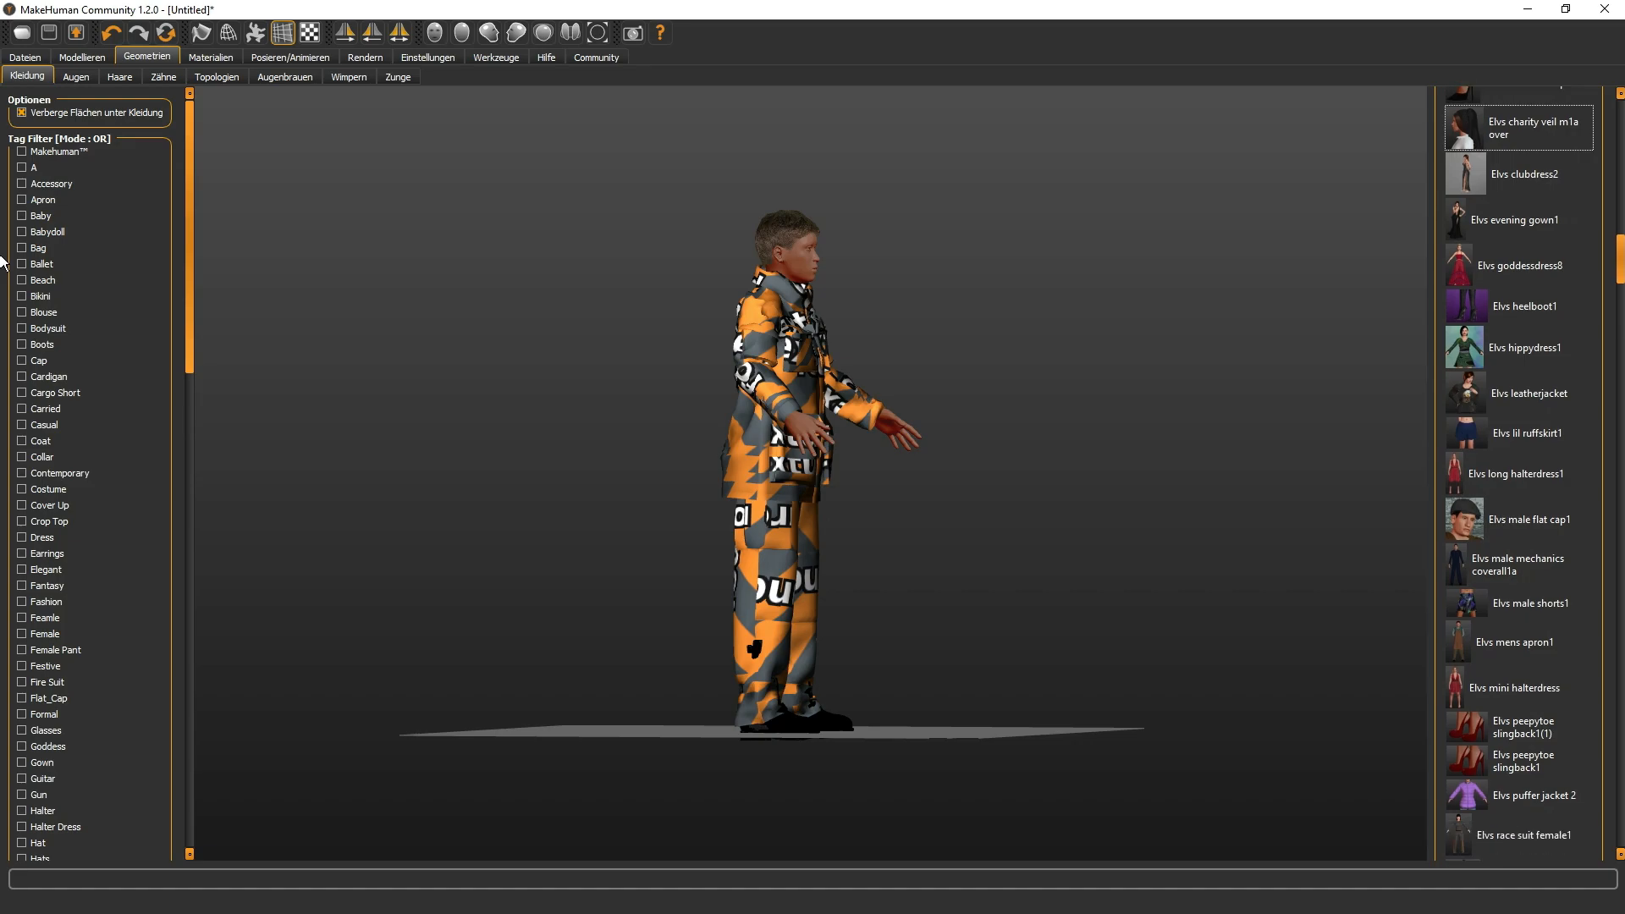
pyautogui.scroll(-3)
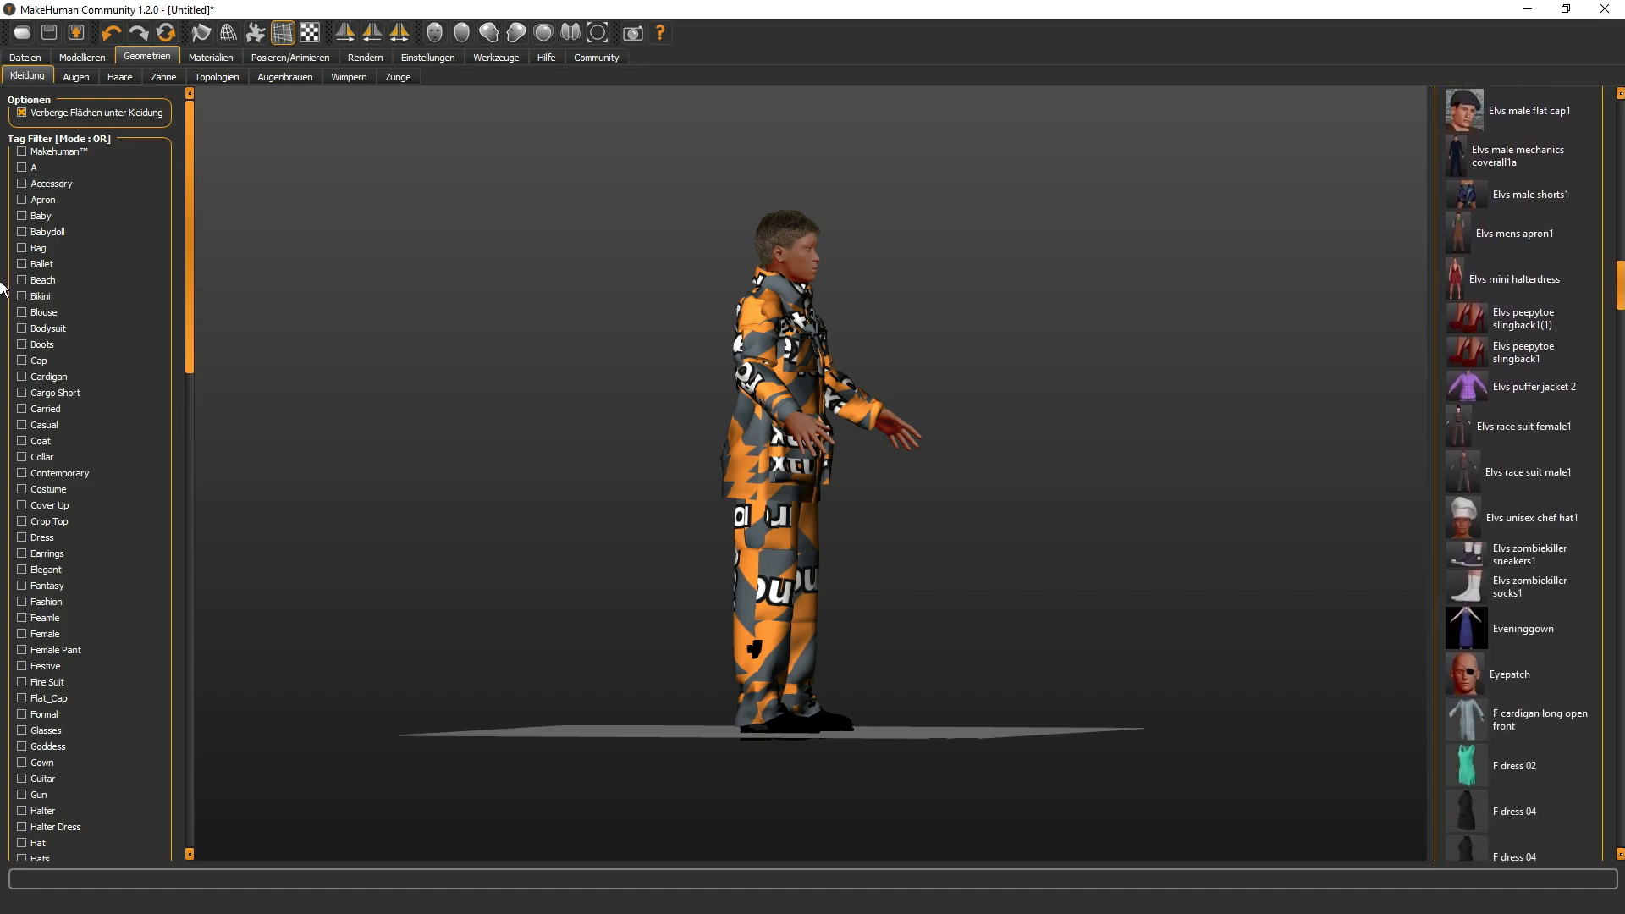
pyautogui.scroll(-3)
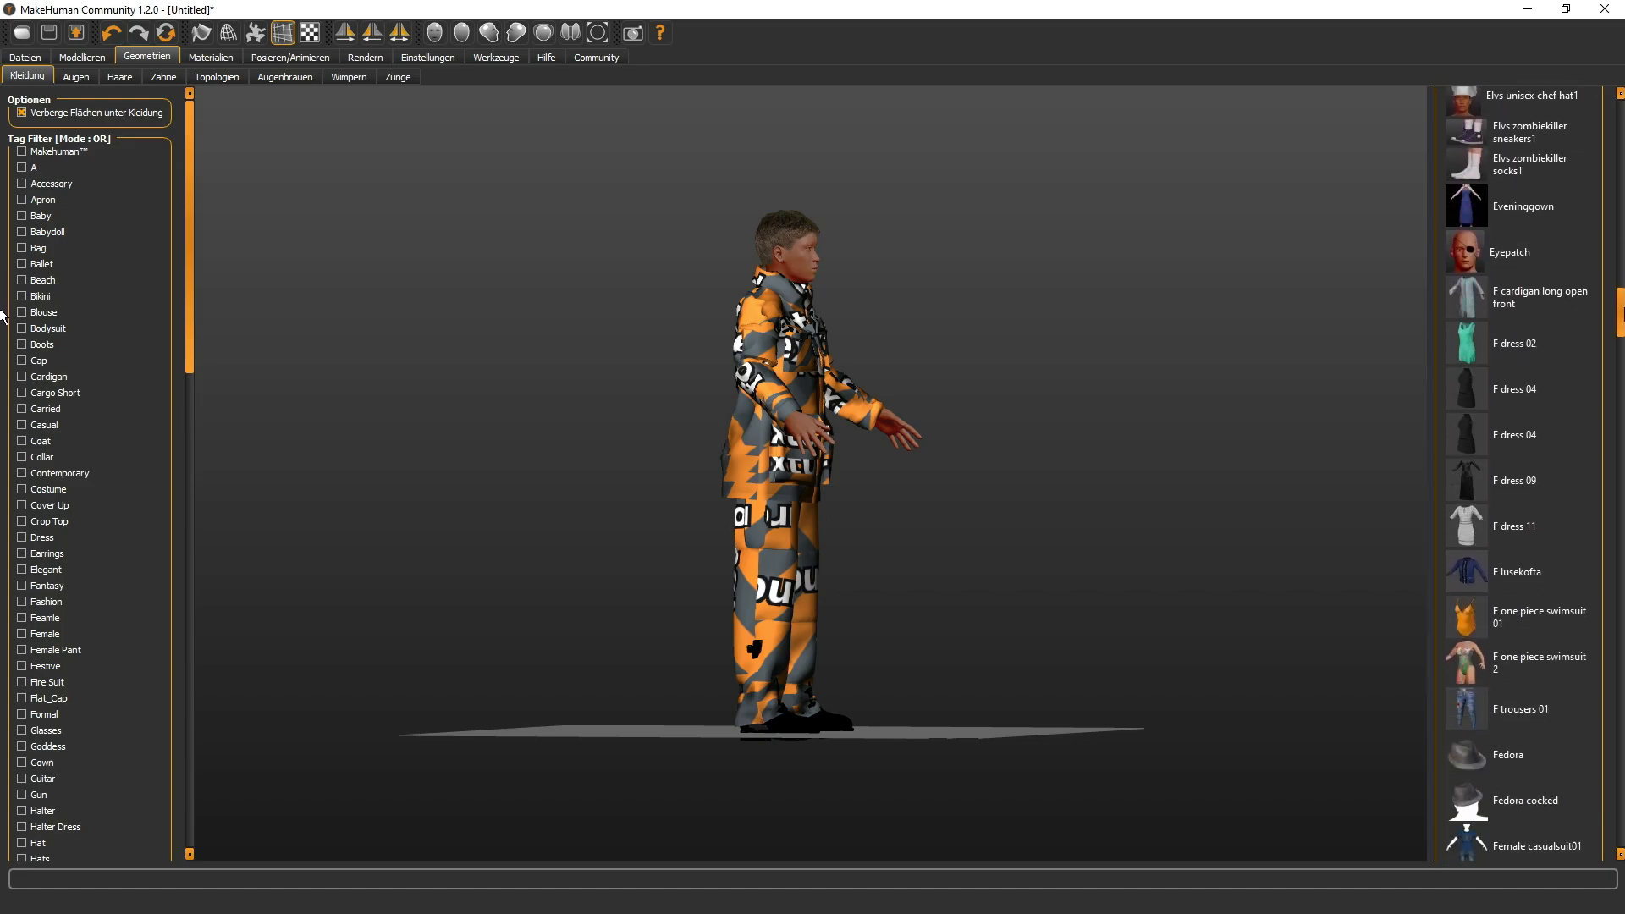
pyautogui.scroll(-3)
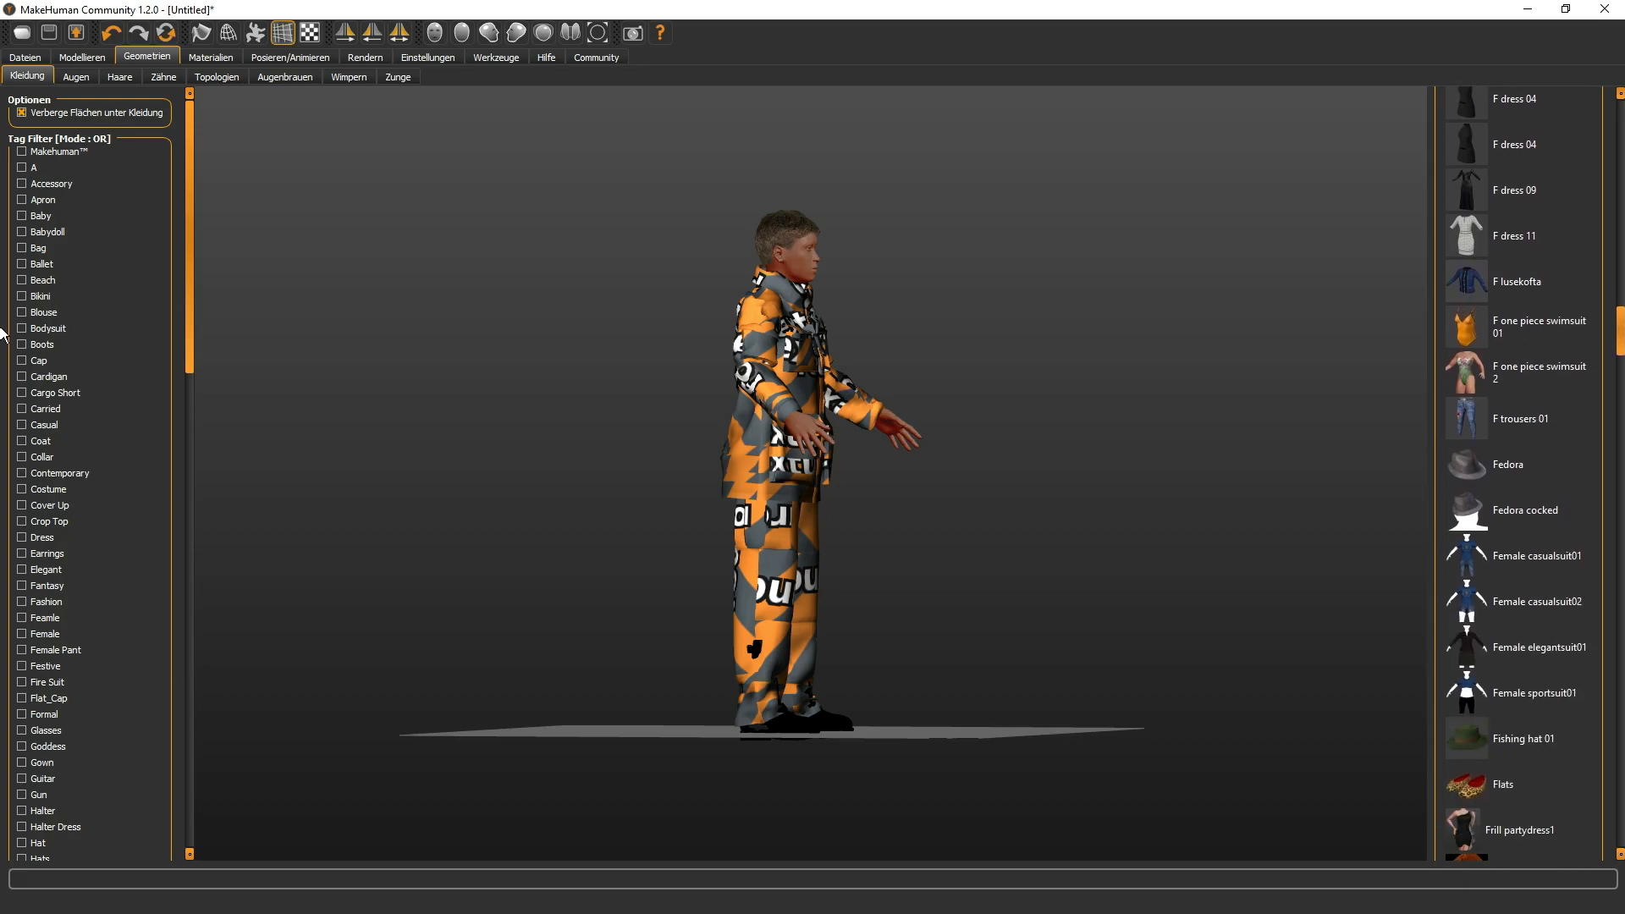
pyautogui.scroll(-3)
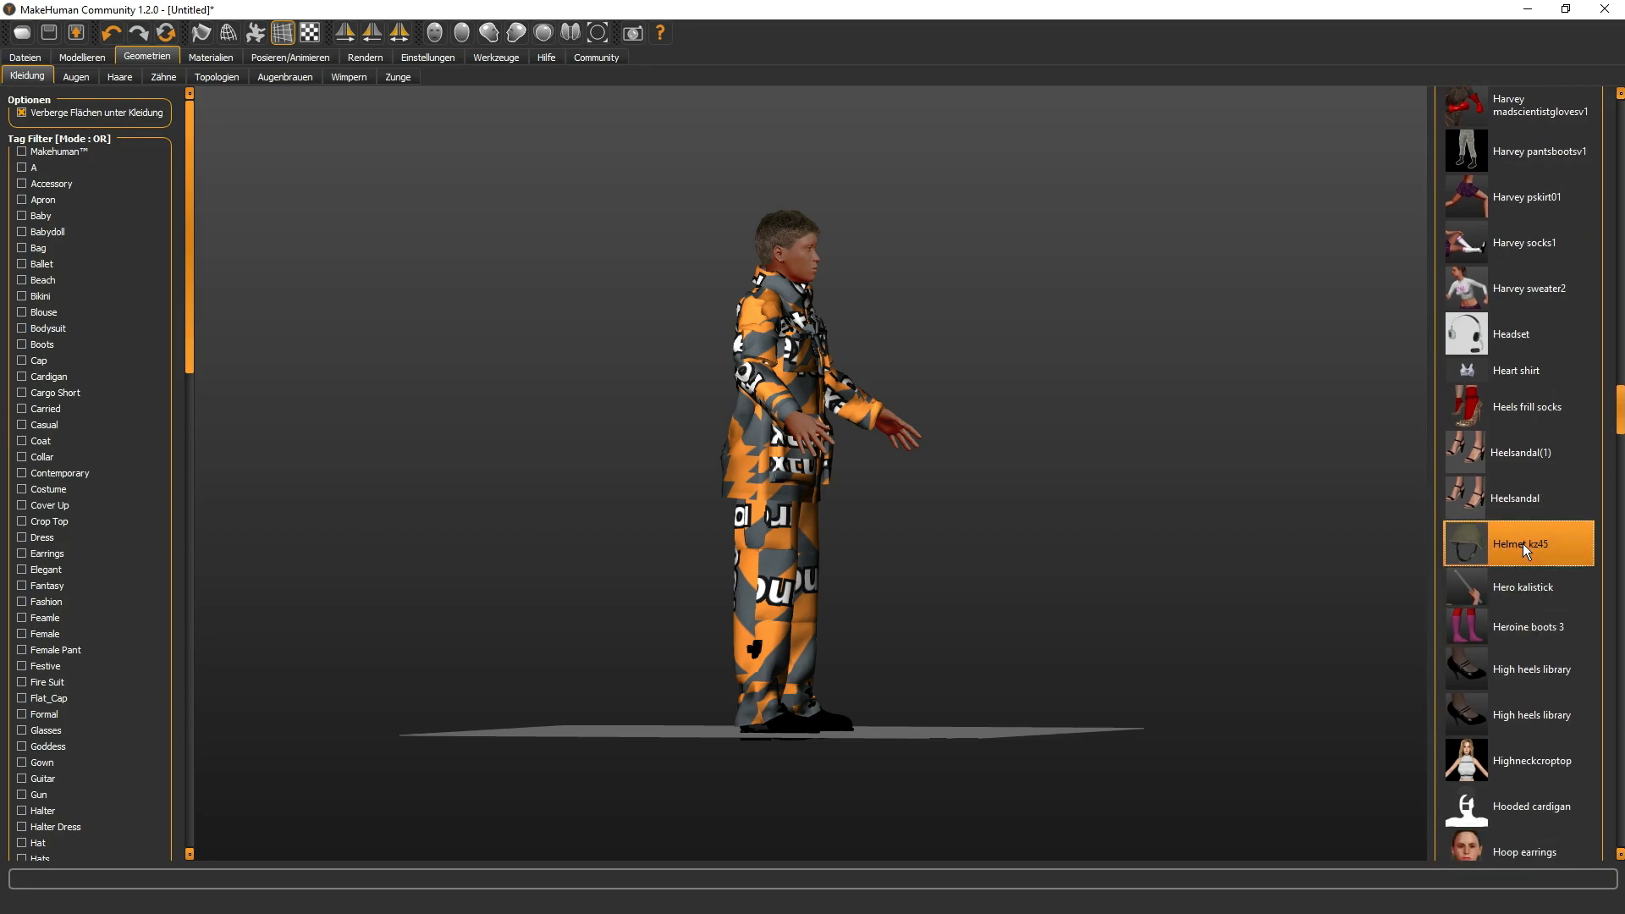
pyautogui.click(1522, 544)
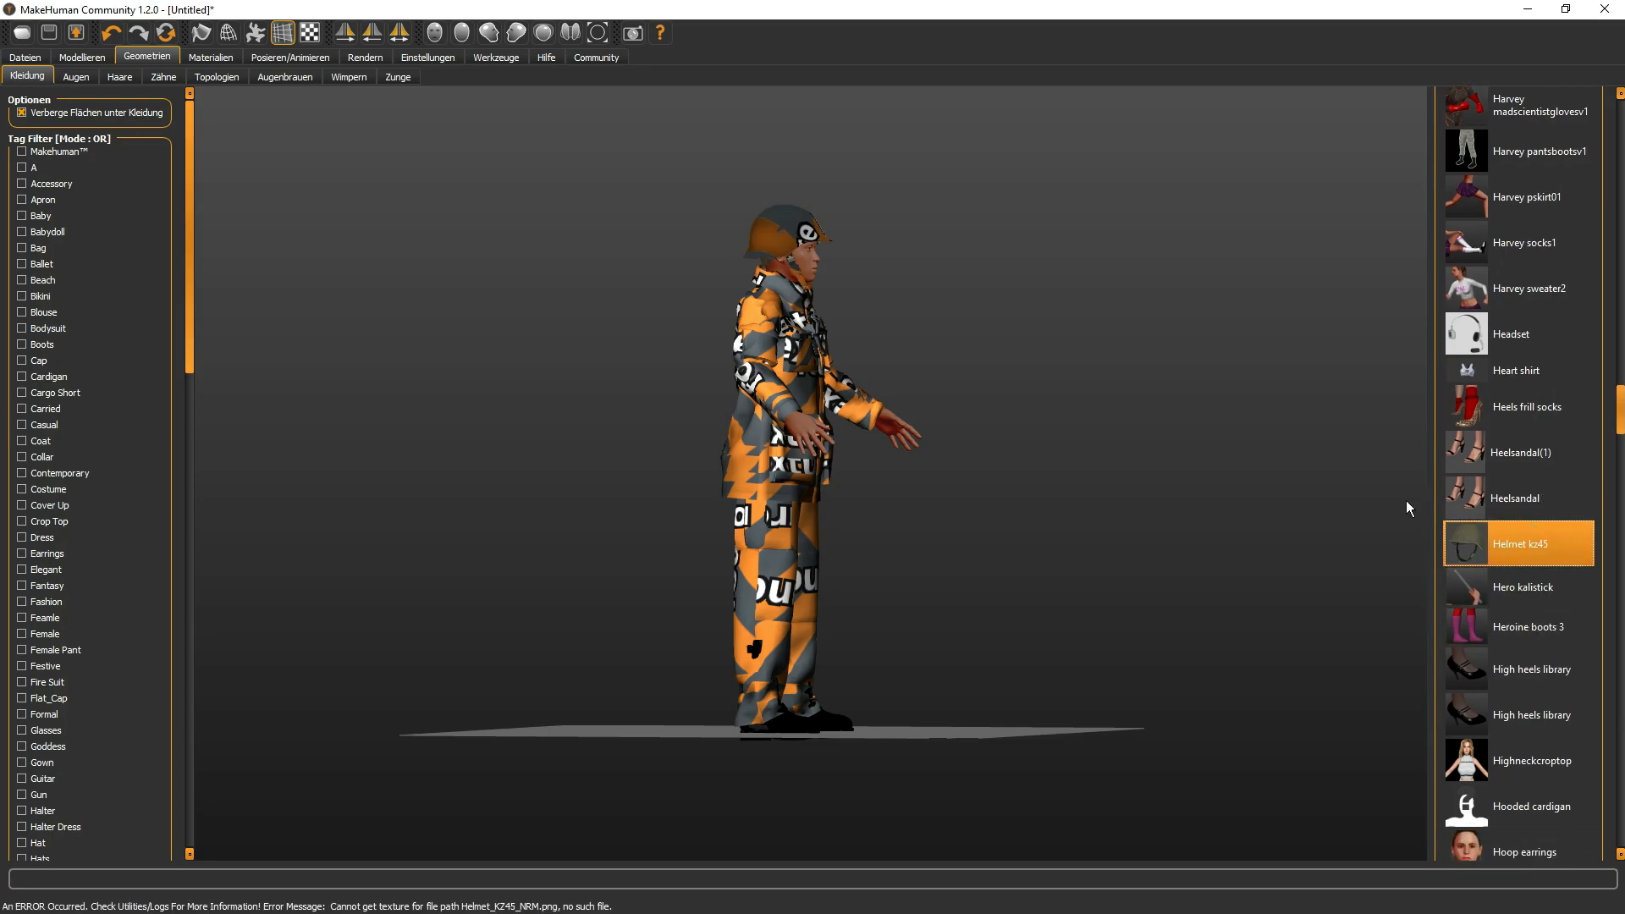
pyautogui.moveTo(1002, 616)
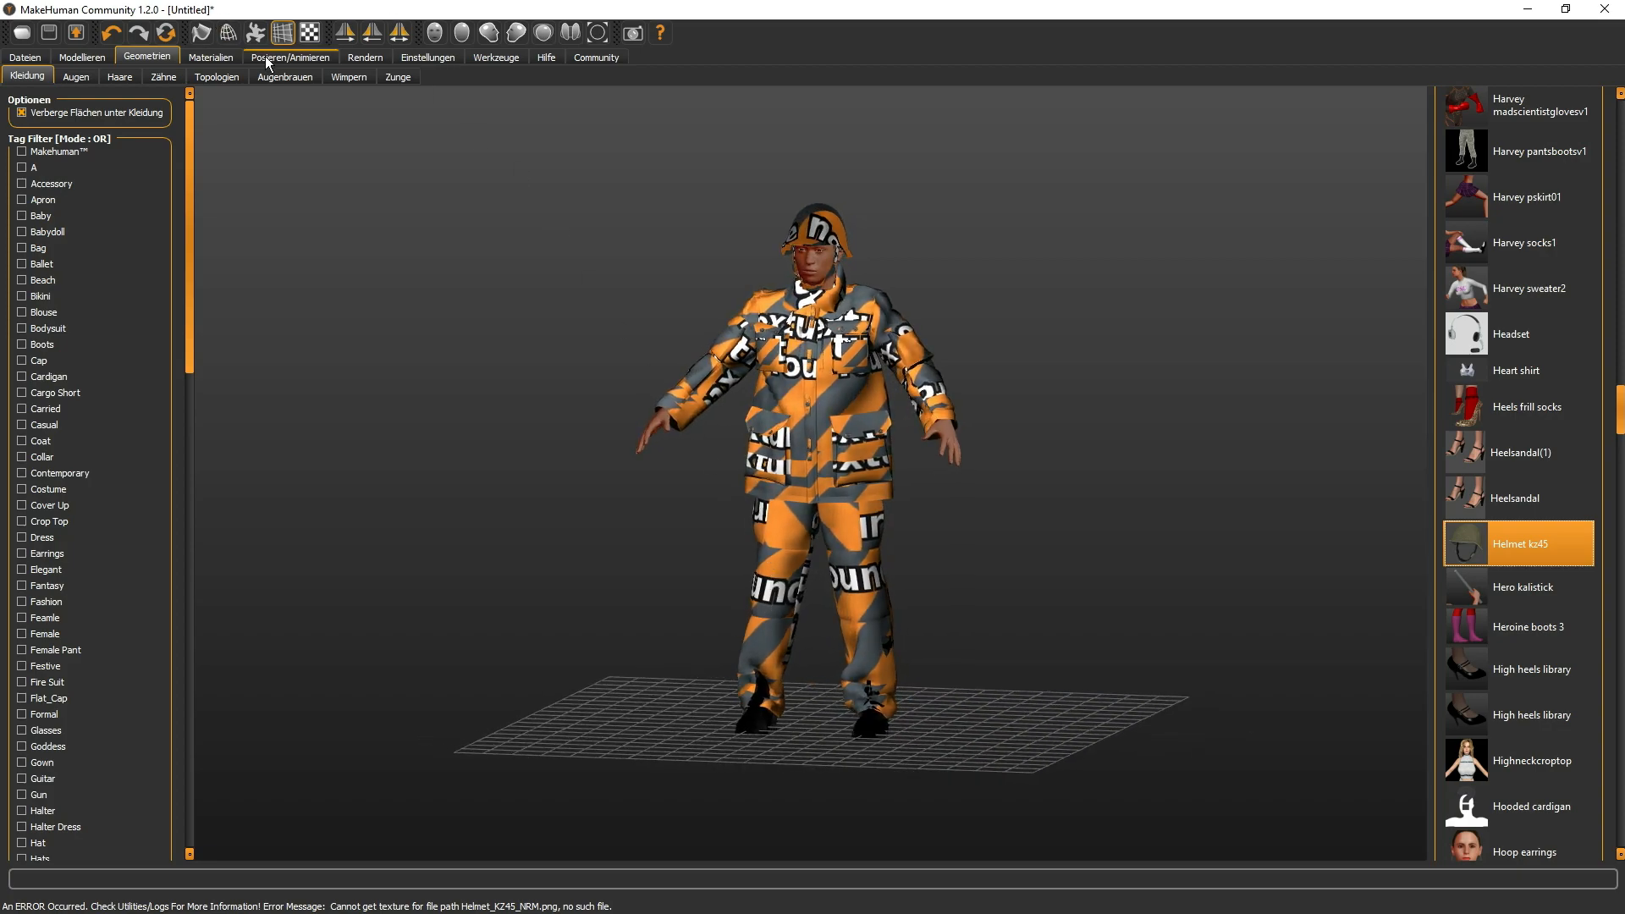
# - Under Posieren/Animieren > Skelett assign the 53-bone Game engine rig to the figure
pyautogui.click(291, 58)
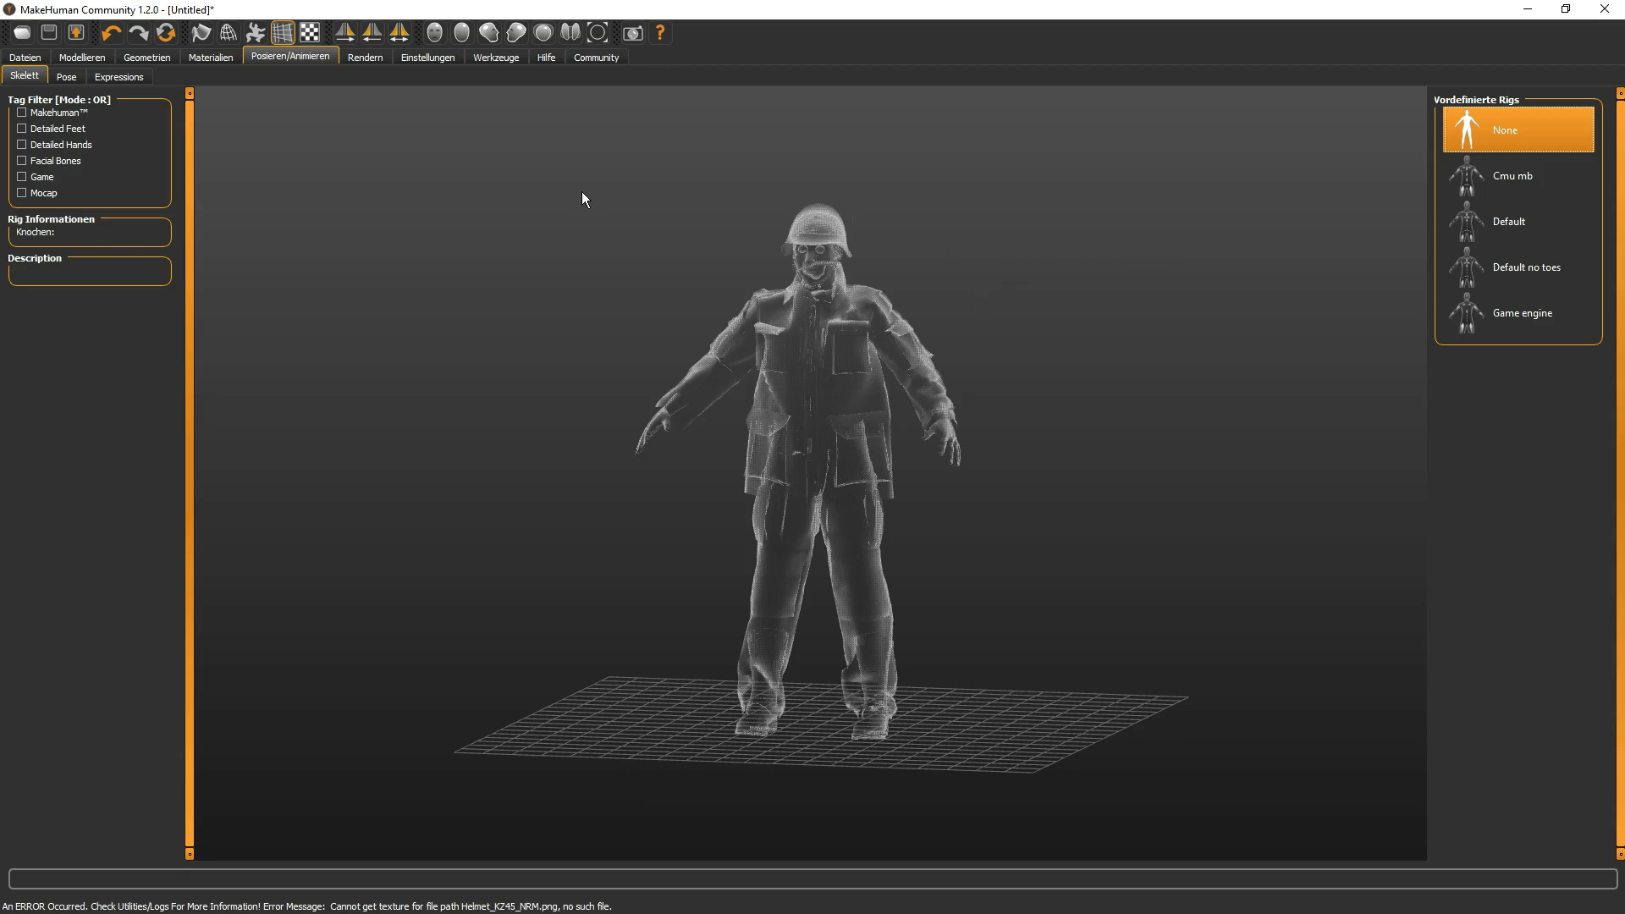
pyautogui.click(1517, 311)
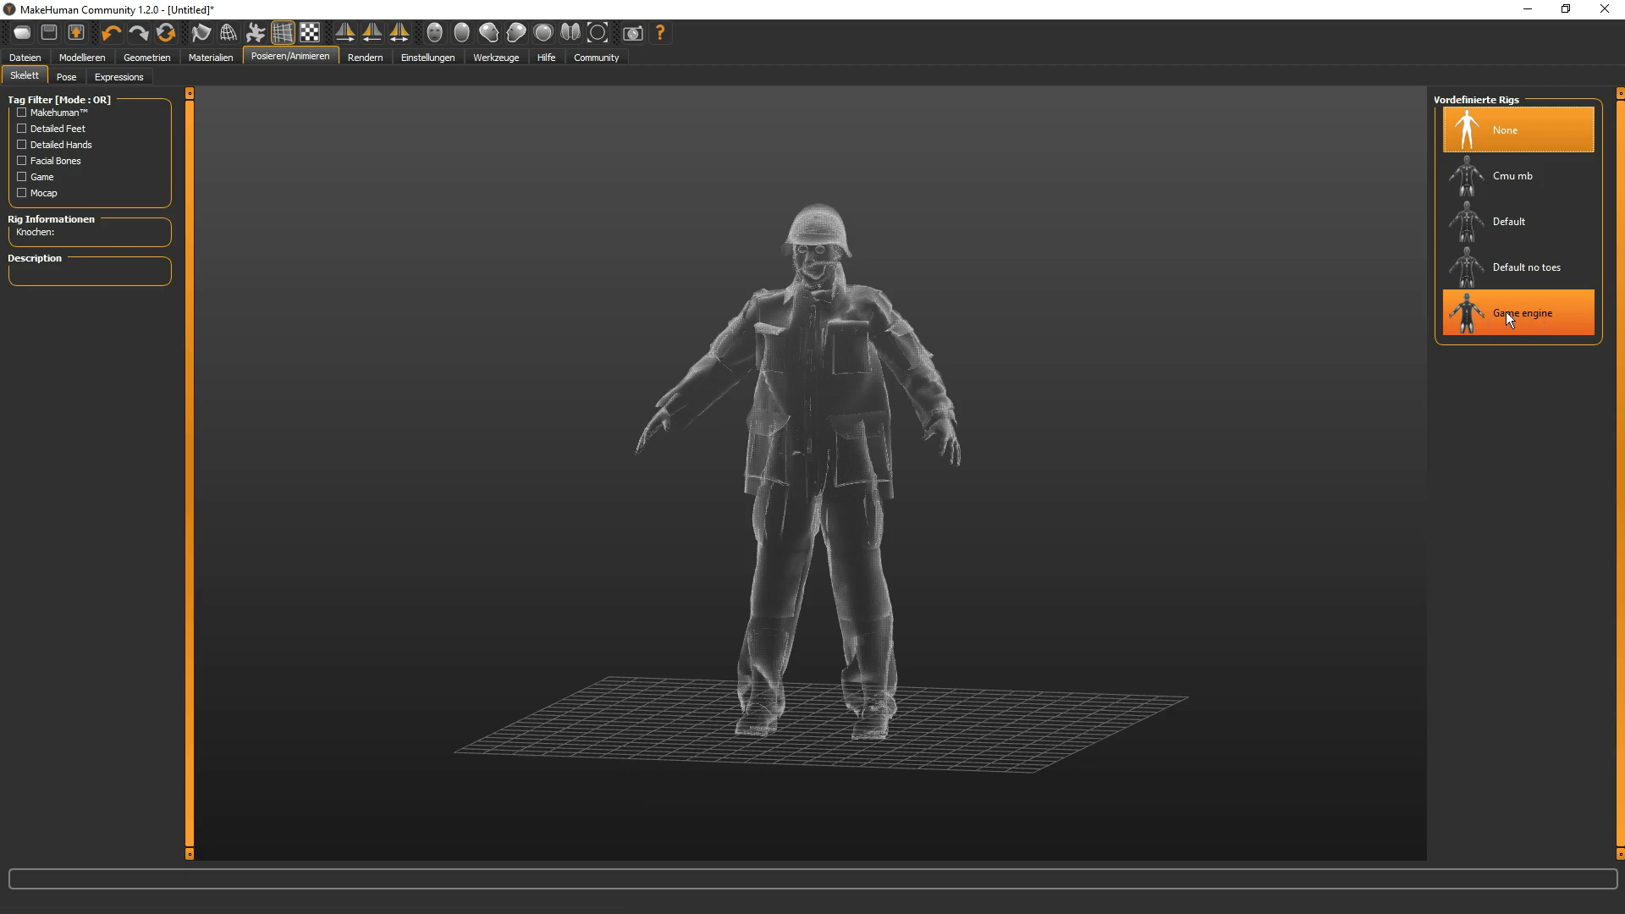
pyautogui.click(1517, 312)
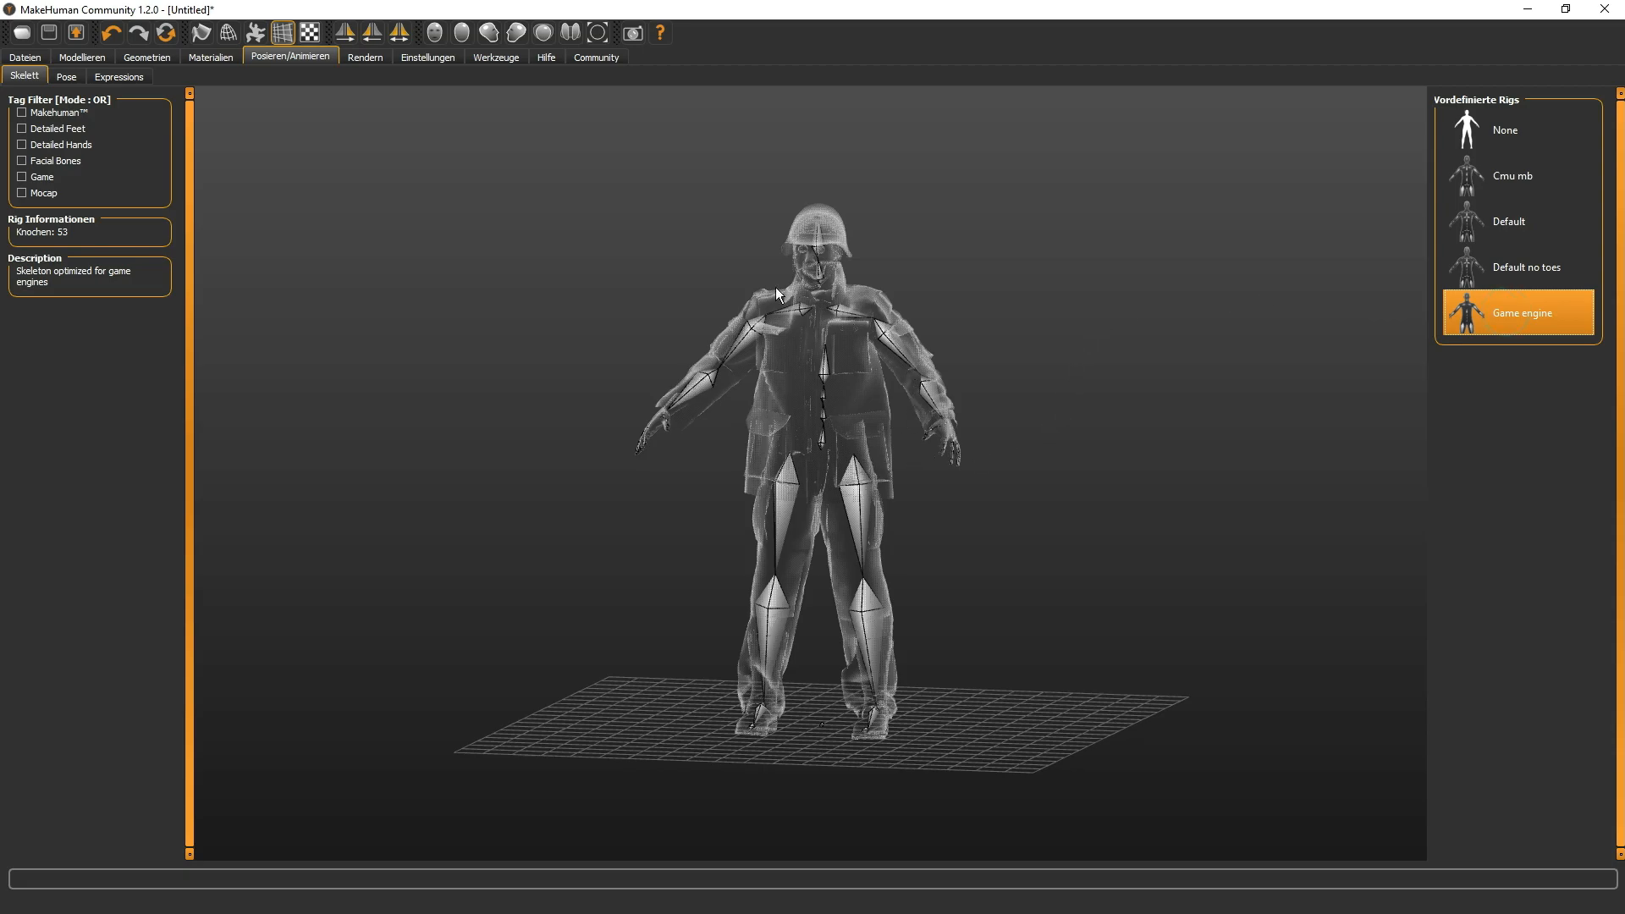
pyautogui.moveTo(897, 330)
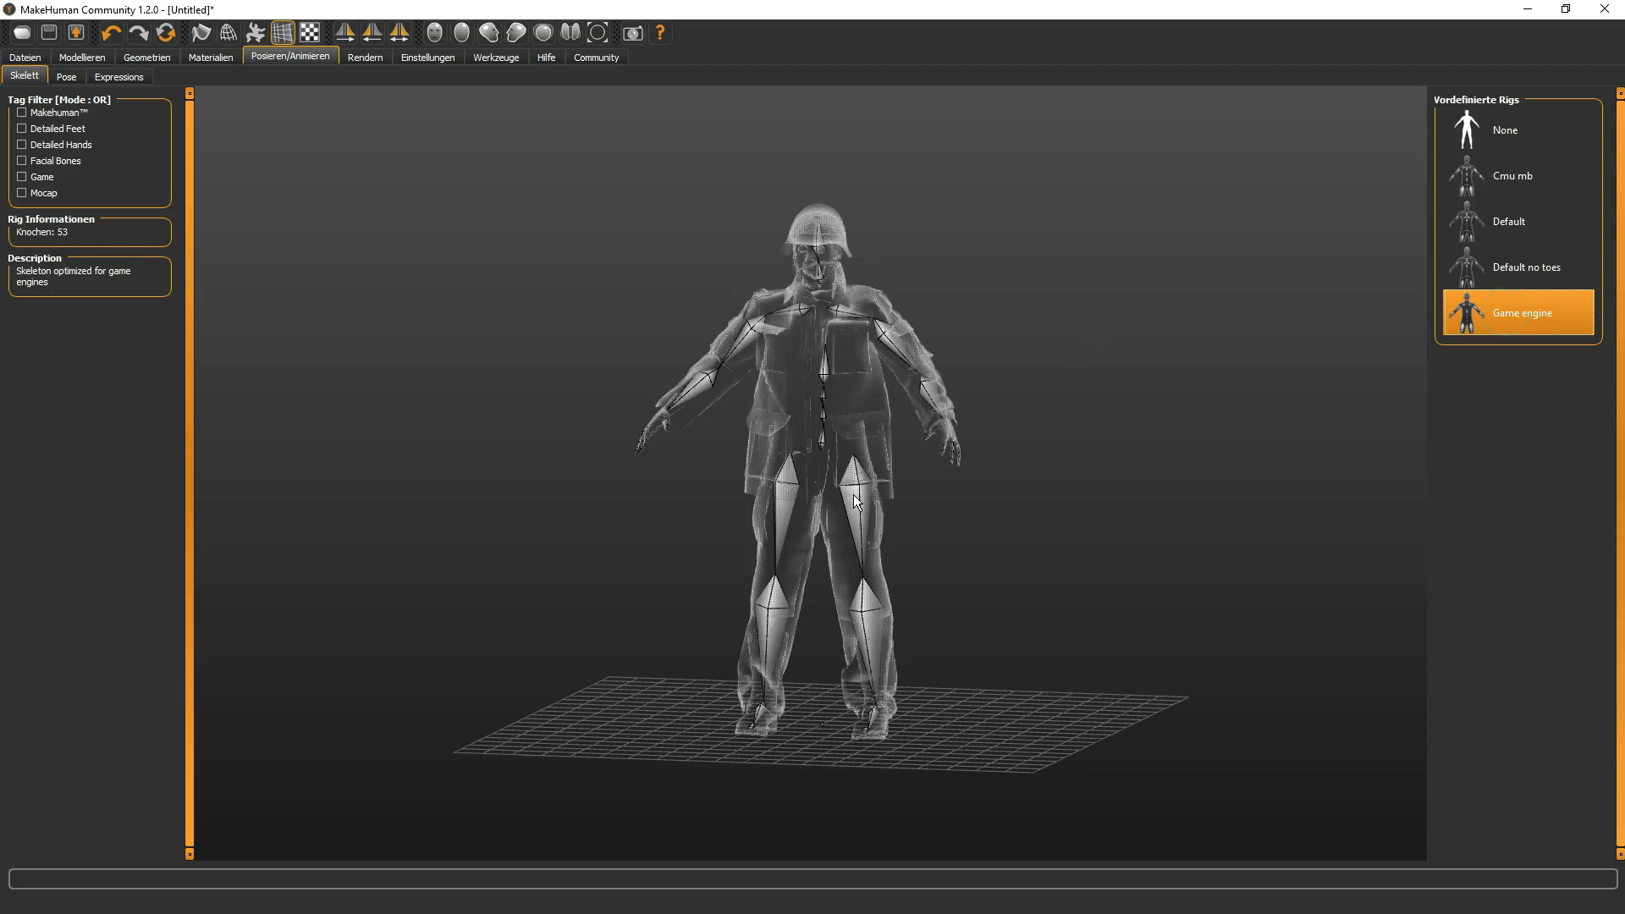
pyautogui.moveTo(819, 308)
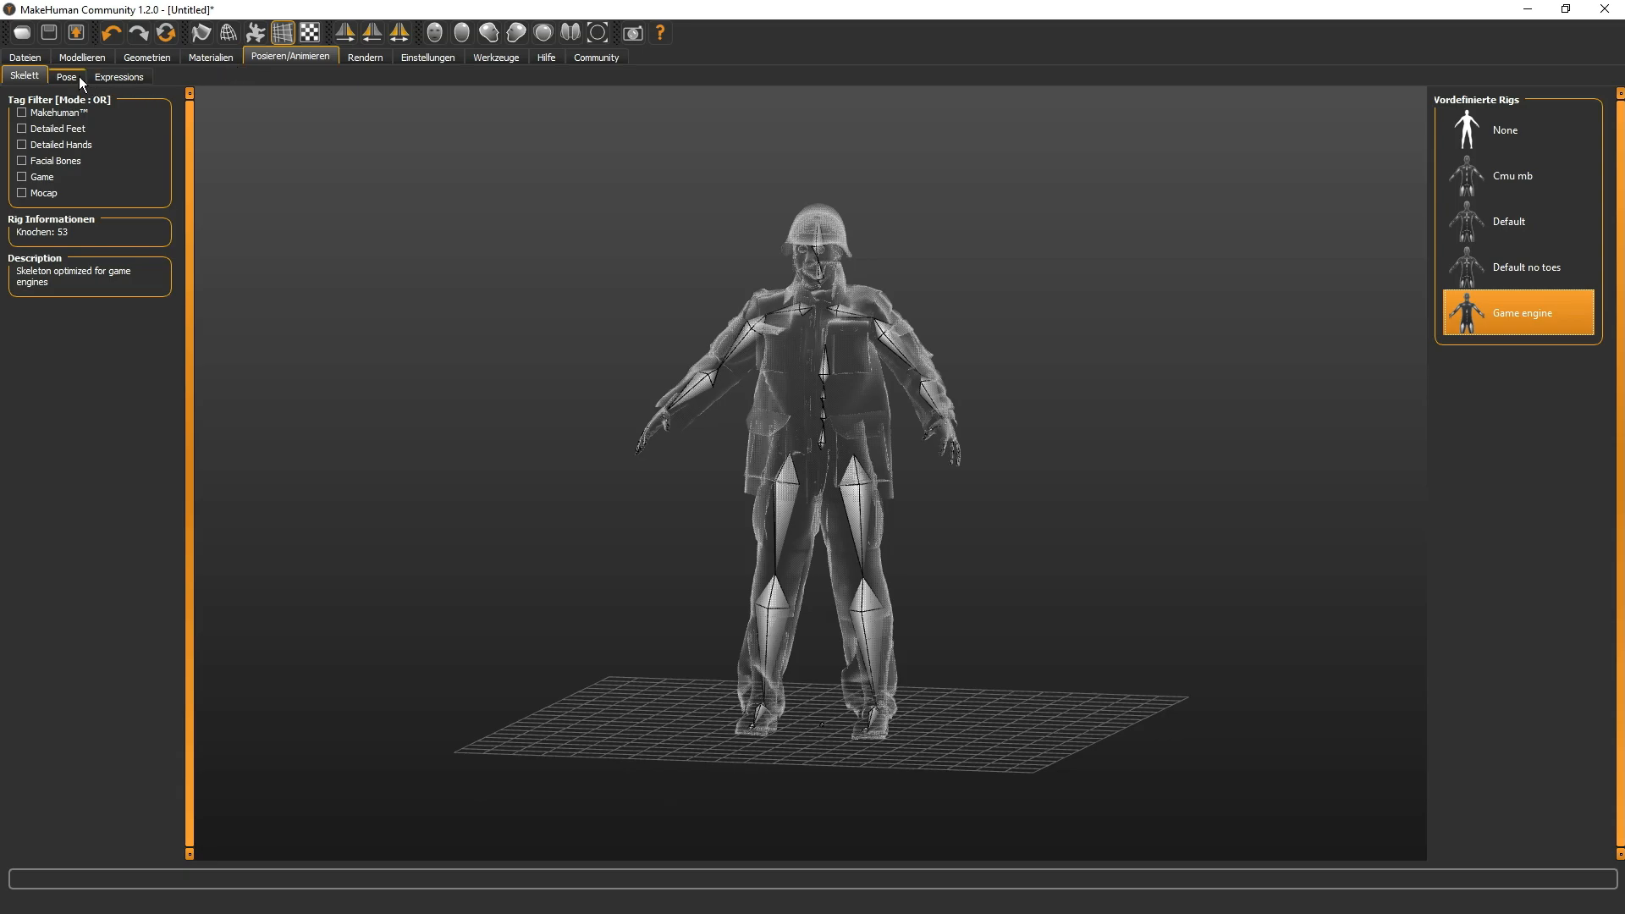
# - Scroll the Pose list and apply the pose with one arm pointing outward
pyautogui.click(66, 76)
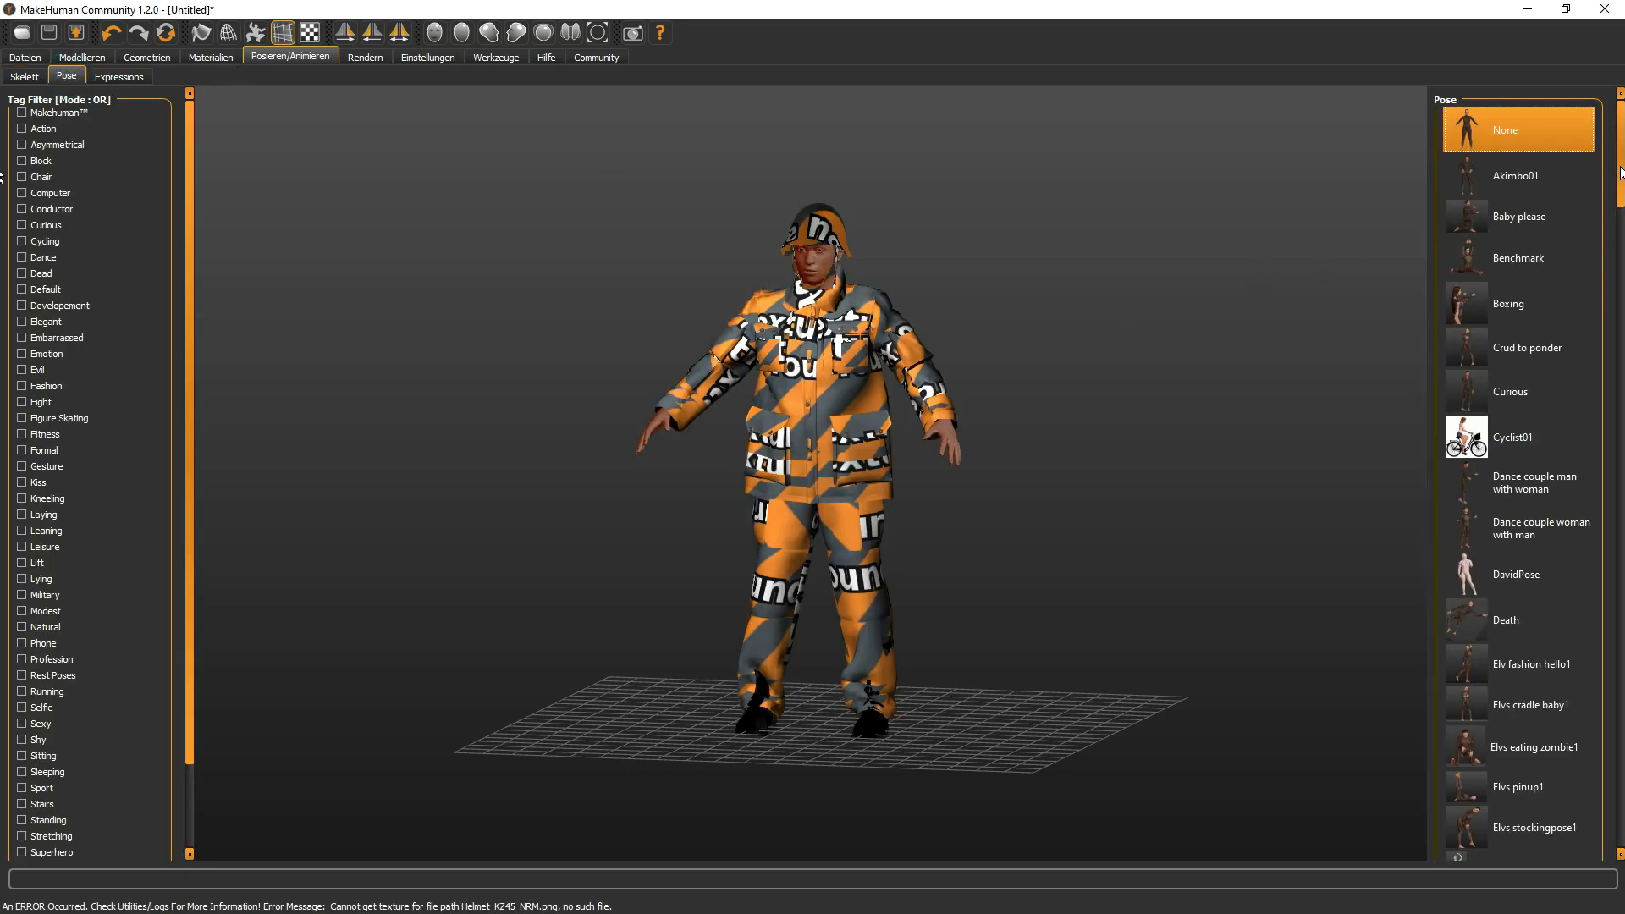
pyautogui.scroll(-3)
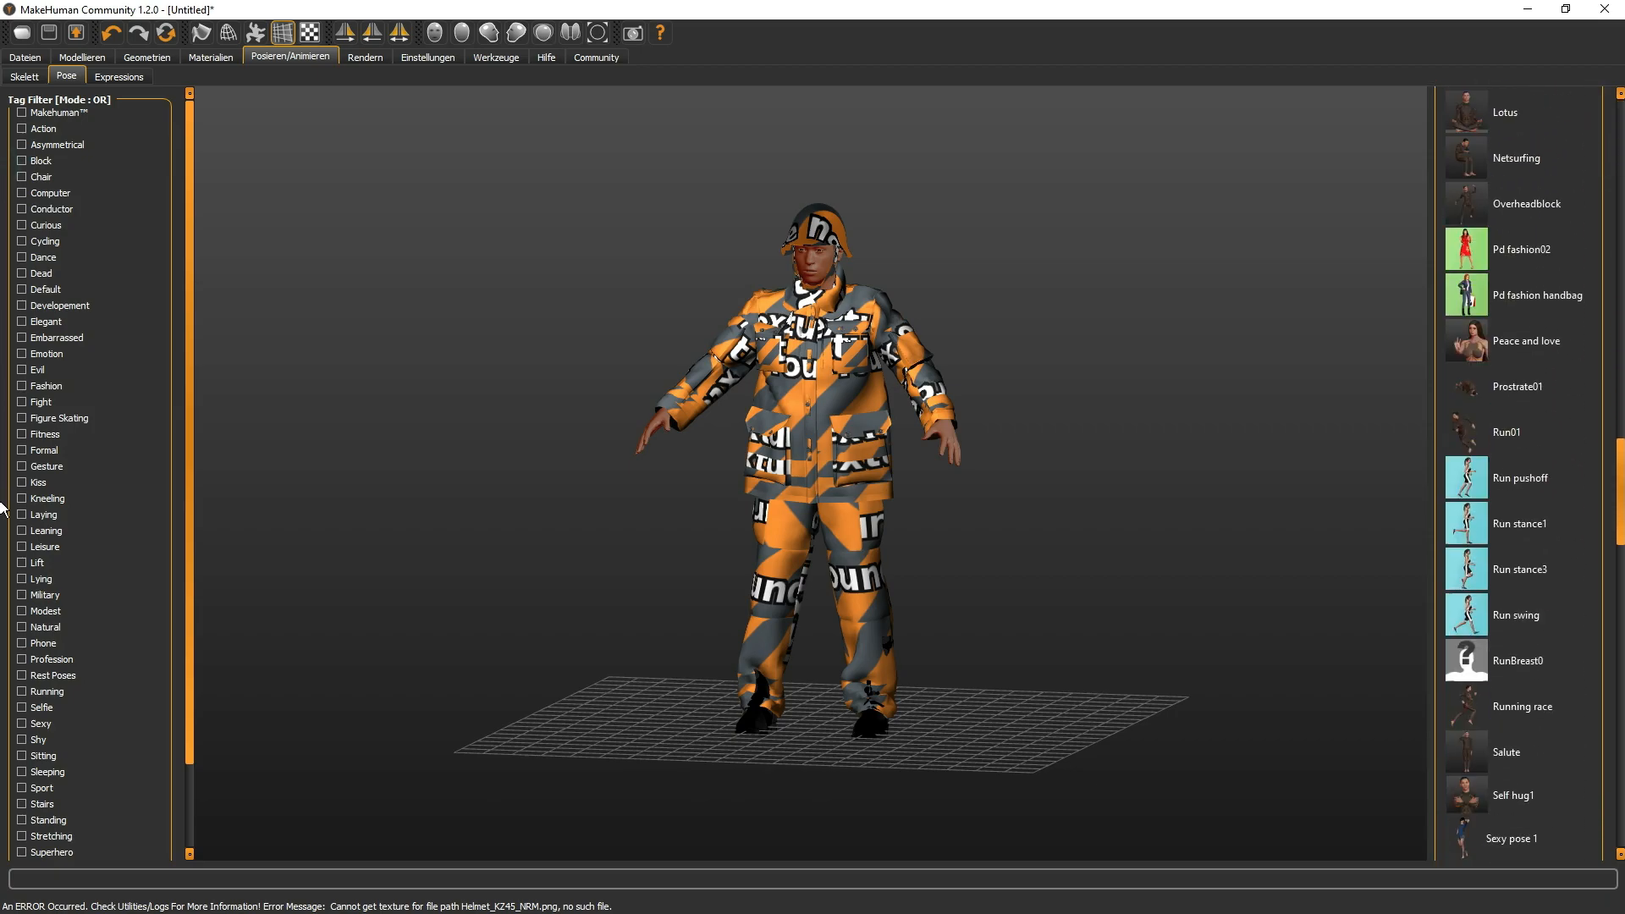
pyautogui.scroll(-3)
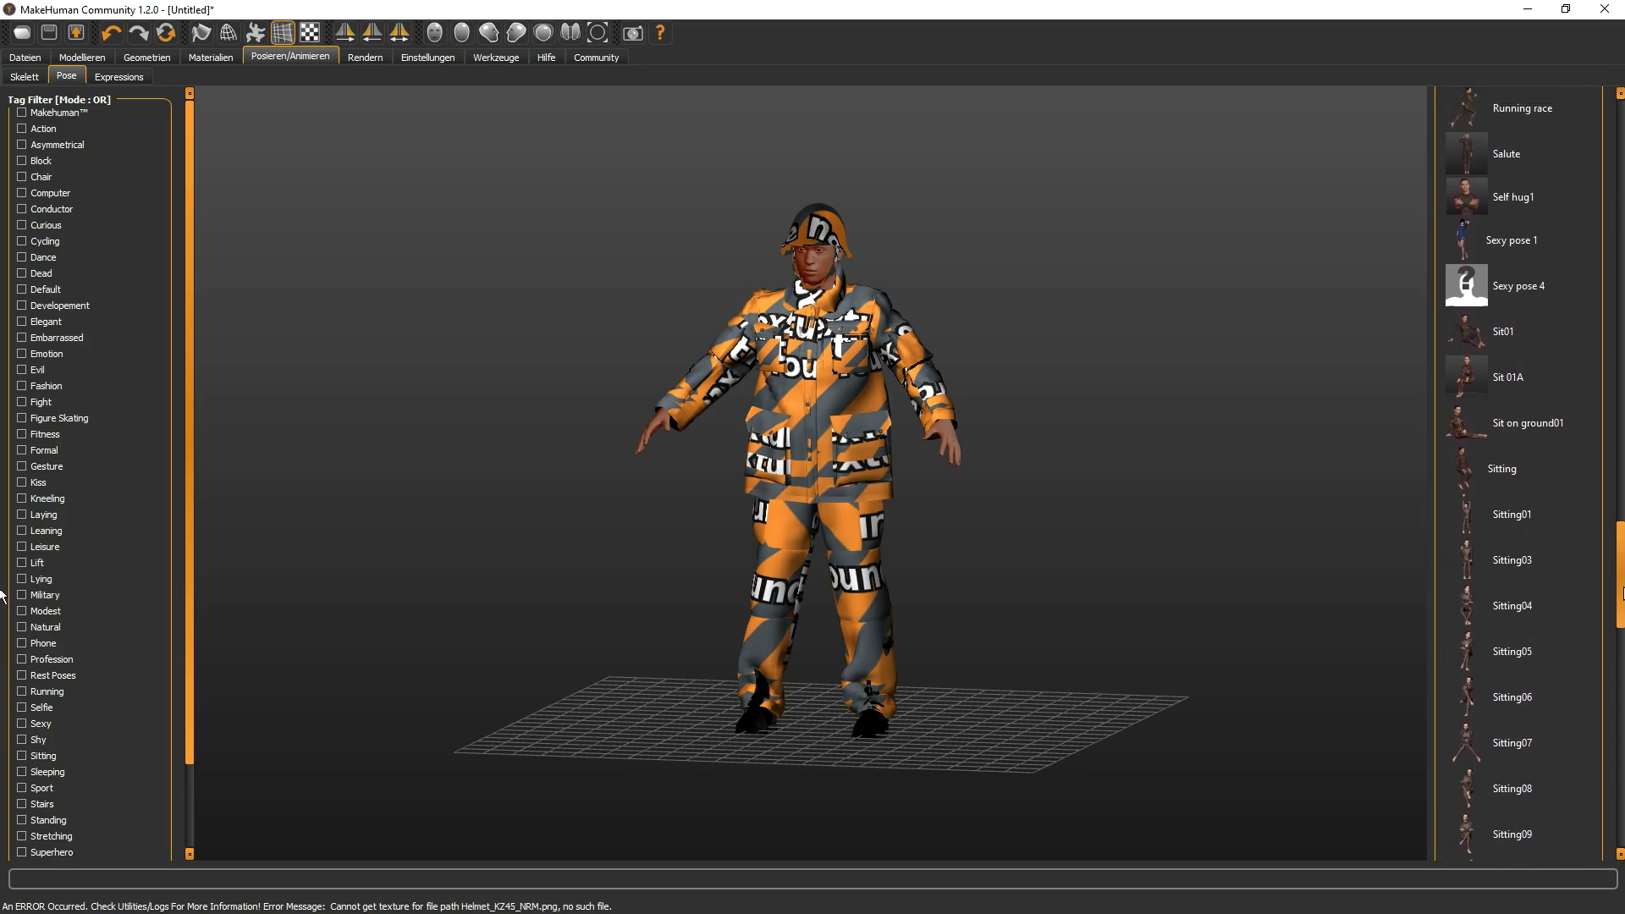
pyautogui.scroll(-3)
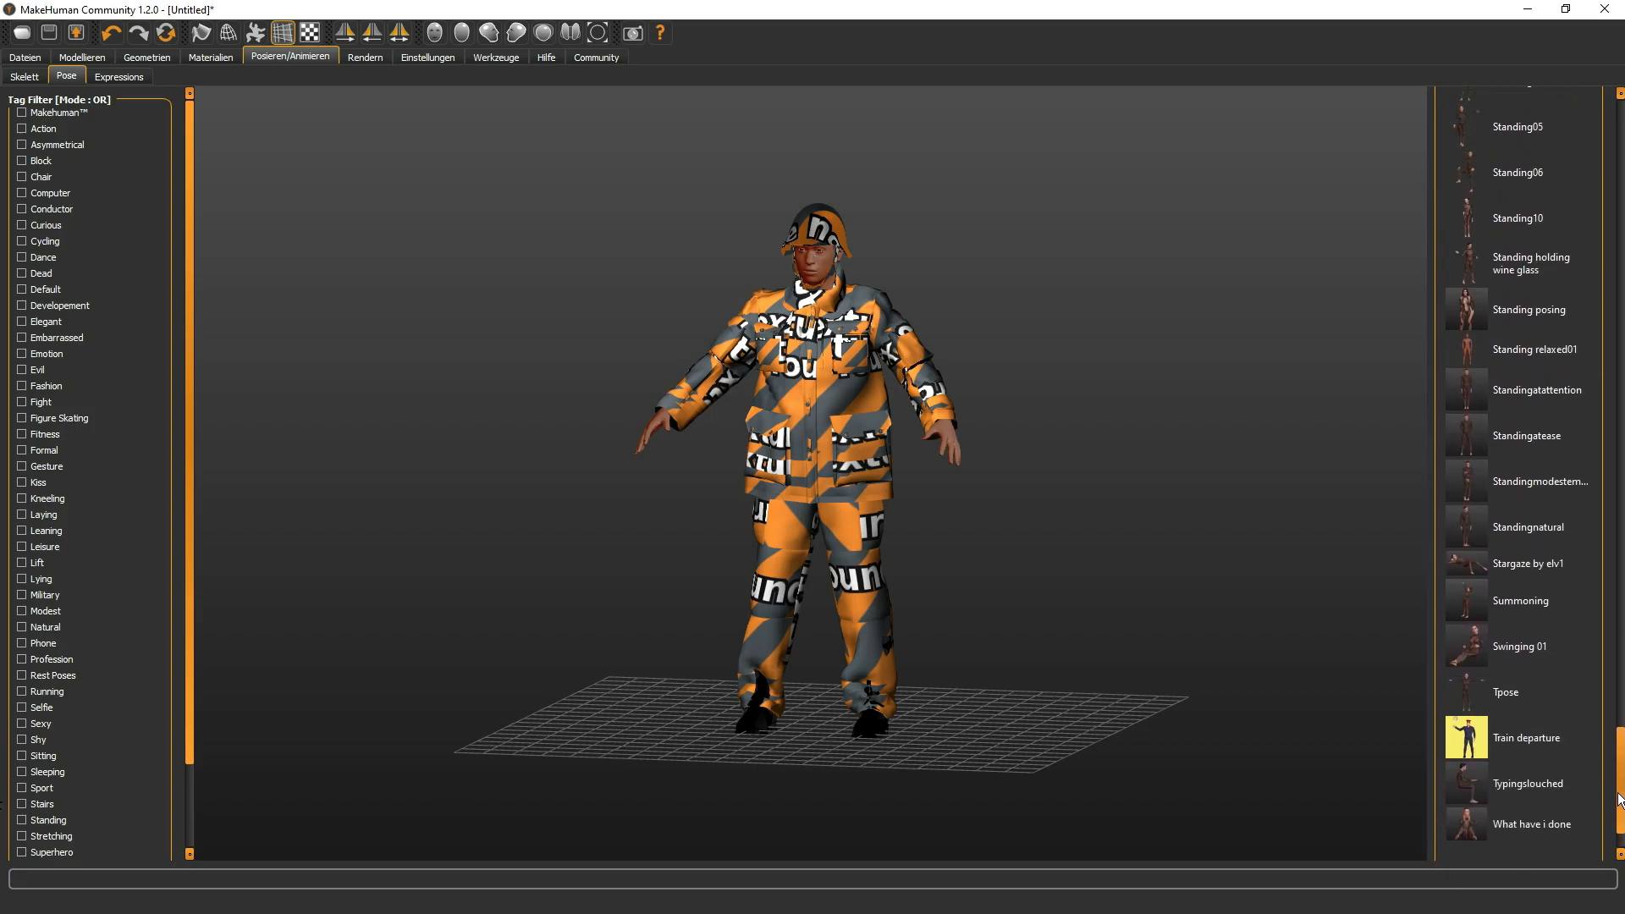
pyautogui.scroll(-3)
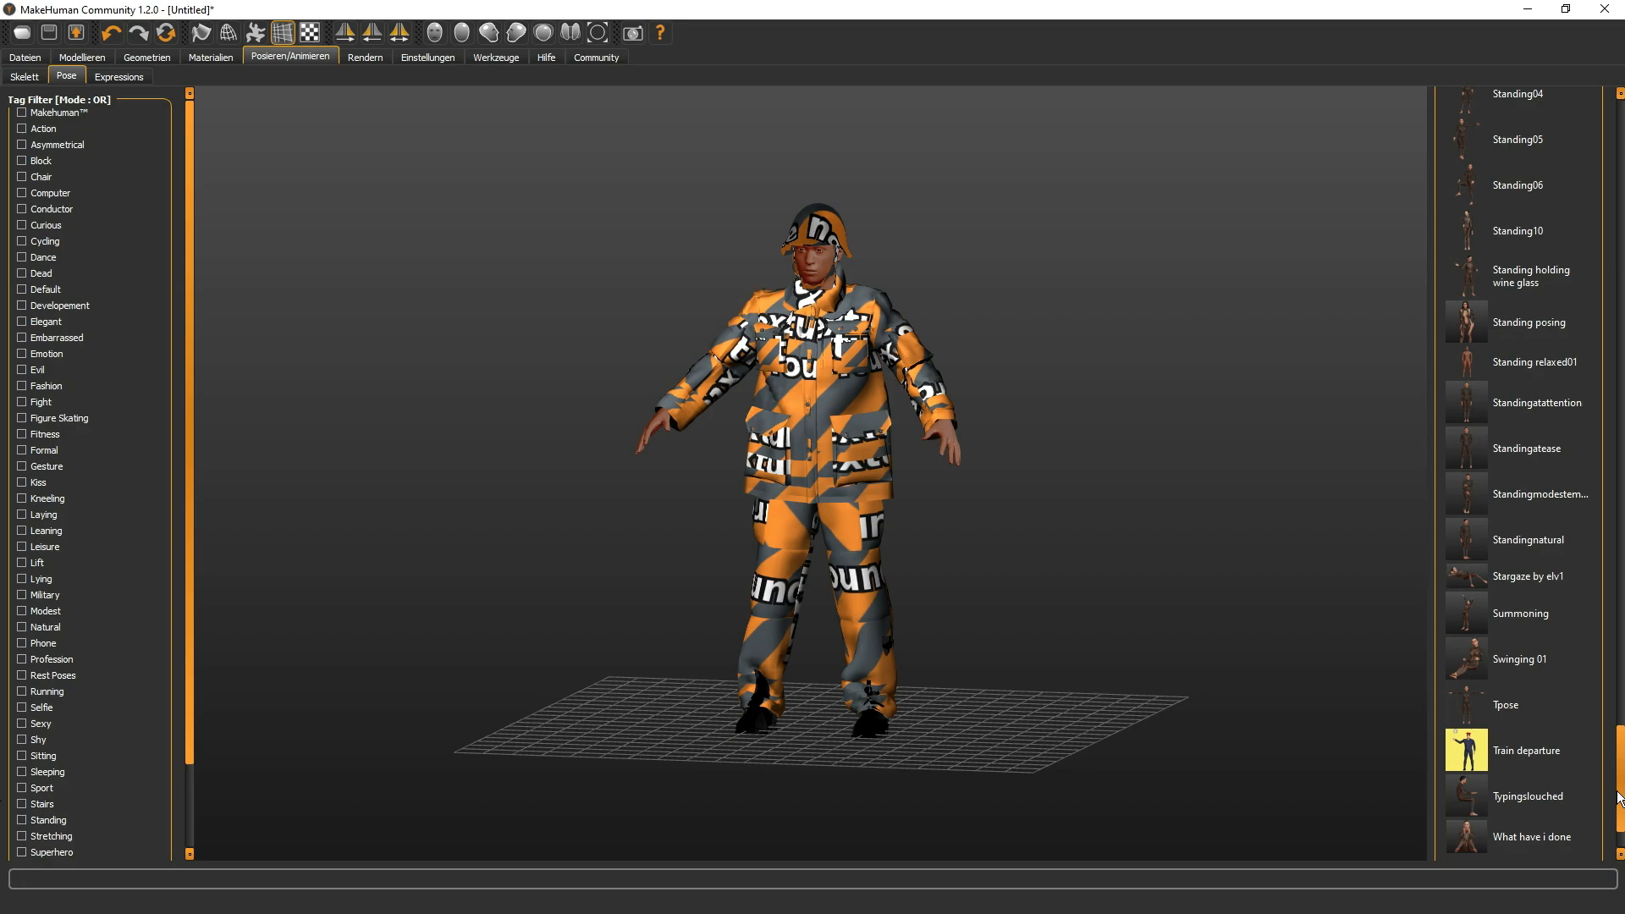
pyautogui.scroll(-3)
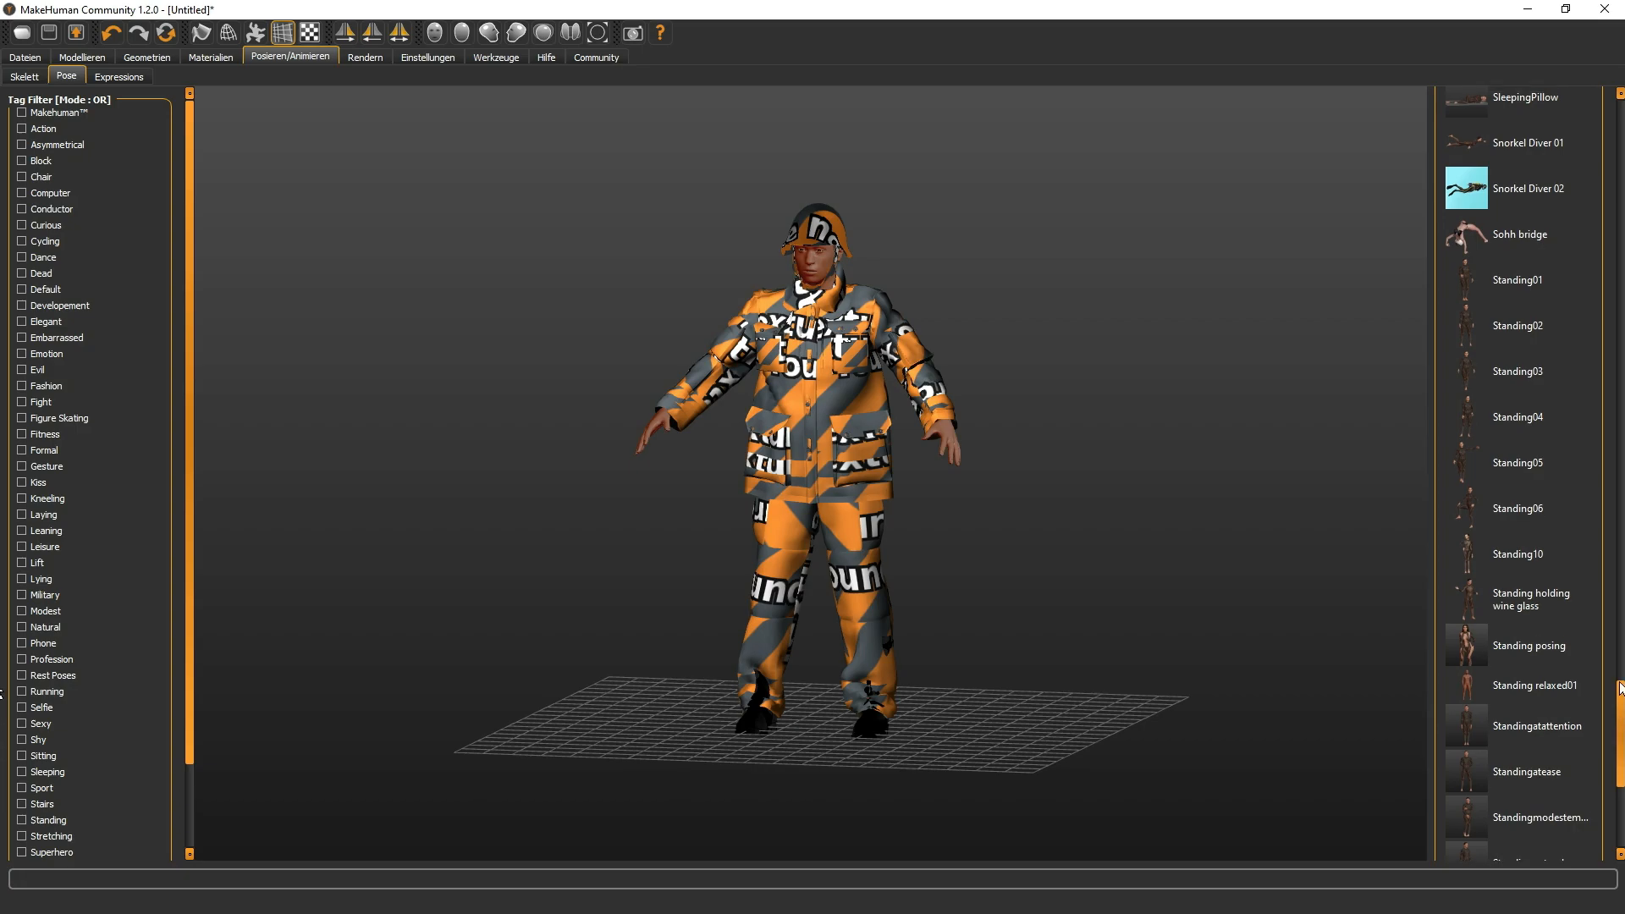
pyautogui.click(1517, 462)
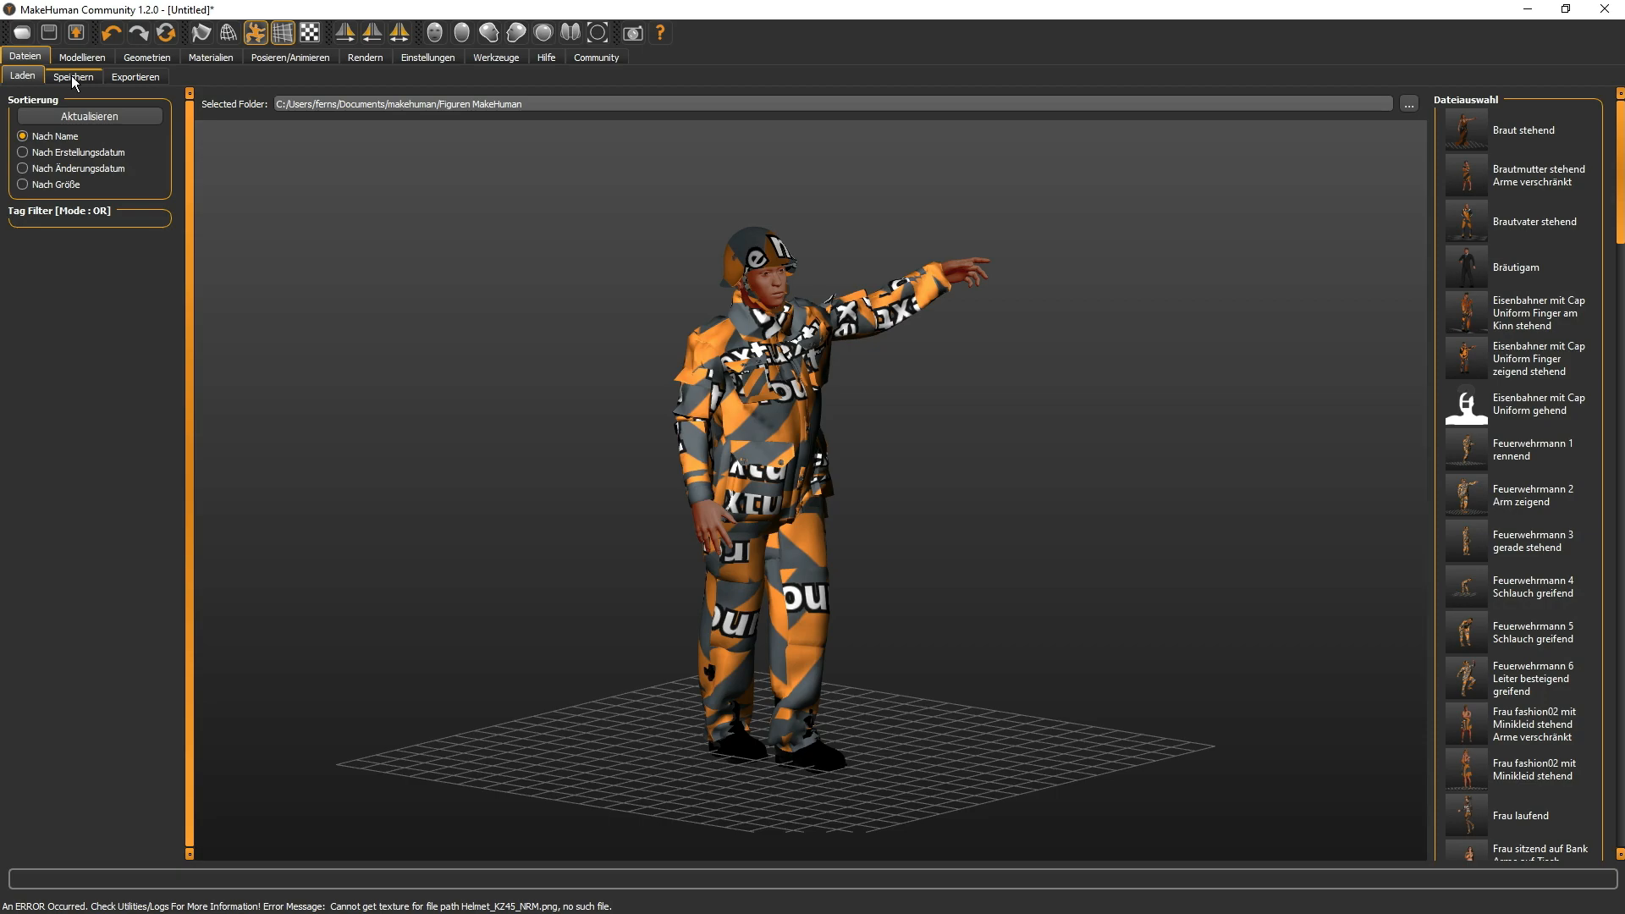
# - Show the Speichern panel under Dateien for the pointing firefighter
pyautogui.click(73, 76)
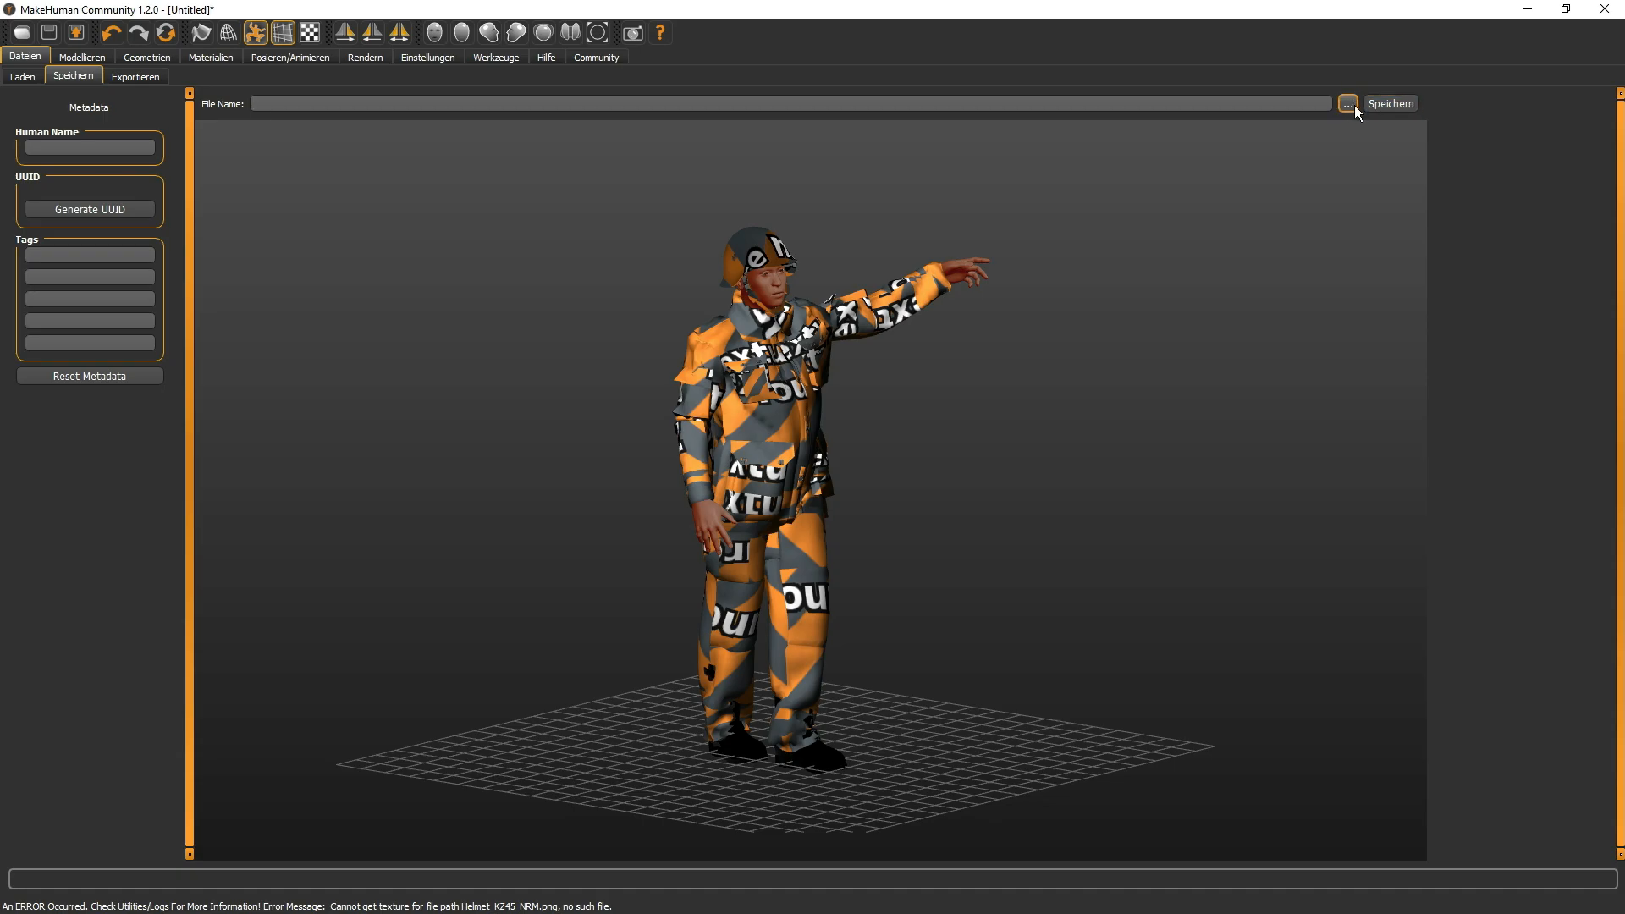
pyautogui.moveTo(740, 195)
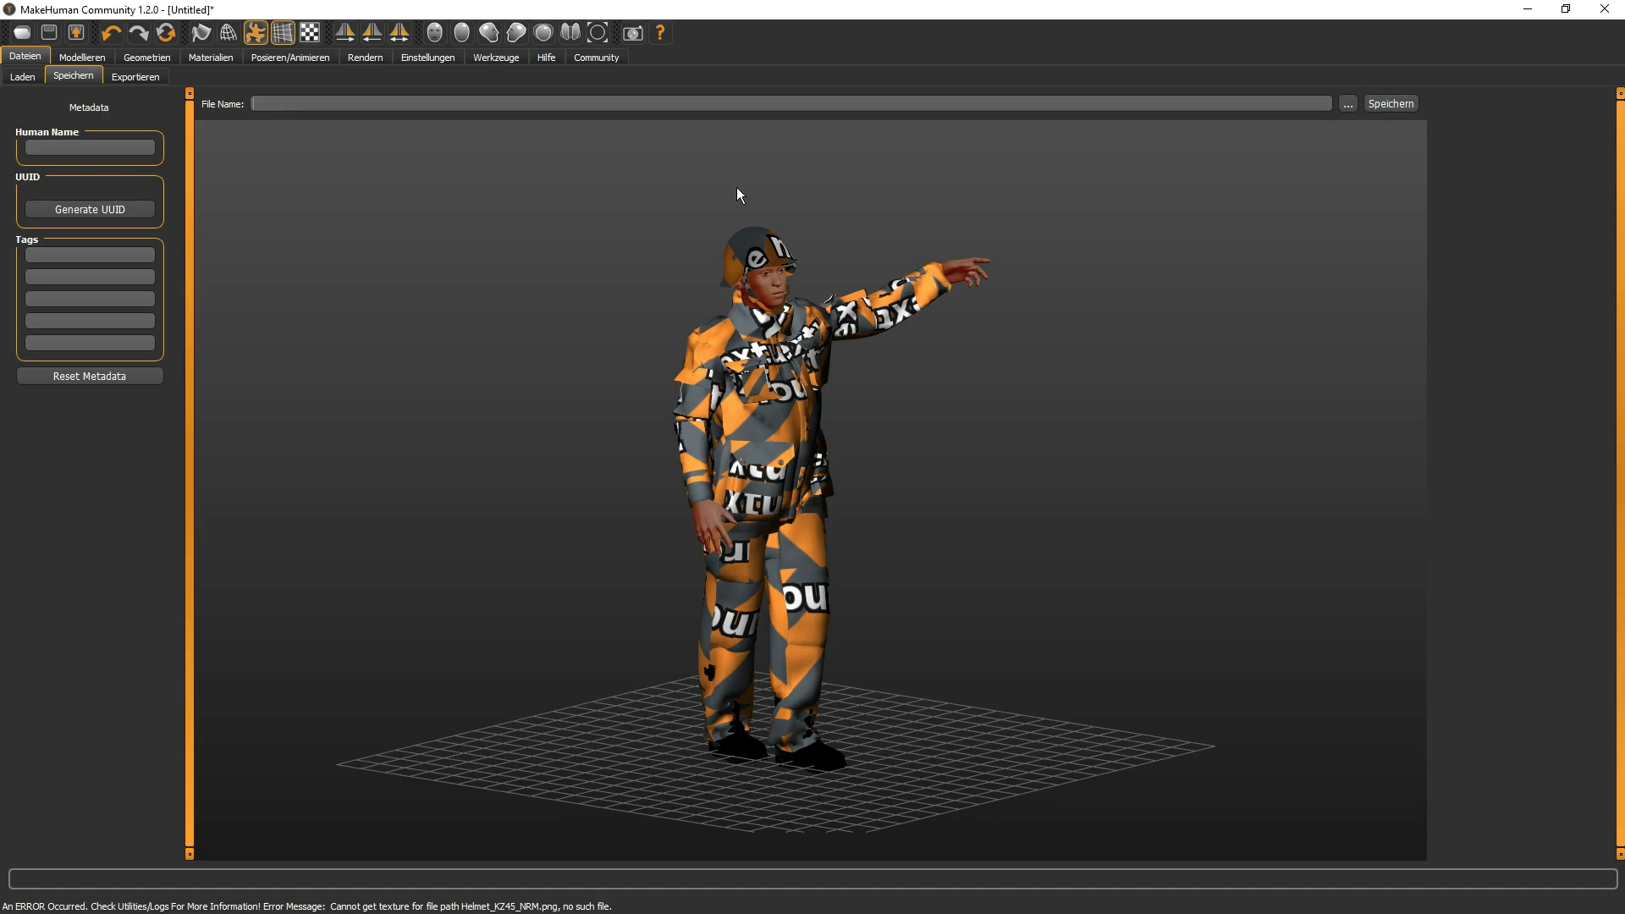
pyautogui.moveTo(366, 260)
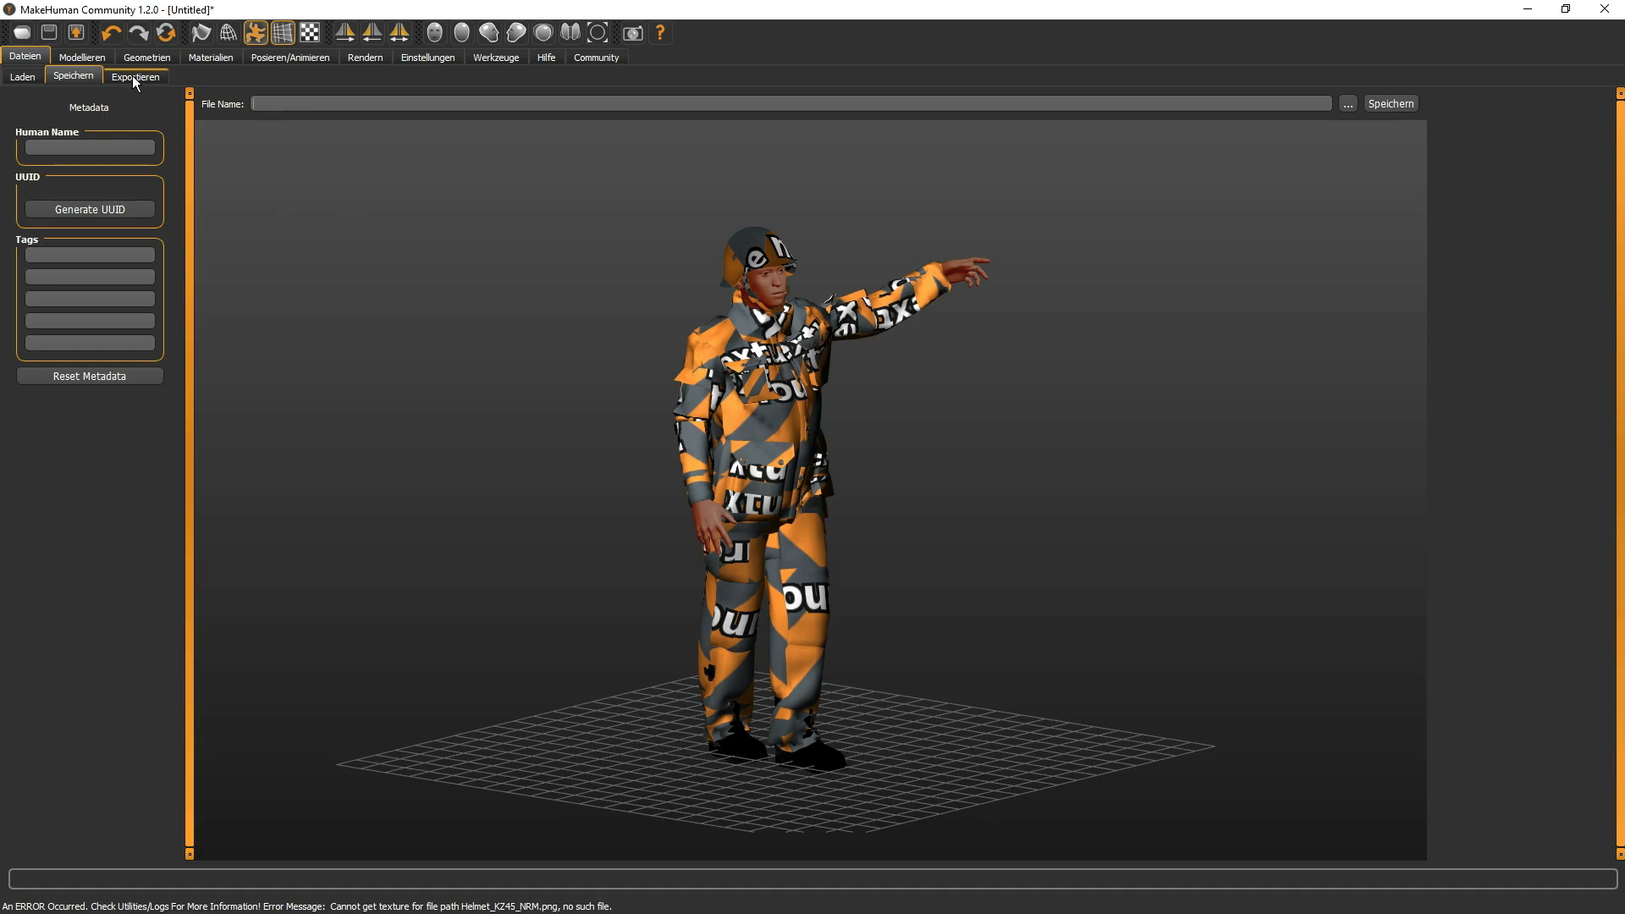
# - Choose Filmbox (fbx) with binary FBX as the mesh format in Dateien > Exportieren and start the export
pyautogui.click(135, 76)
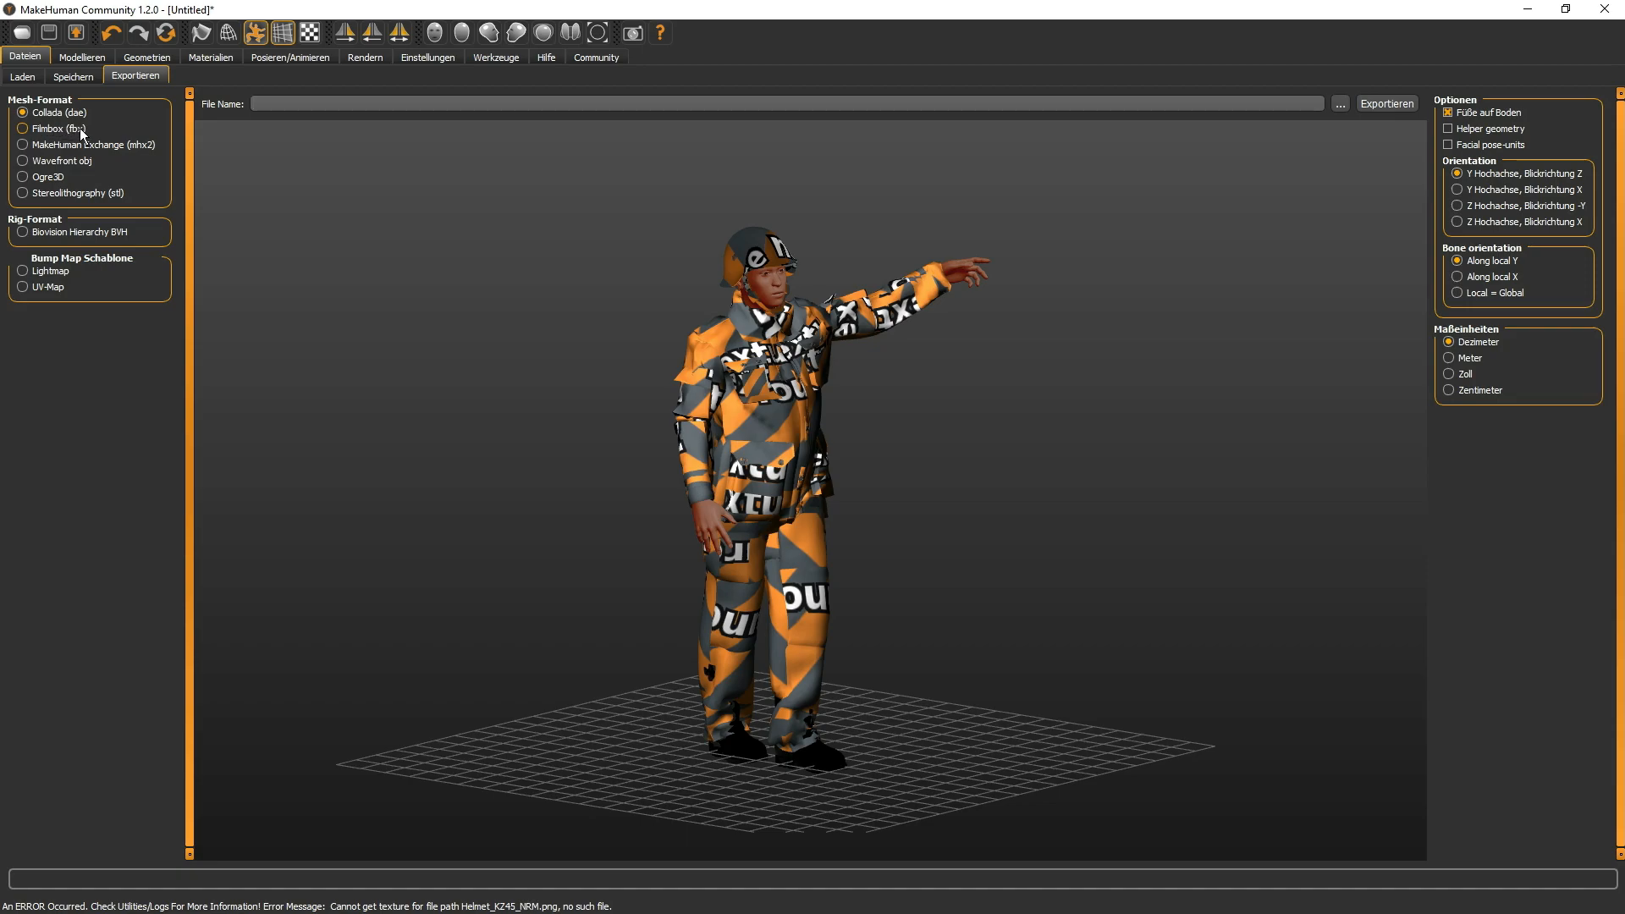
pyautogui.click(22, 128)
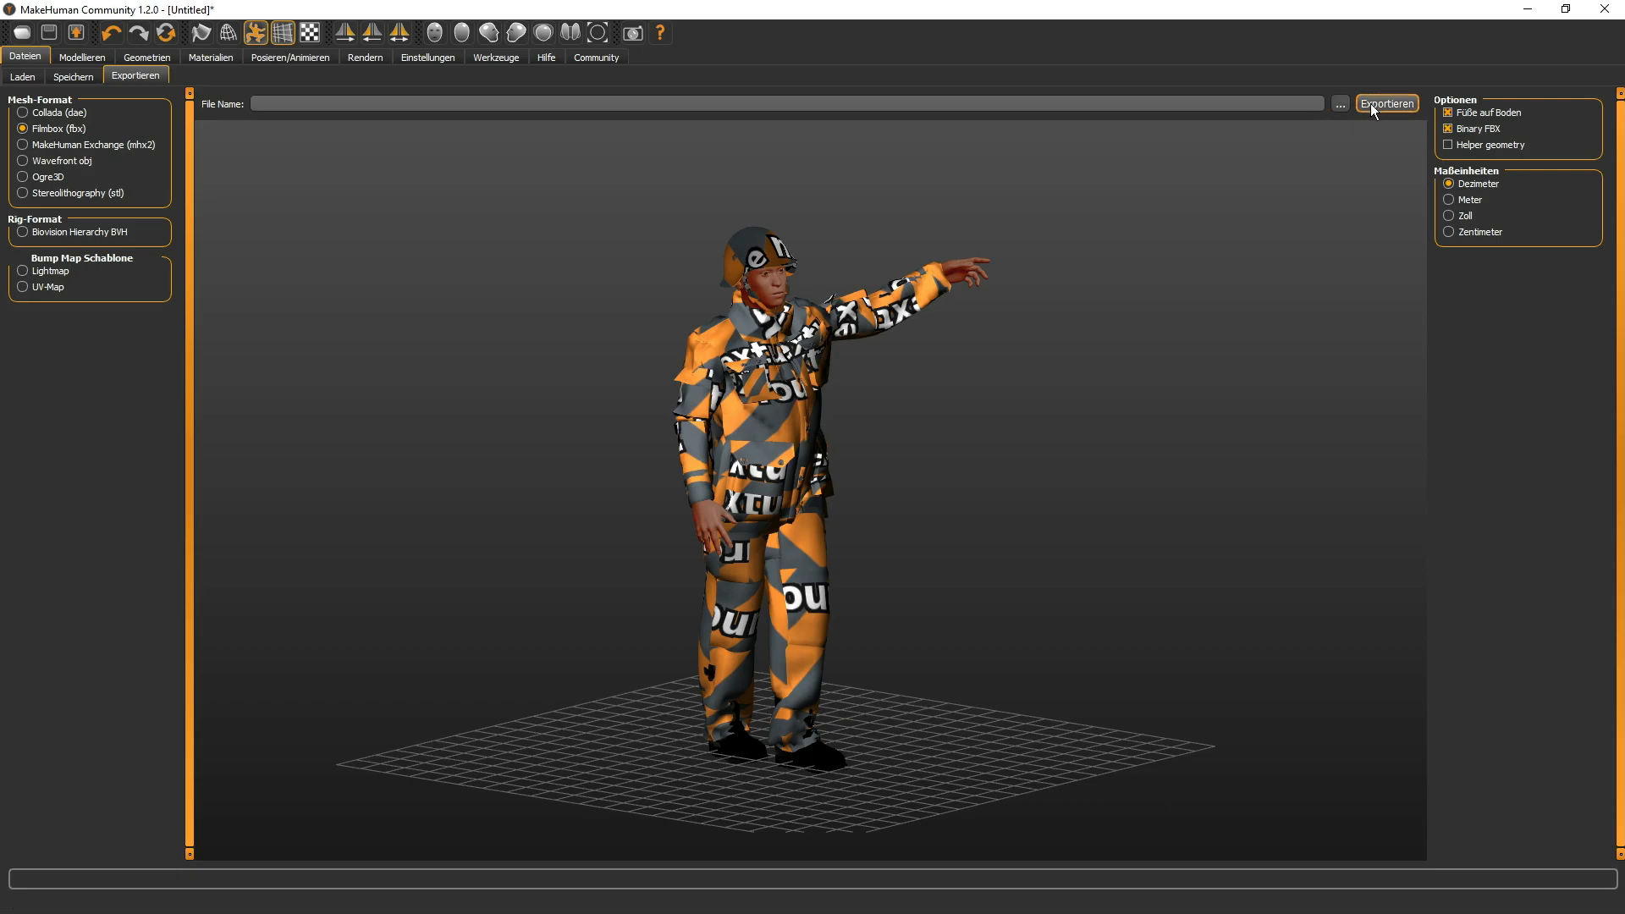
pyautogui.click(1386, 104)
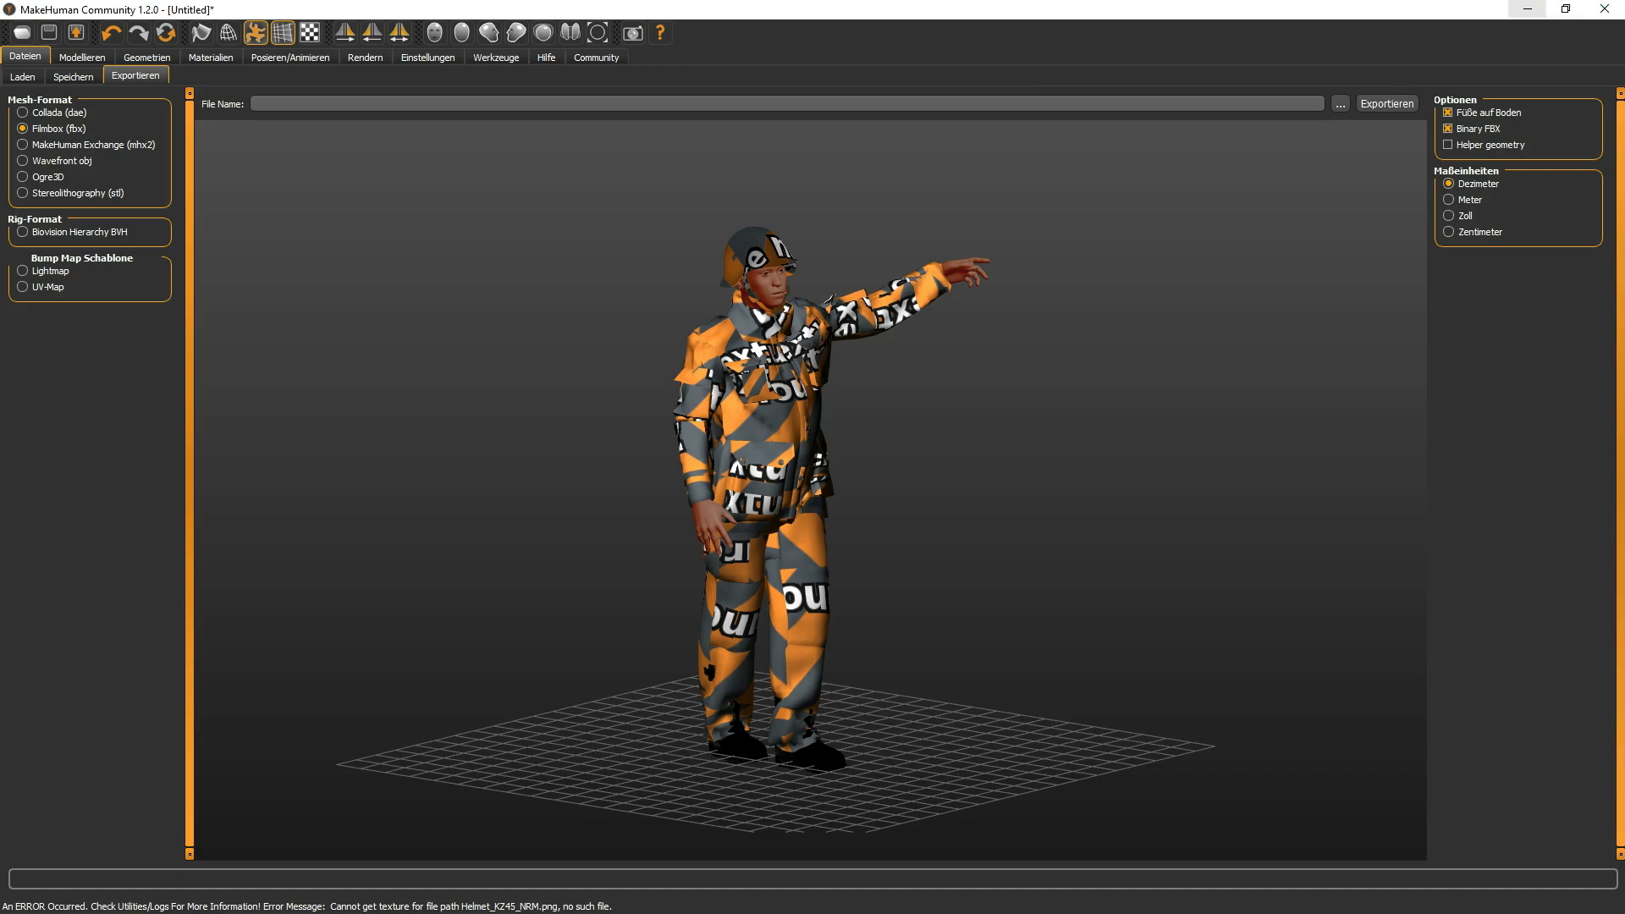
pyautogui.moveTo(1527, 10)
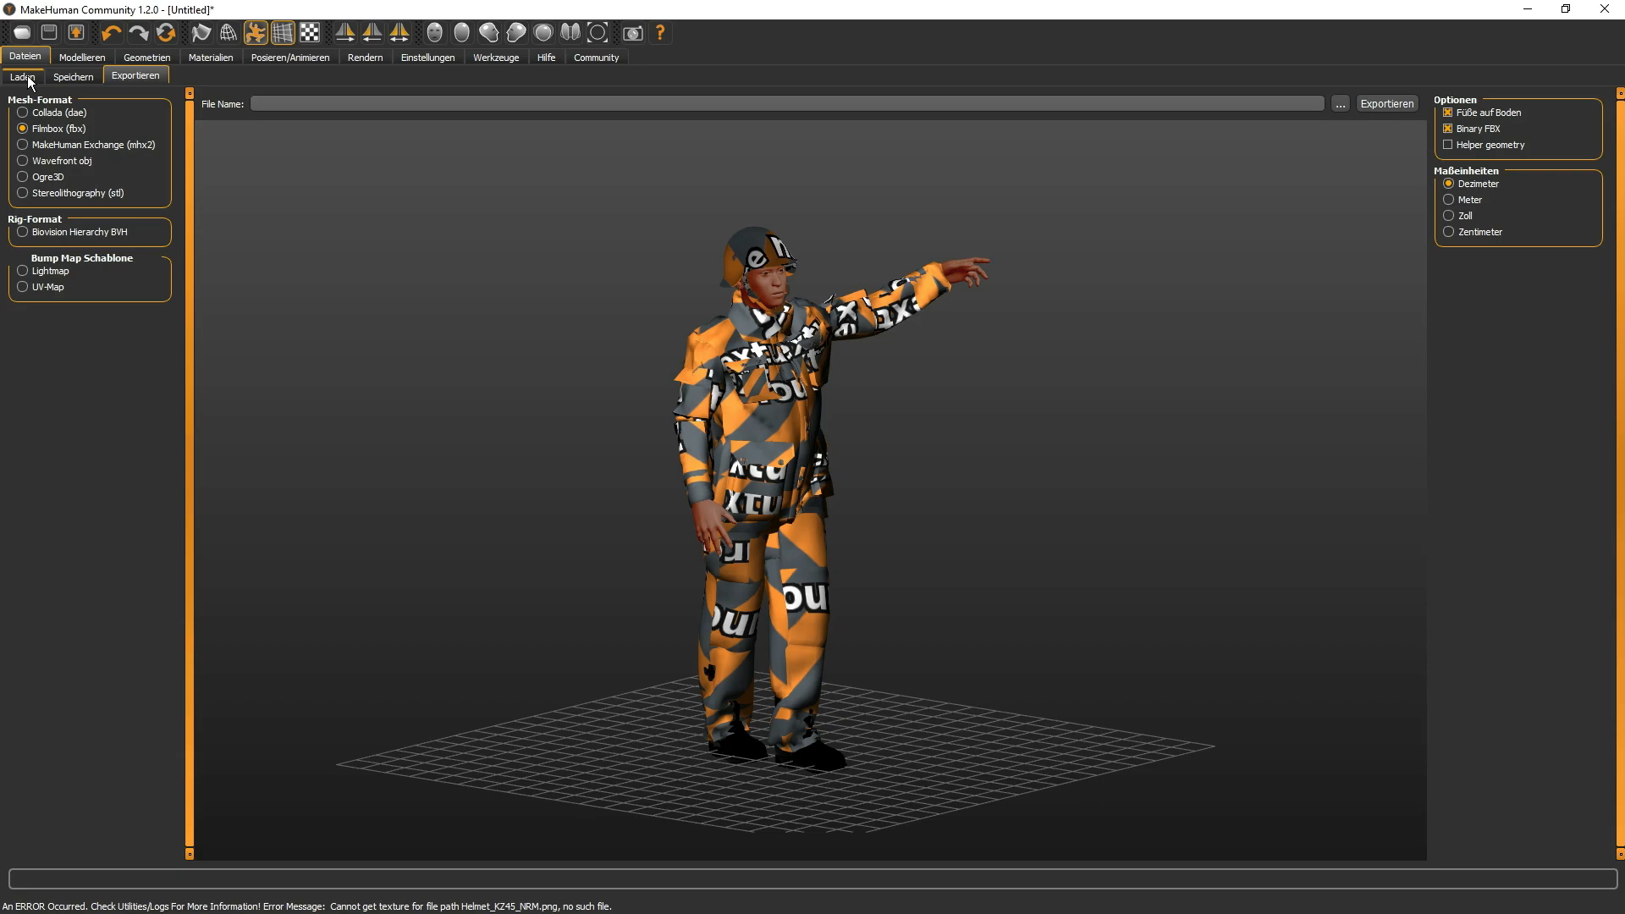
# - Return to the Laden library, pick Feuerwehrmann 3 gerade stehend and discard the unsaved changes with Ja
pyautogui.click(22, 76)
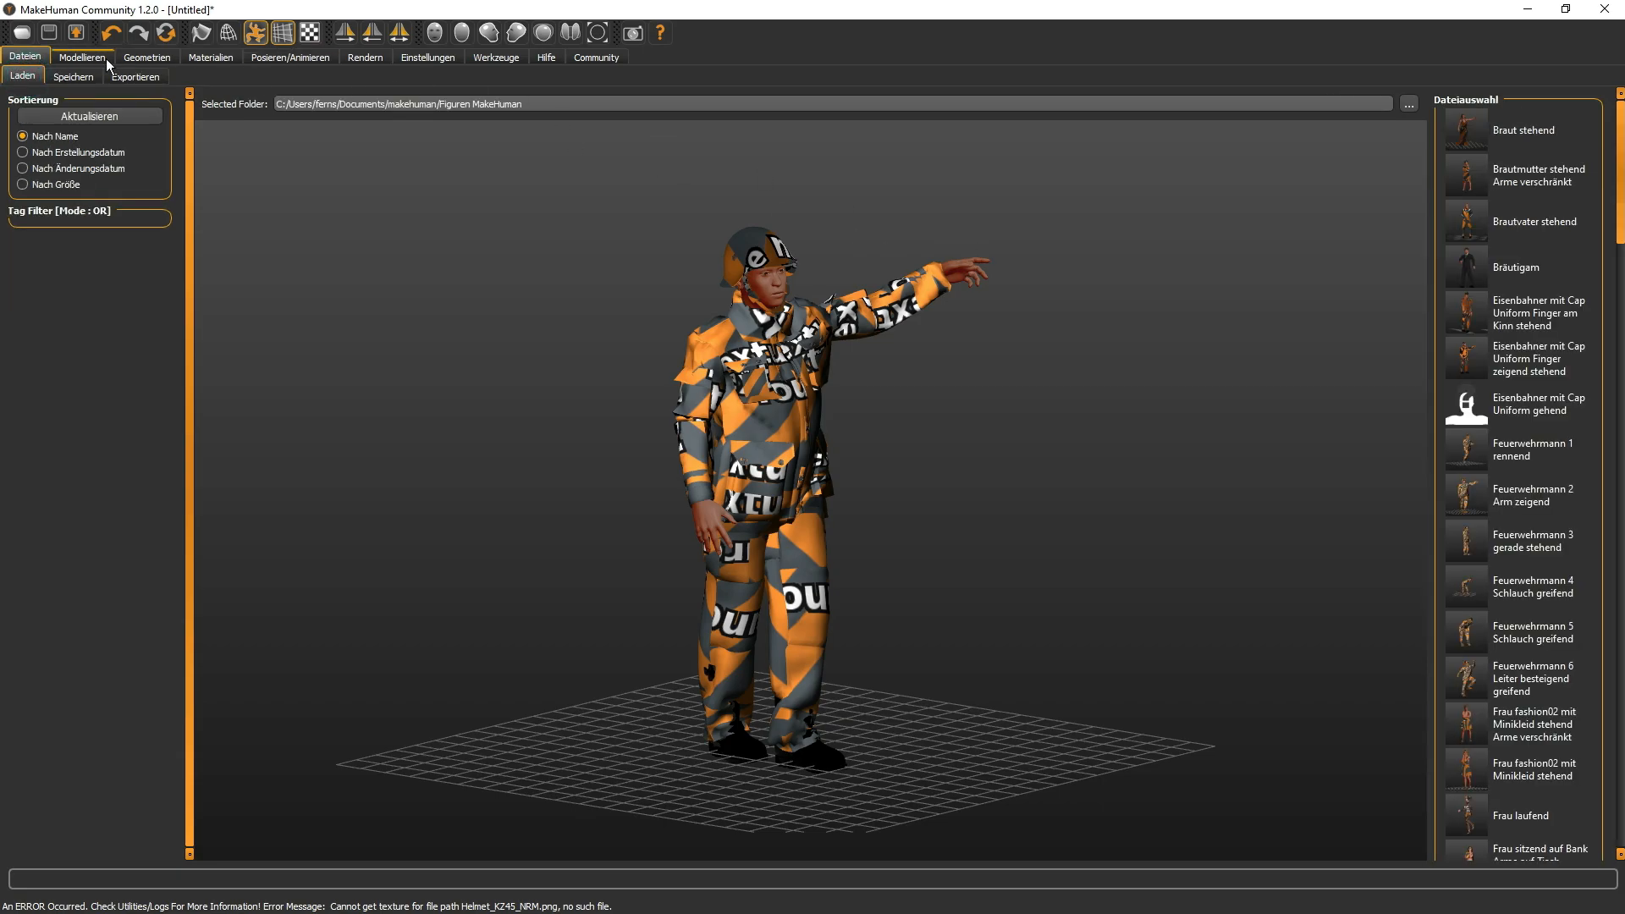
pyautogui.click(22, 76)
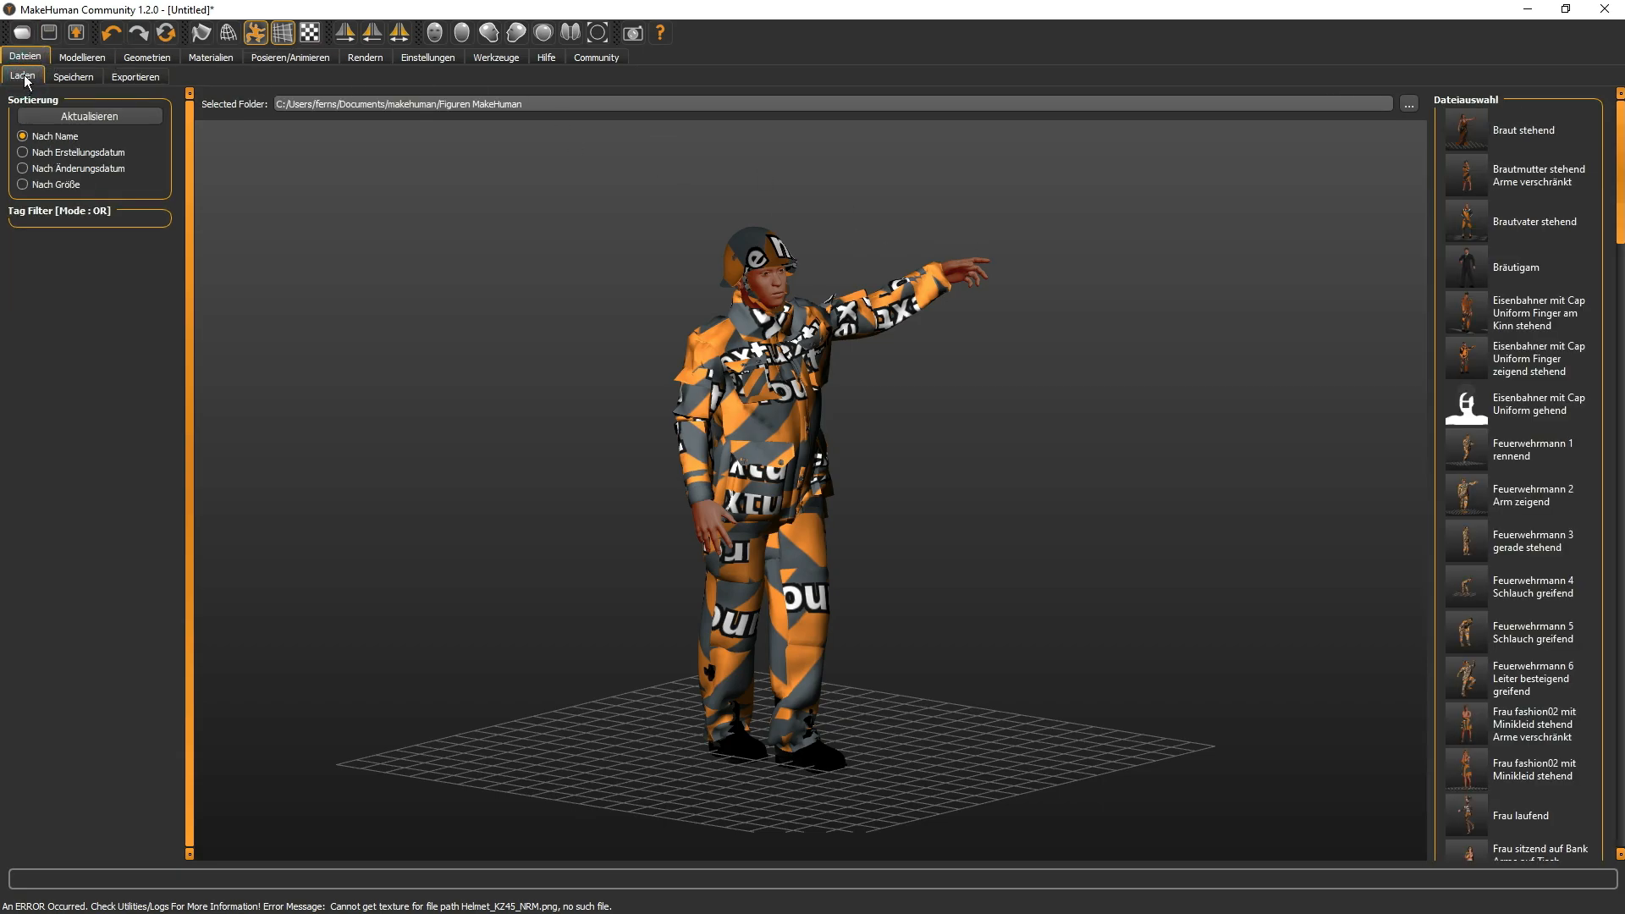
pyautogui.click(1534, 220)
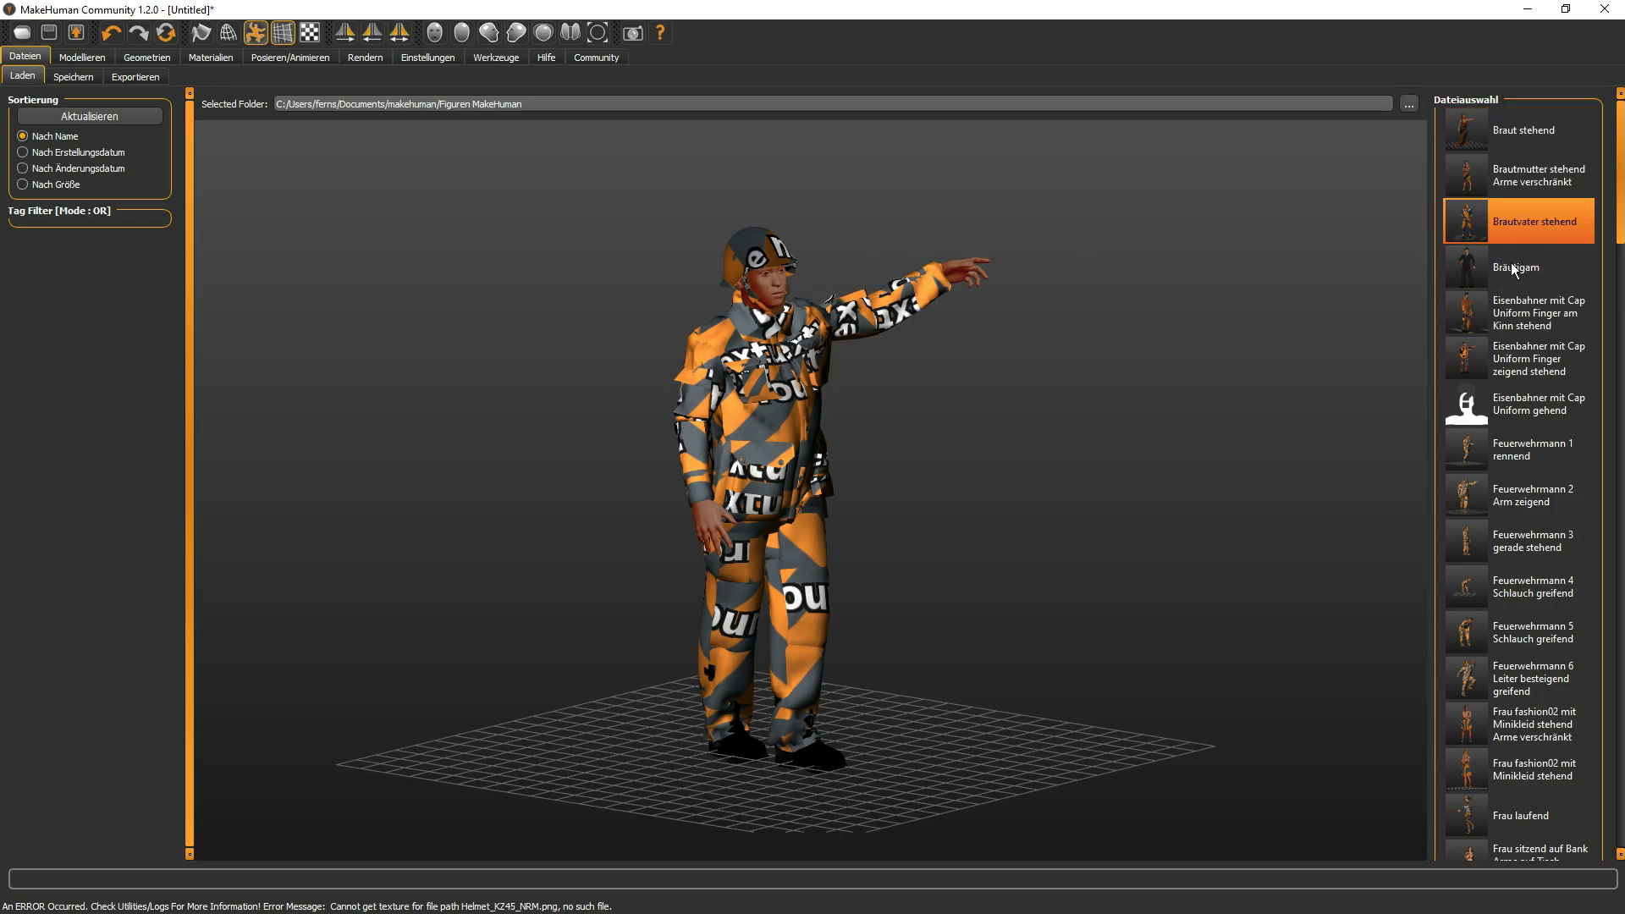
pyautogui.click(1534, 677)
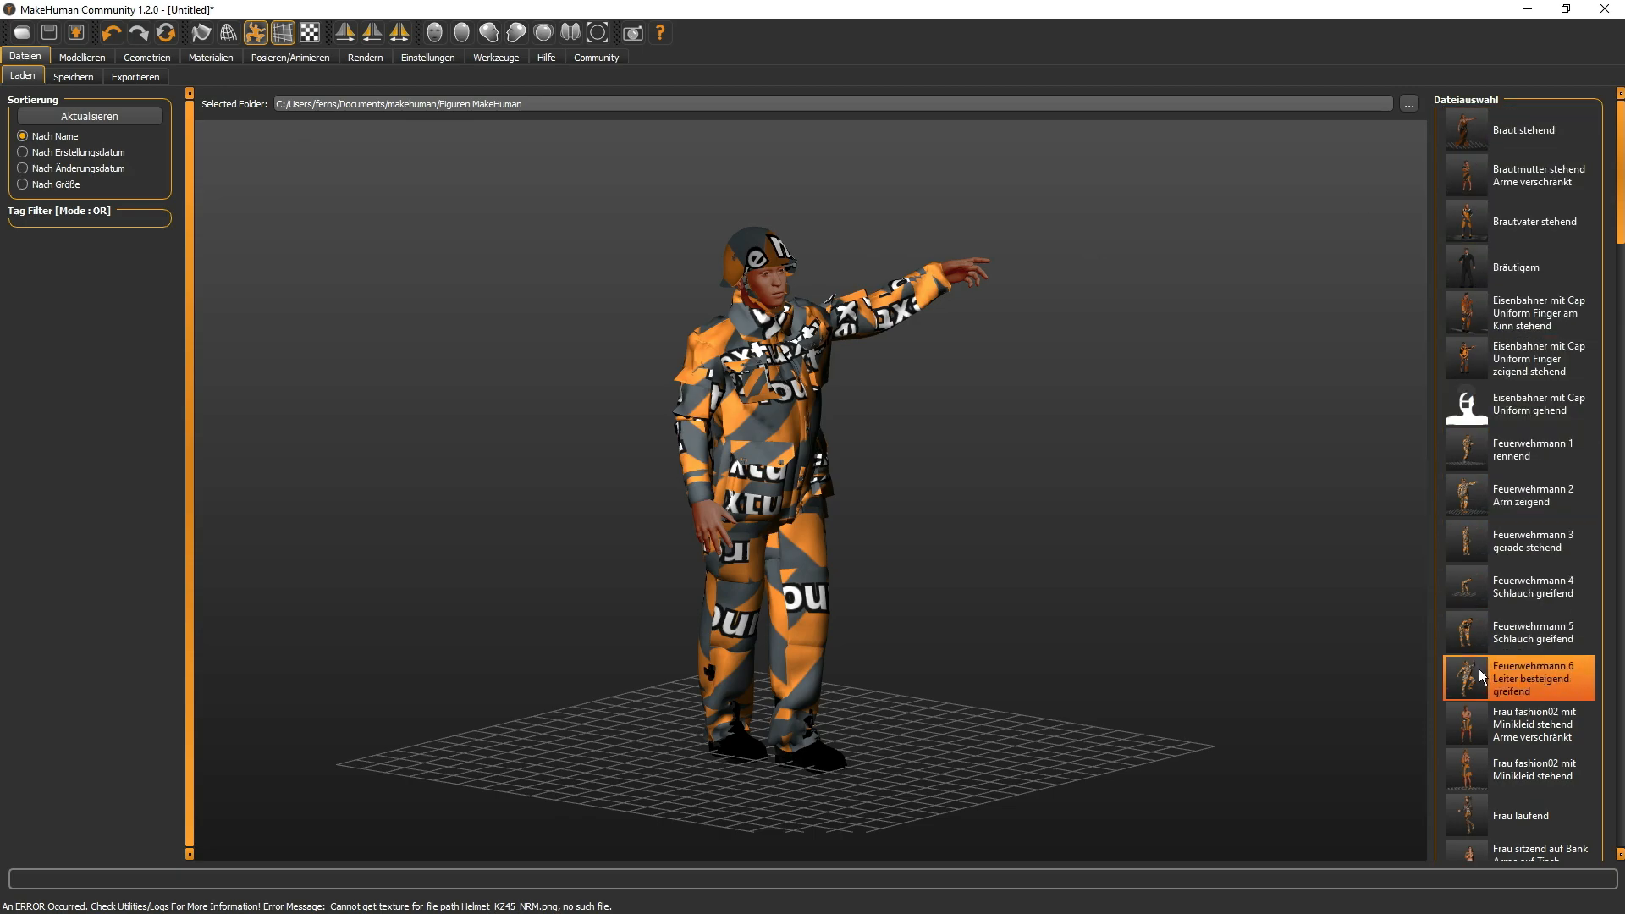
pyautogui.click(1530, 496)
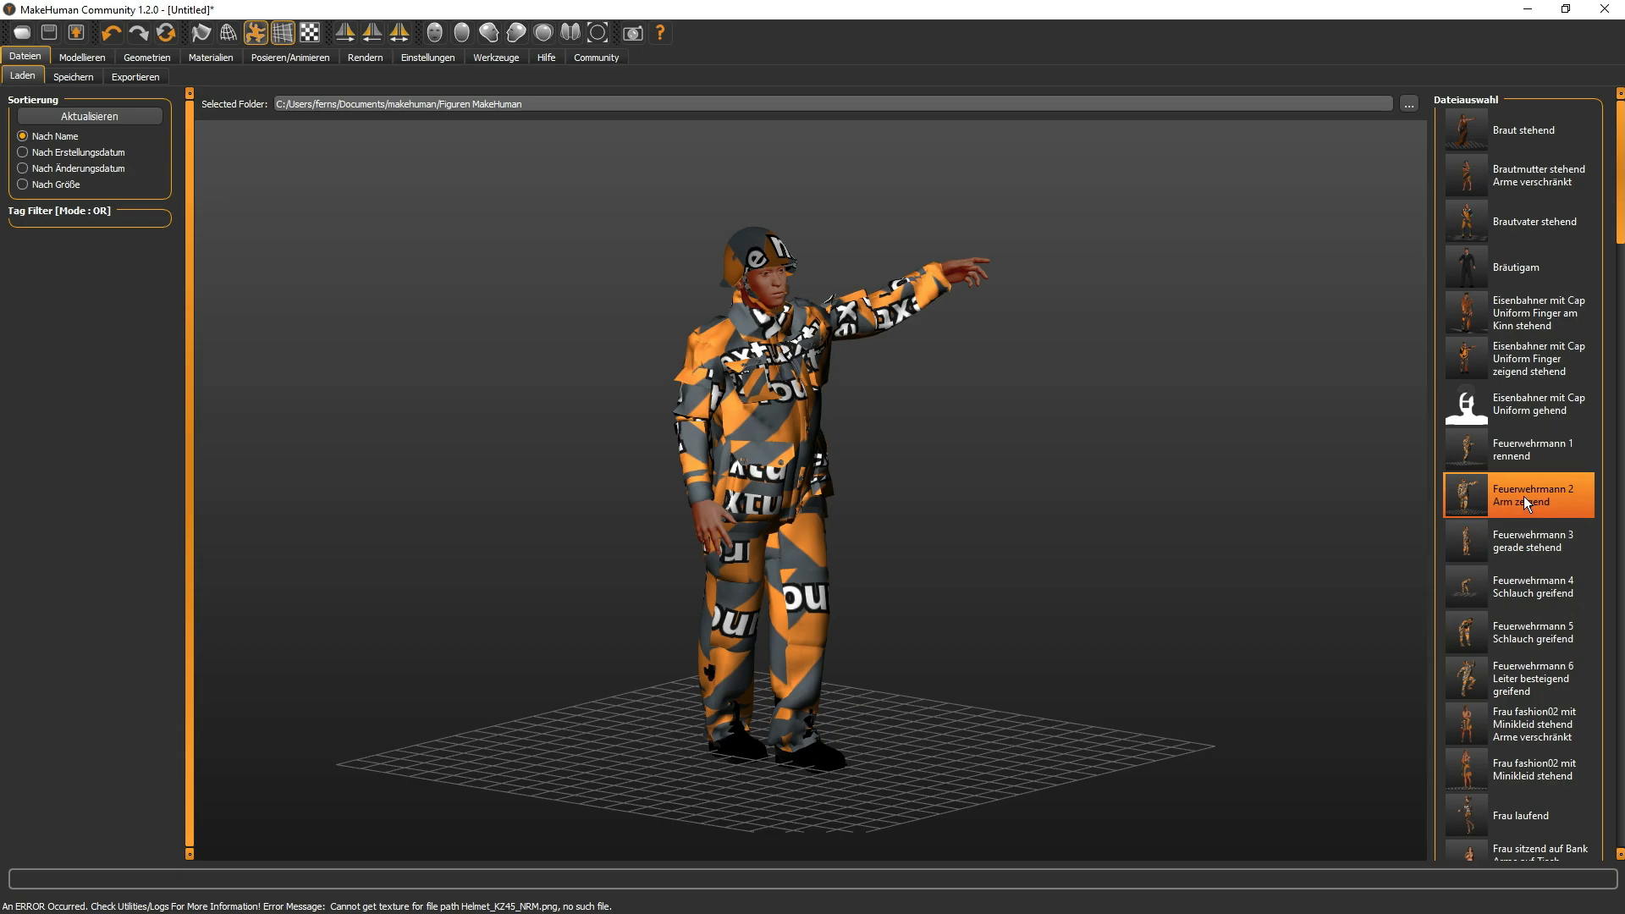
pyautogui.click(1534, 540)
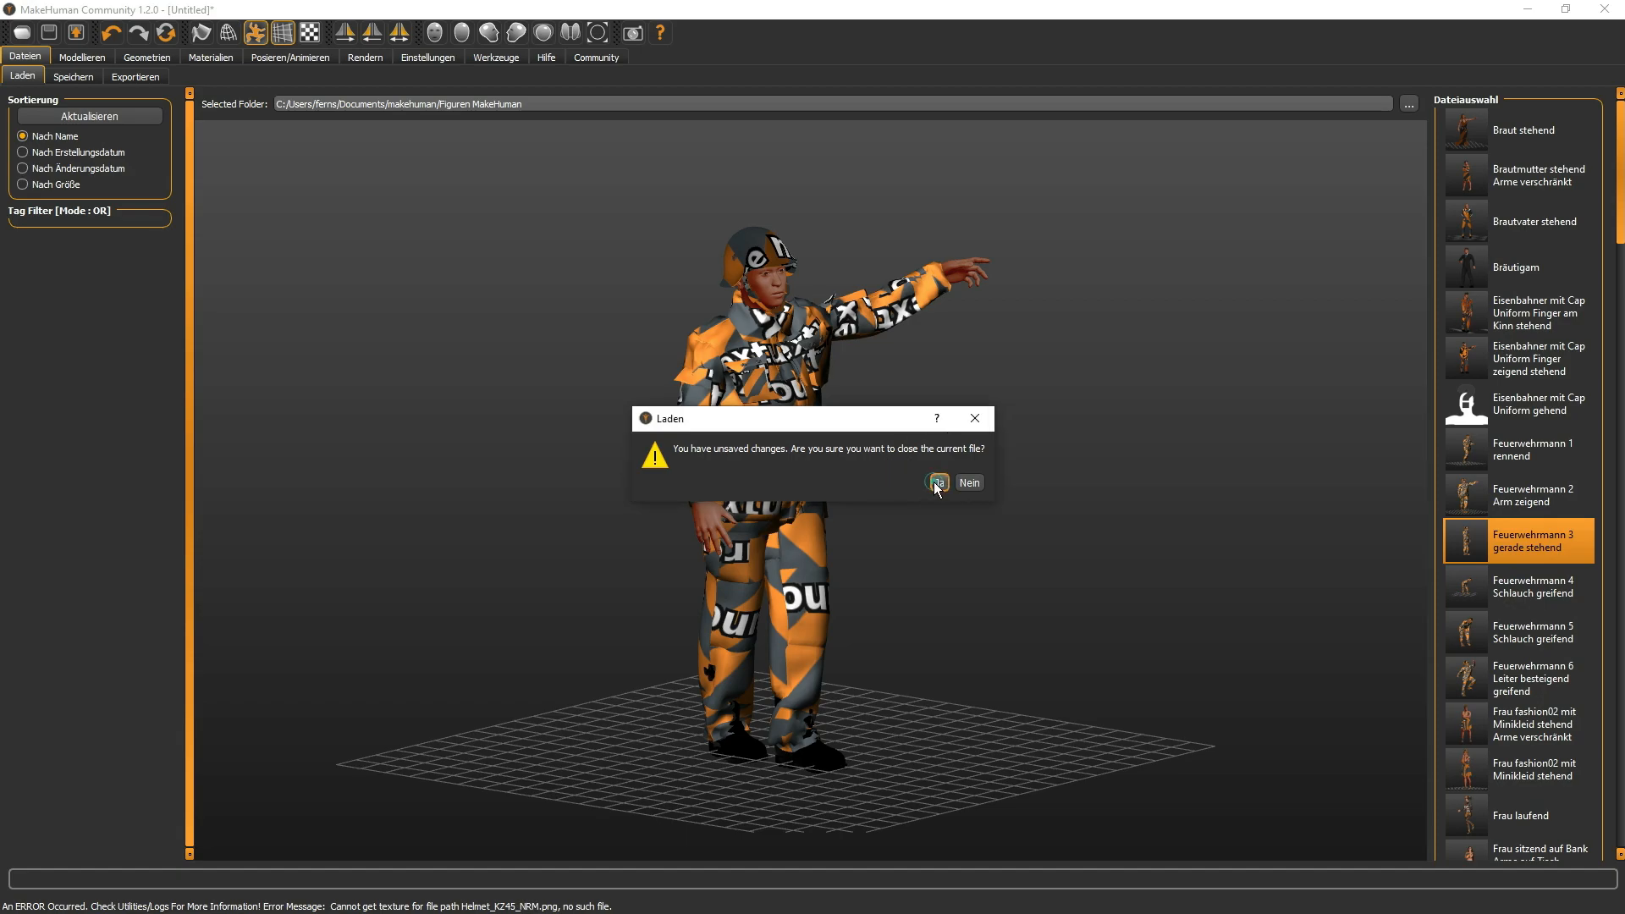
pyautogui.click(936, 482)
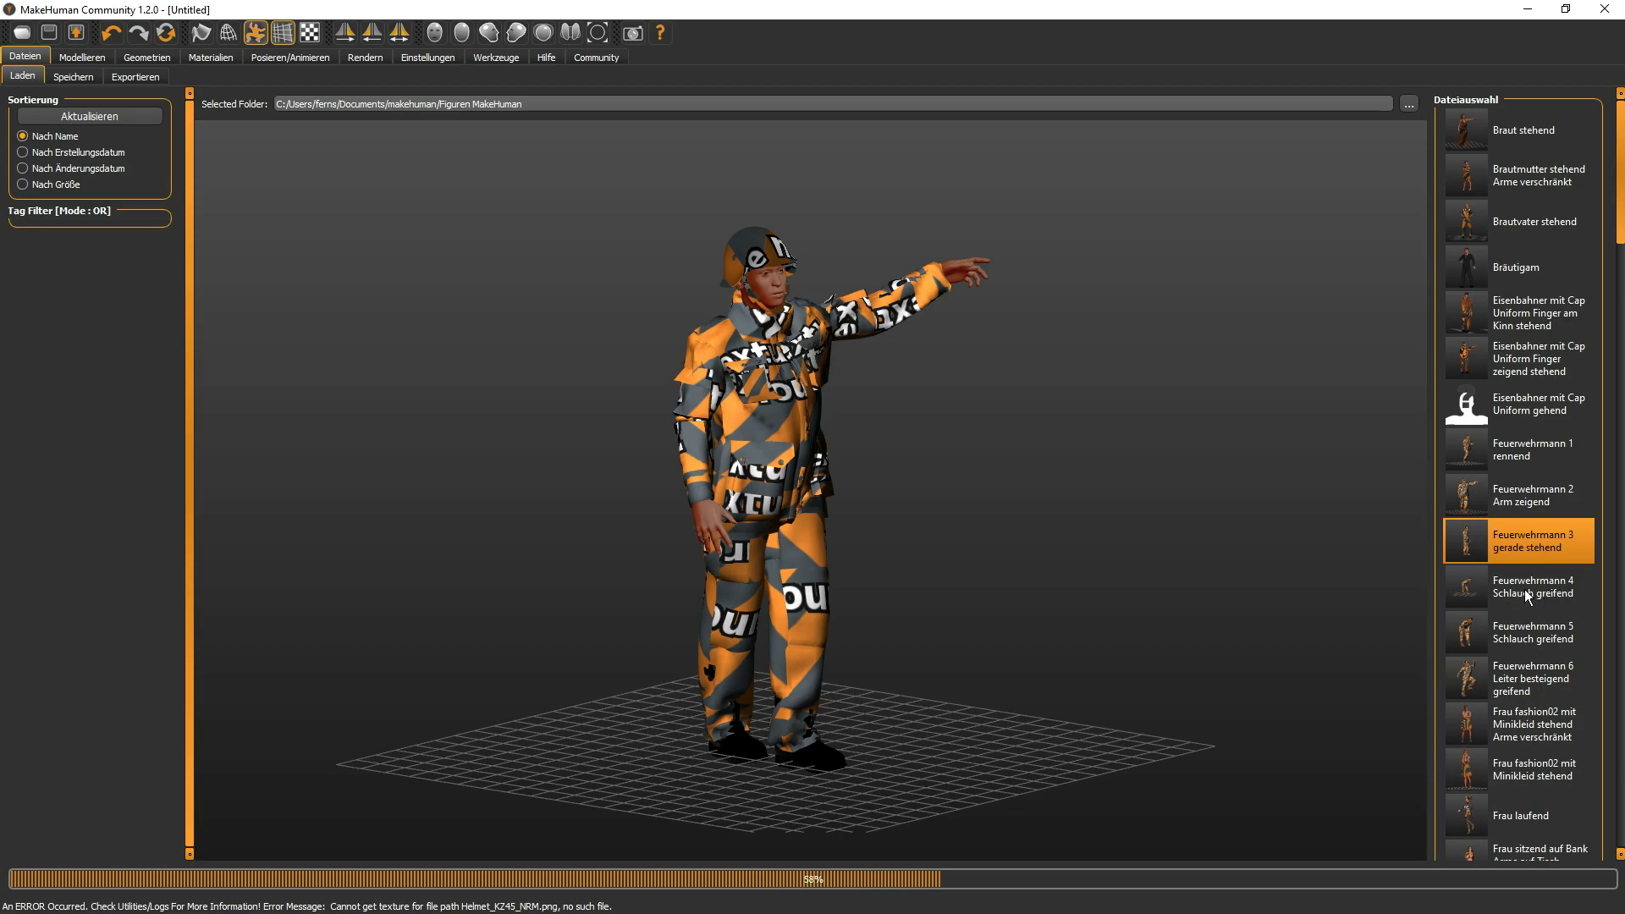
# - Load the saved figure 'Feuerwehrmann 4 Schlauch greifend', the bent-over firefighter
pyautogui.doubleClick(1535, 540)
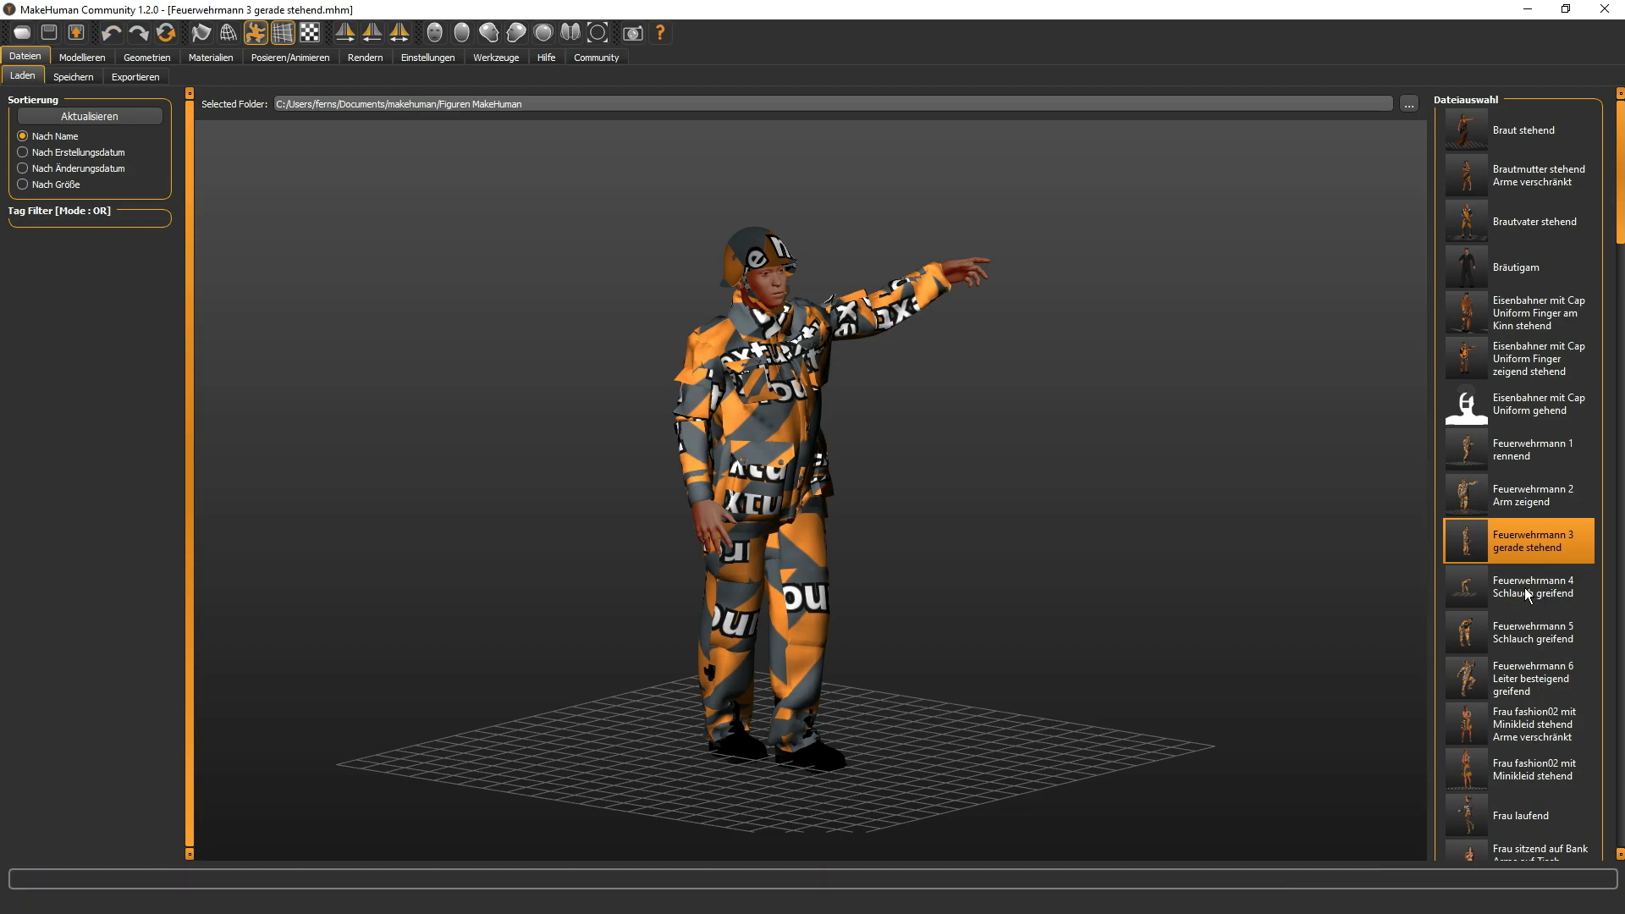
pyautogui.click(1534, 587)
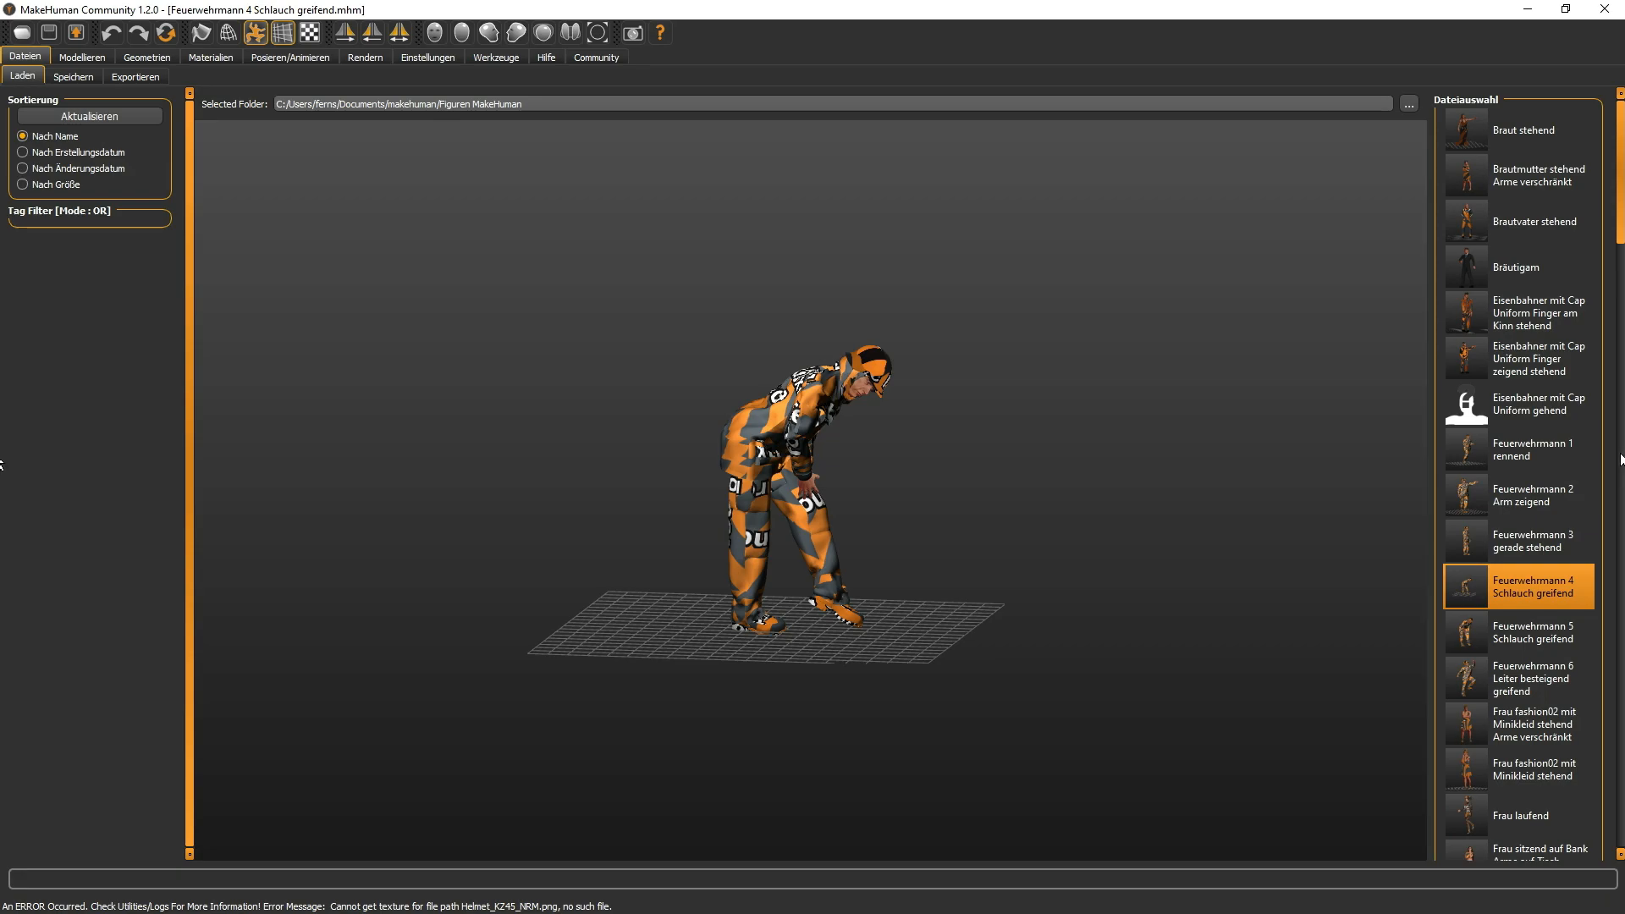
pyautogui.scroll(-3)
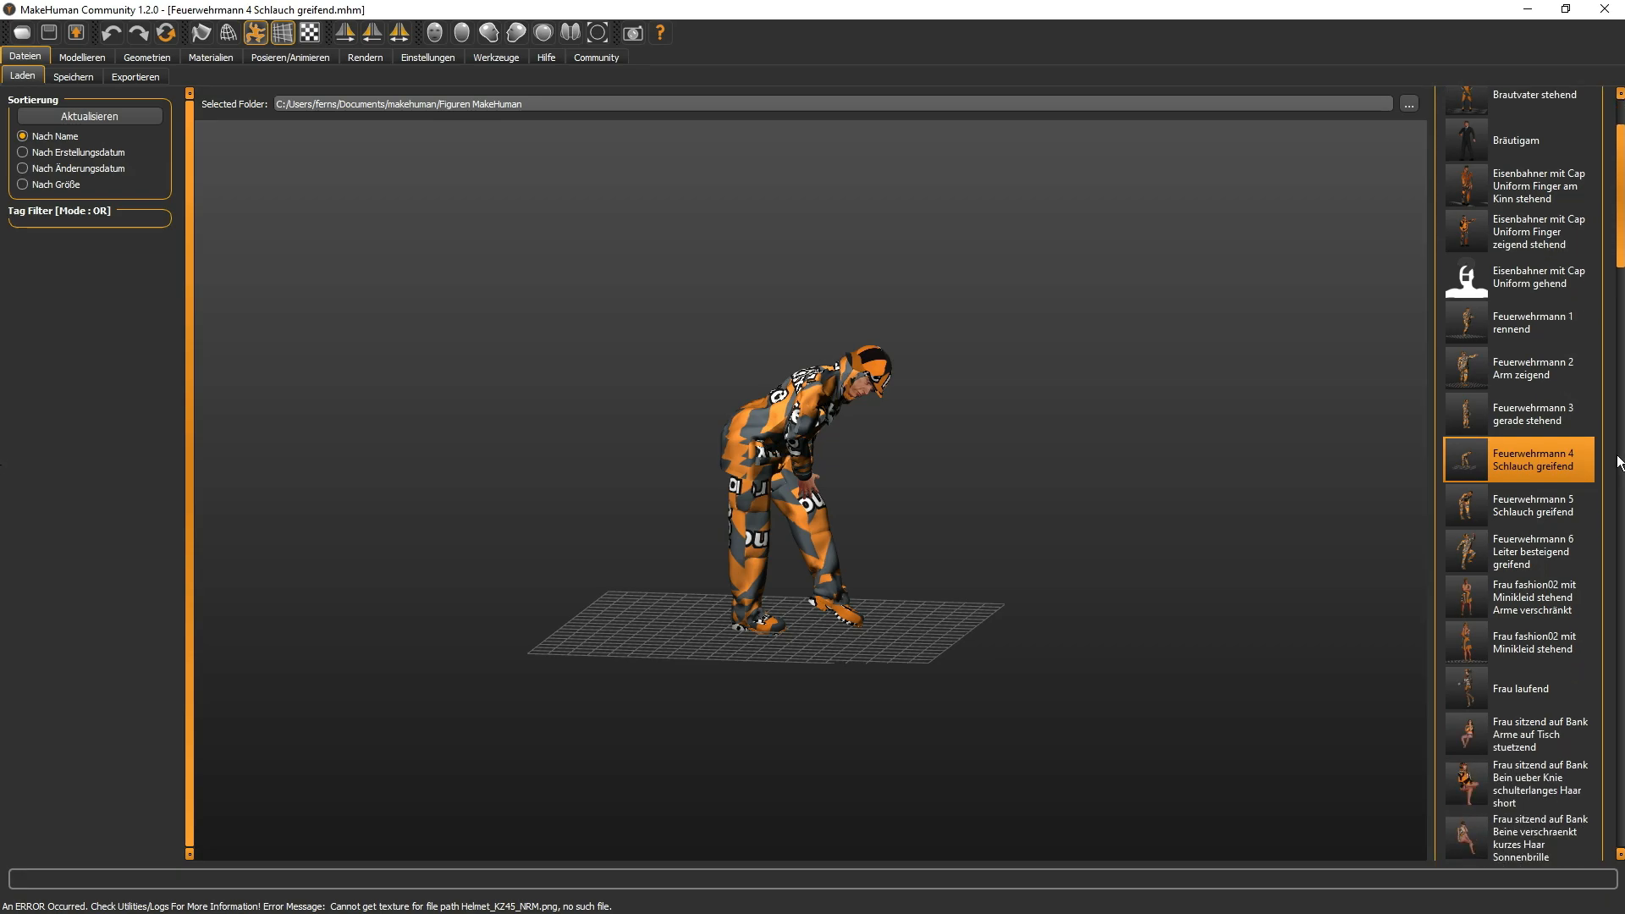
pyautogui.scroll(-3)
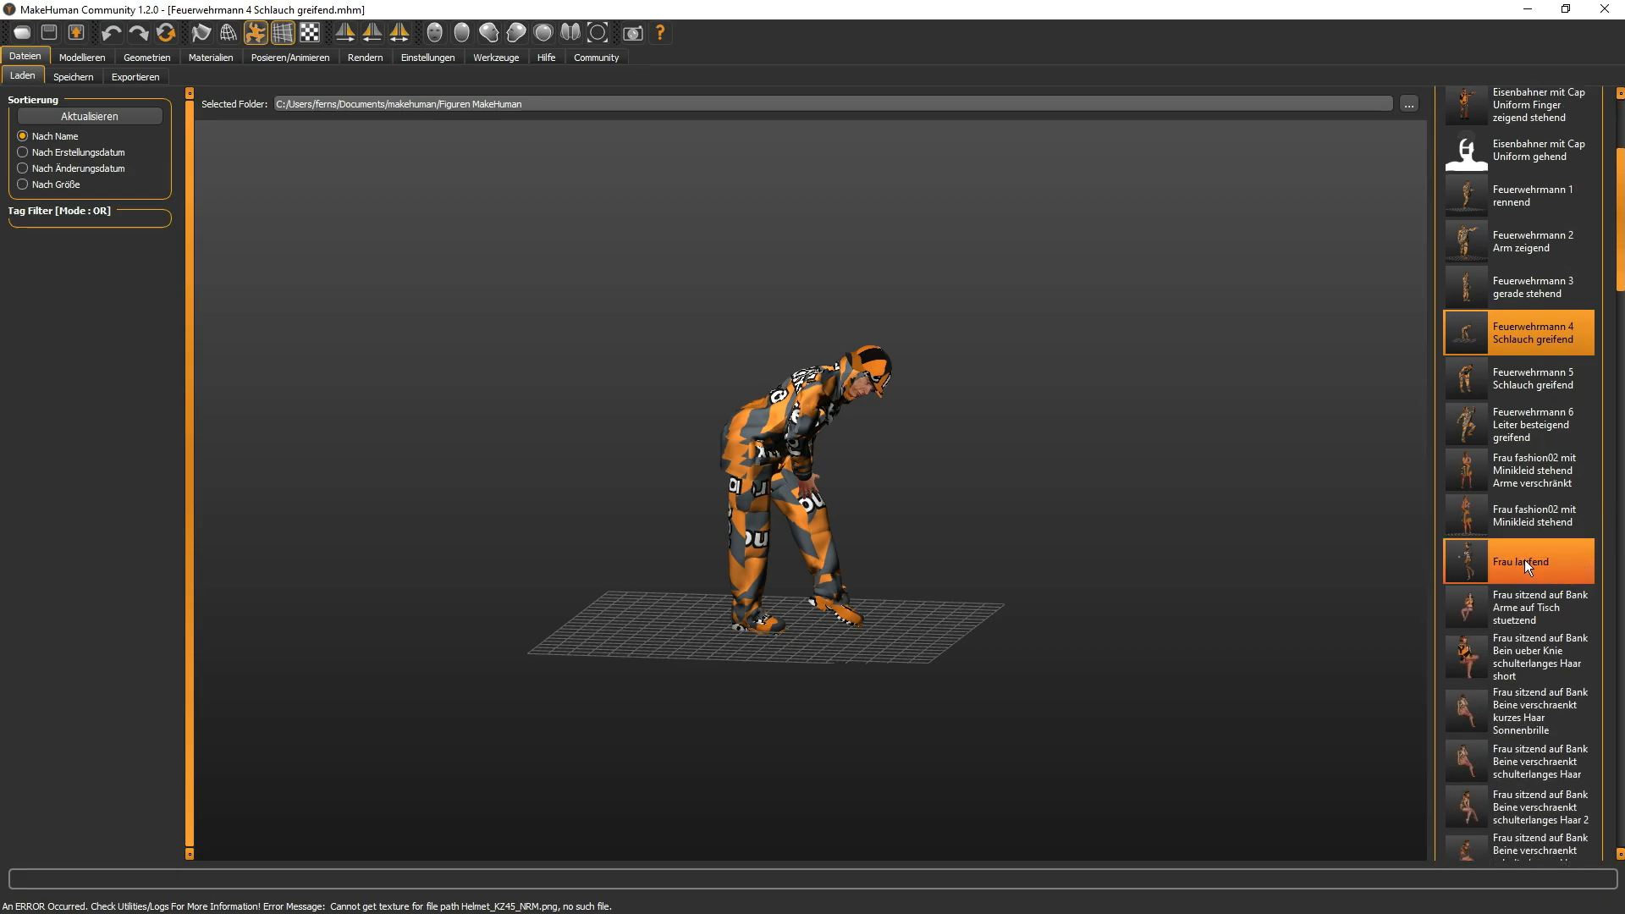
# - Load the saved figure 'Frau laufend', the running woman in an orange-and-grey outfit
pyautogui.click(1520, 560)
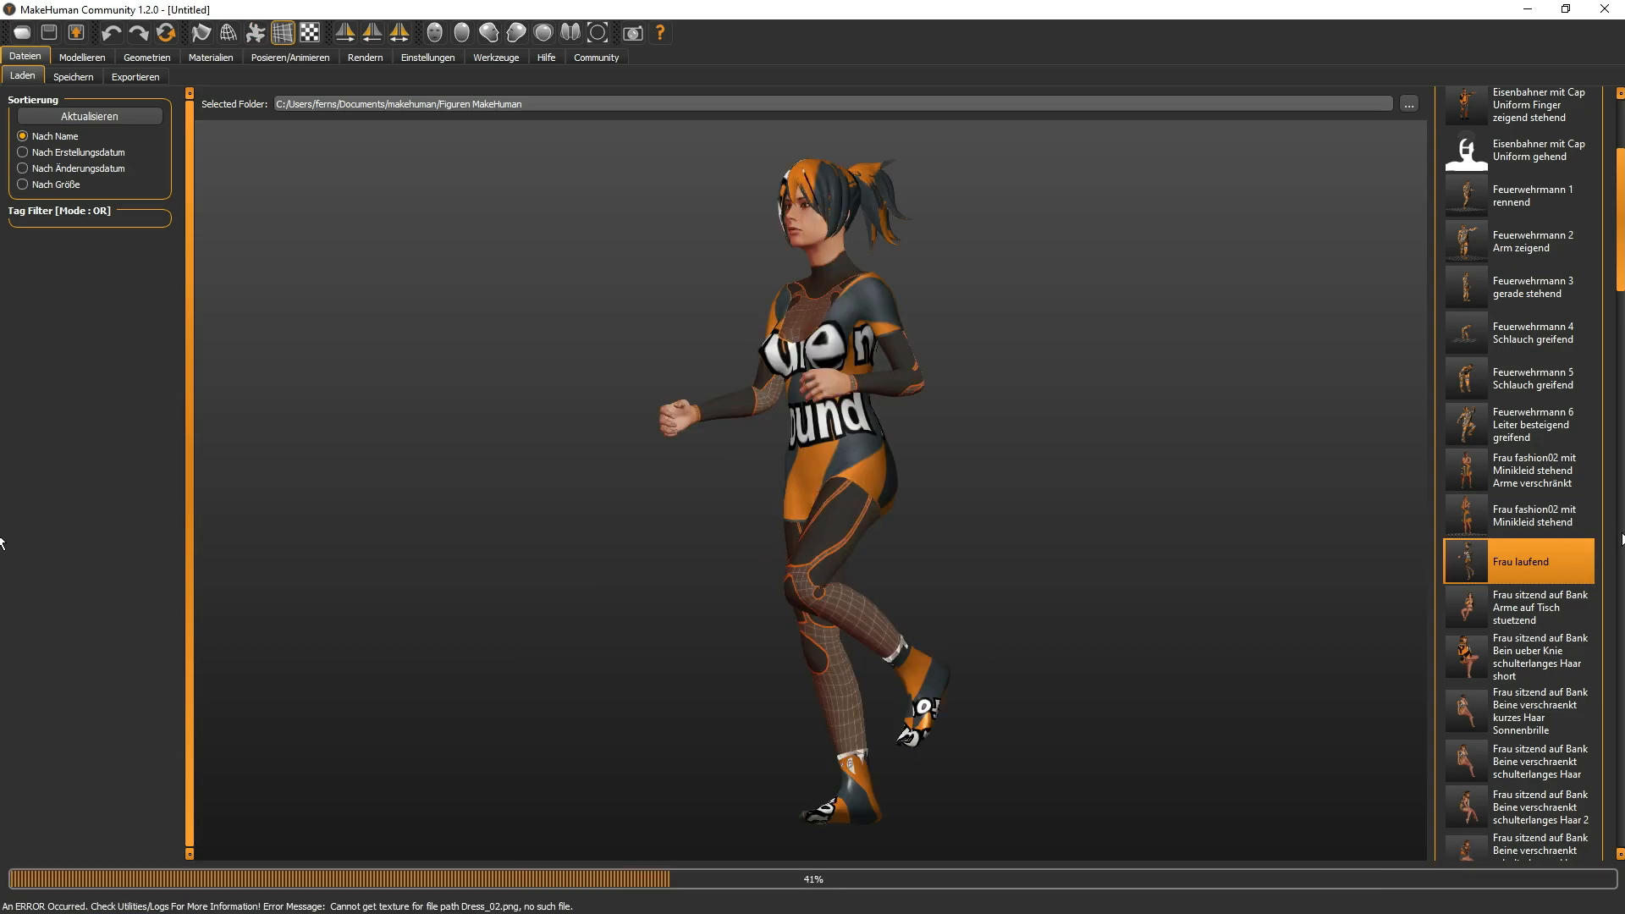
pyautogui.moveTo(1544, 672)
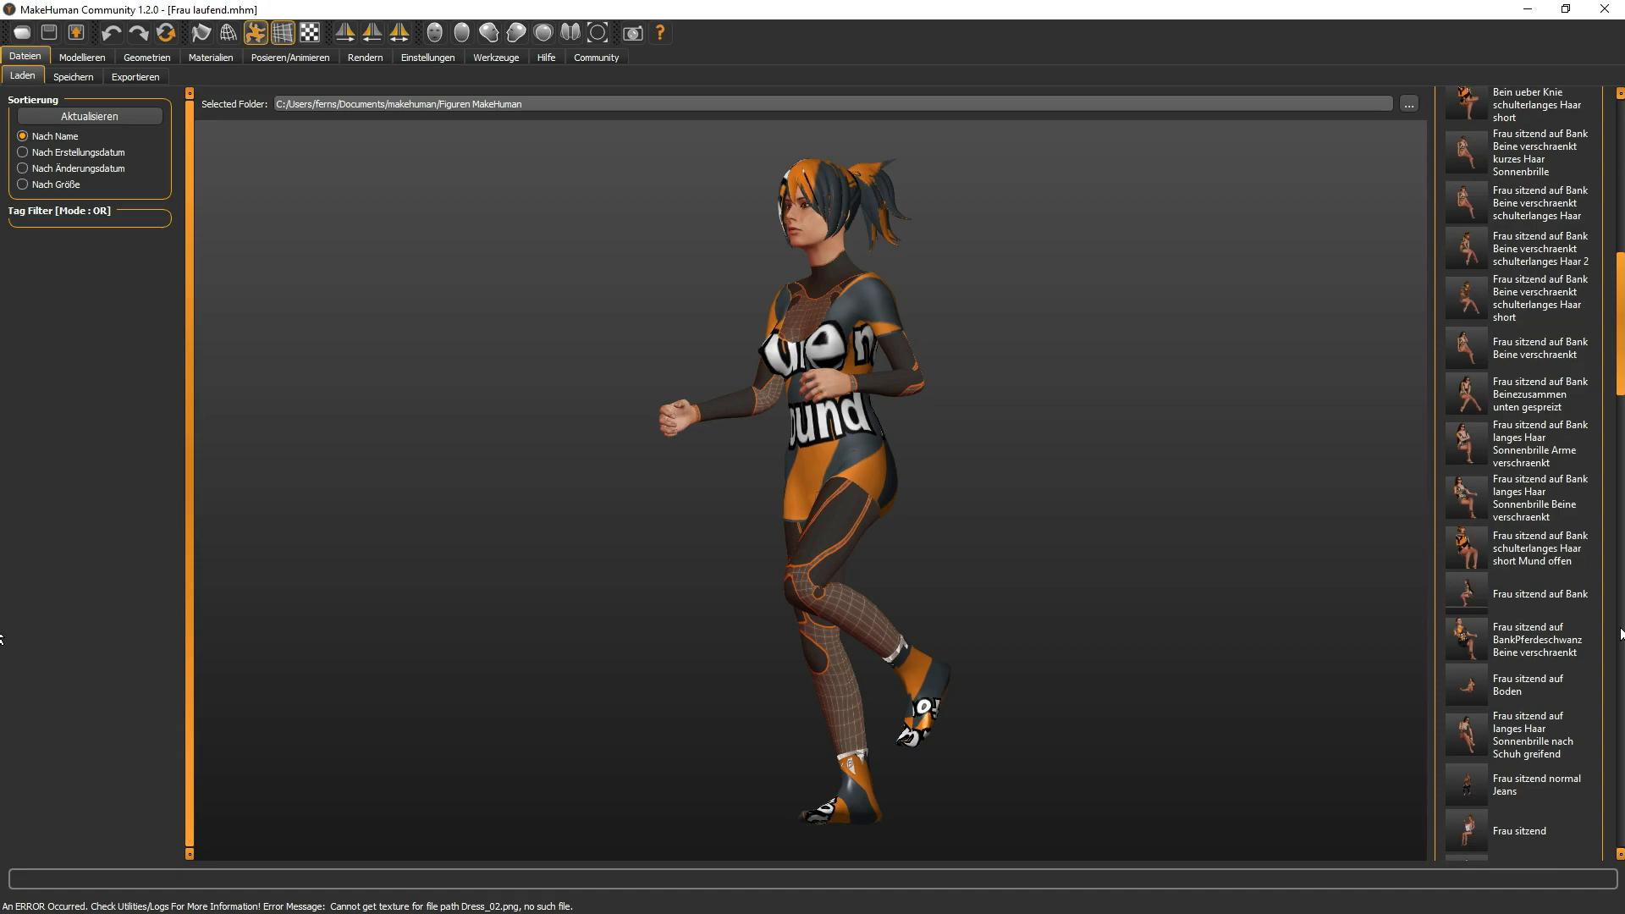
pyautogui.scroll(-3)
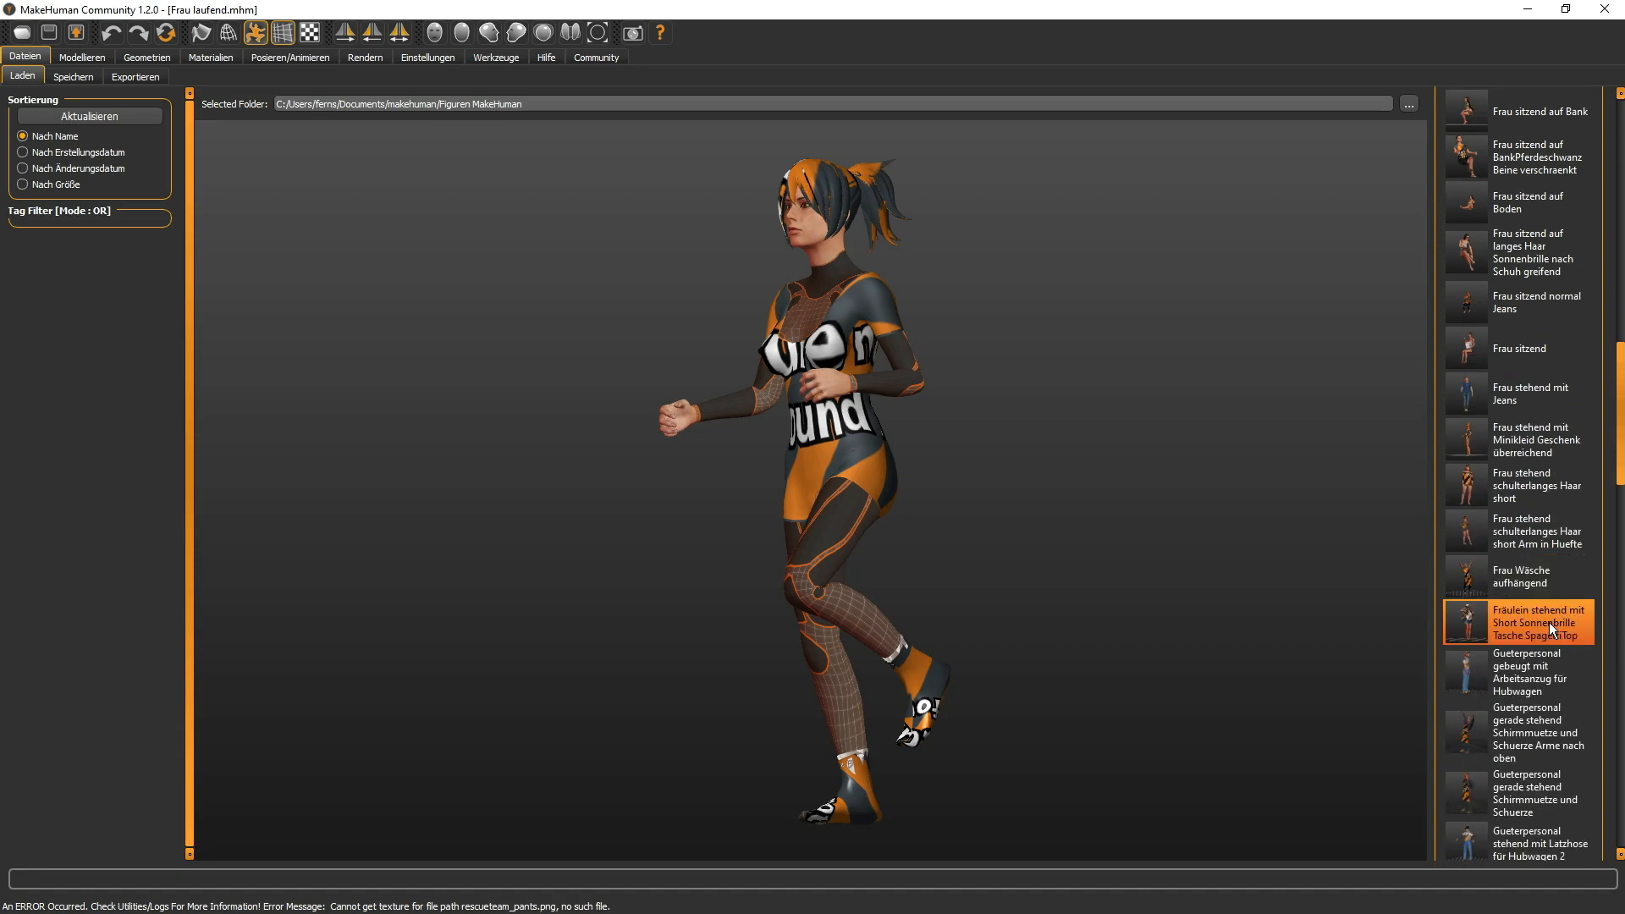
pyautogui.doubleClick(1517, 621)
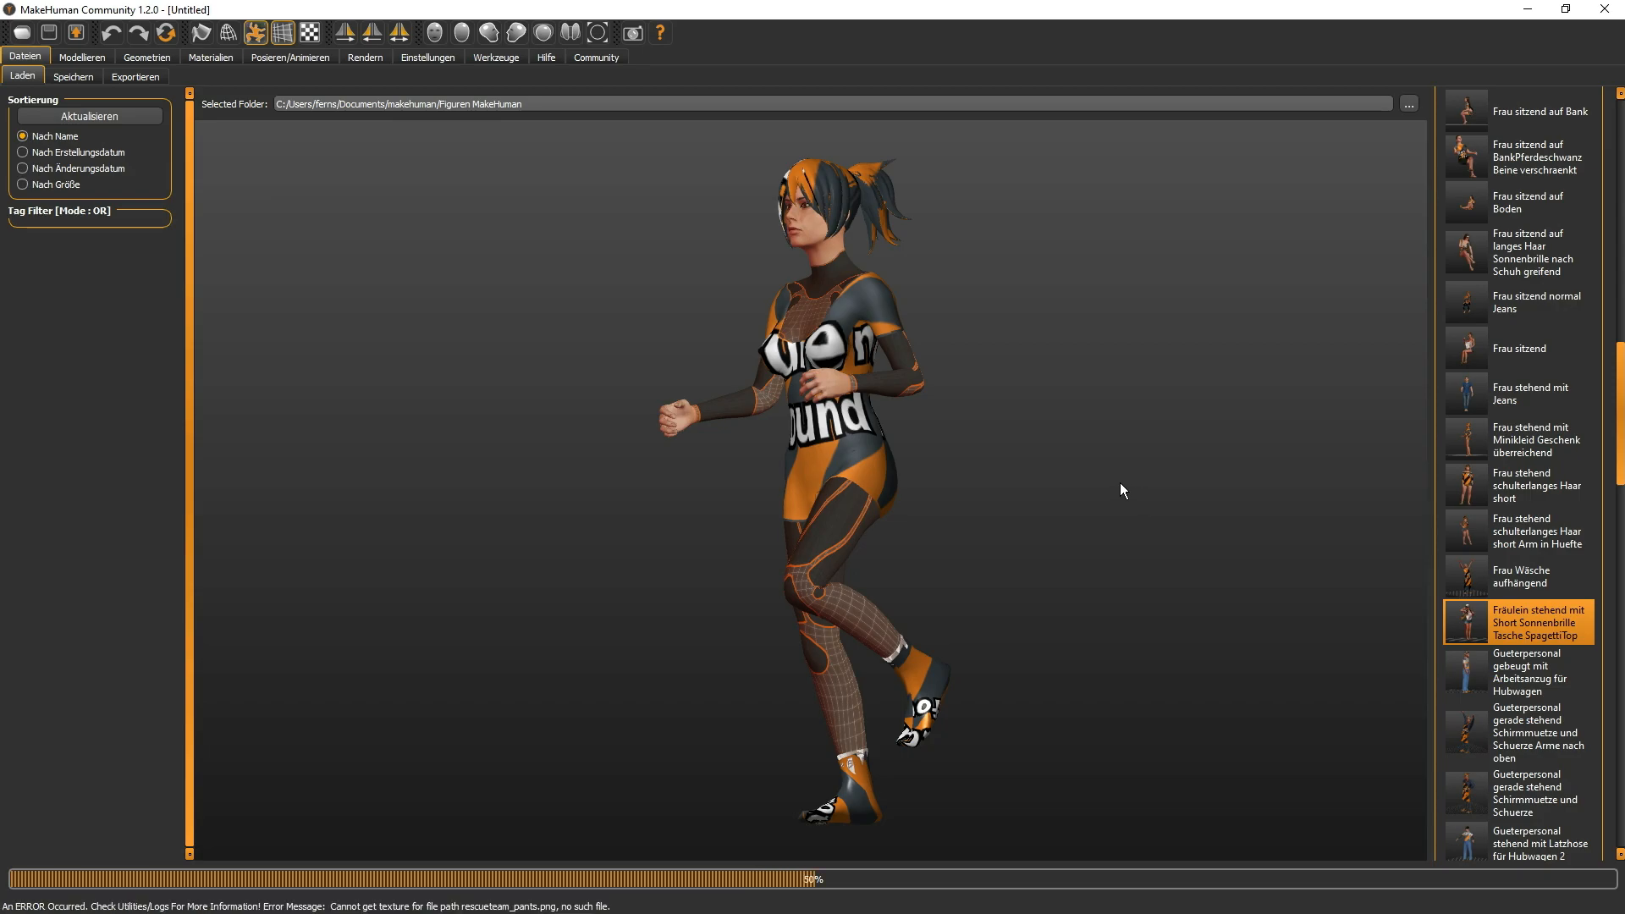
pyautogui.moveTo(1013, 462)
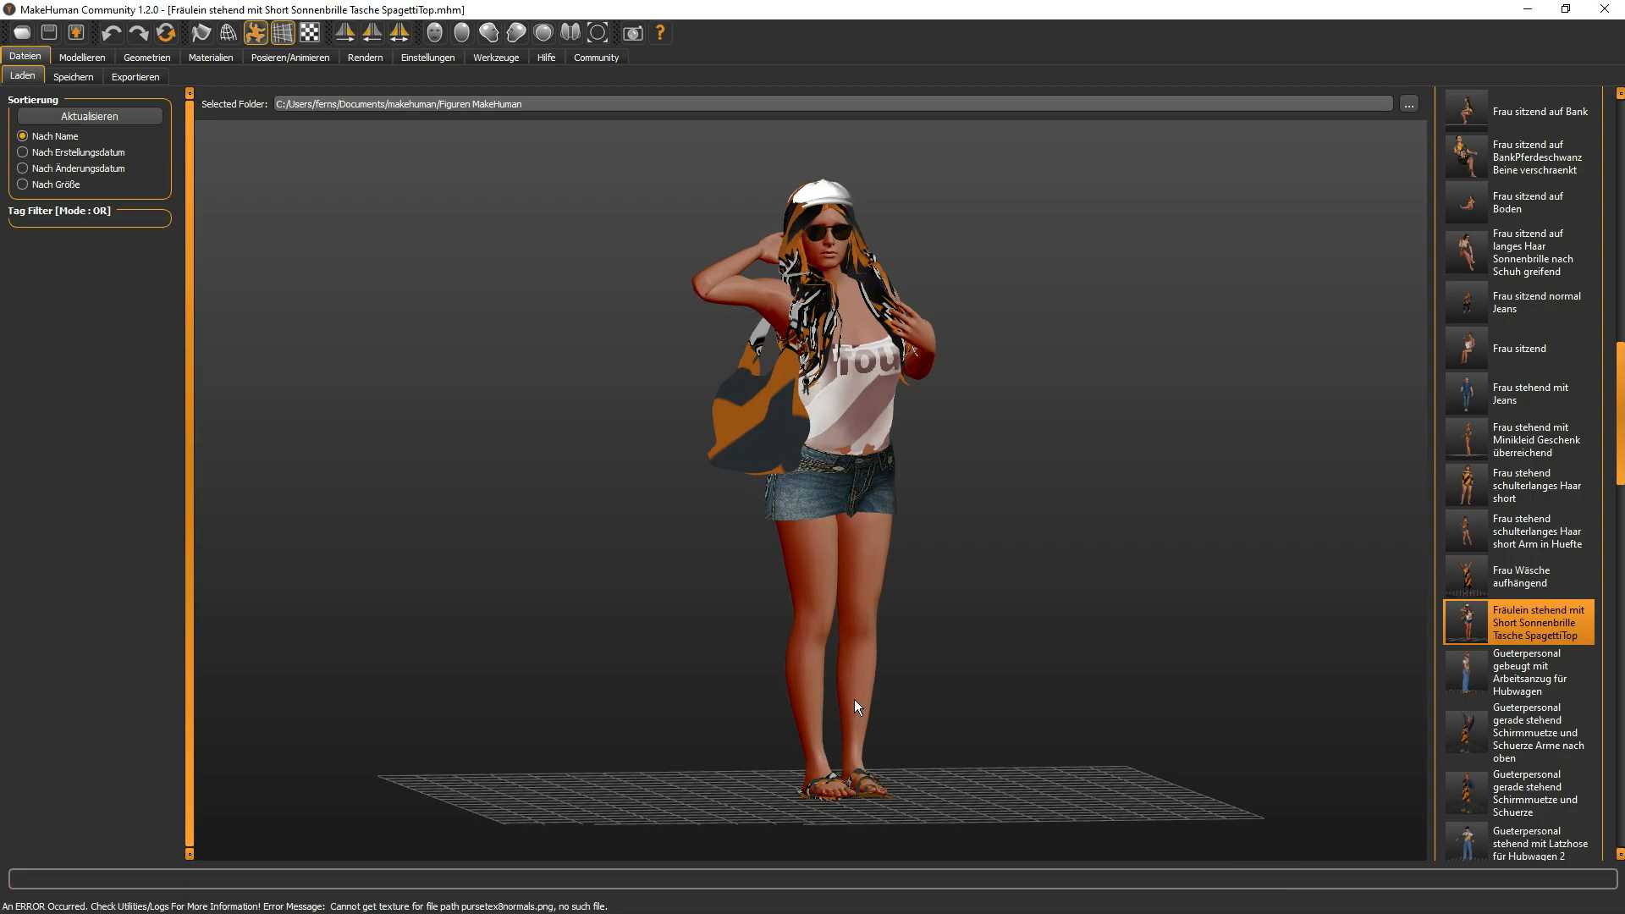
pyautogui.moveTo(855, 705); pyautogui.dragTo(669, 714)
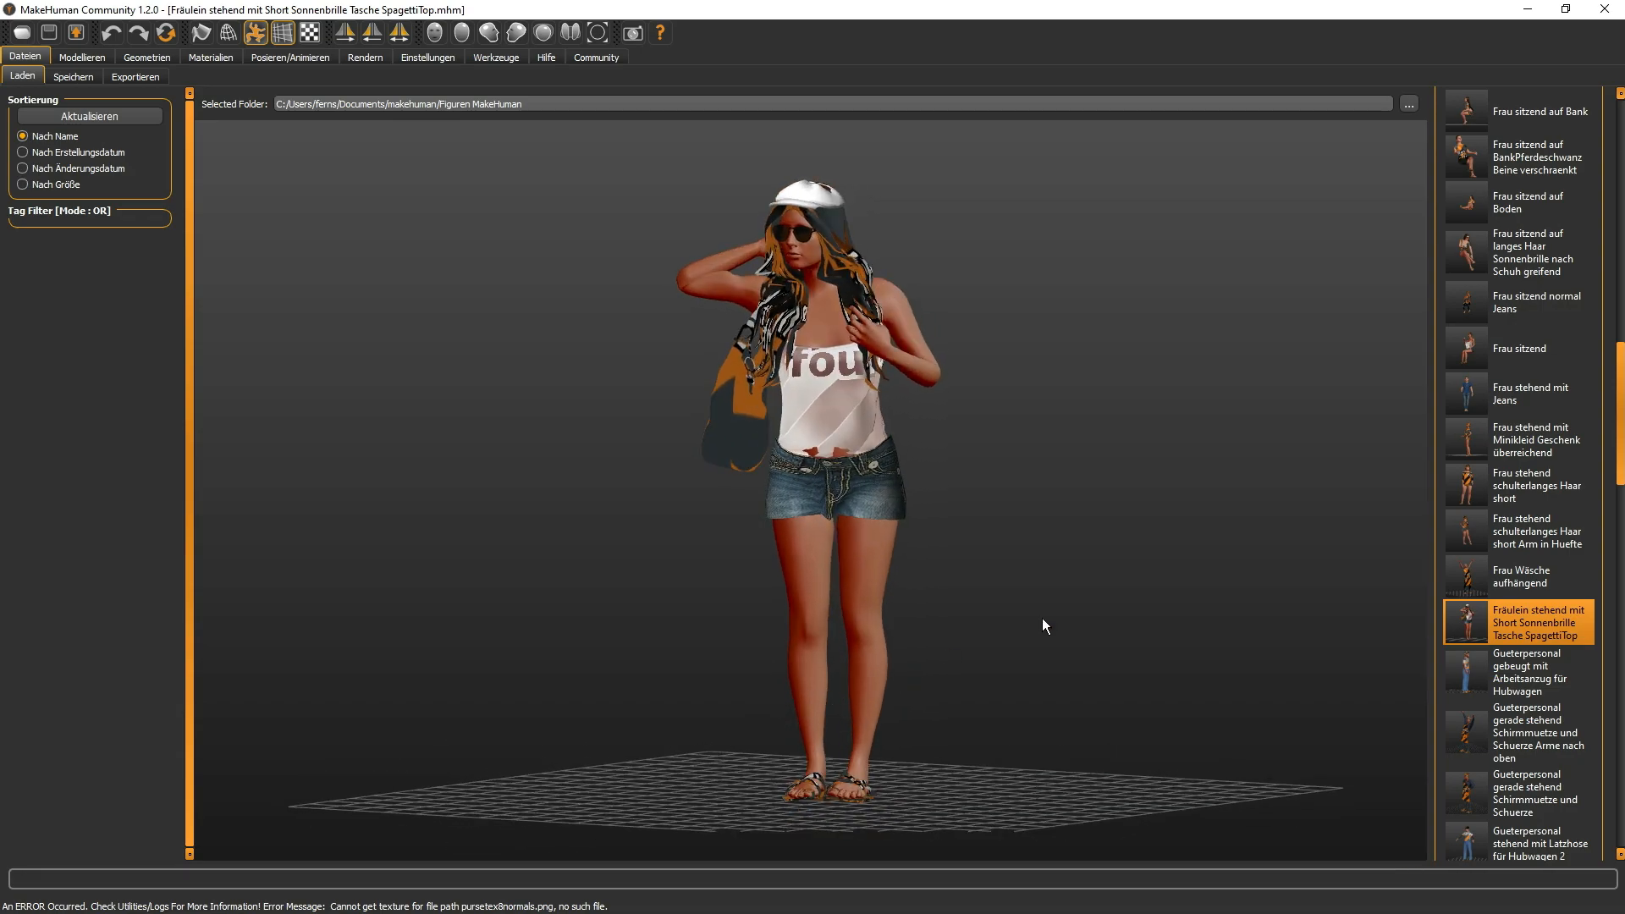
pyautogui.moveTo(904, 498)
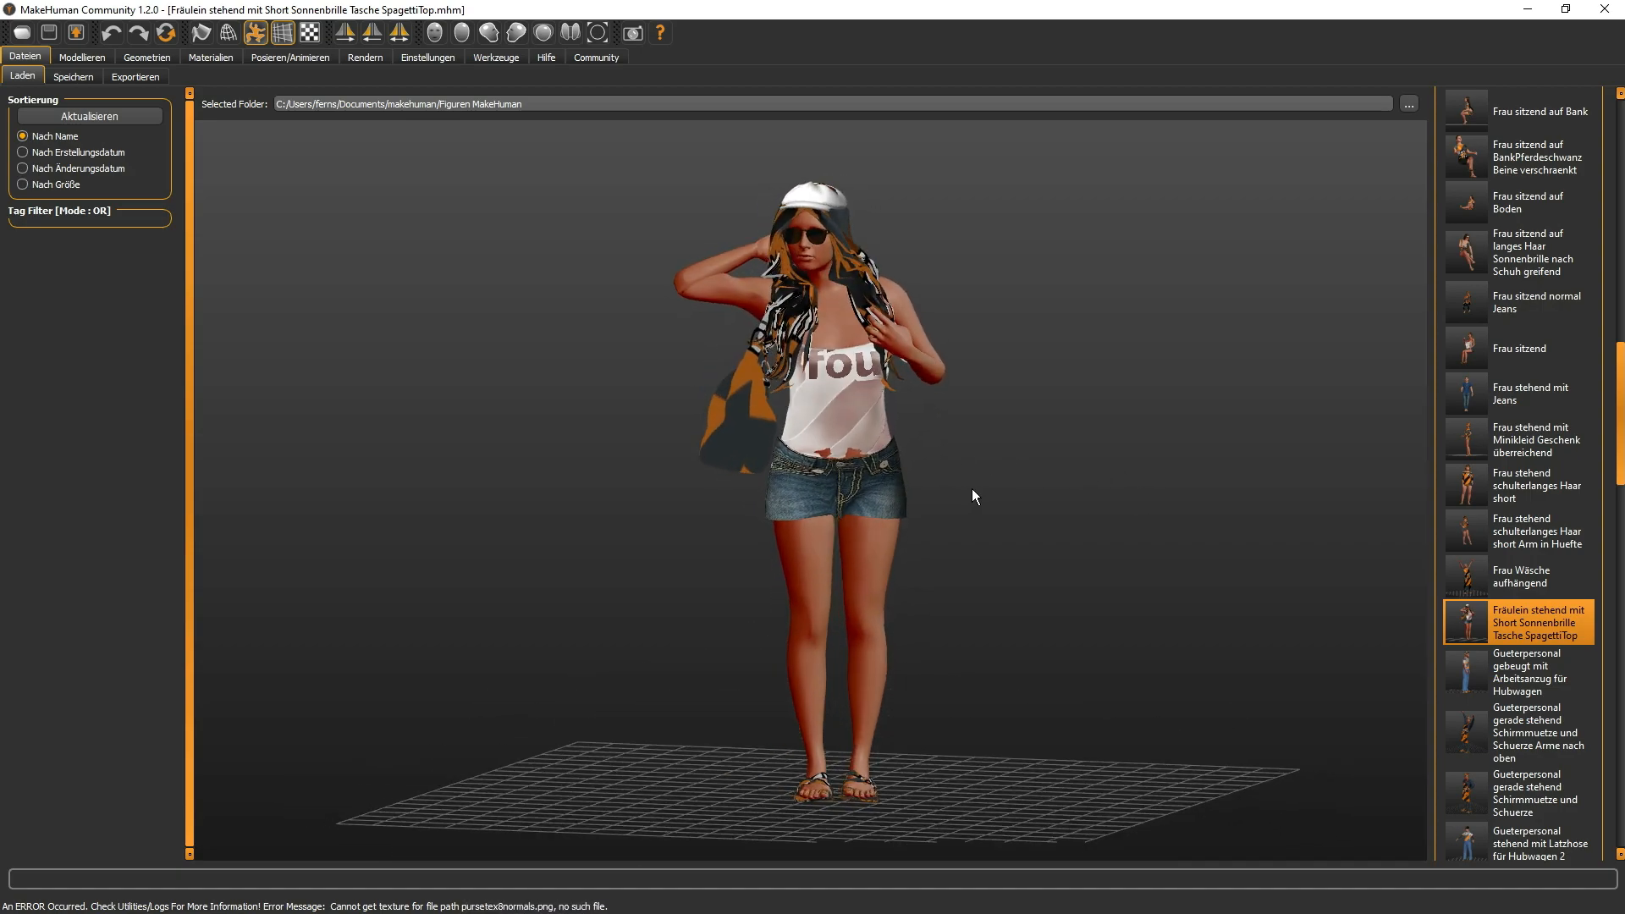
pyautogui.moveTo(1180, 473)
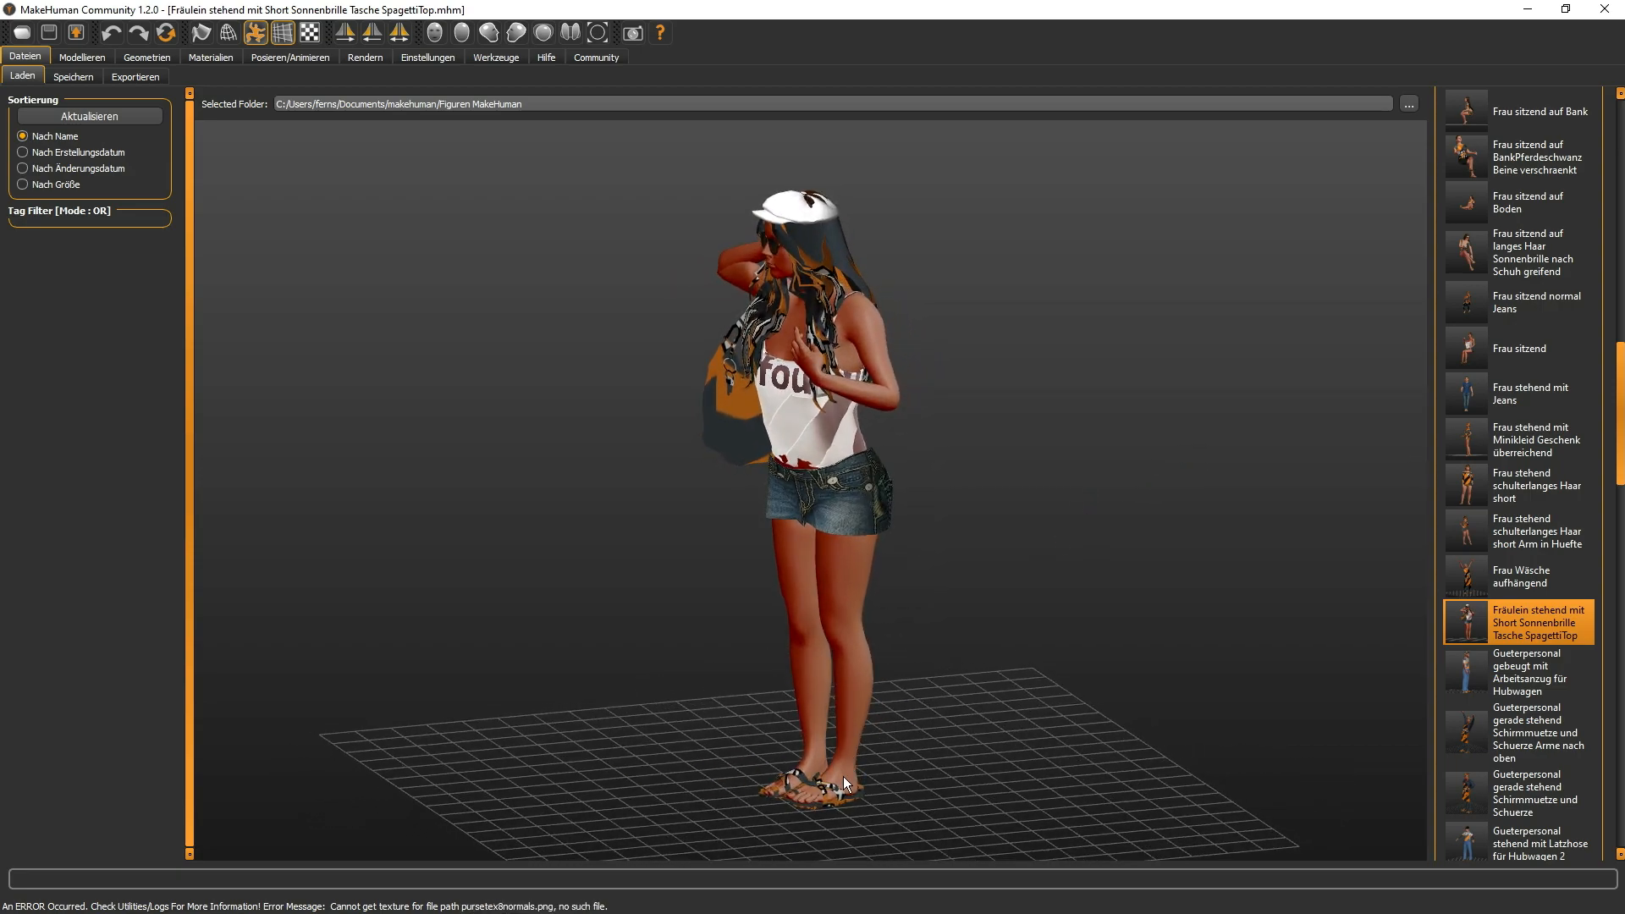
pyautogui.moveTo(911, 753)
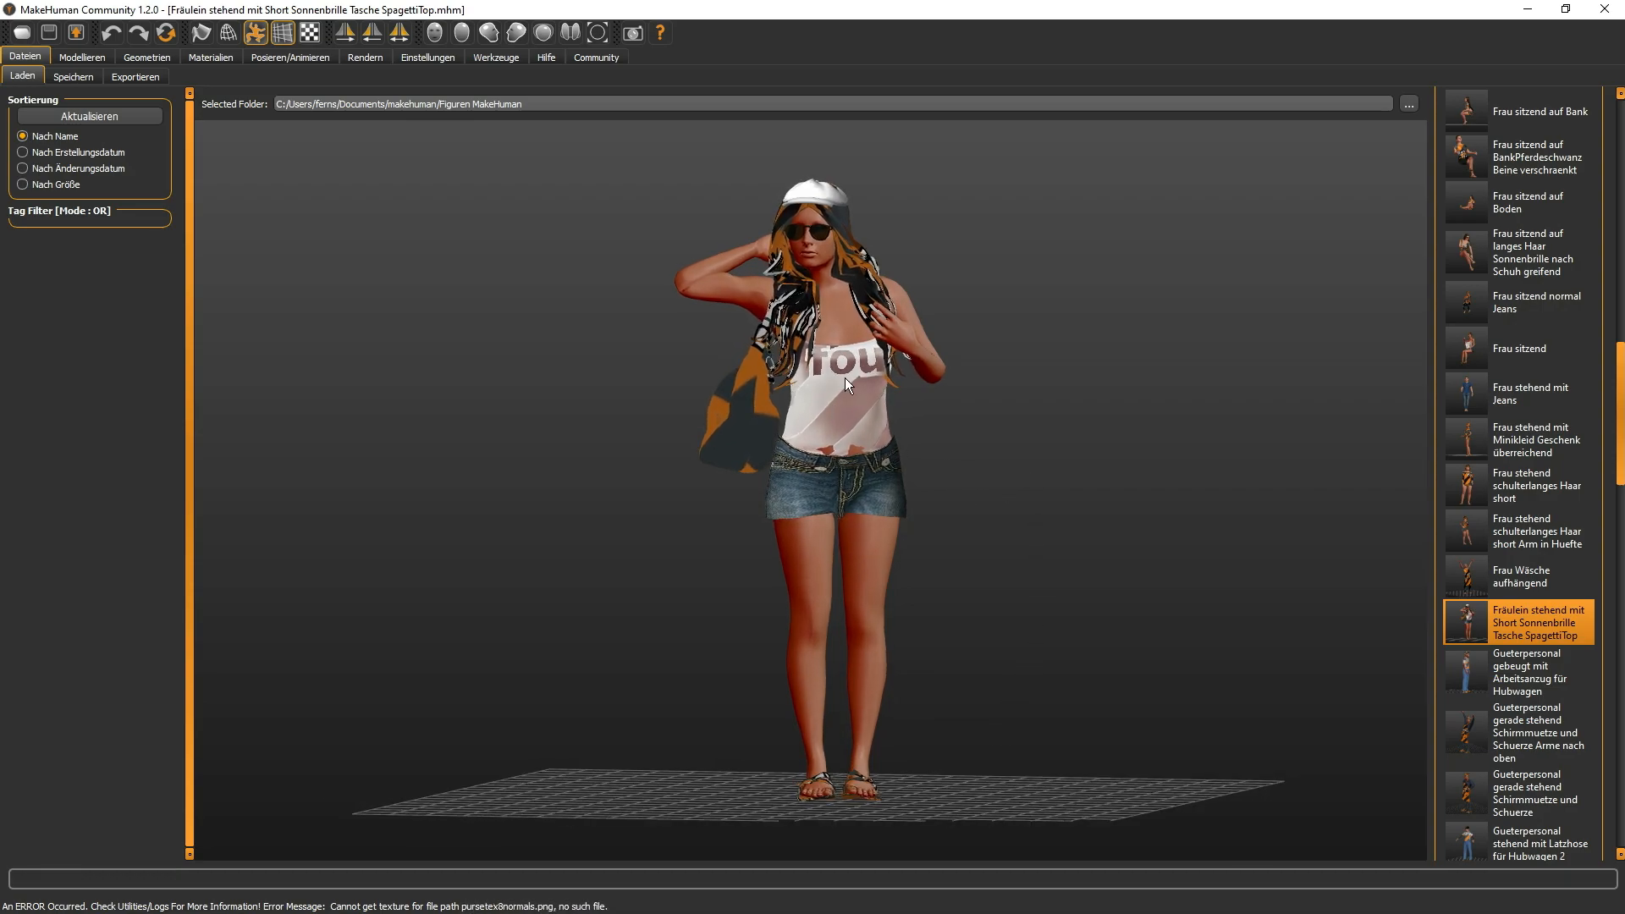
pyautogui.moveTo(950, 331)
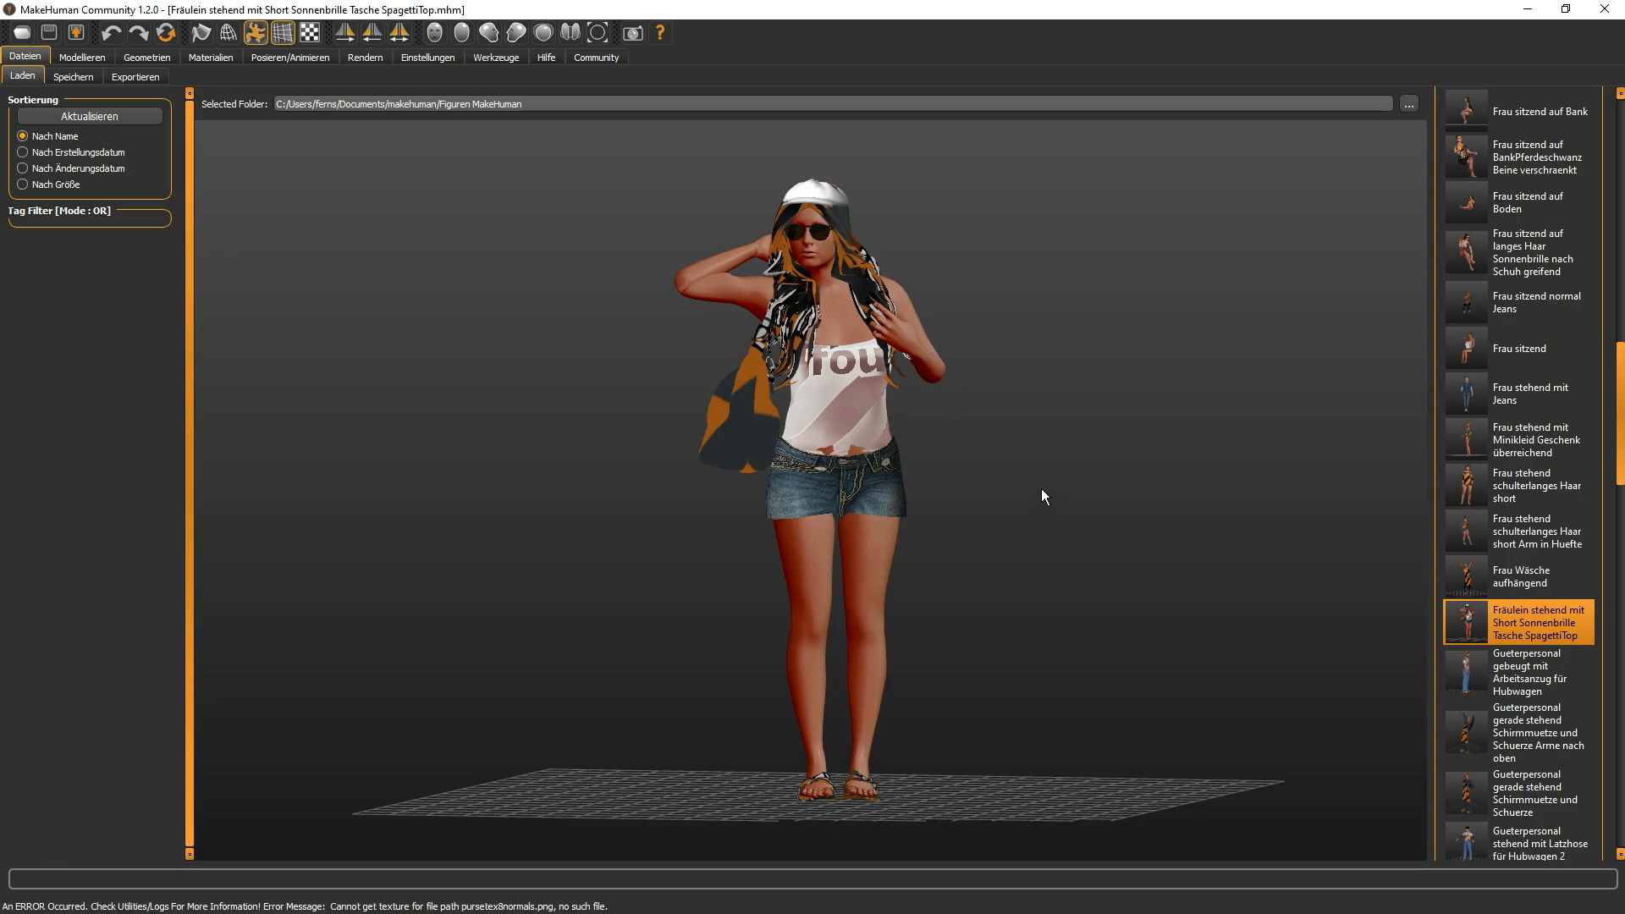
pyautogui.moveTo(1109, 422)
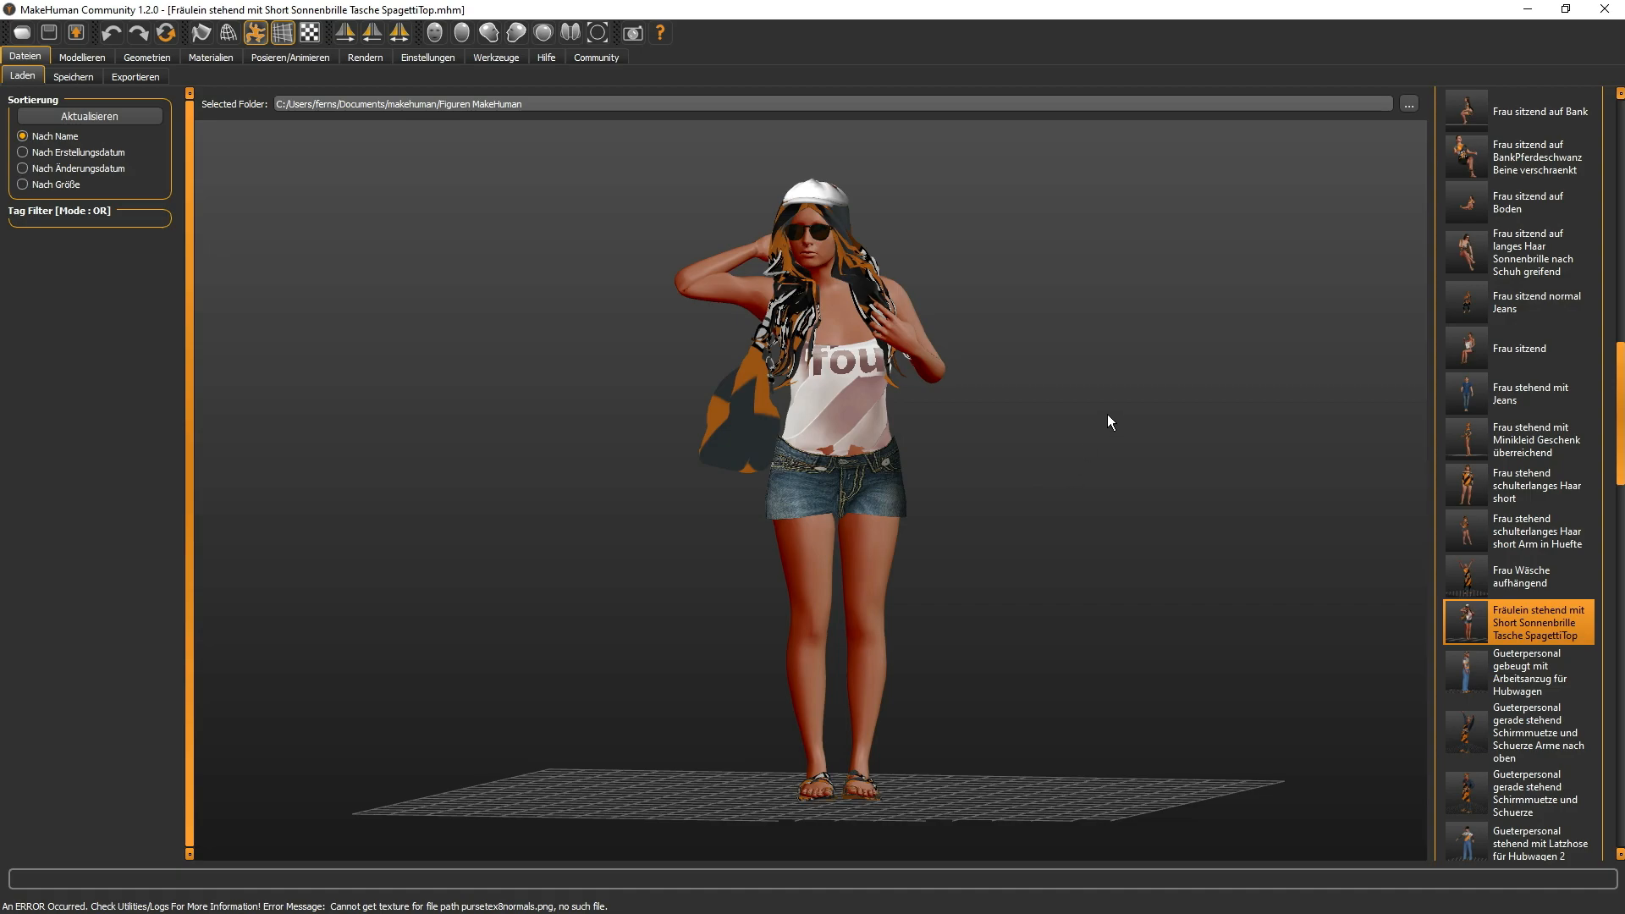
pyautogui.moveTo(1189, 354)
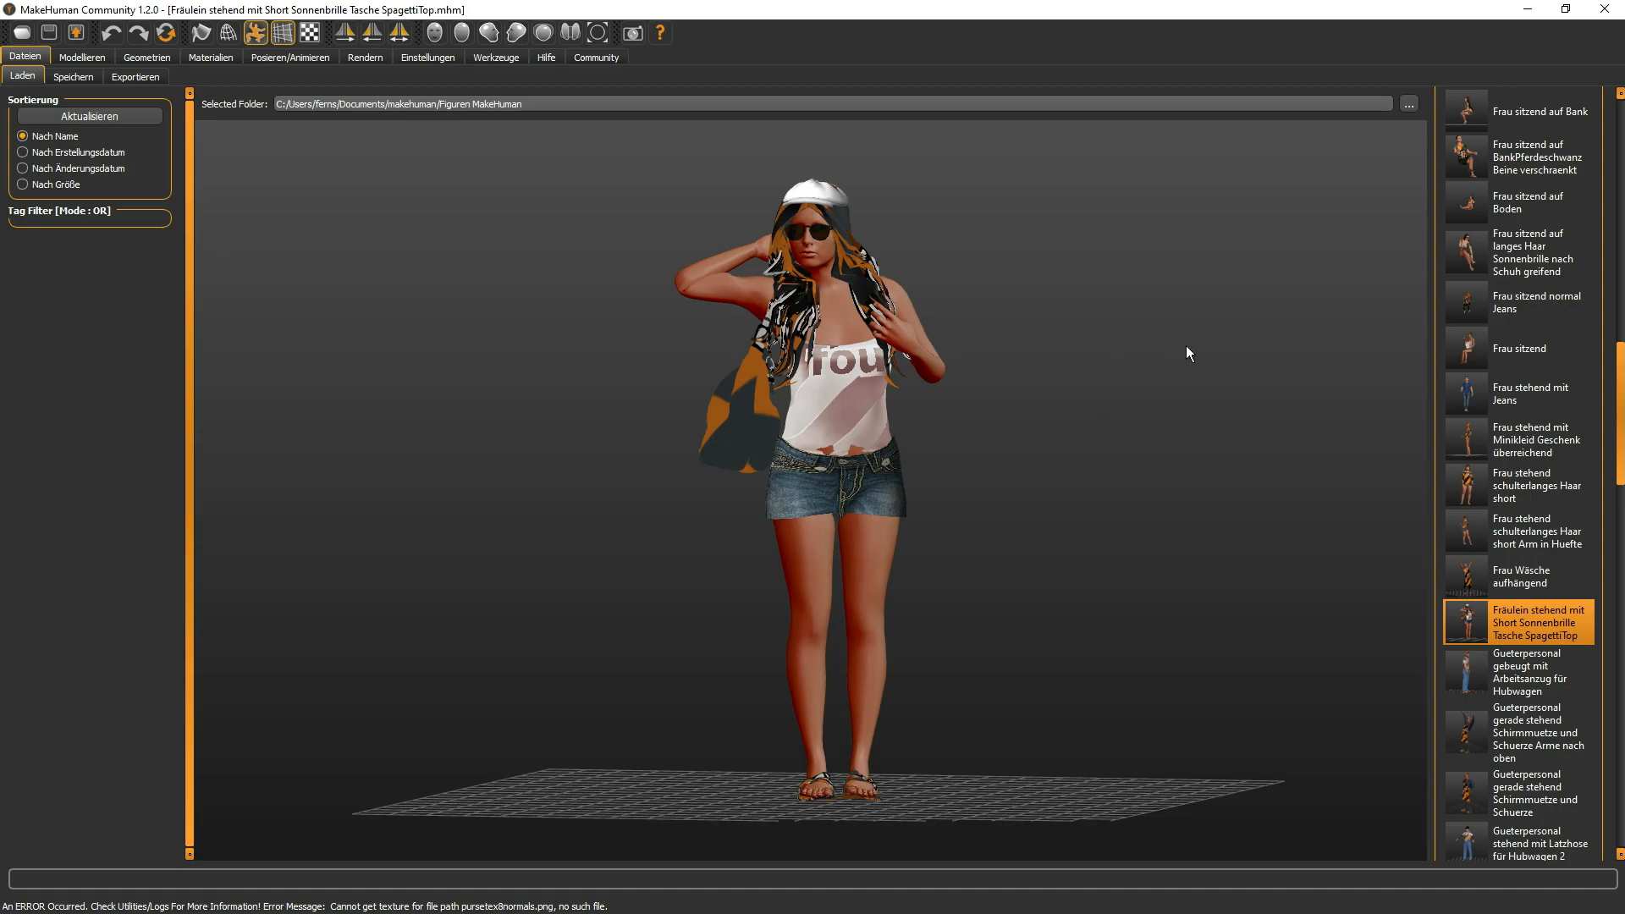
pyautogui.moveTo(1226, 630)
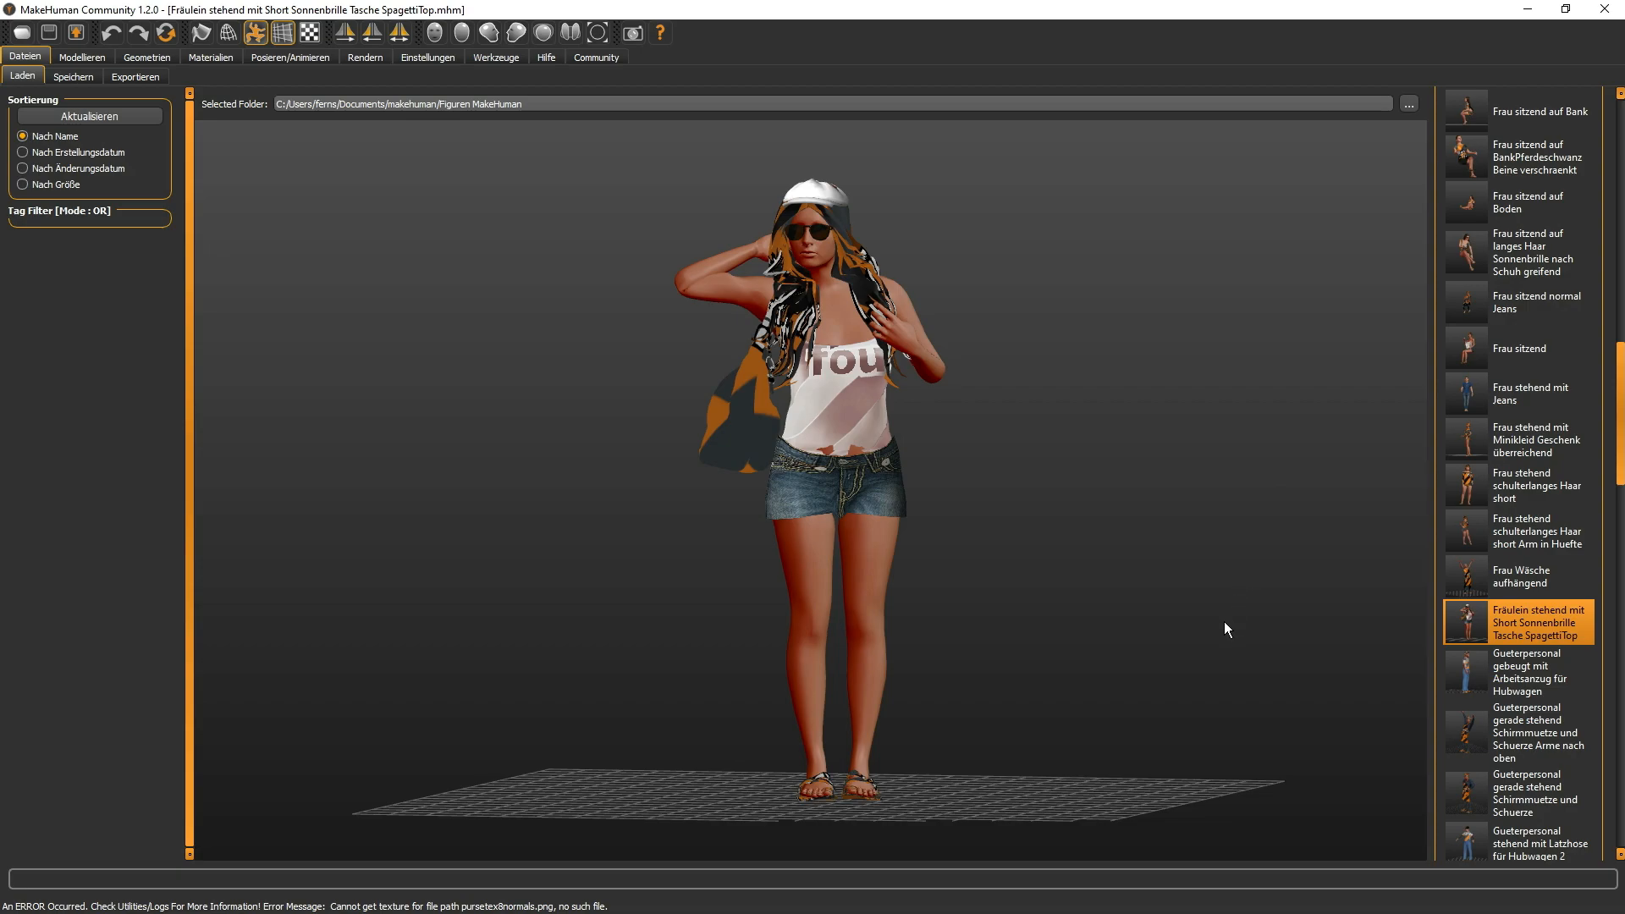
pyautogui.moveTo(1338, 532)
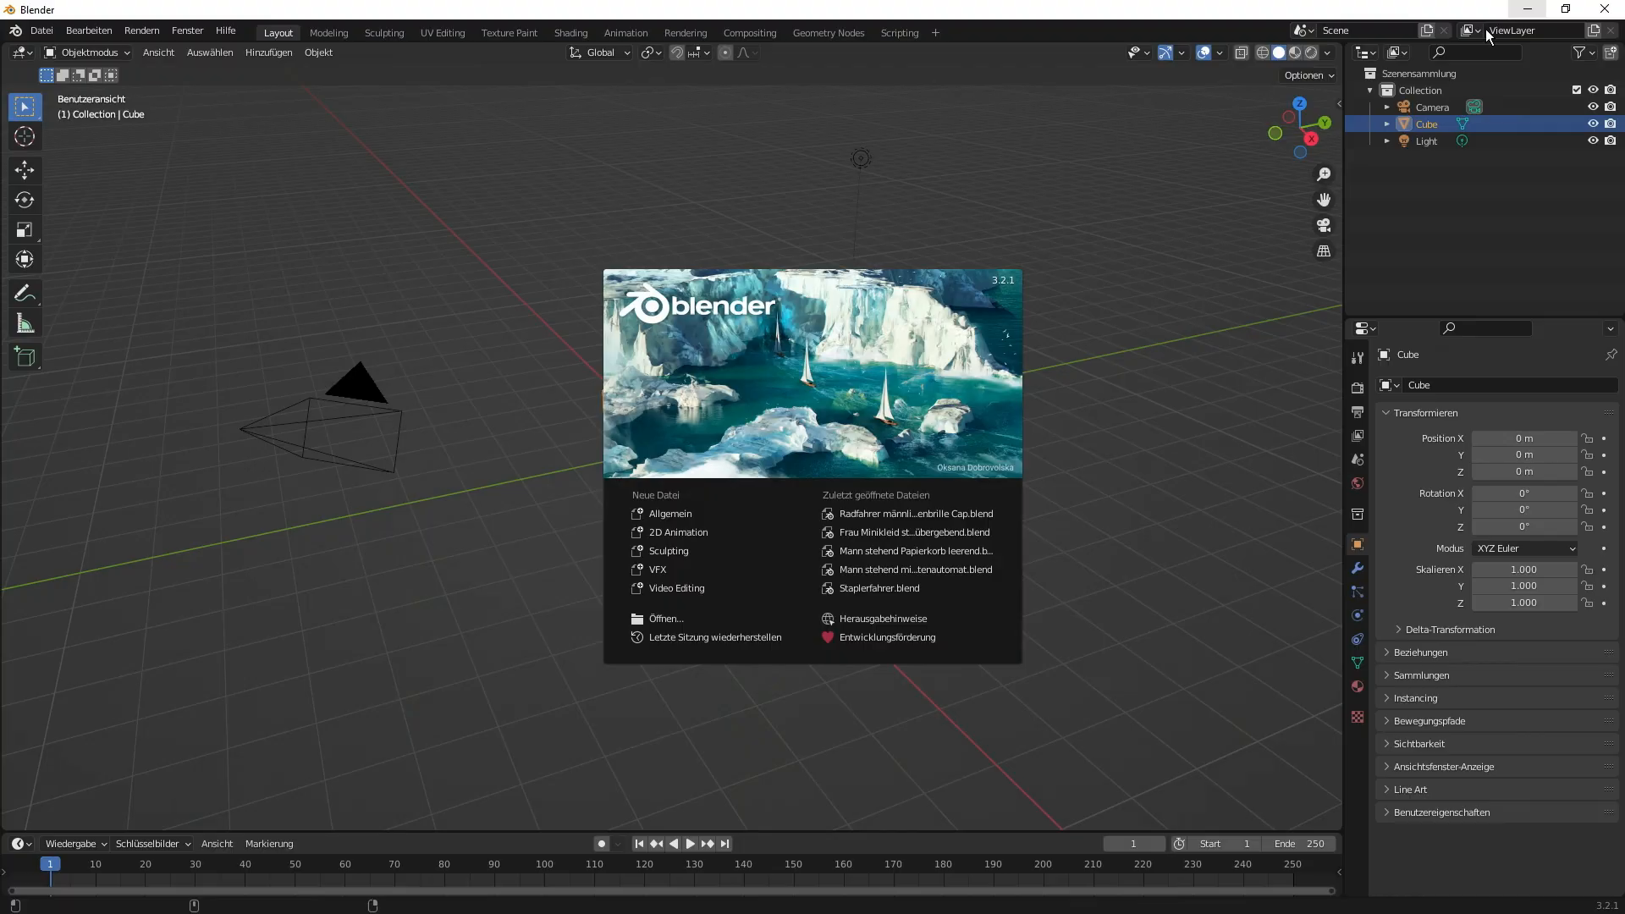
pyautogui.moveTo(747, 384)
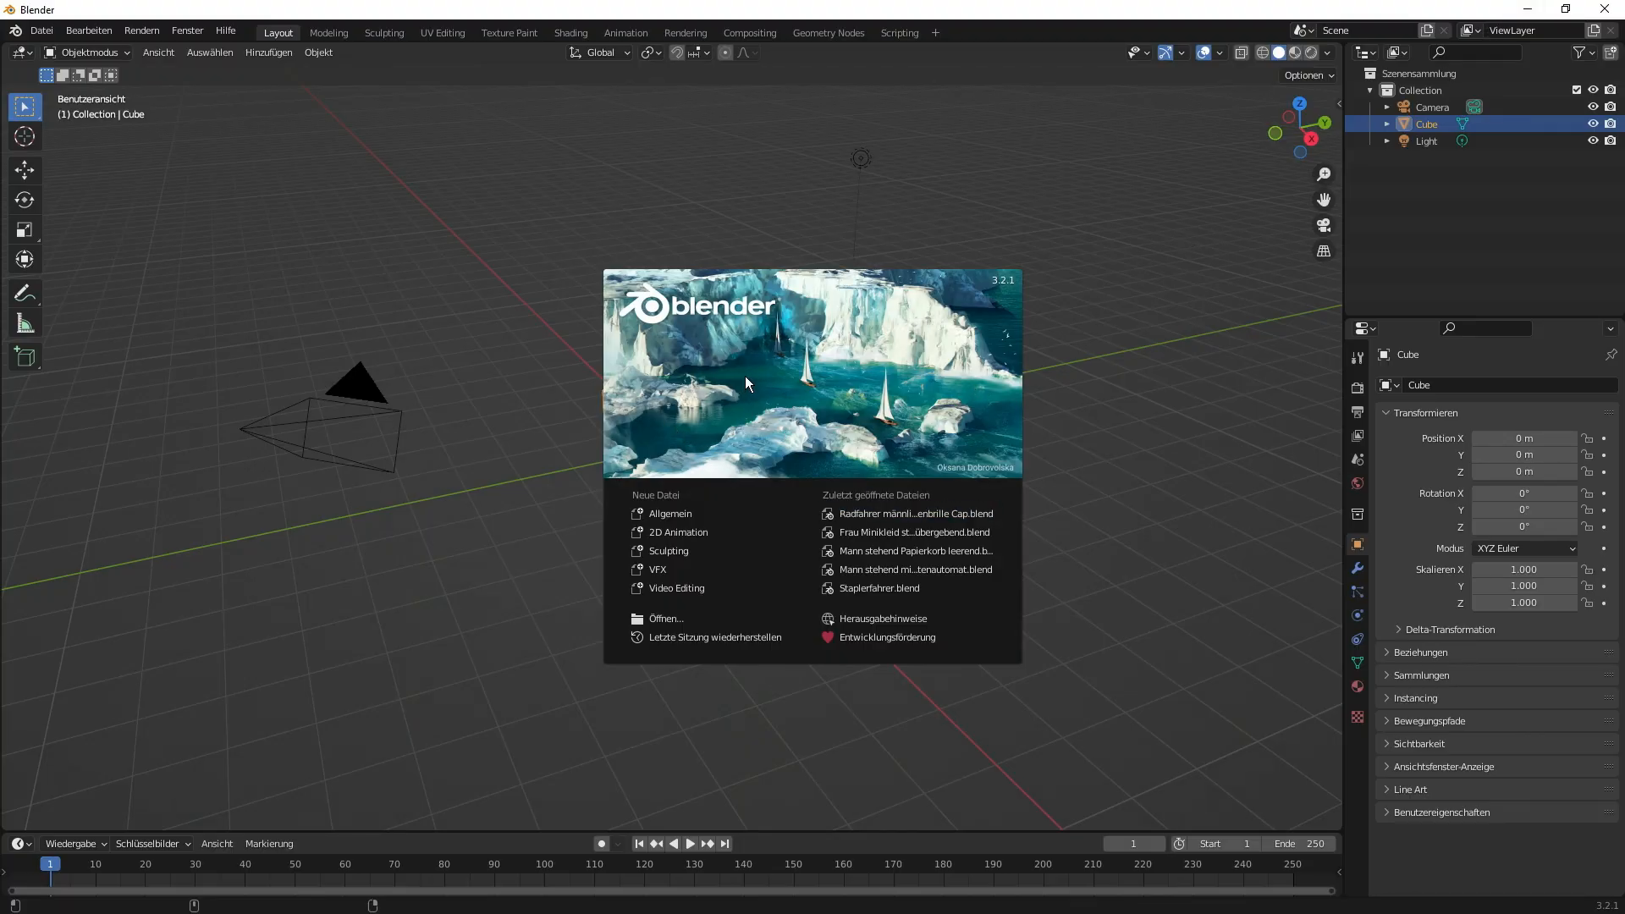
pyautogui.moveTo(750, 395)
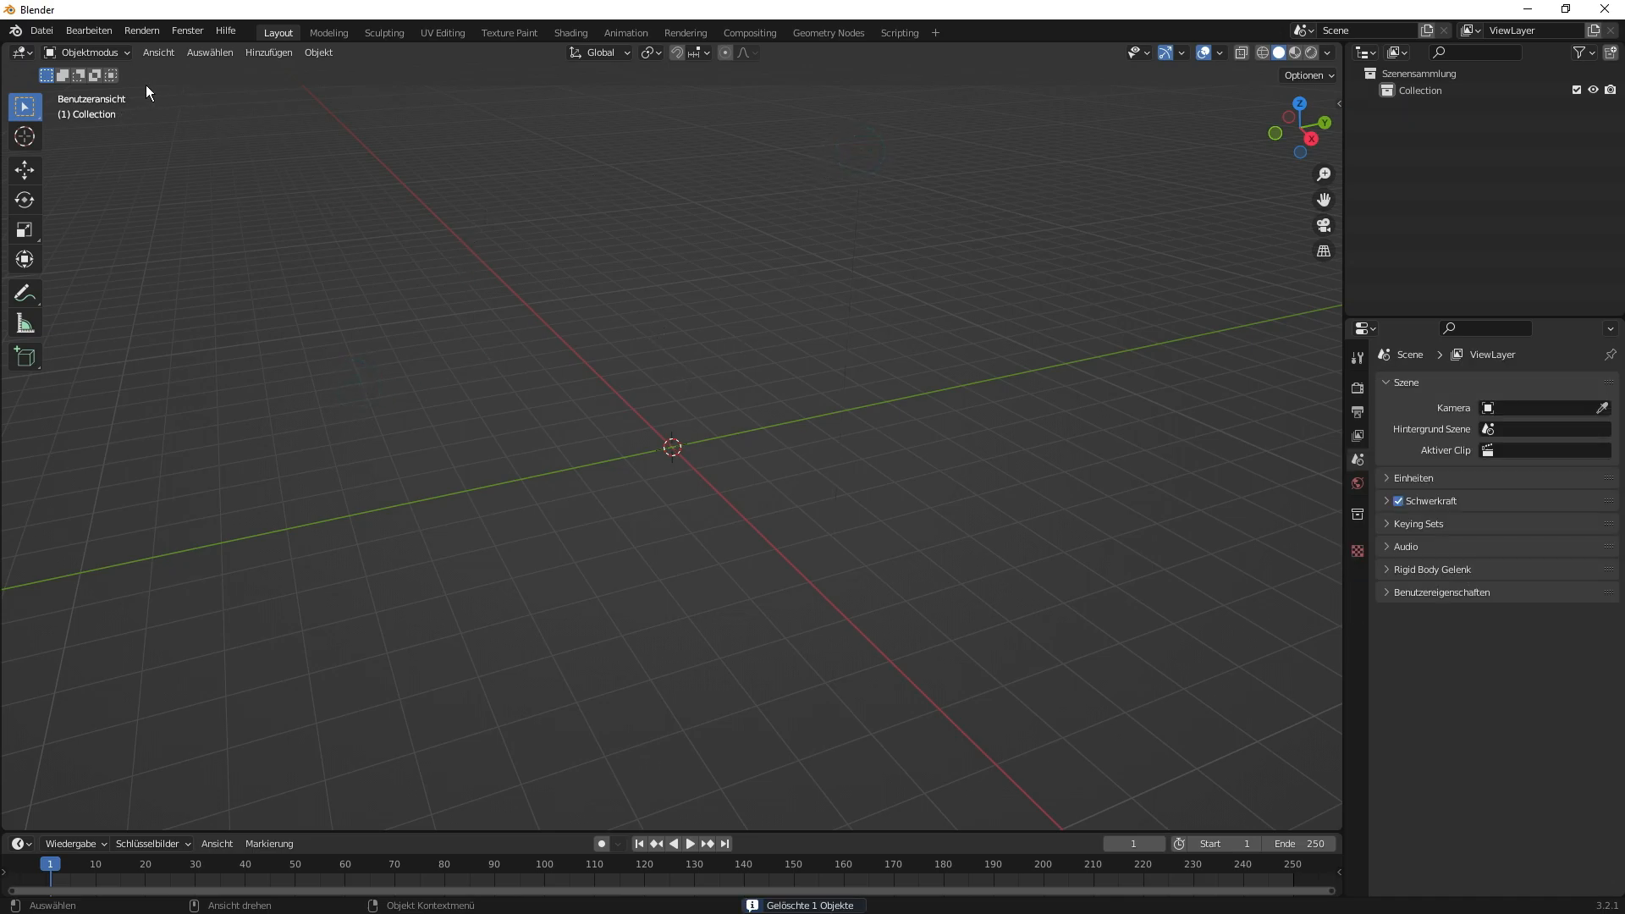
# - Import the second firefighter .fbx from the Figuren Feuerwehrmann folder via File > Importieren > FBX
pyautogui.click(41, 31)
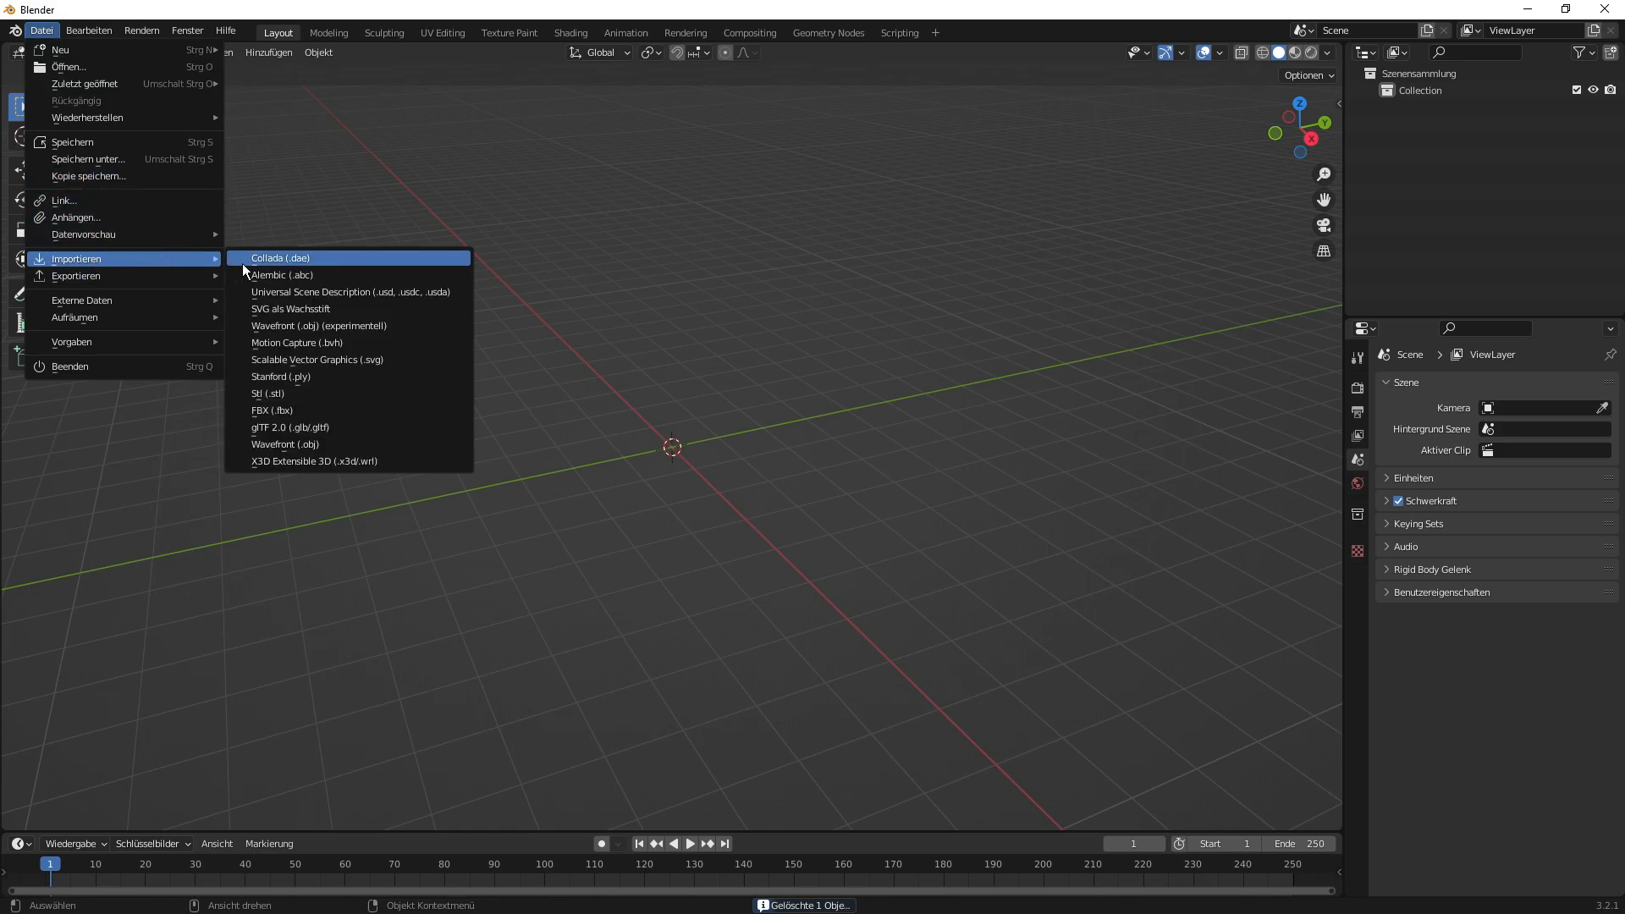
pyautogui.moveTo(271, 410)
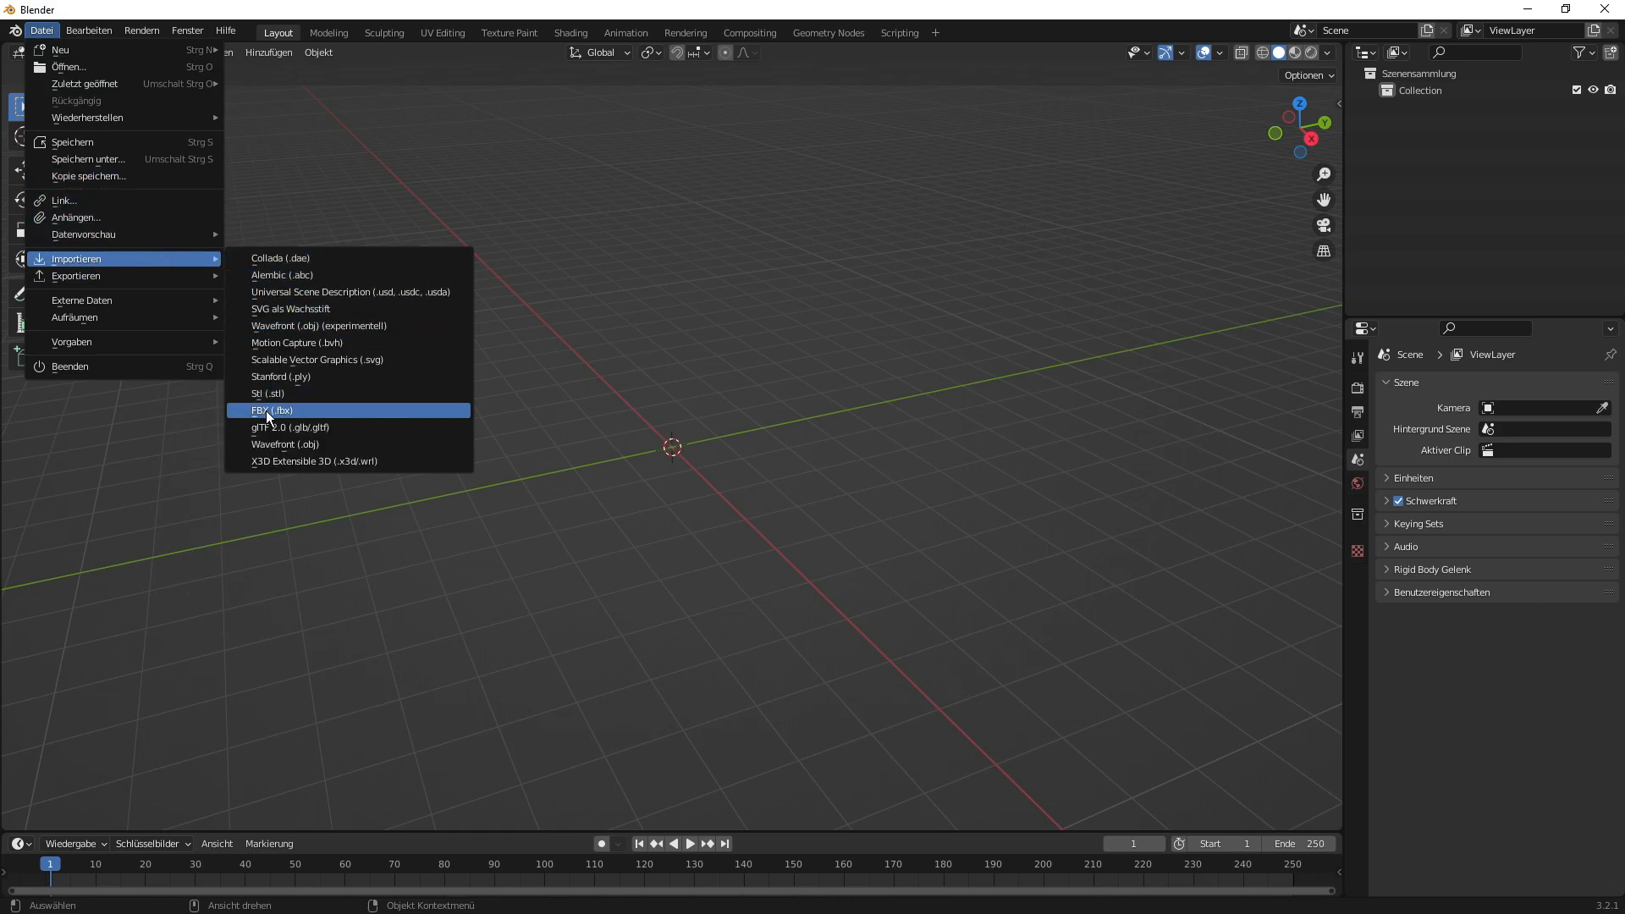
pyautogui.click(271, 410)
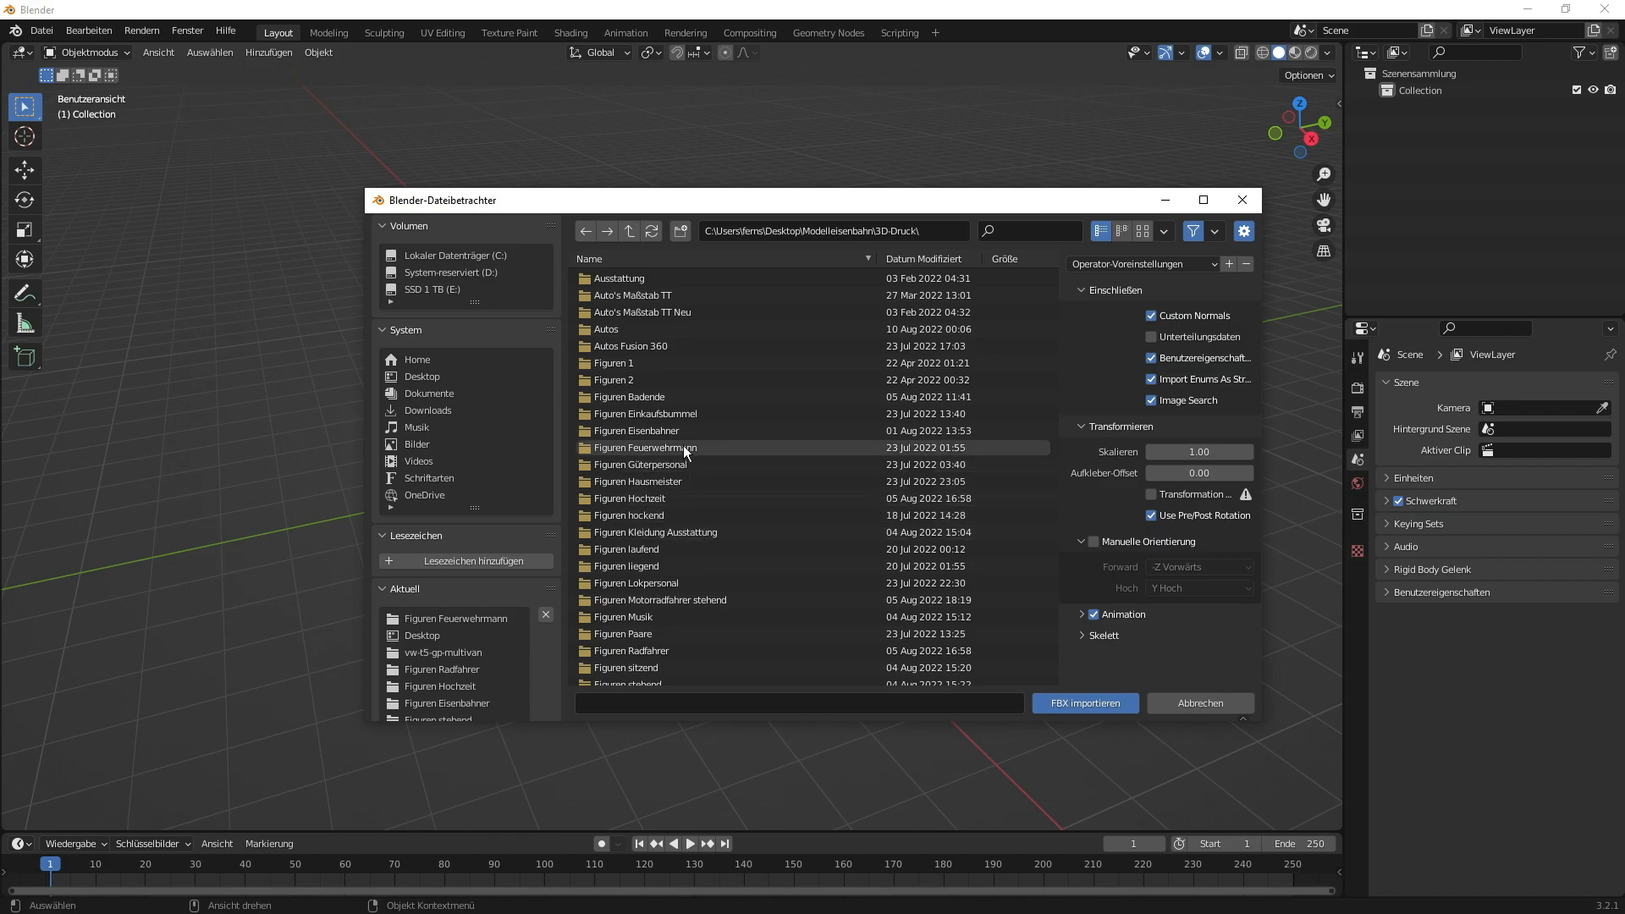
pyautogui.click(645, 447)
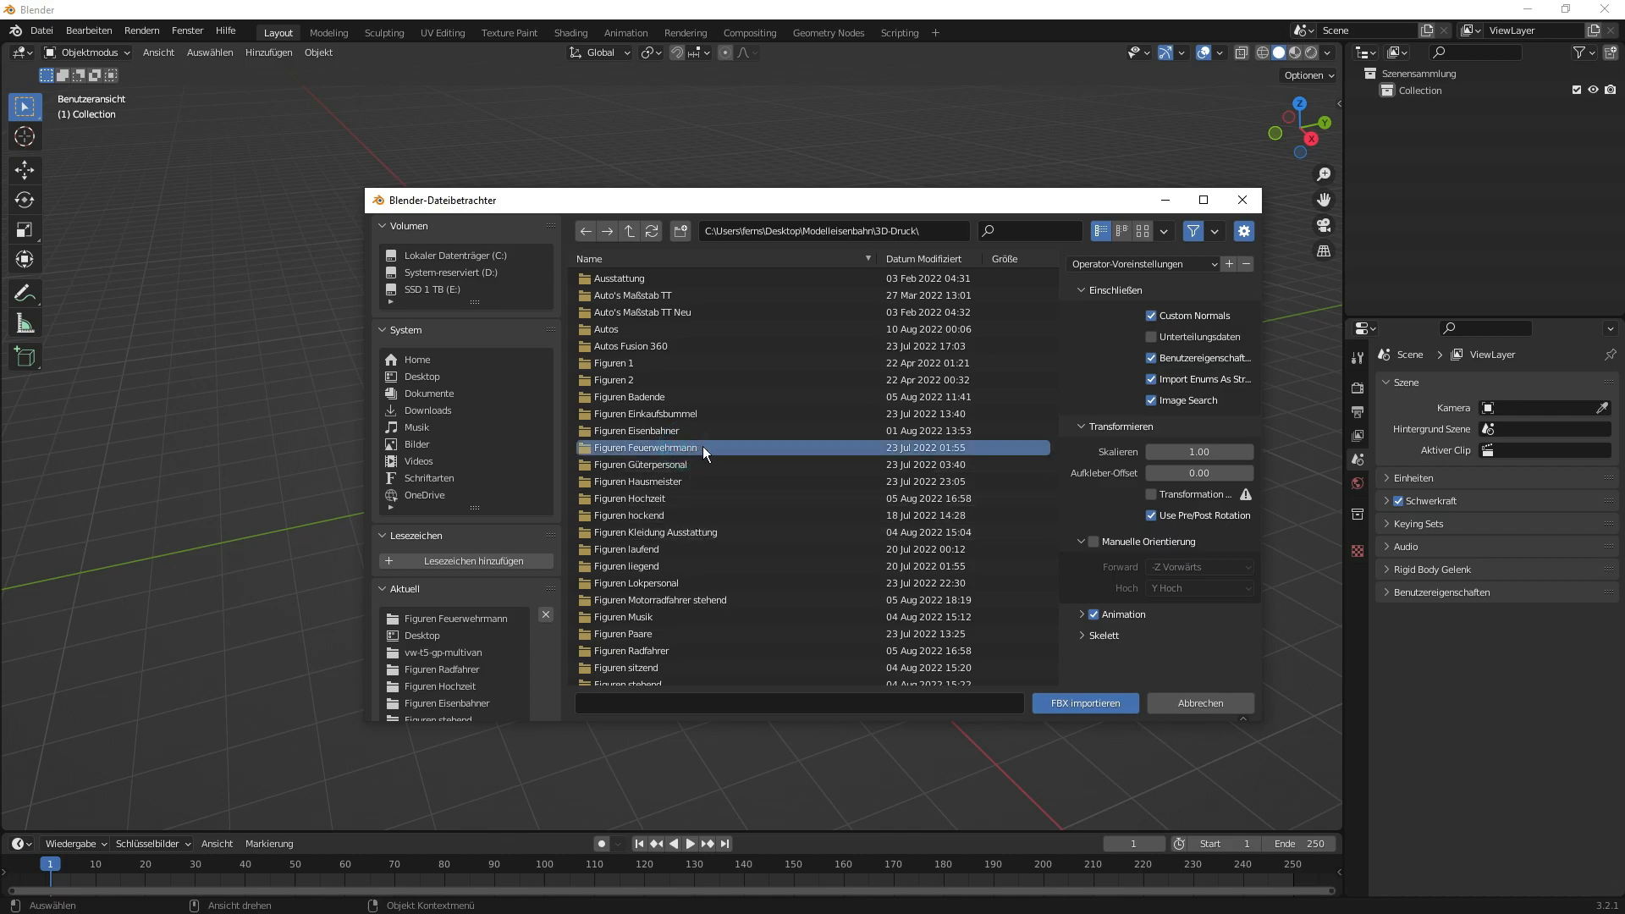
pyautogui.doubleClick(647, 447)
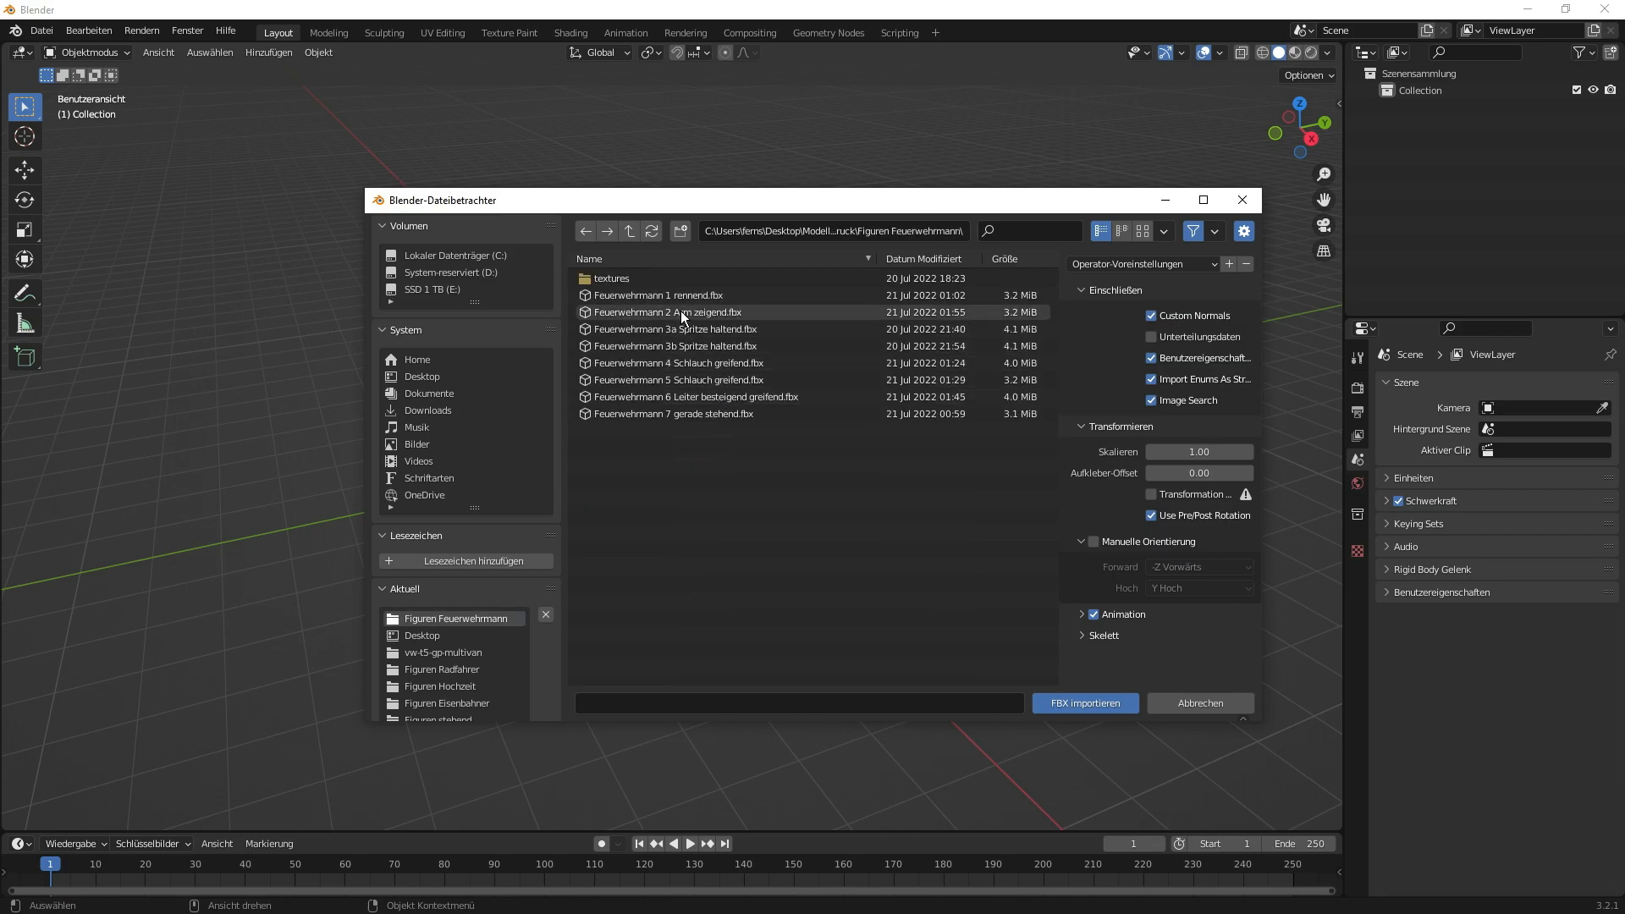
pyautogui.click(1084, 702)
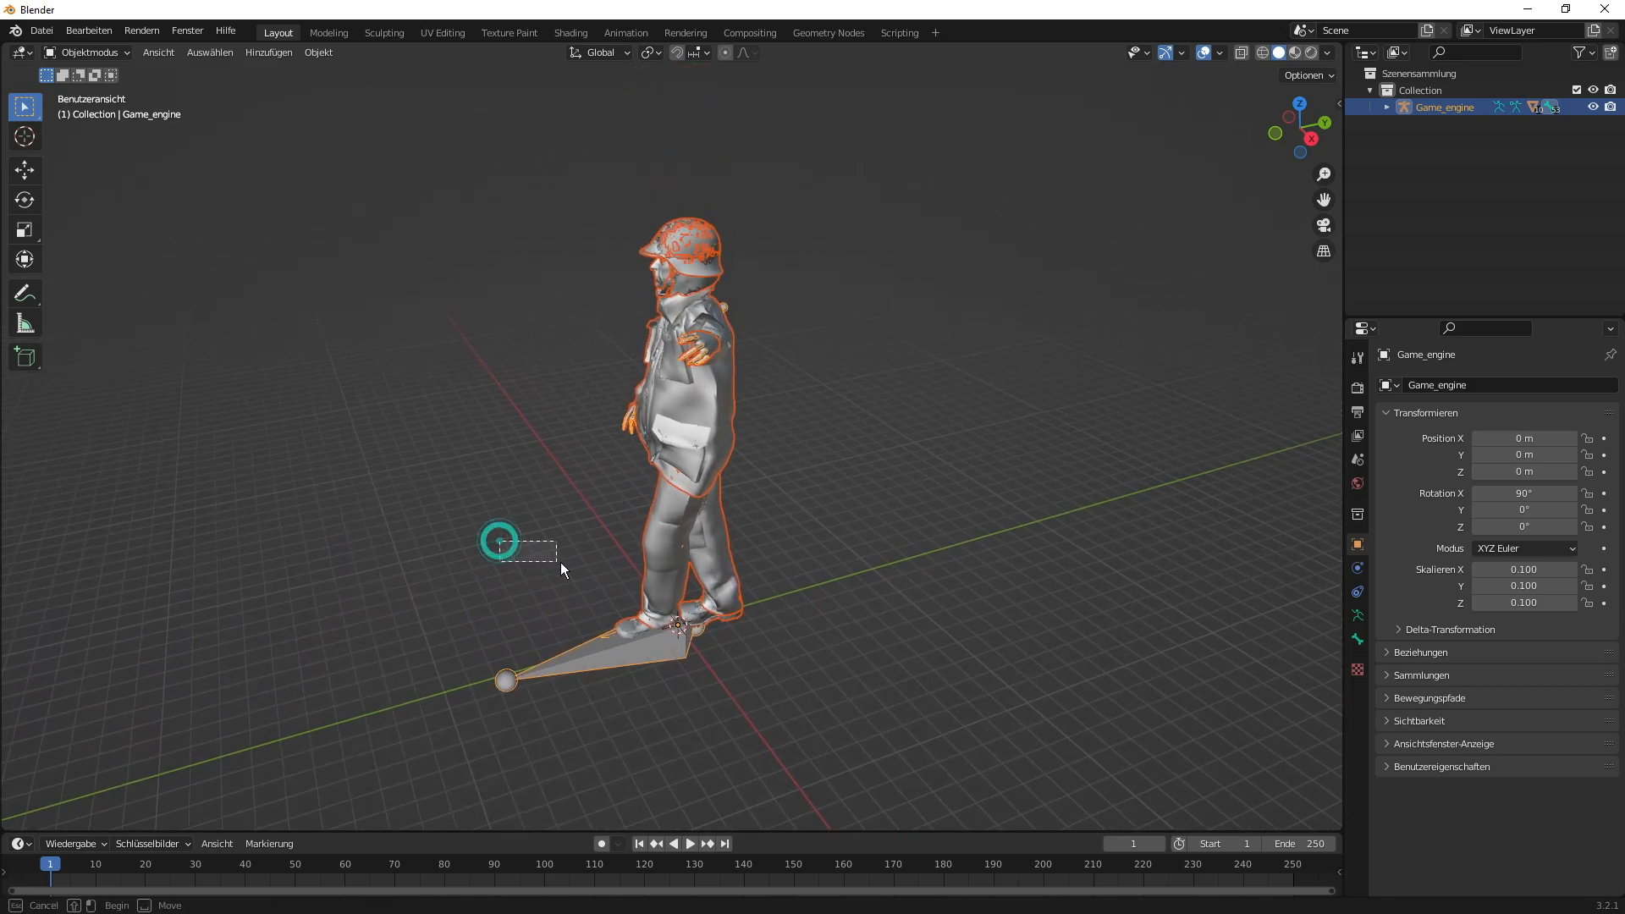
# - Cancel the accidental move and switch the firefighter rig into Posenmodus
pyautogui.rightClick(508, 537)
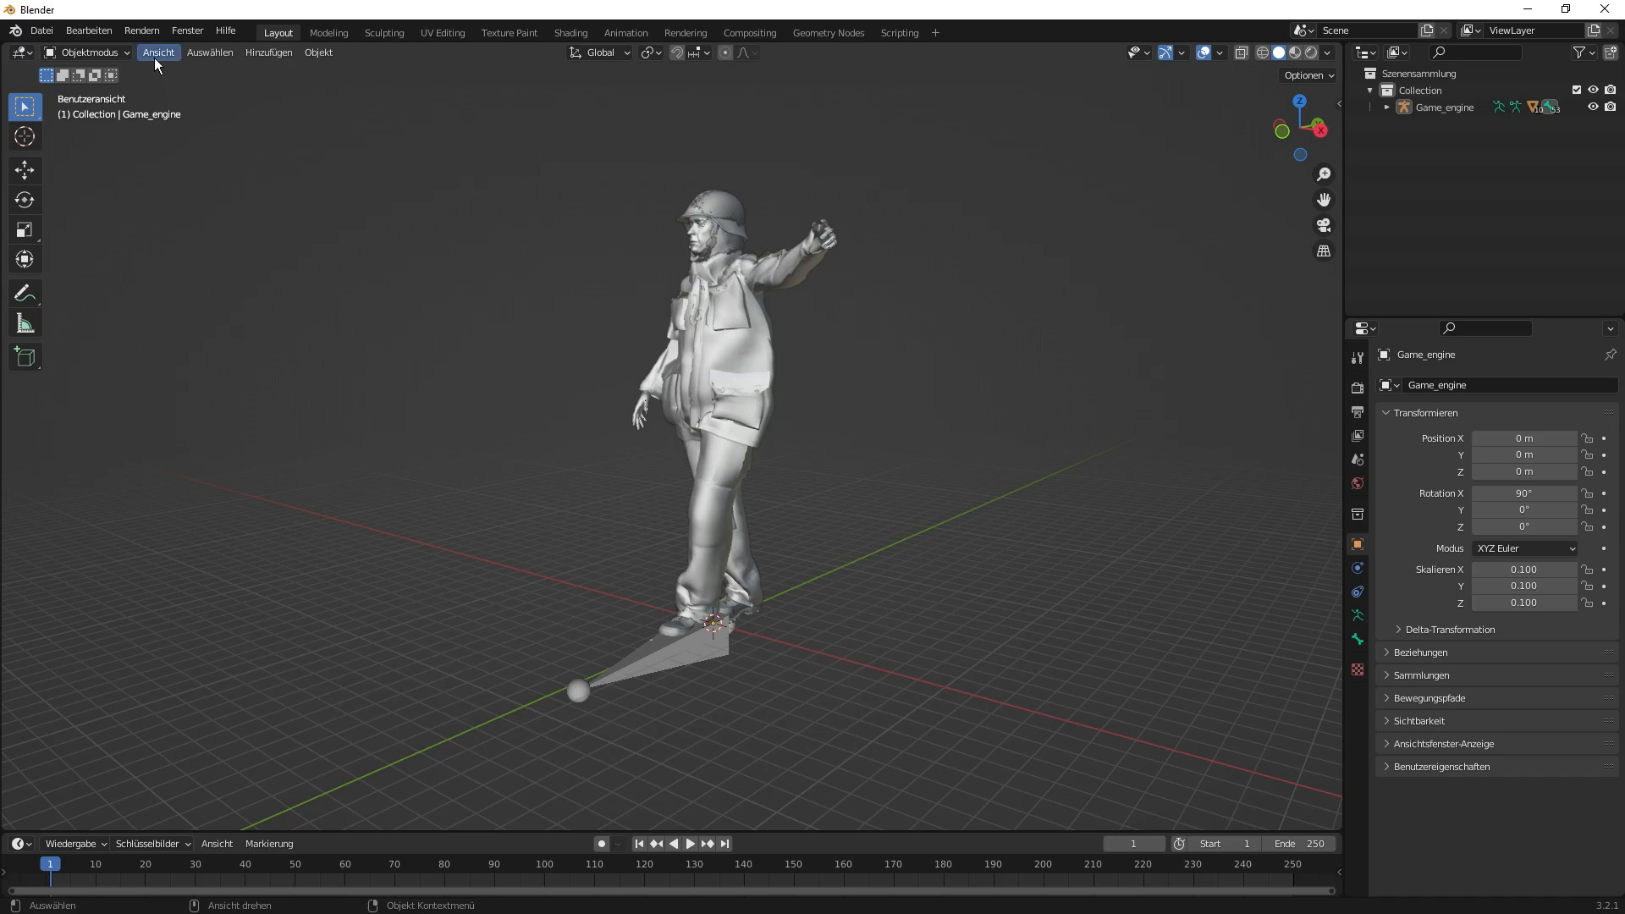
pyautogui.click(91, 53)
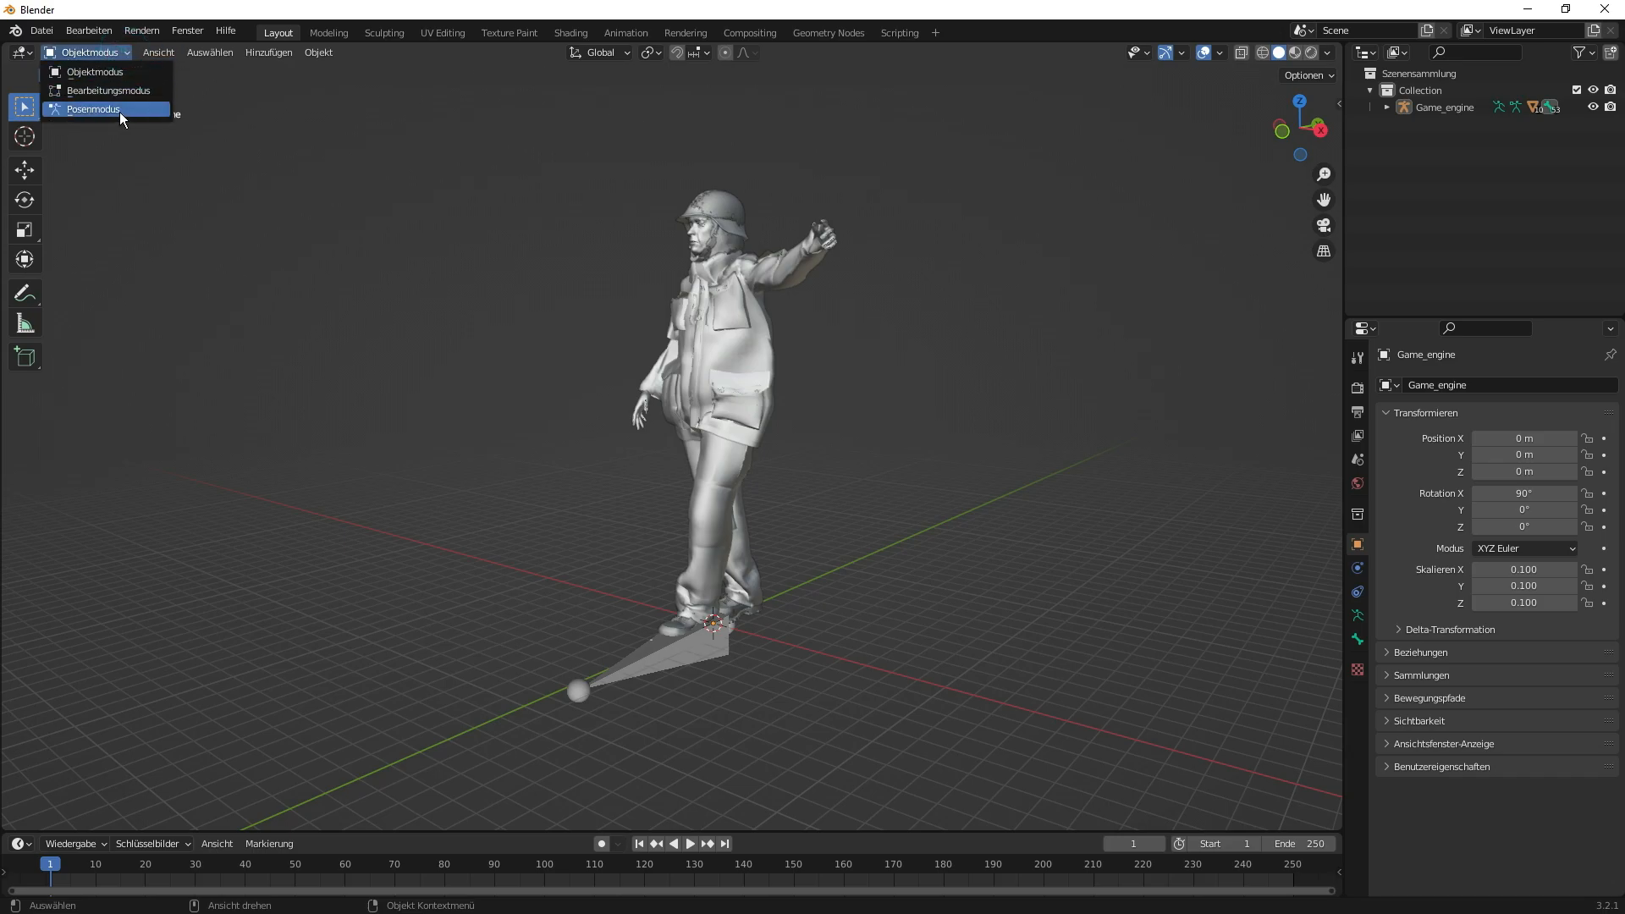
pyautogui.click(93, 108)
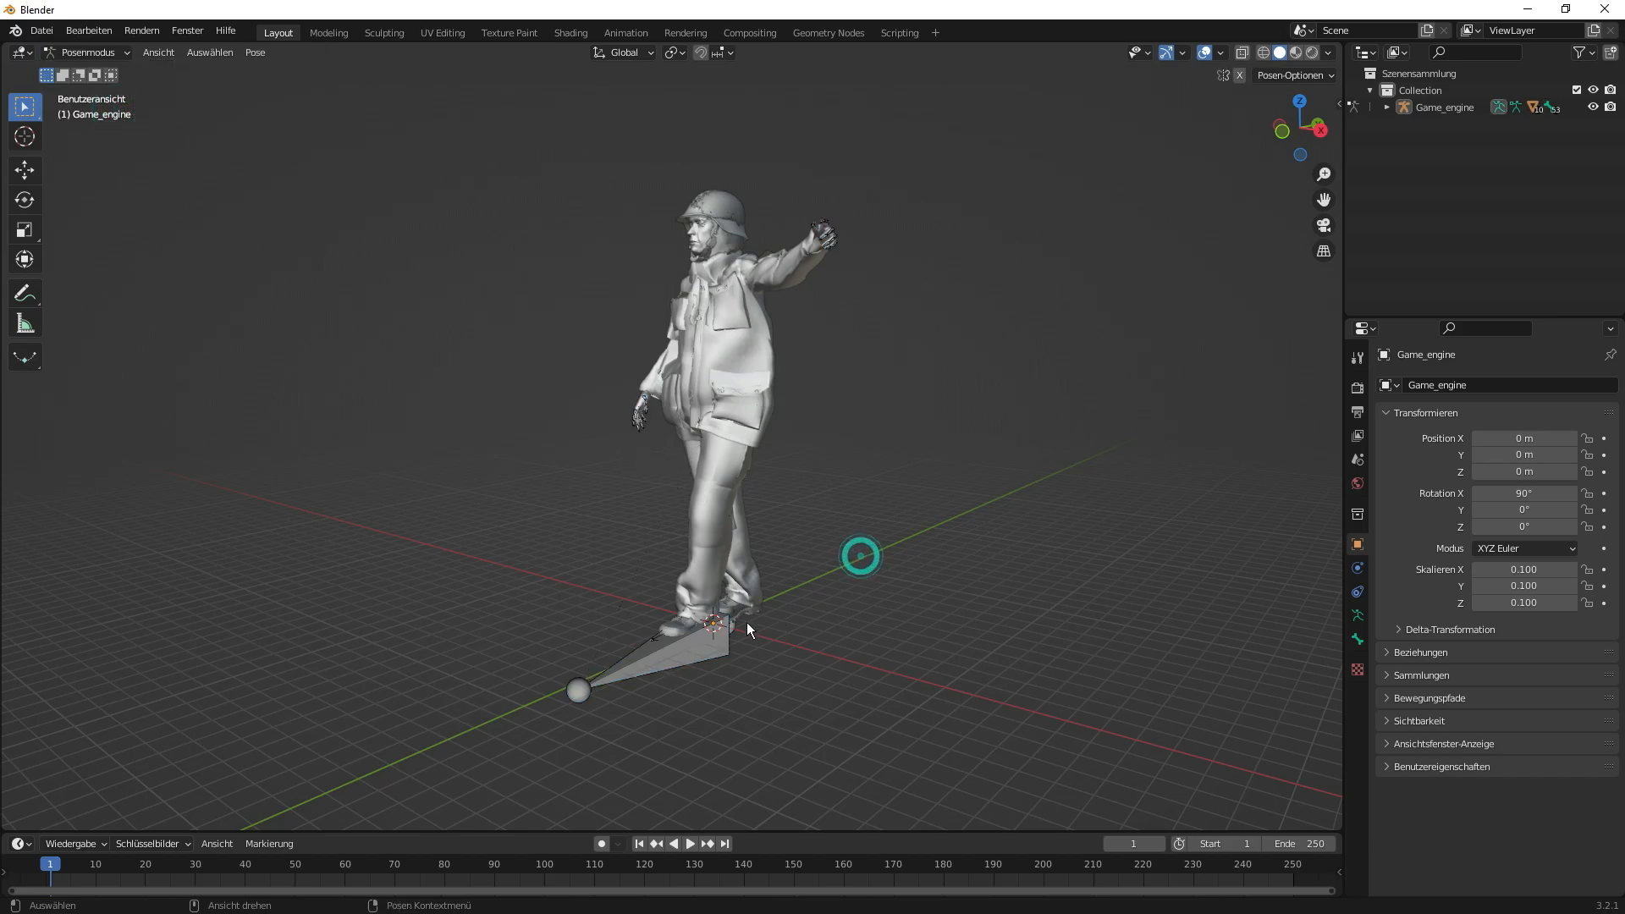
# - Select the Root bone at the feet and hide it with Ausgewählte verbergen
pyautogui.click(682, 654)
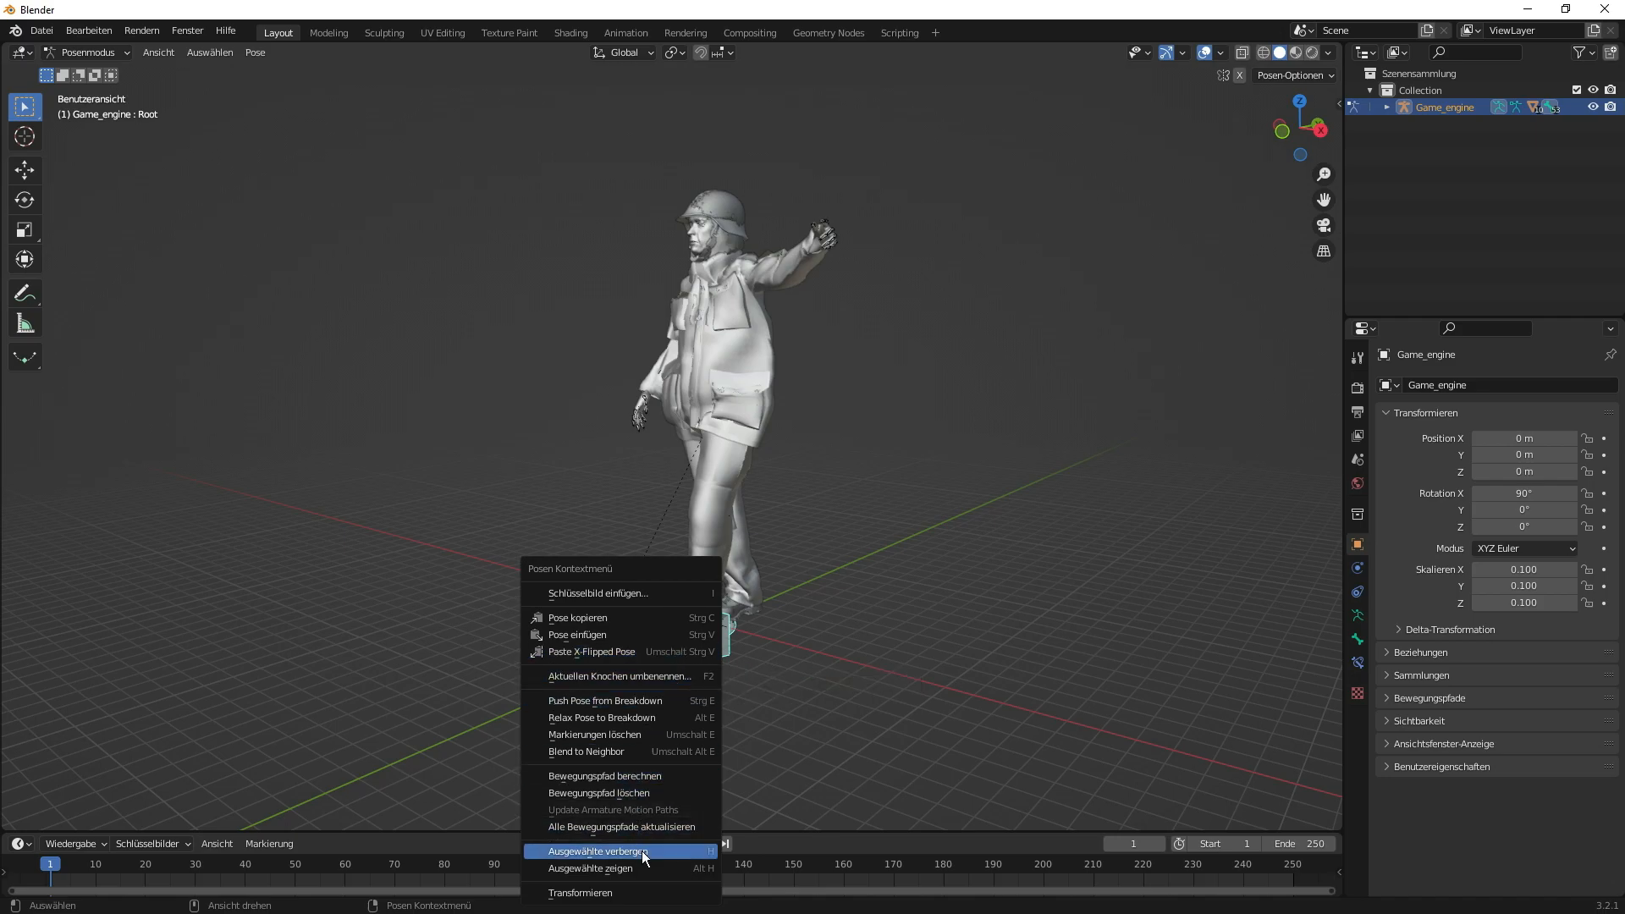
pyautogui.click(592, 851)
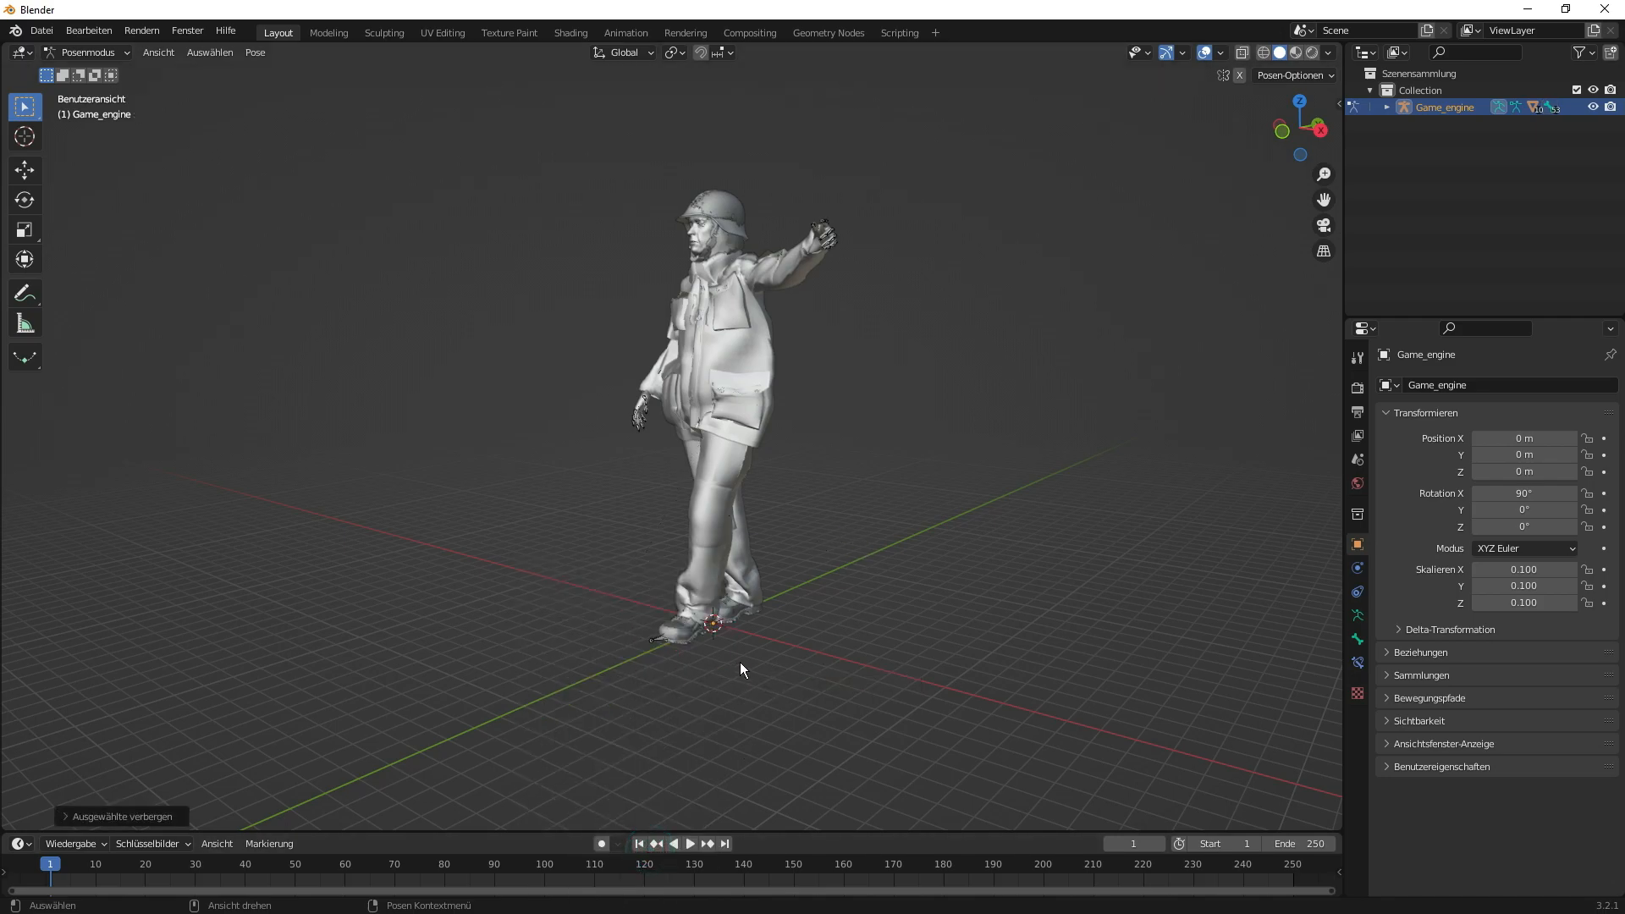
pyautogui.moveTo(565, 600)
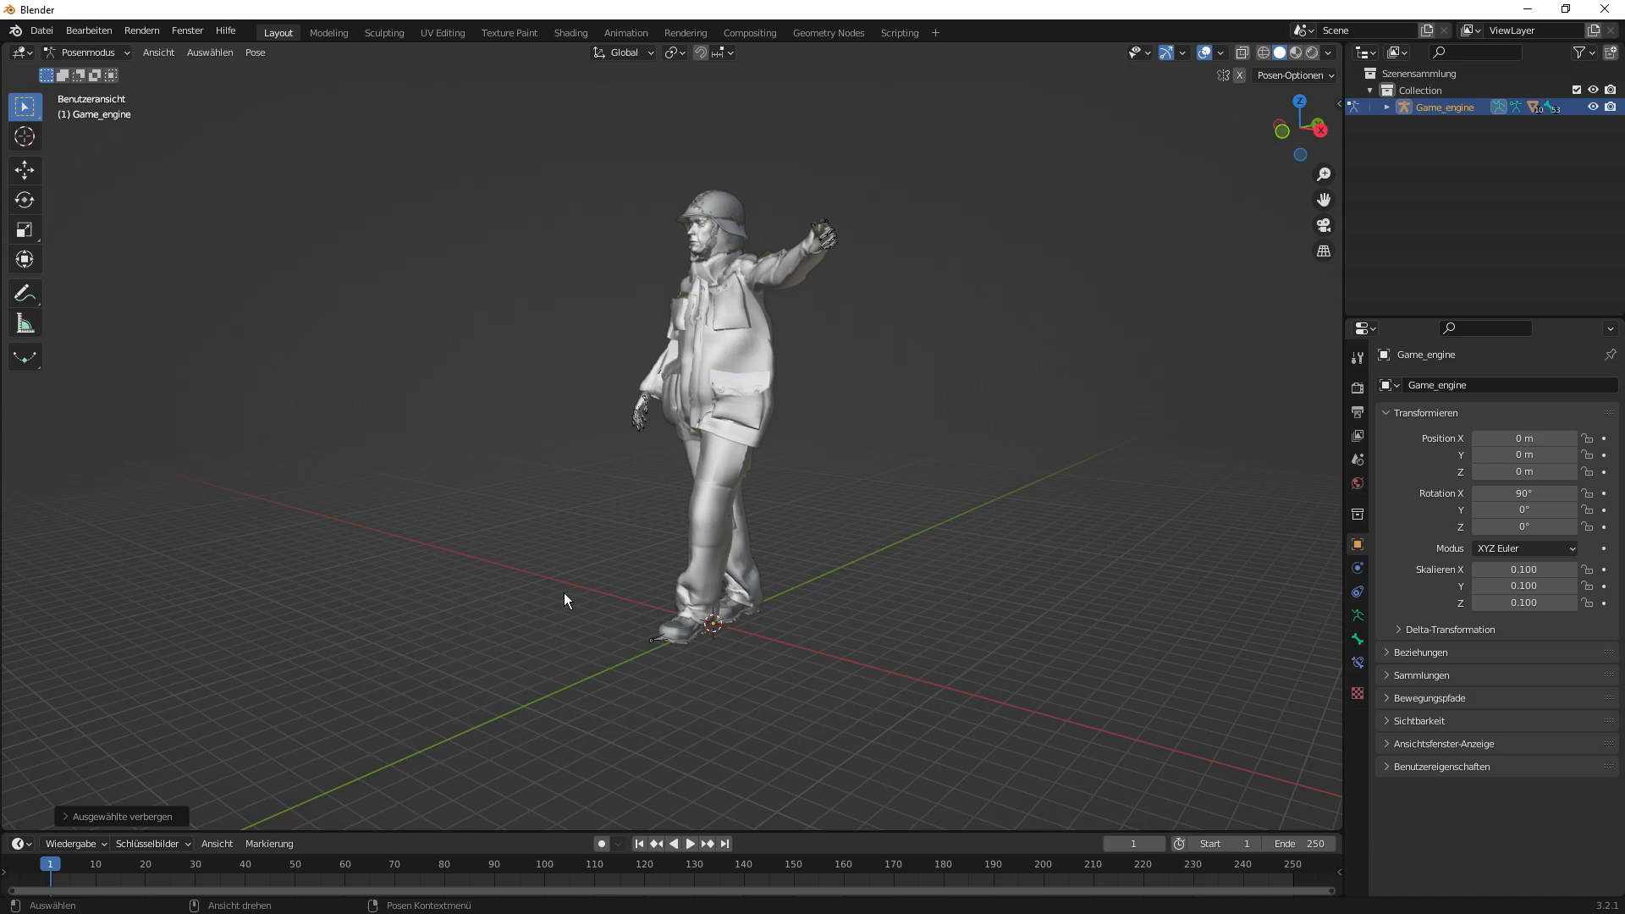
pyautogui.click(562, 713)
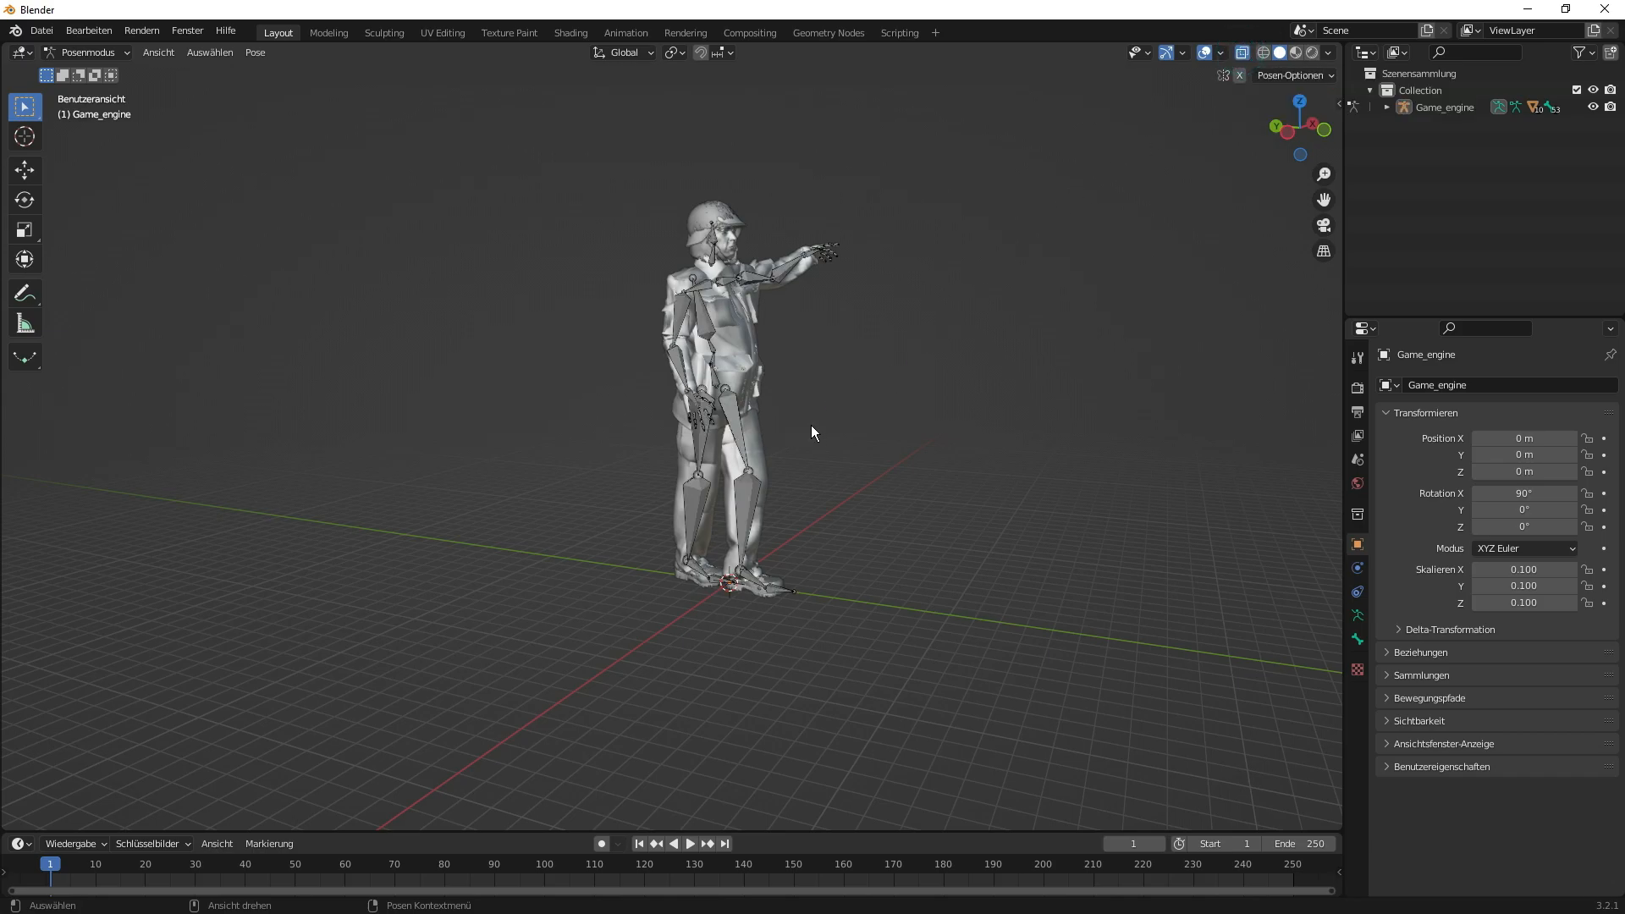
pyautogui.moveTo(945, 452)
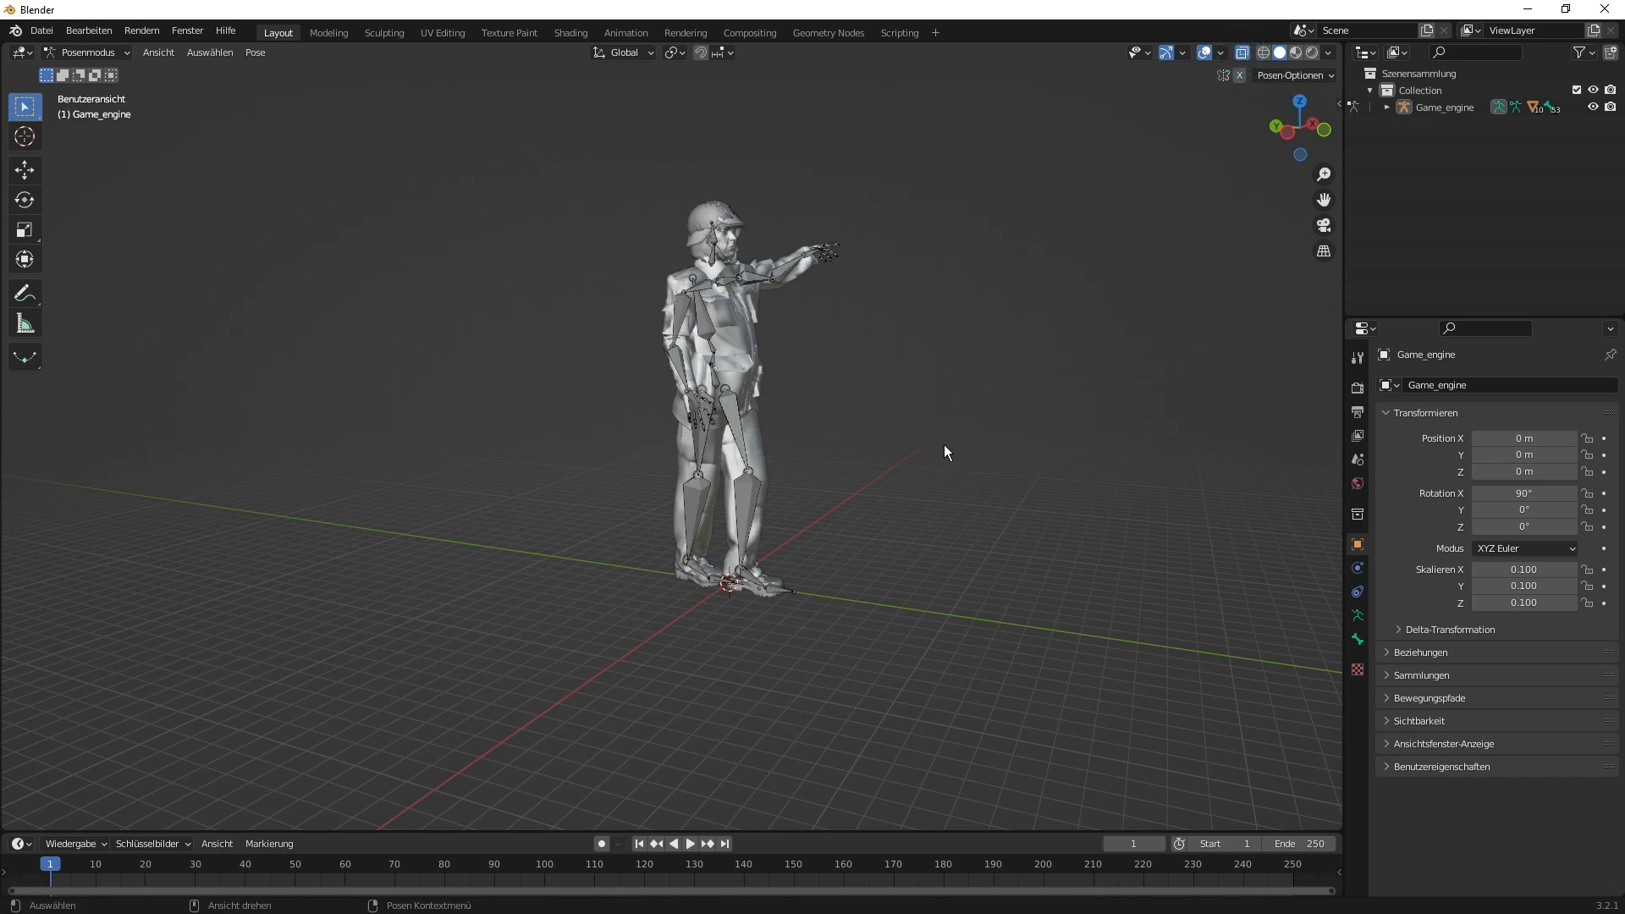
pyautogui.moveTo(943, 452); pyautogui.dragTo(815, 483)
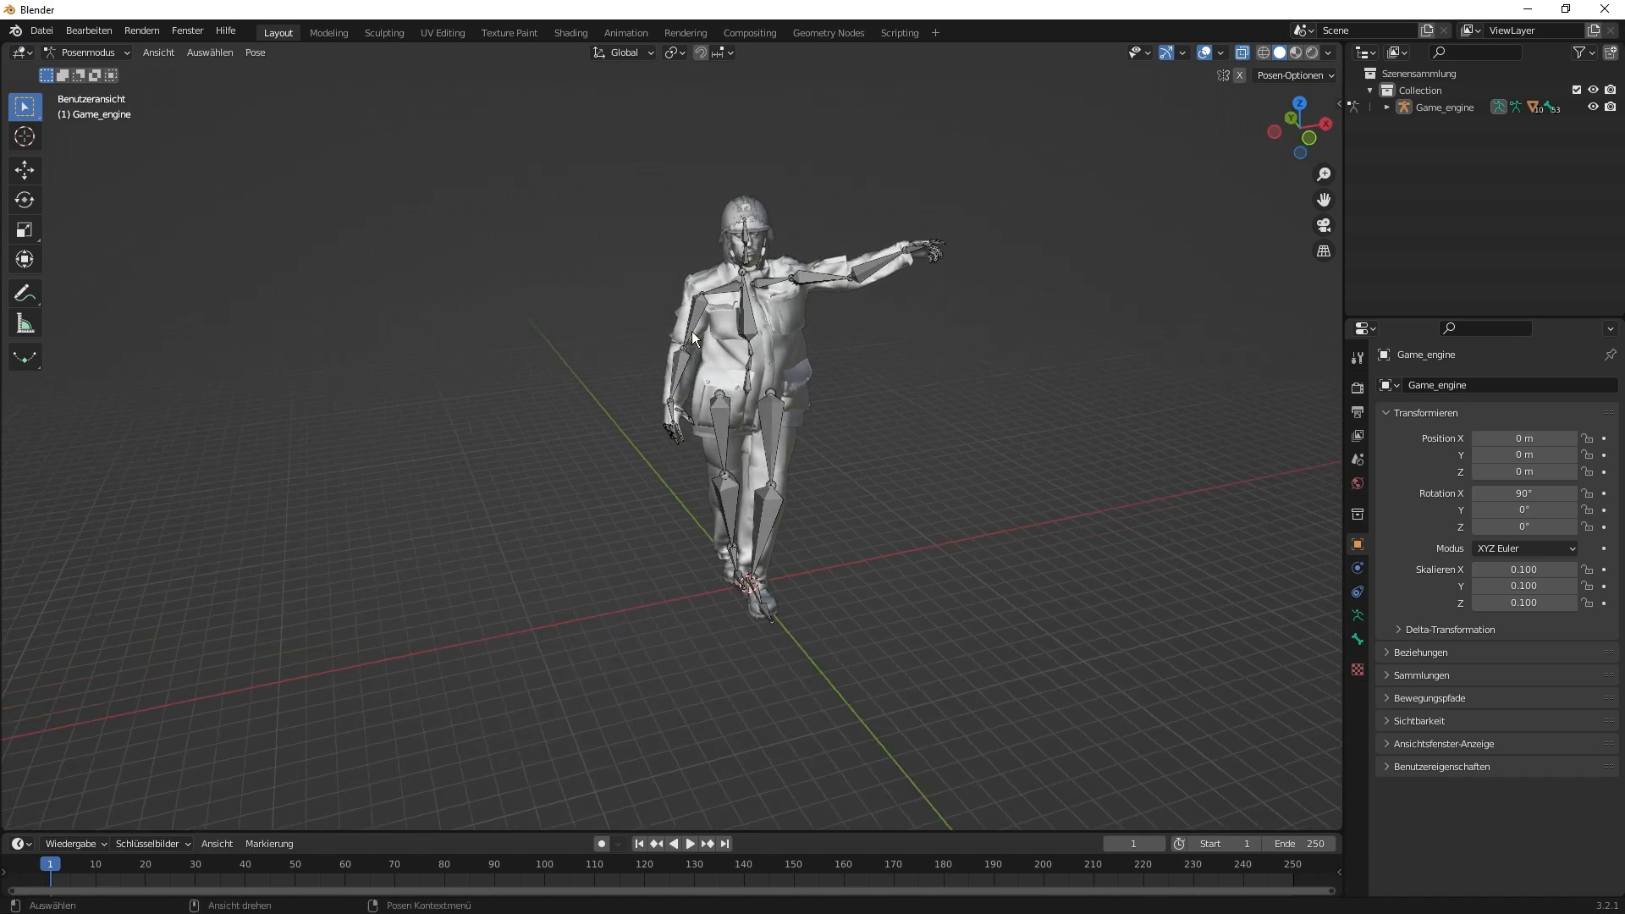
pyautogui.moveTo(674, 361)
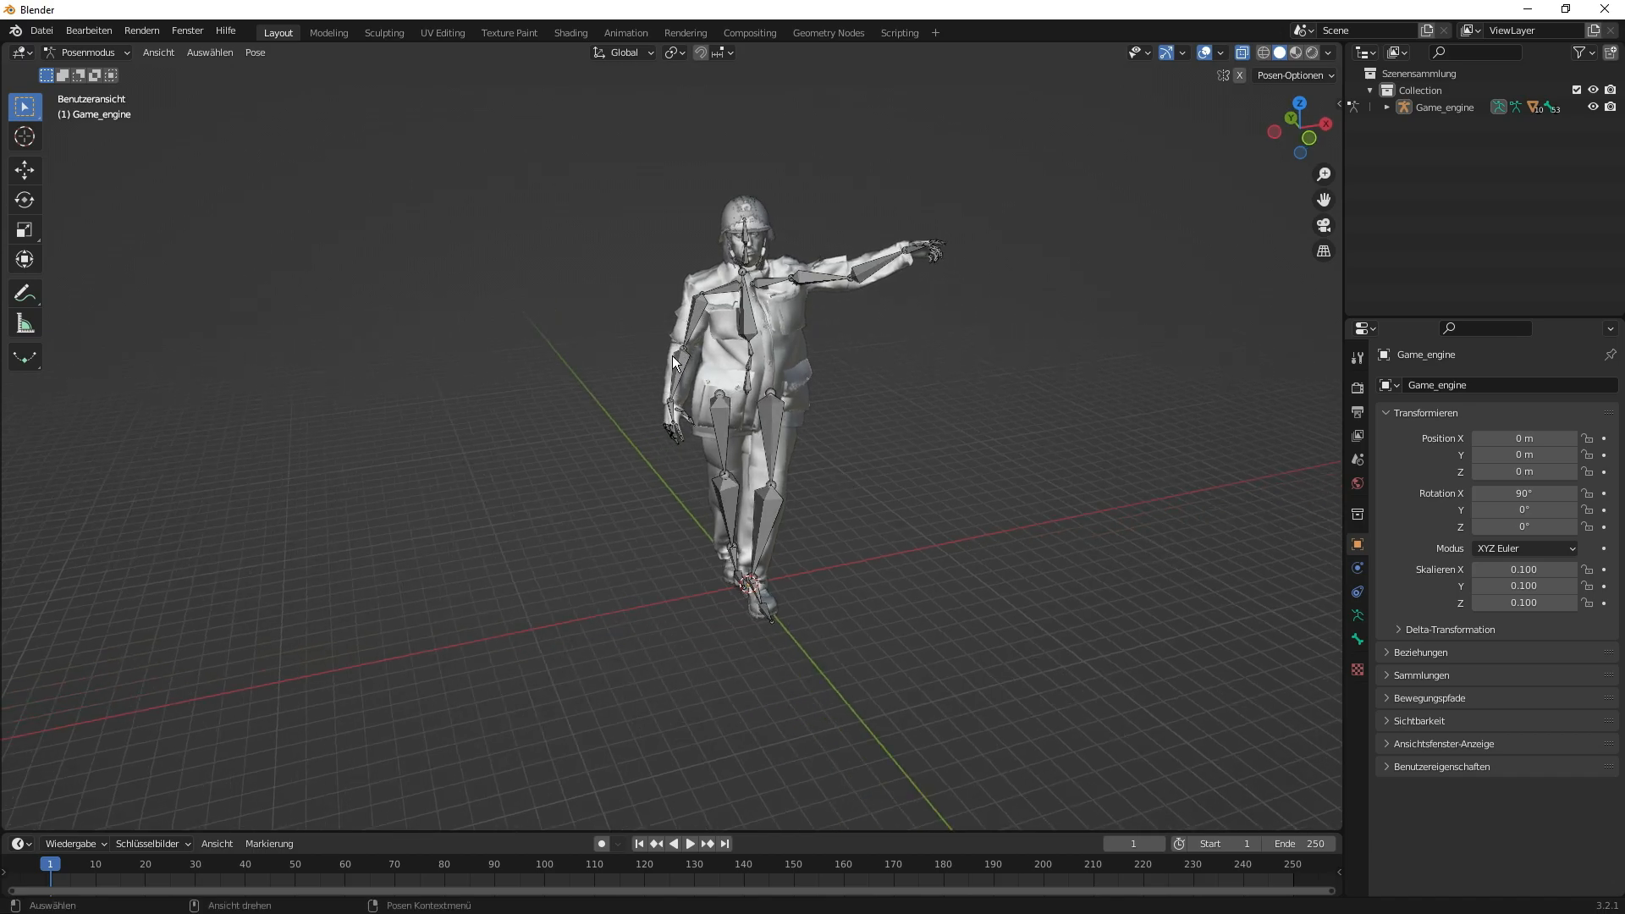
pyautogui.moveTo(29, 234)
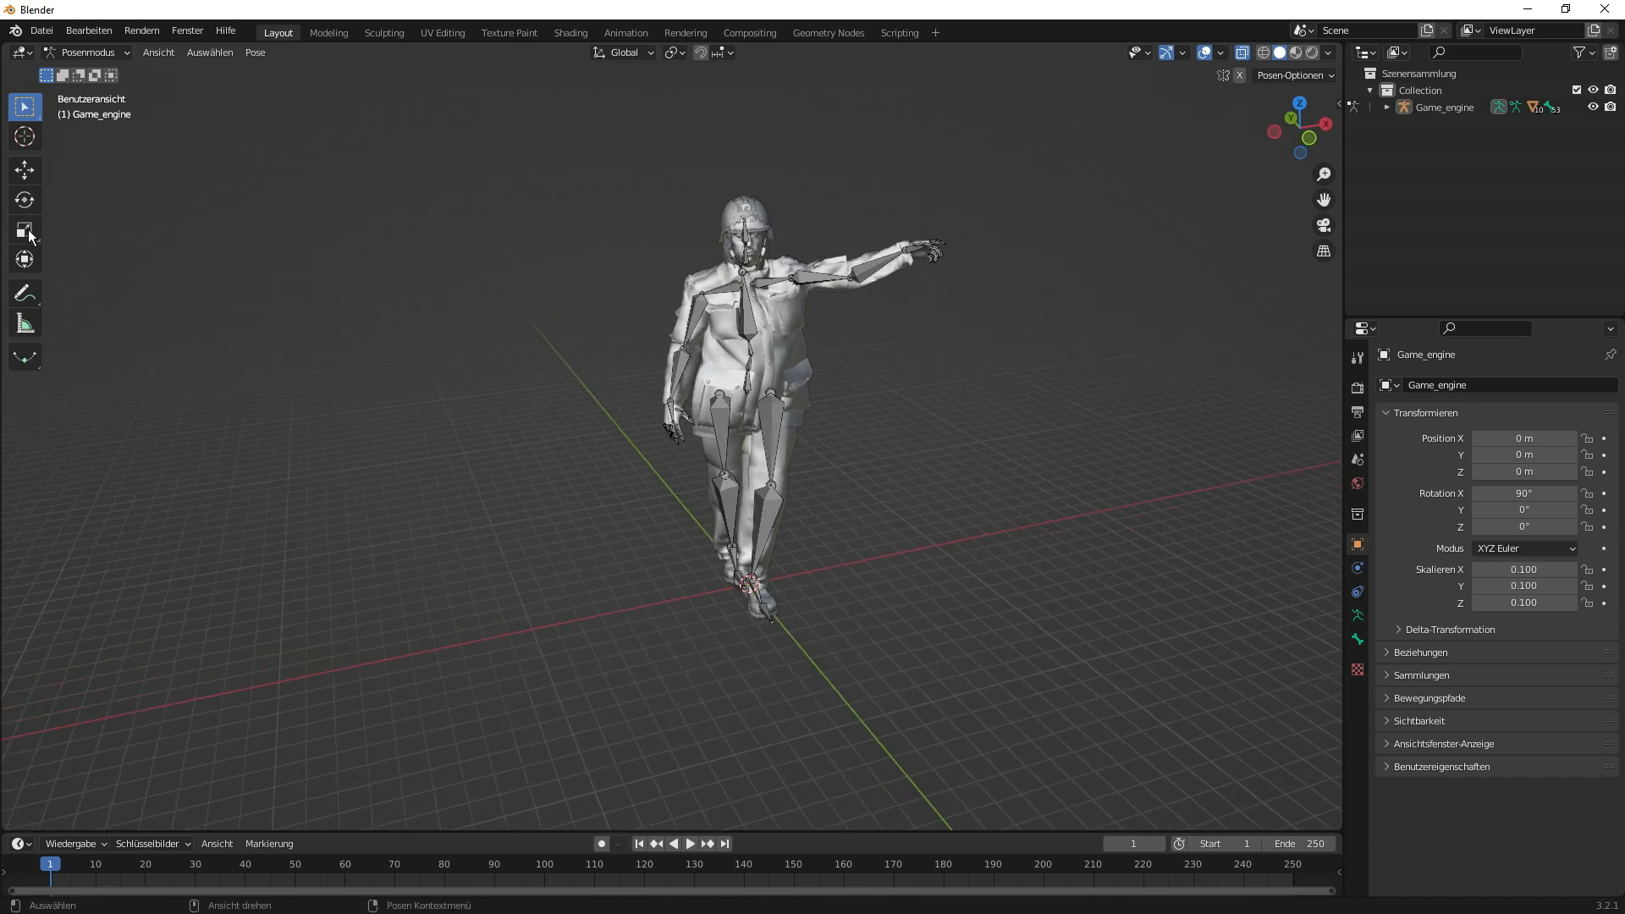
pyautogui.moveTo(25, 200)
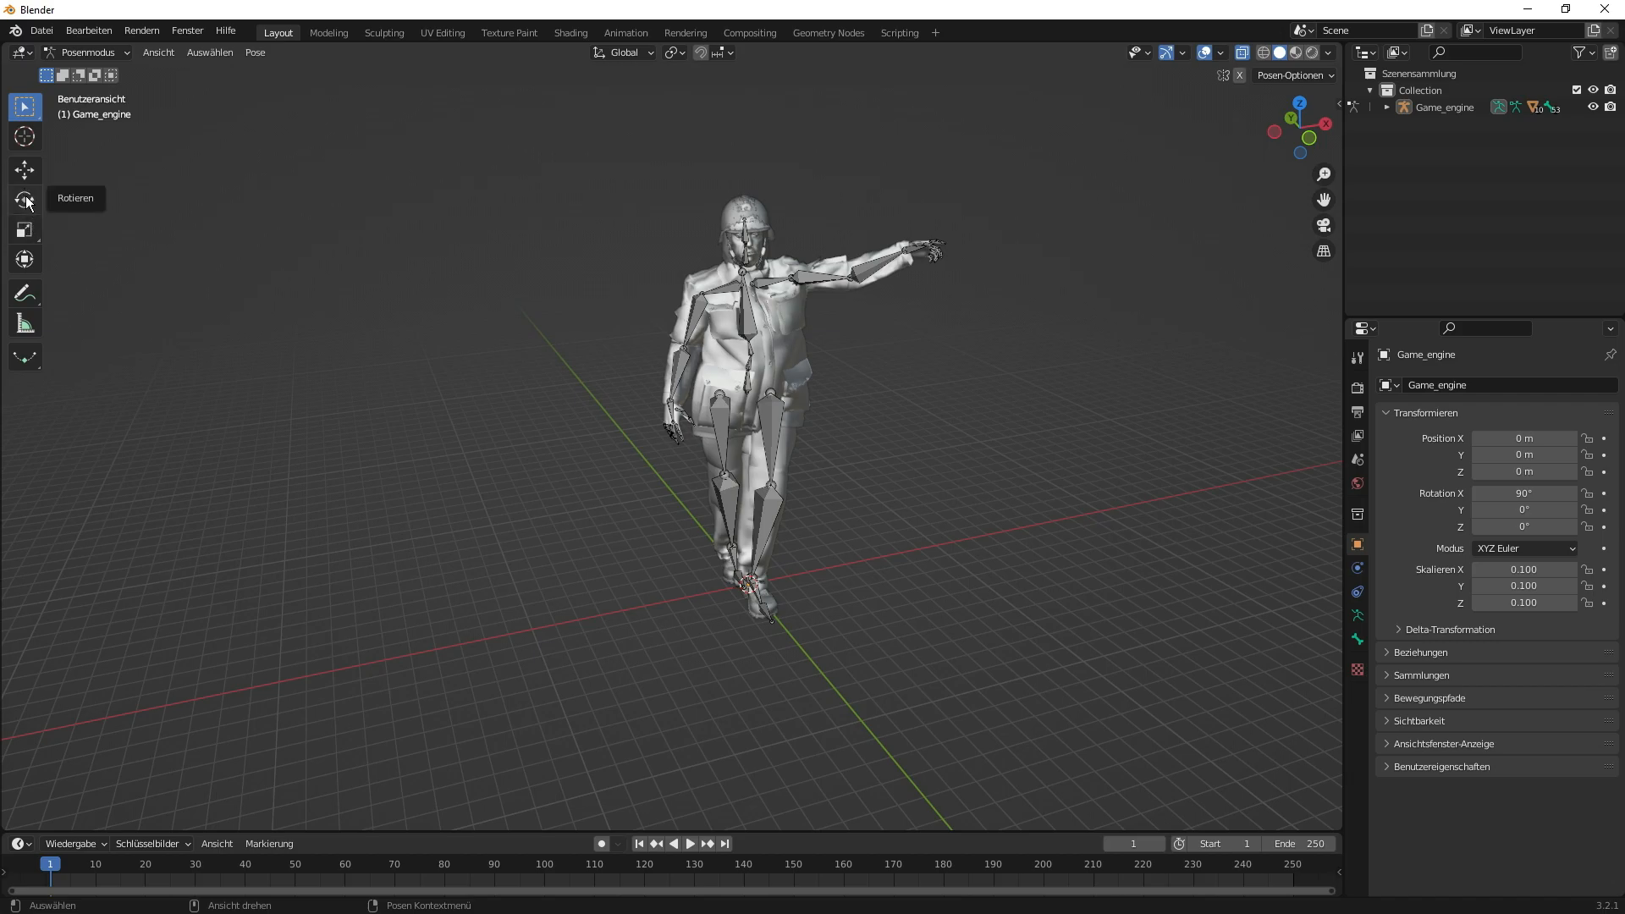
pyautogui.moveTo(25, 200)
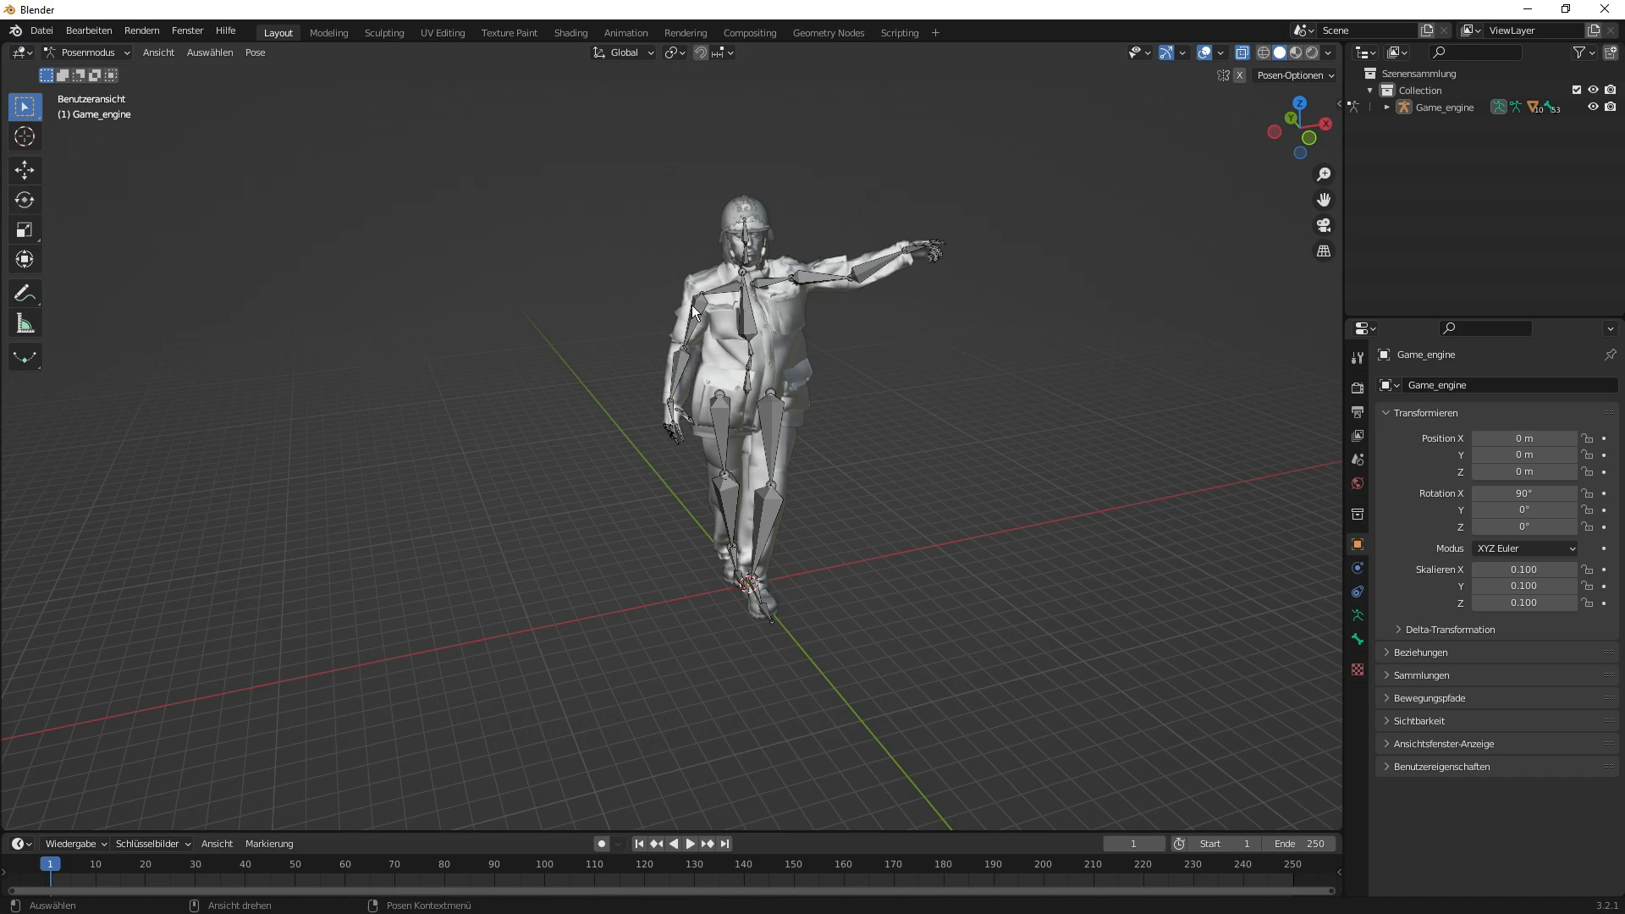
# - Rotate the upperarm_r bone so the right arm hangs down beside the hip
pyautogui.click(690, 306)
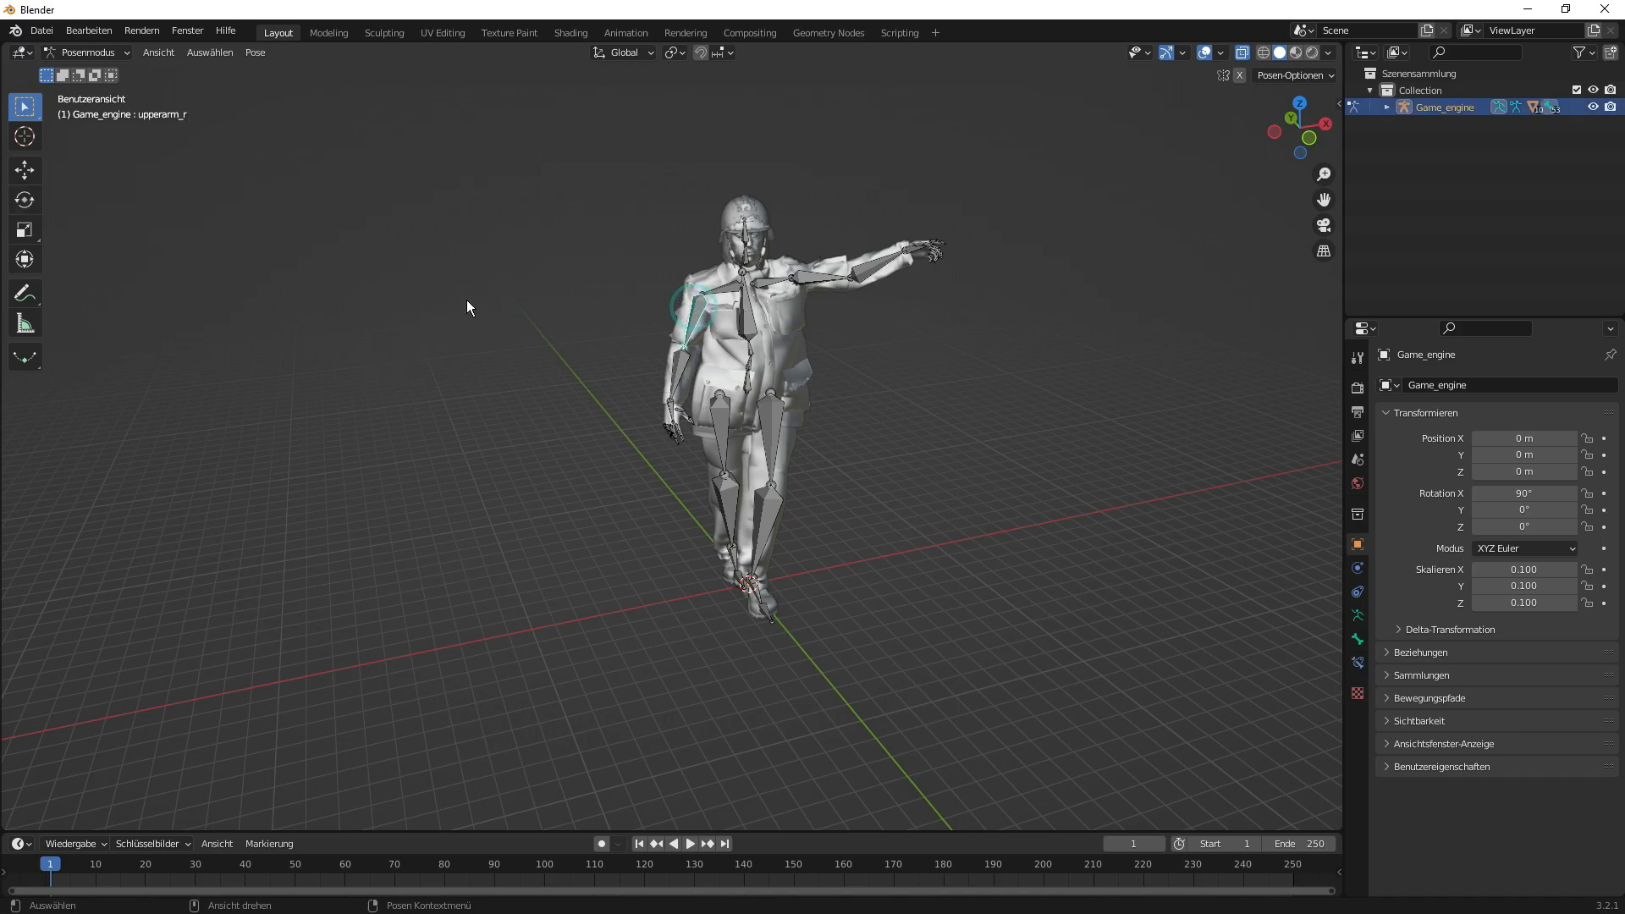
pyautogui.click(23, 200)
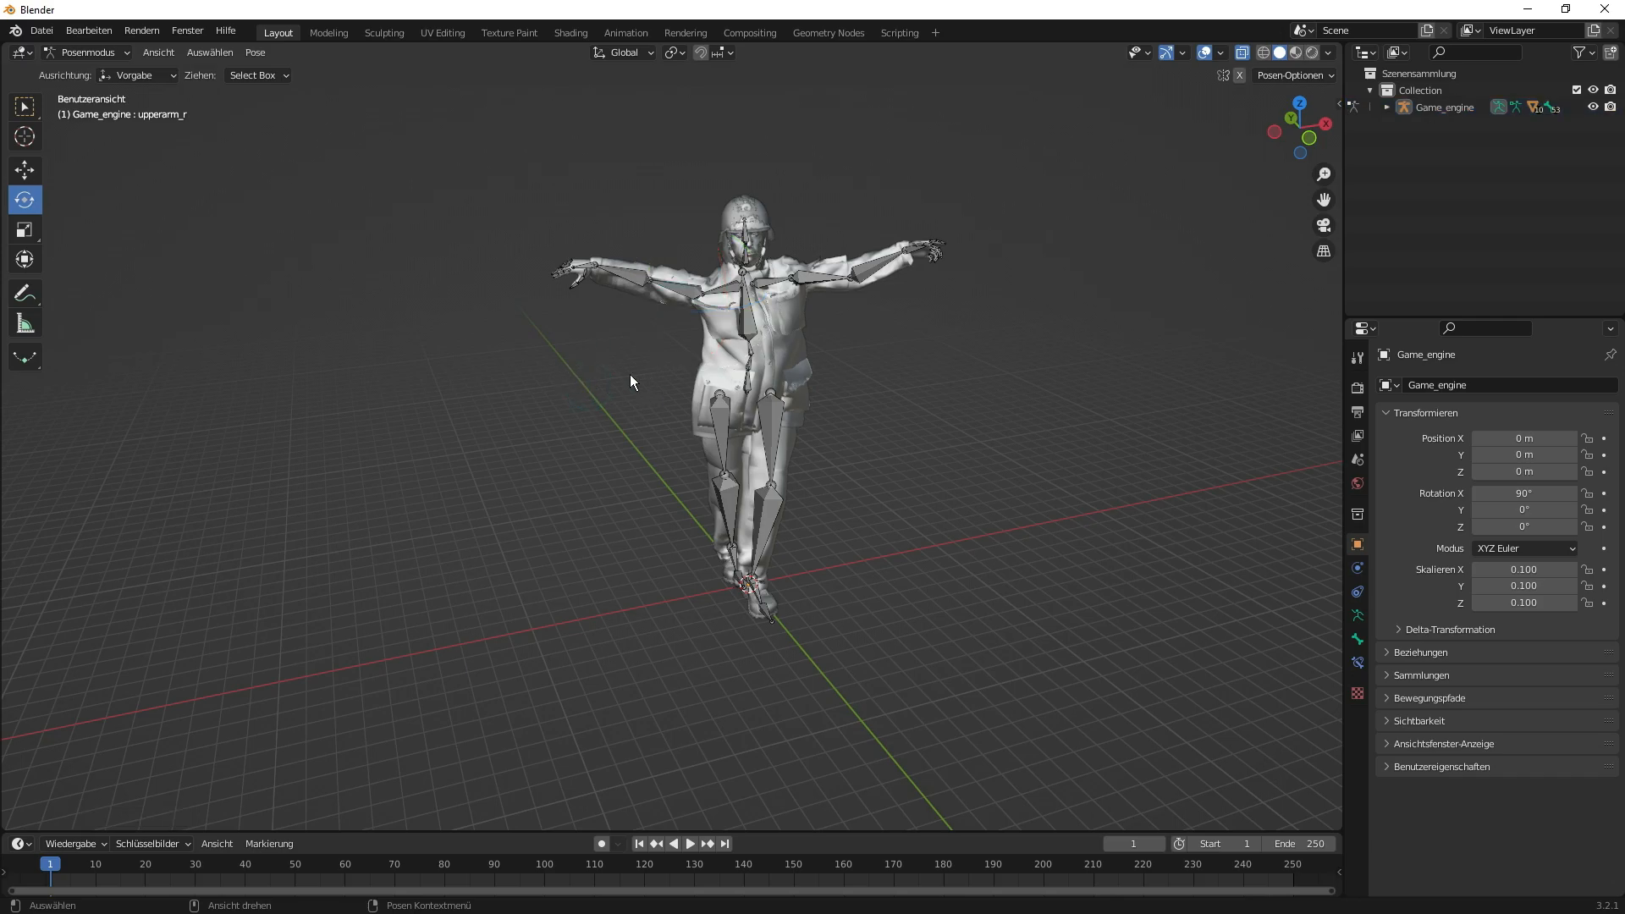
pyautogui.moveTo(703, 435)
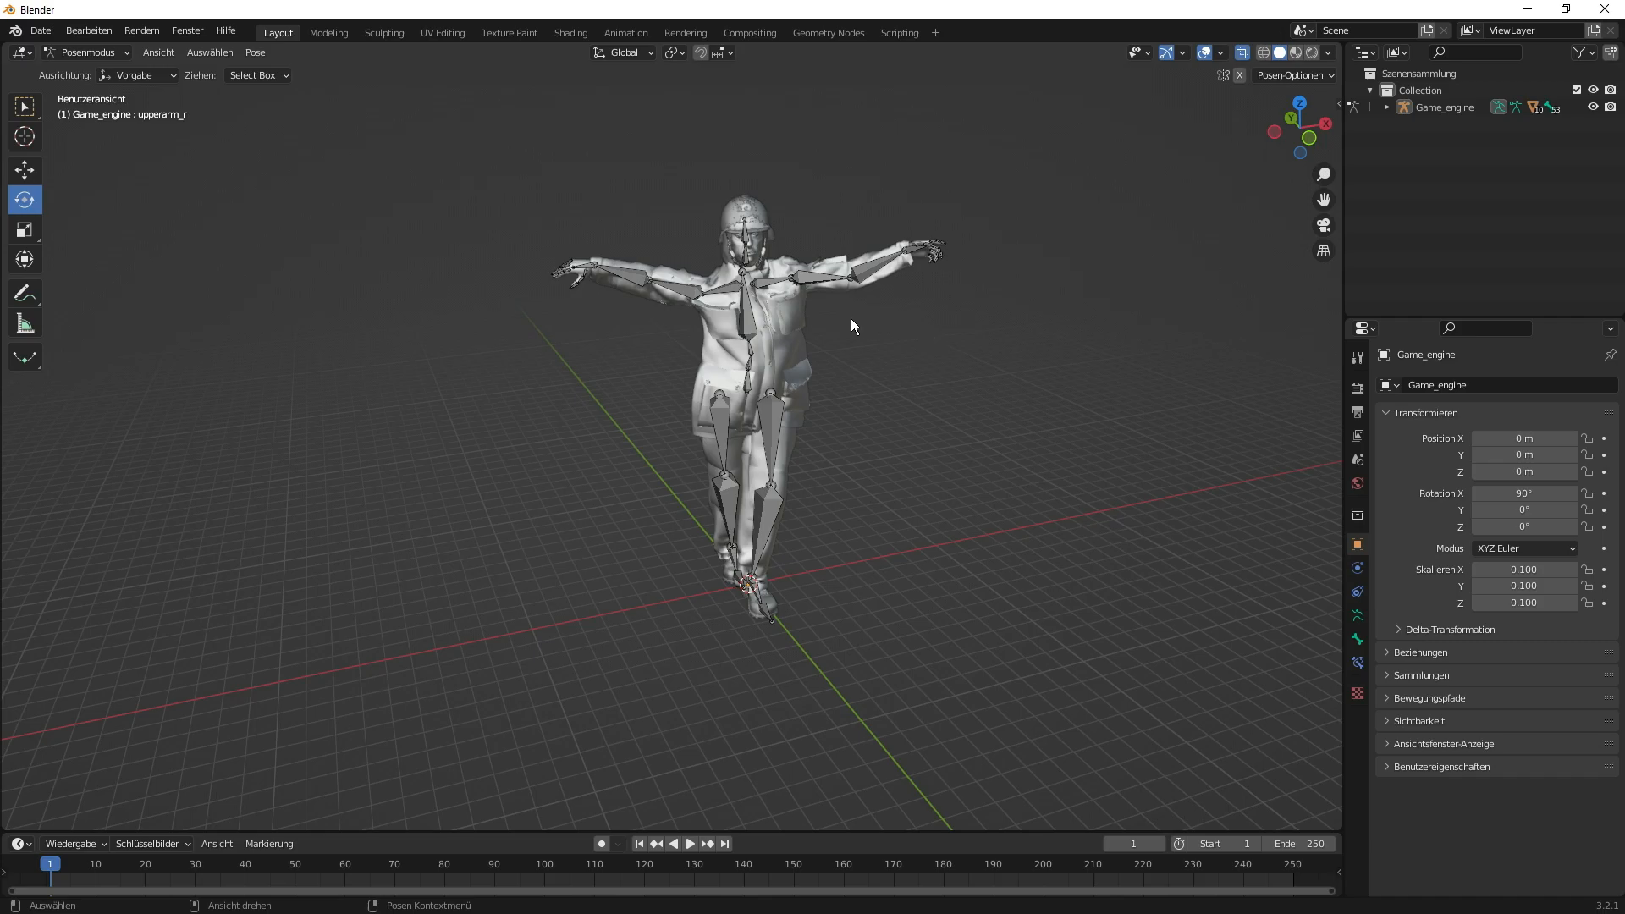
pyautogui.moveTo(853, 326); pyautogui.dragTo(653, 528)
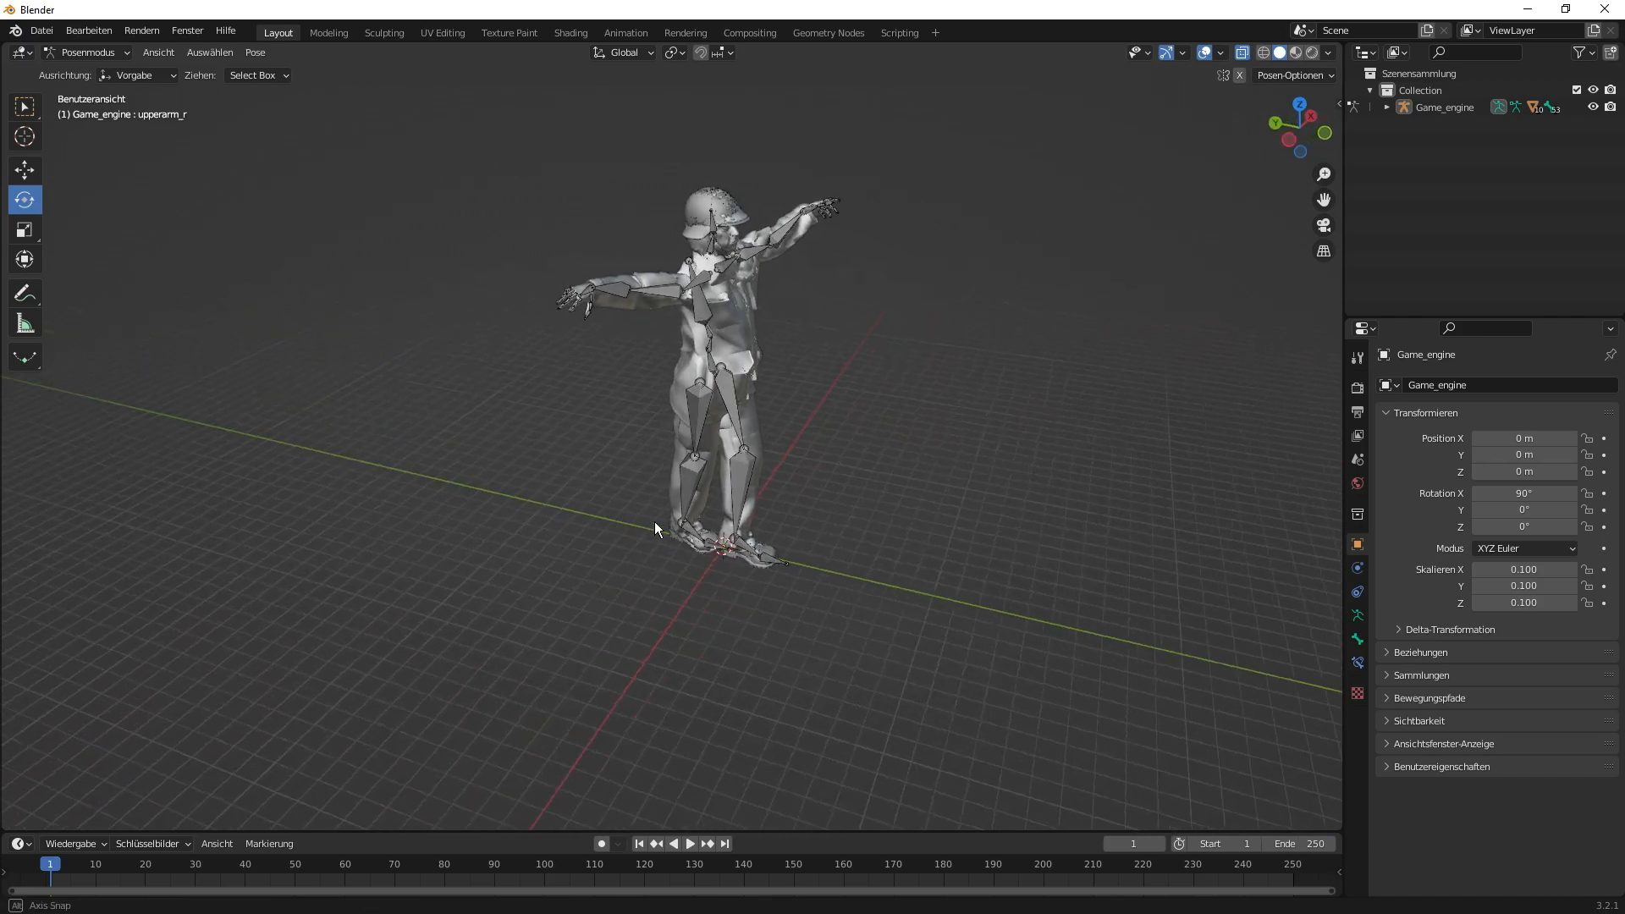
pyautogui.moveTo(654, 528); pyautogui.dragTo(936, 446)
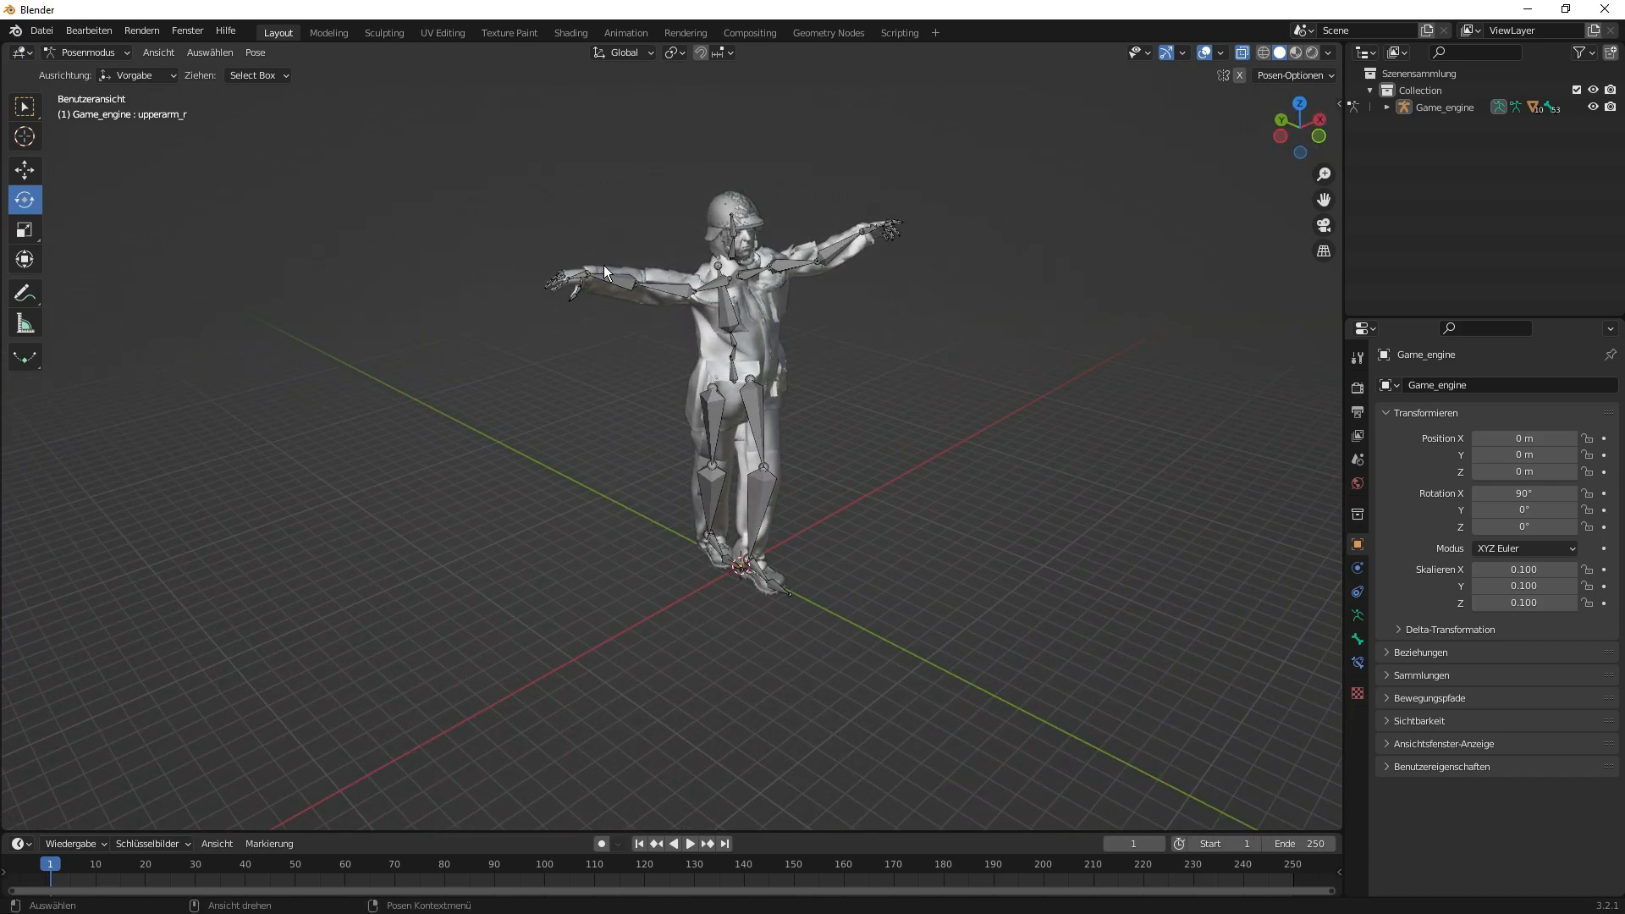
pyautogui.click(674, 287)
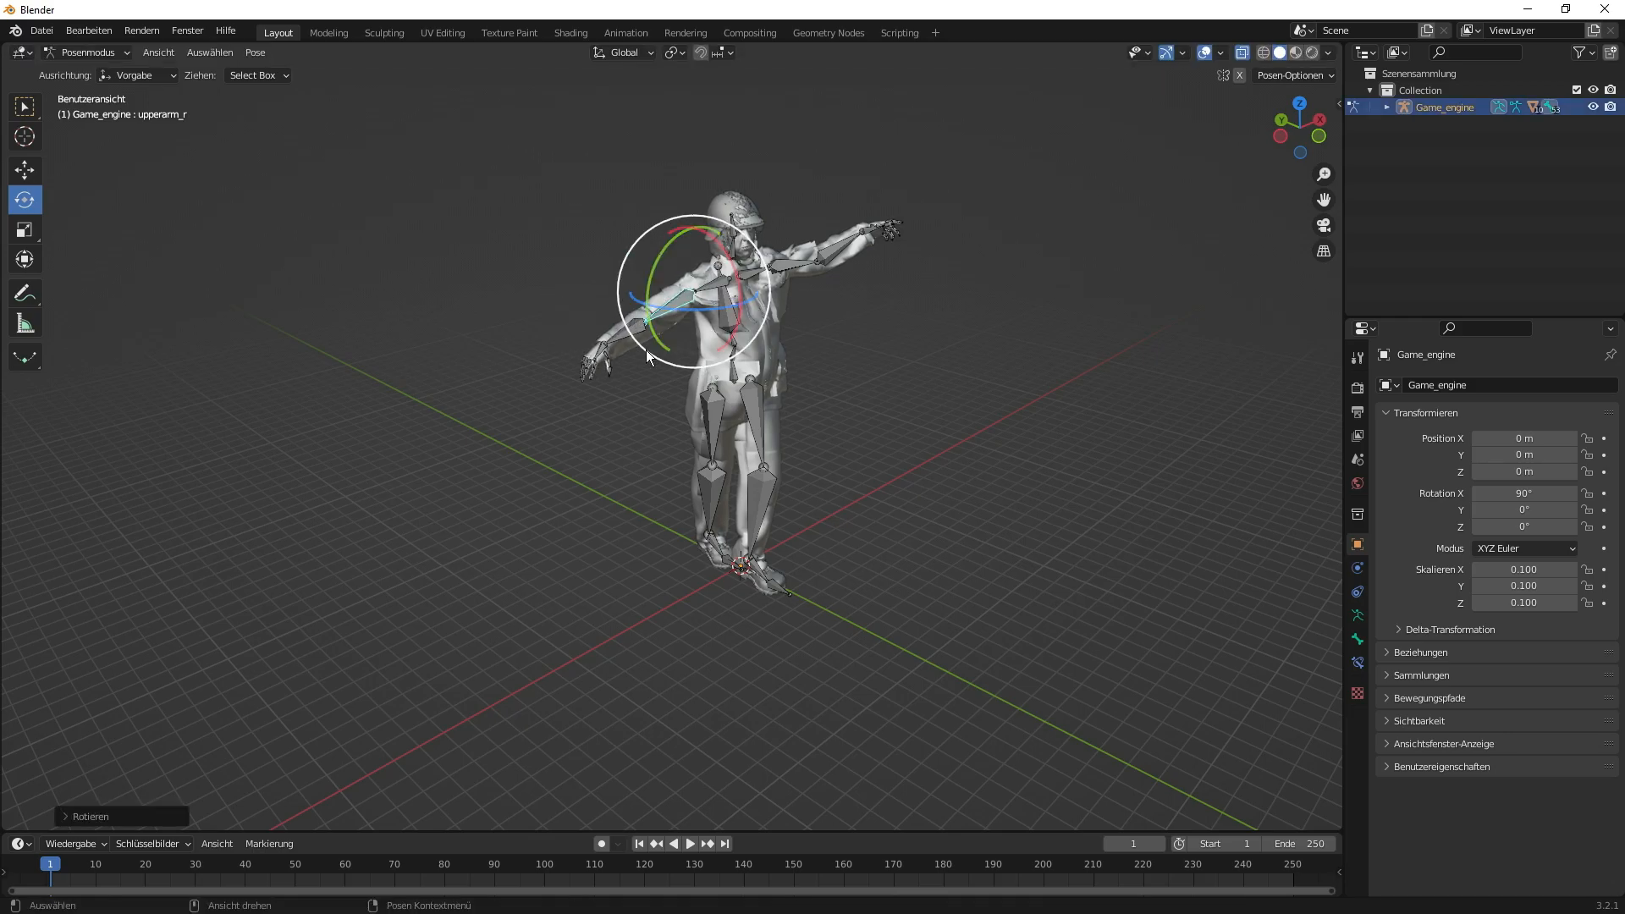
pyautogui.click(643, 352)
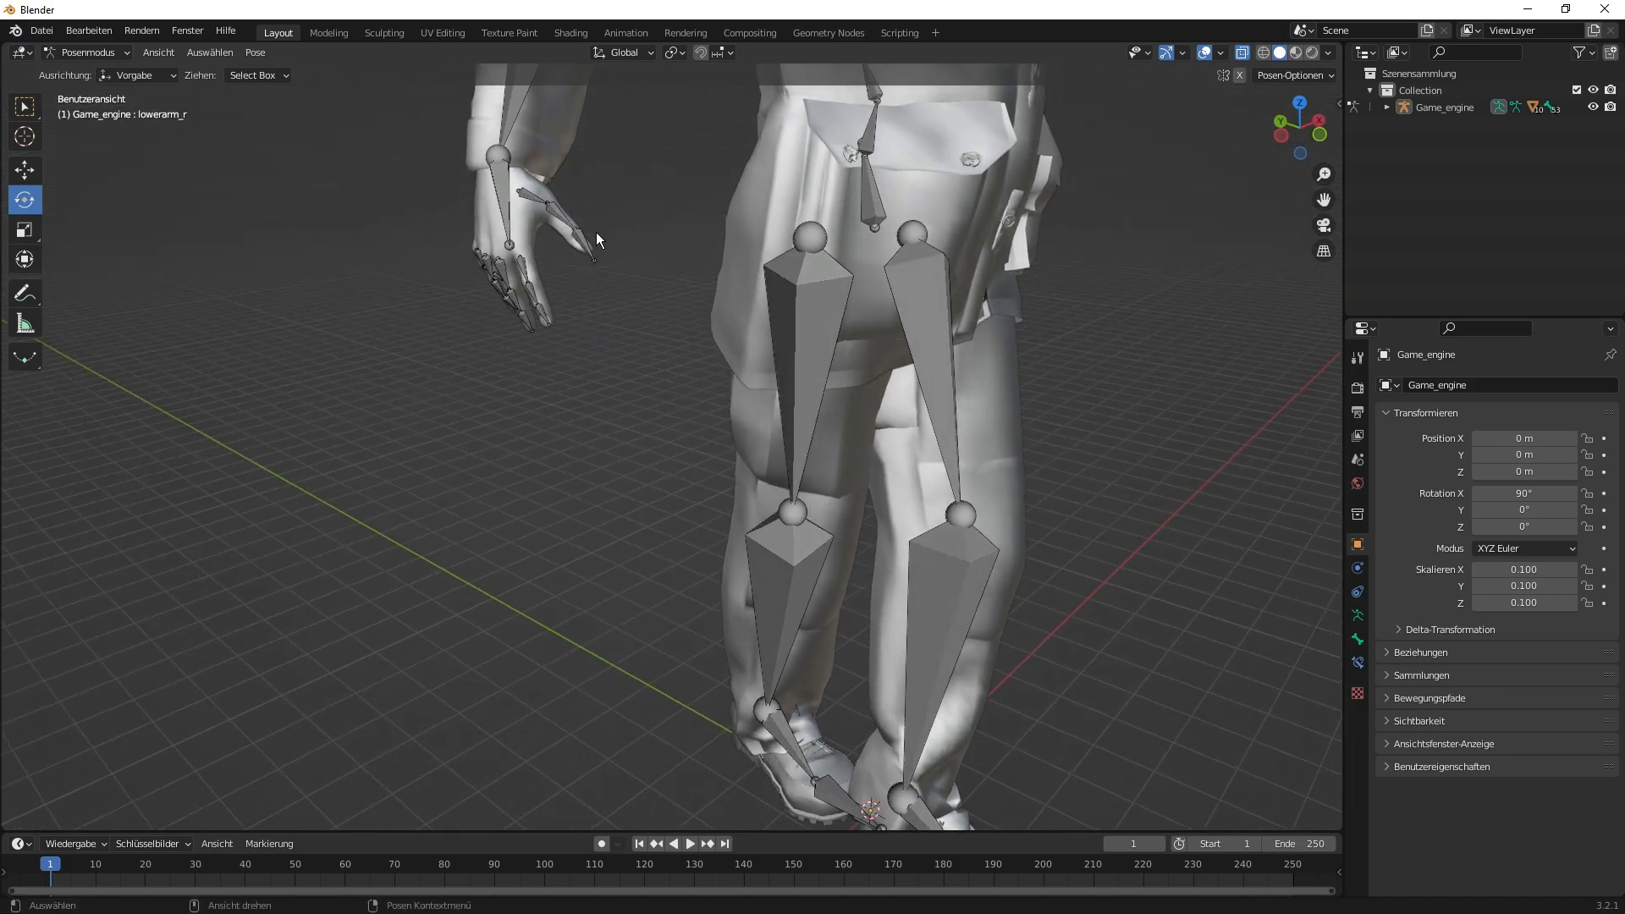
pyautogui.moveTo(583, 244)
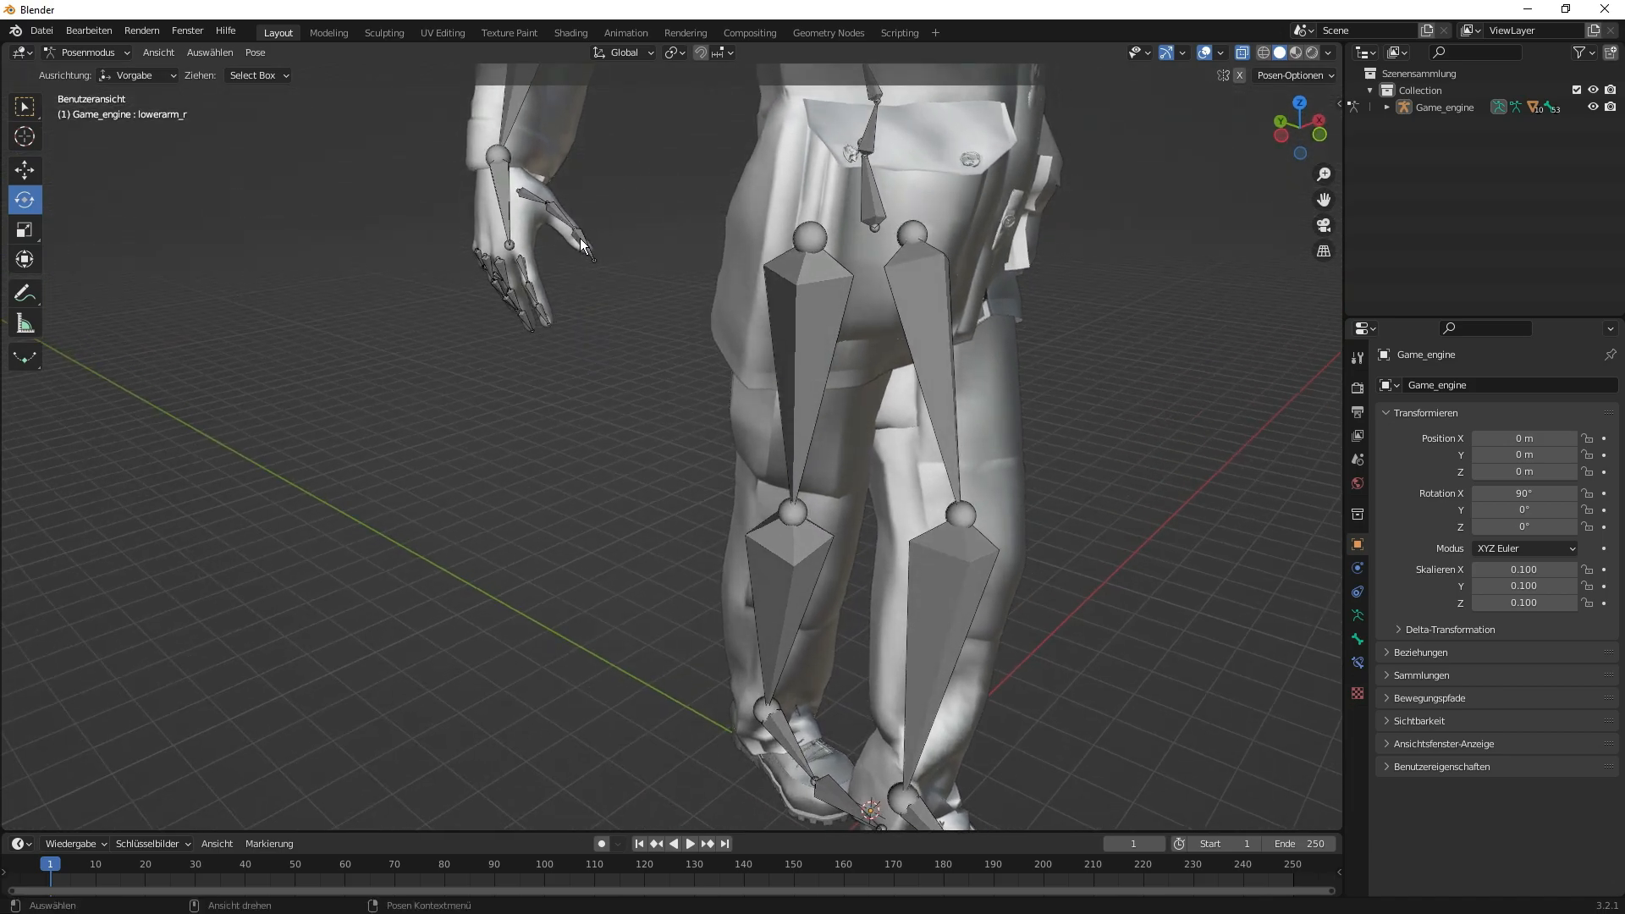
pyautogui.moveTo(557, 218)
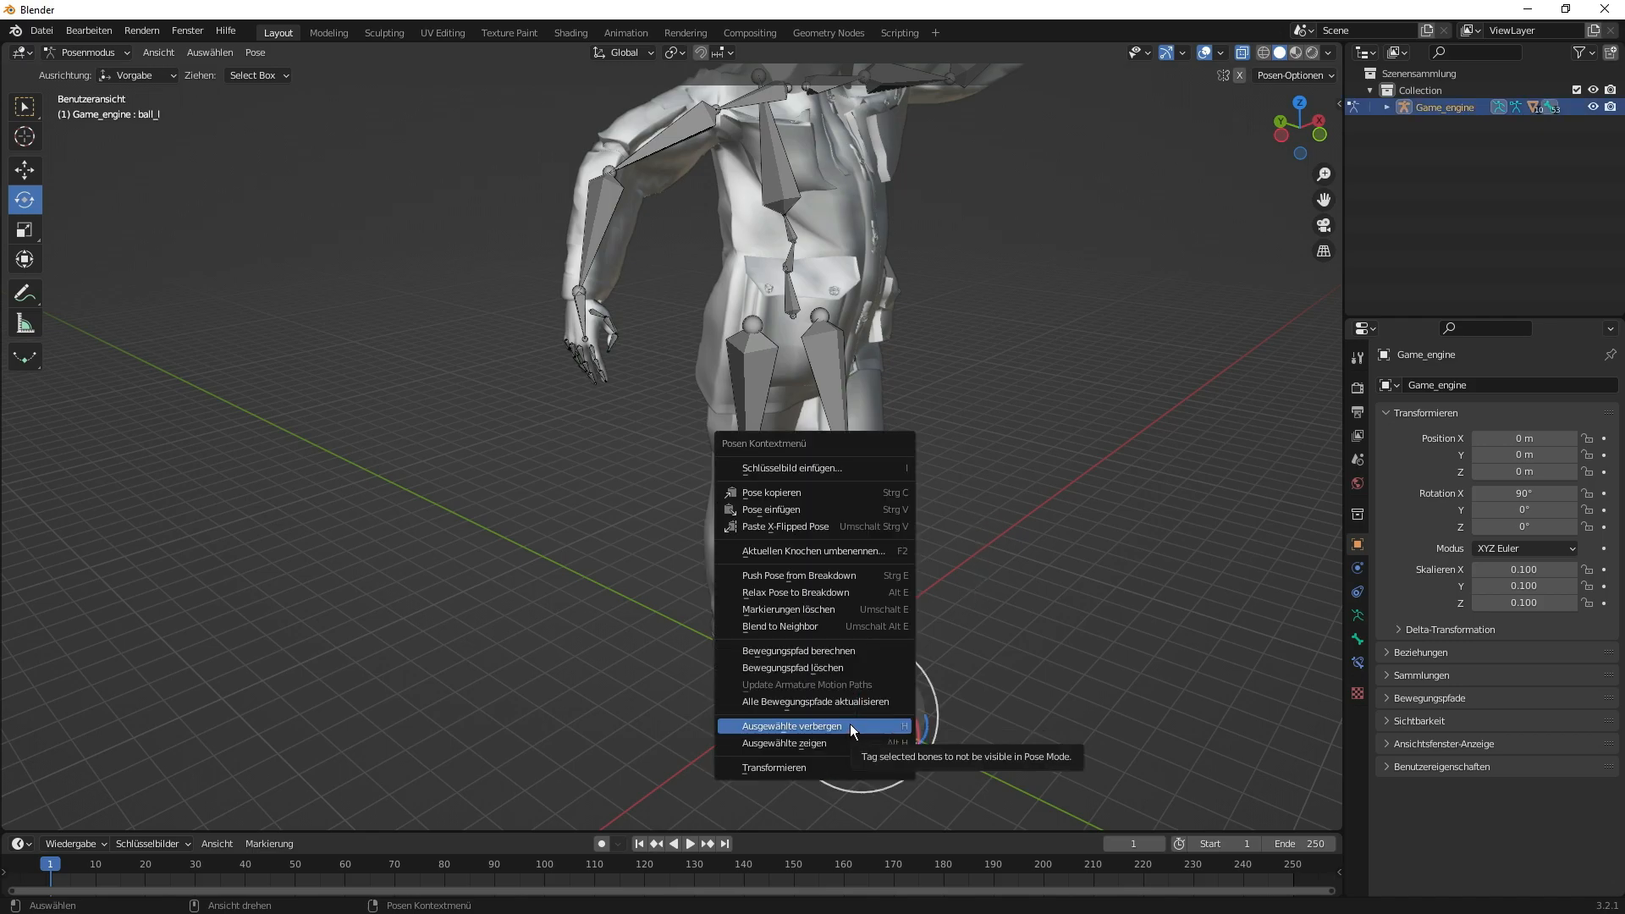
# - Hide the left and right foot bones with Ausgewählte verbergen
pyautogui.click(793, 726)
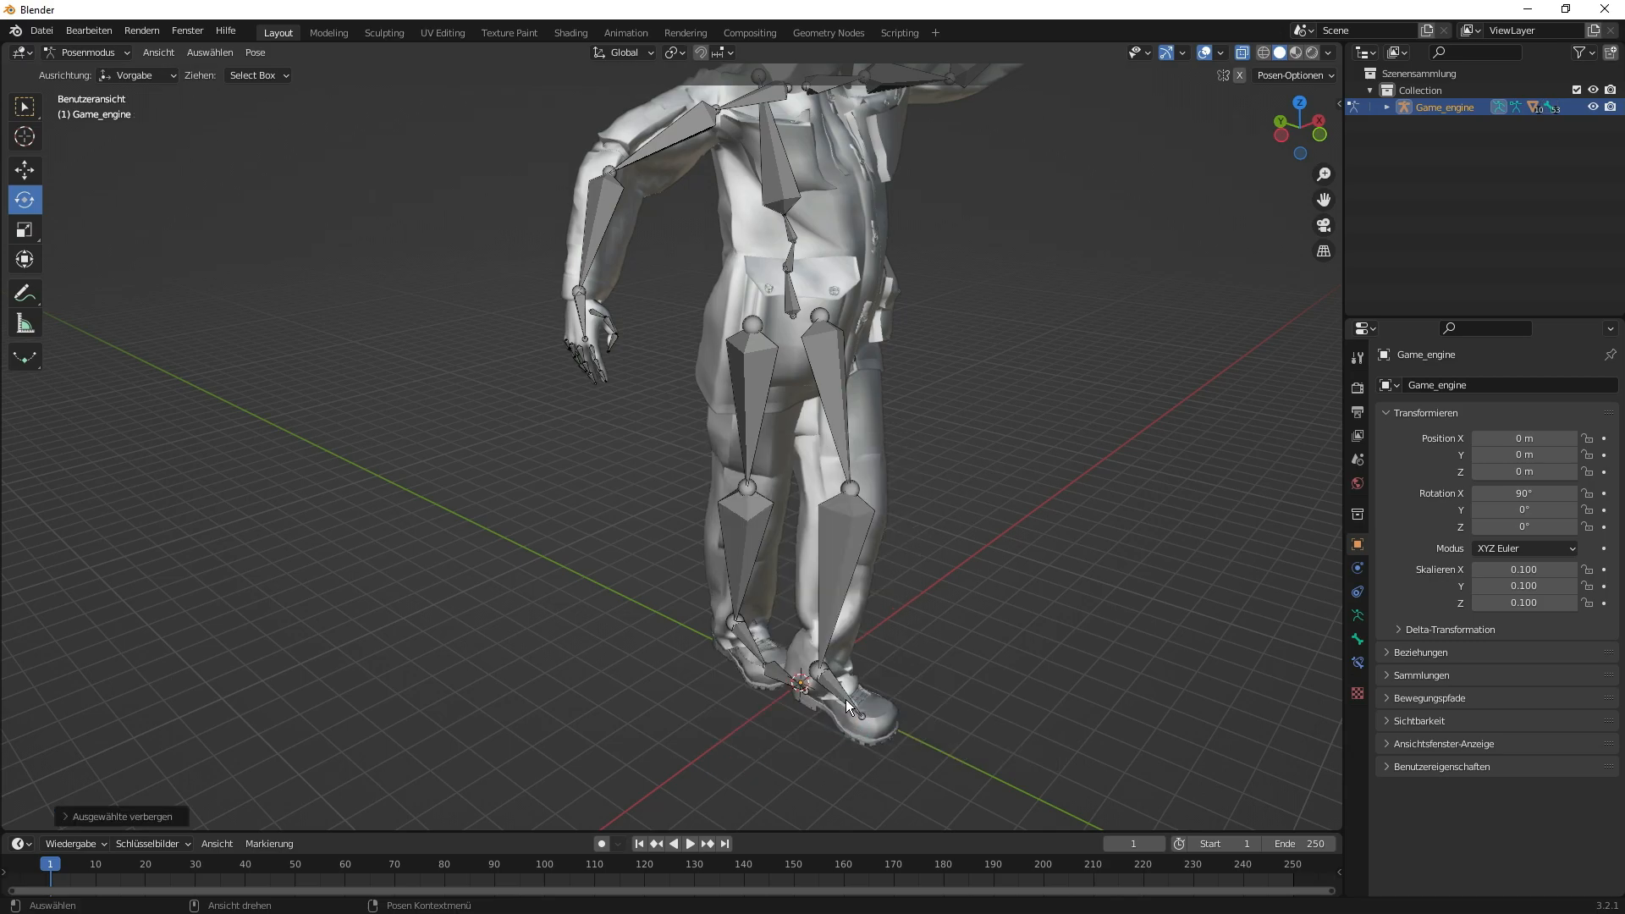
pyautogui.moveTo(782, 684)
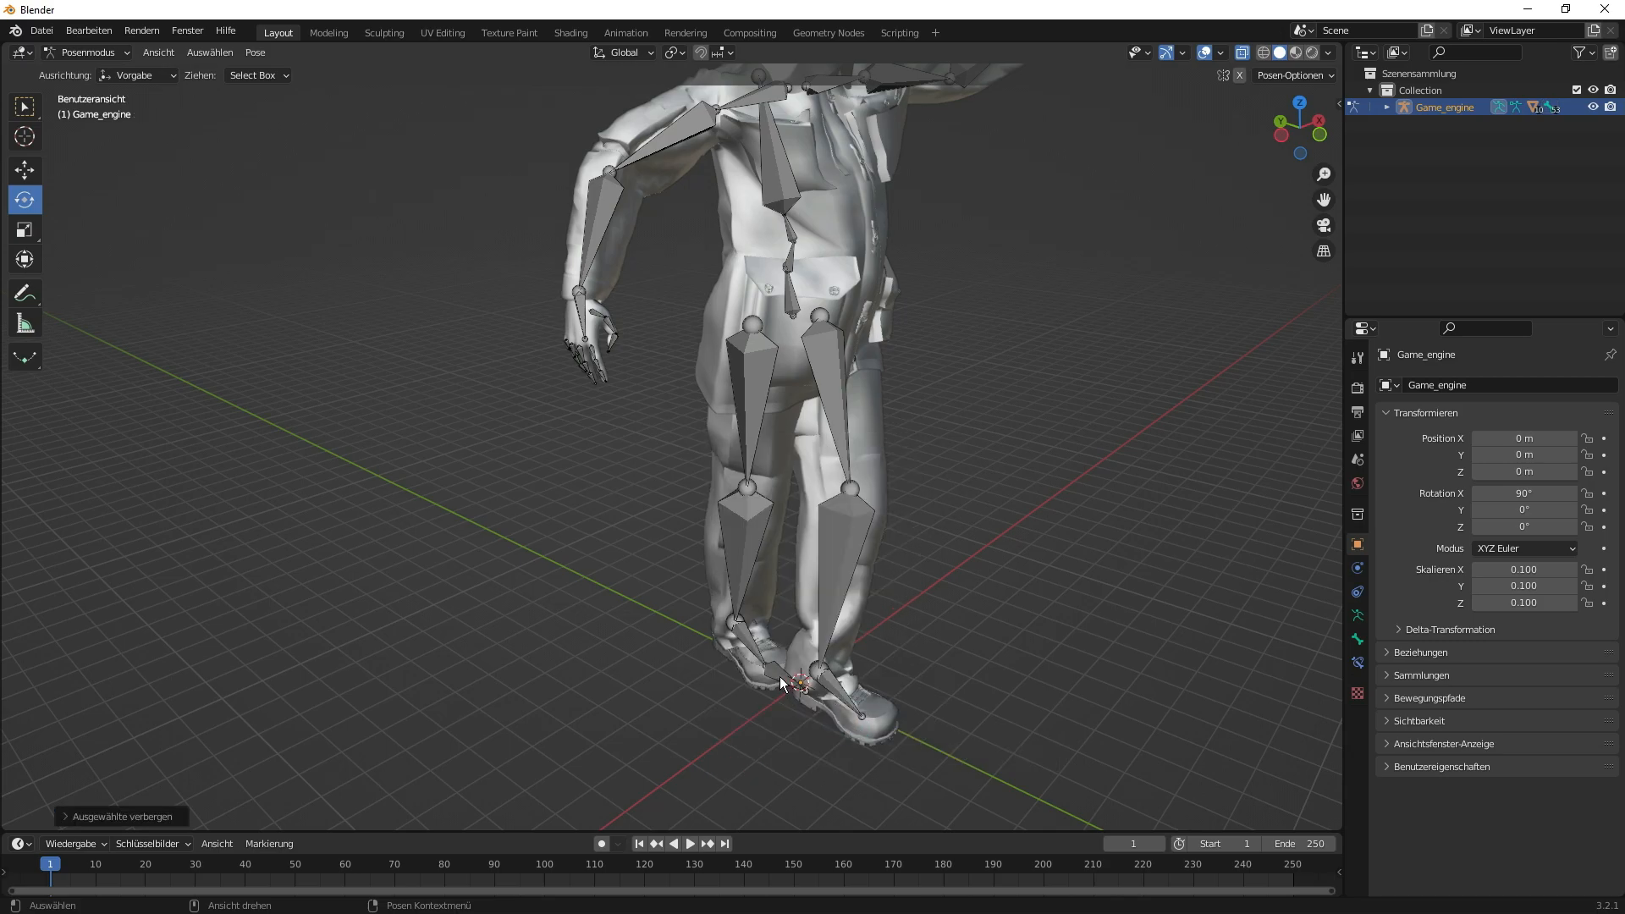
pyautogui.rightClick(782, 683)
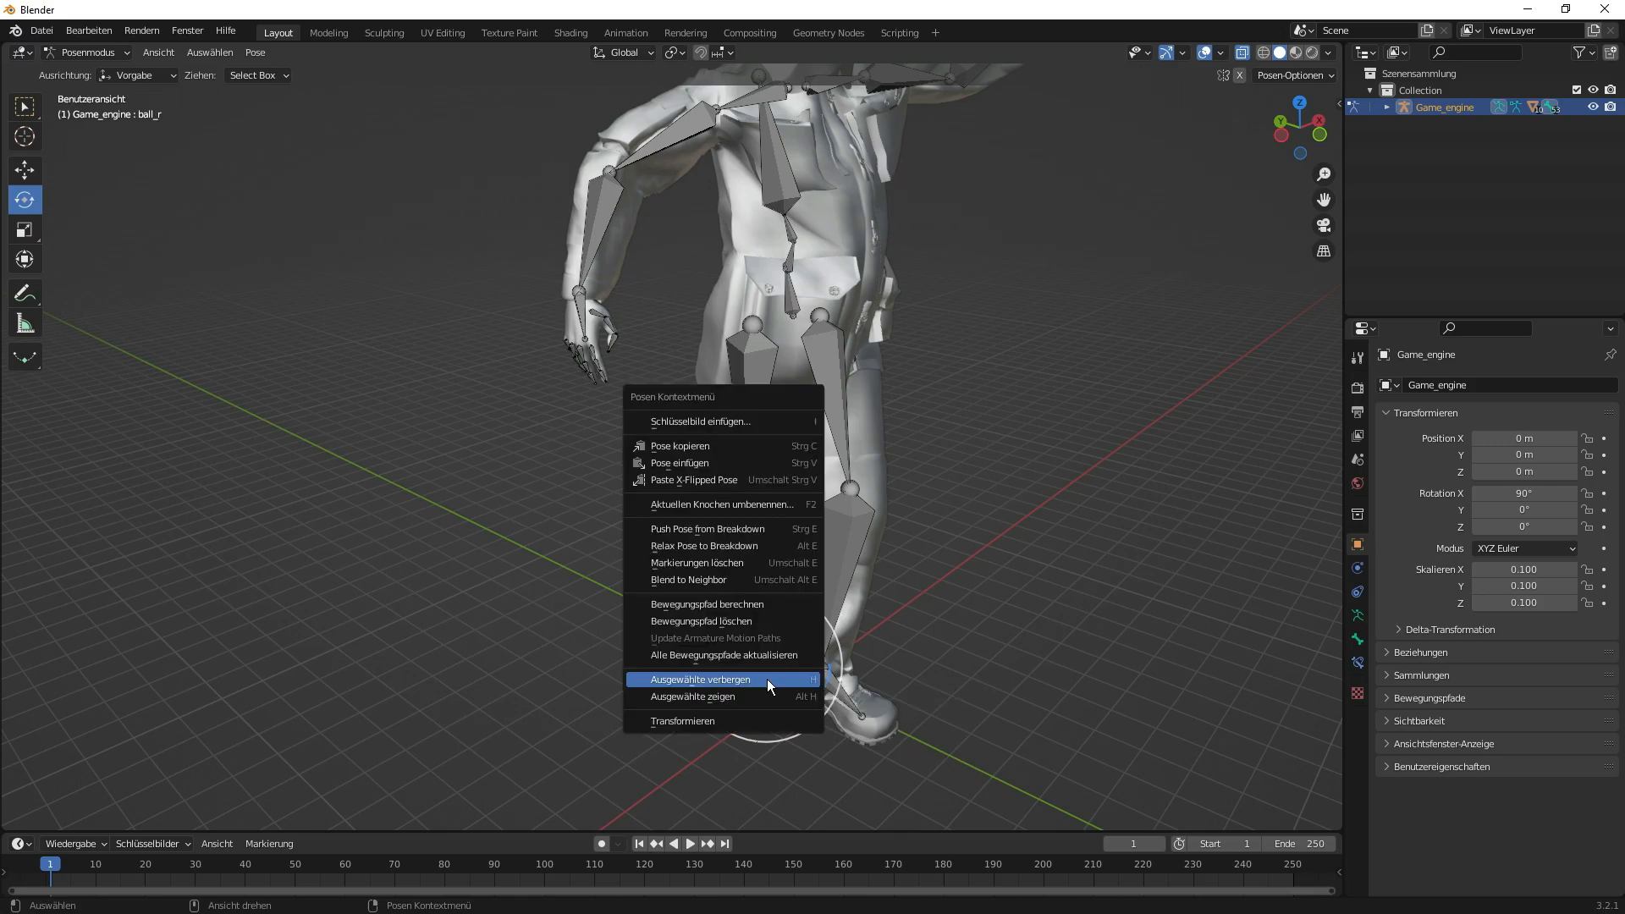
pyautogui.click(699, 679)
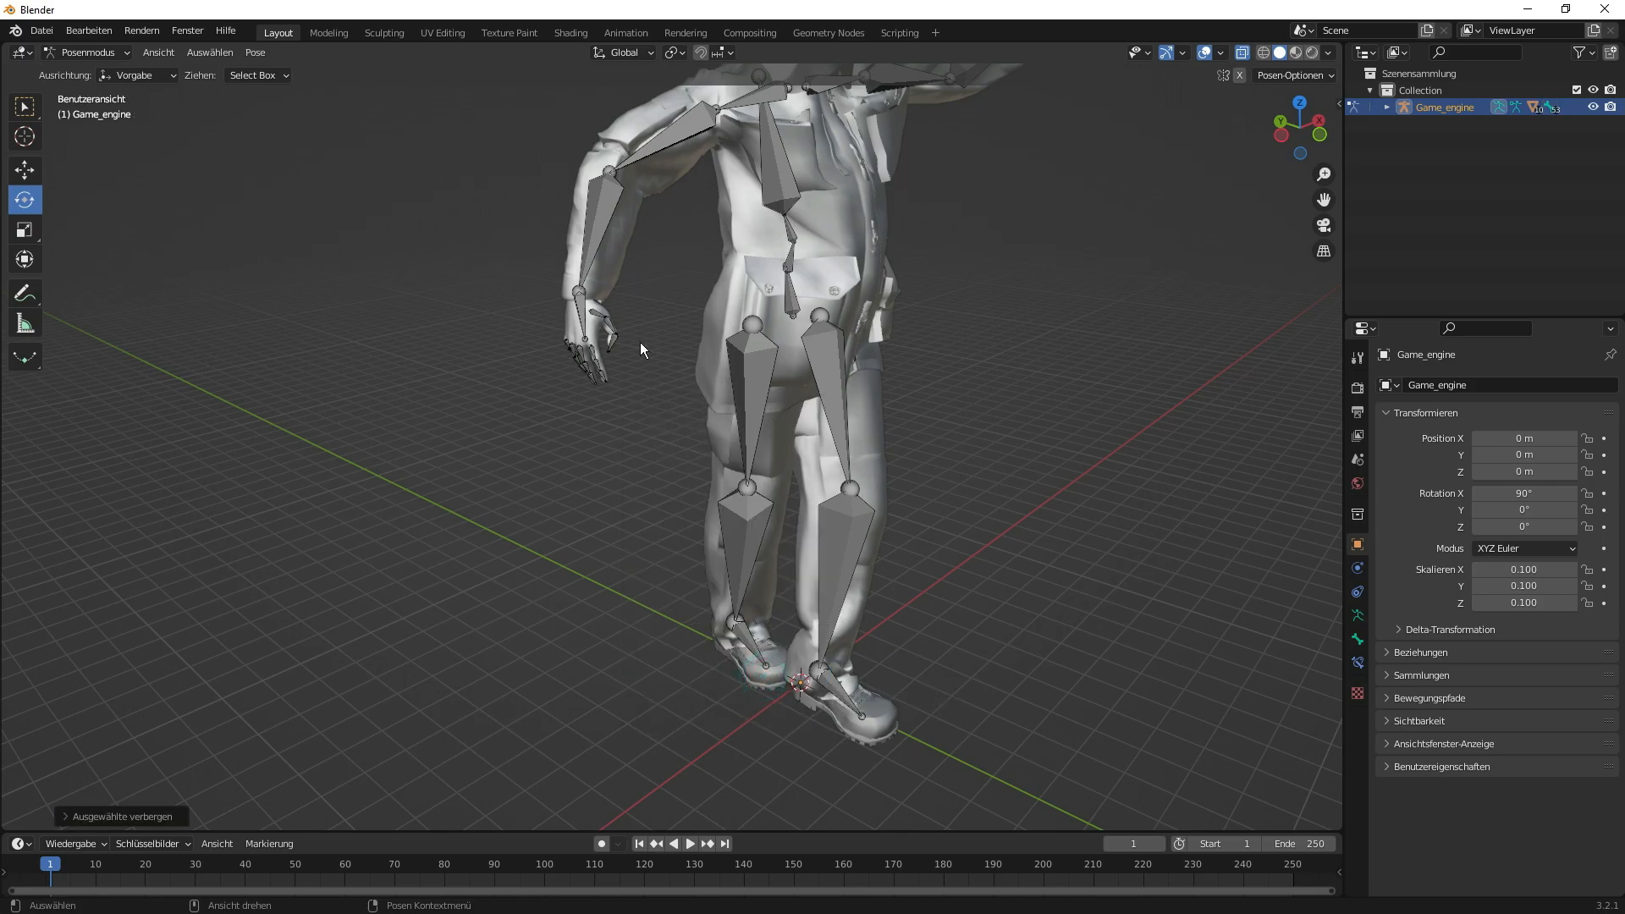
pyautogui.click(610, 342)
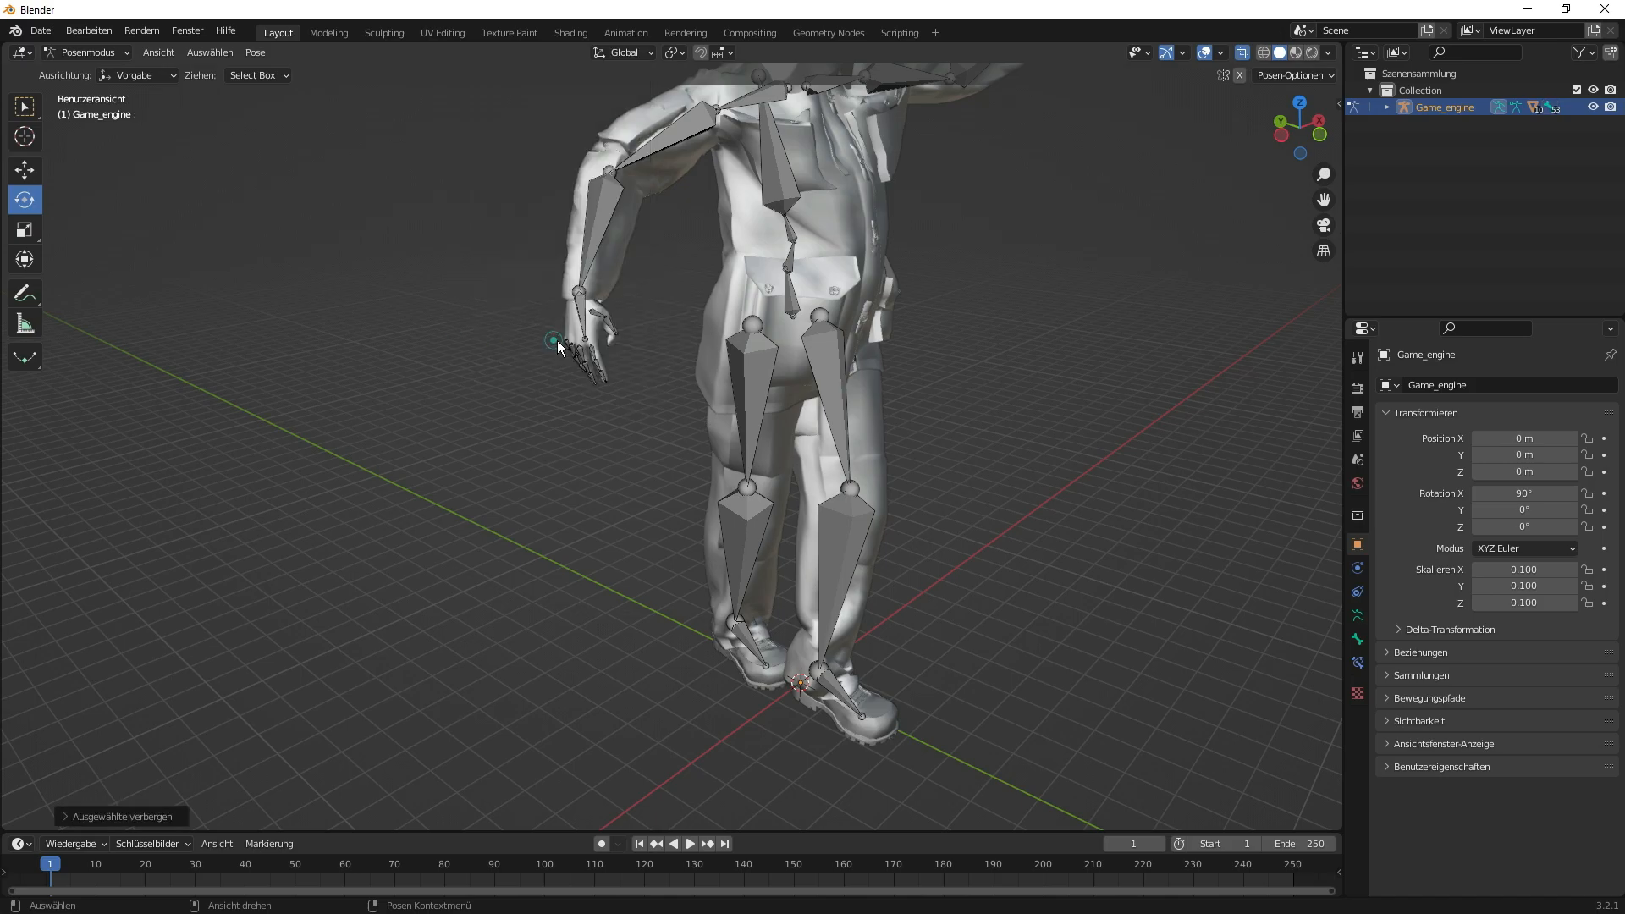
pyautogui.moveTo(1088, 359)
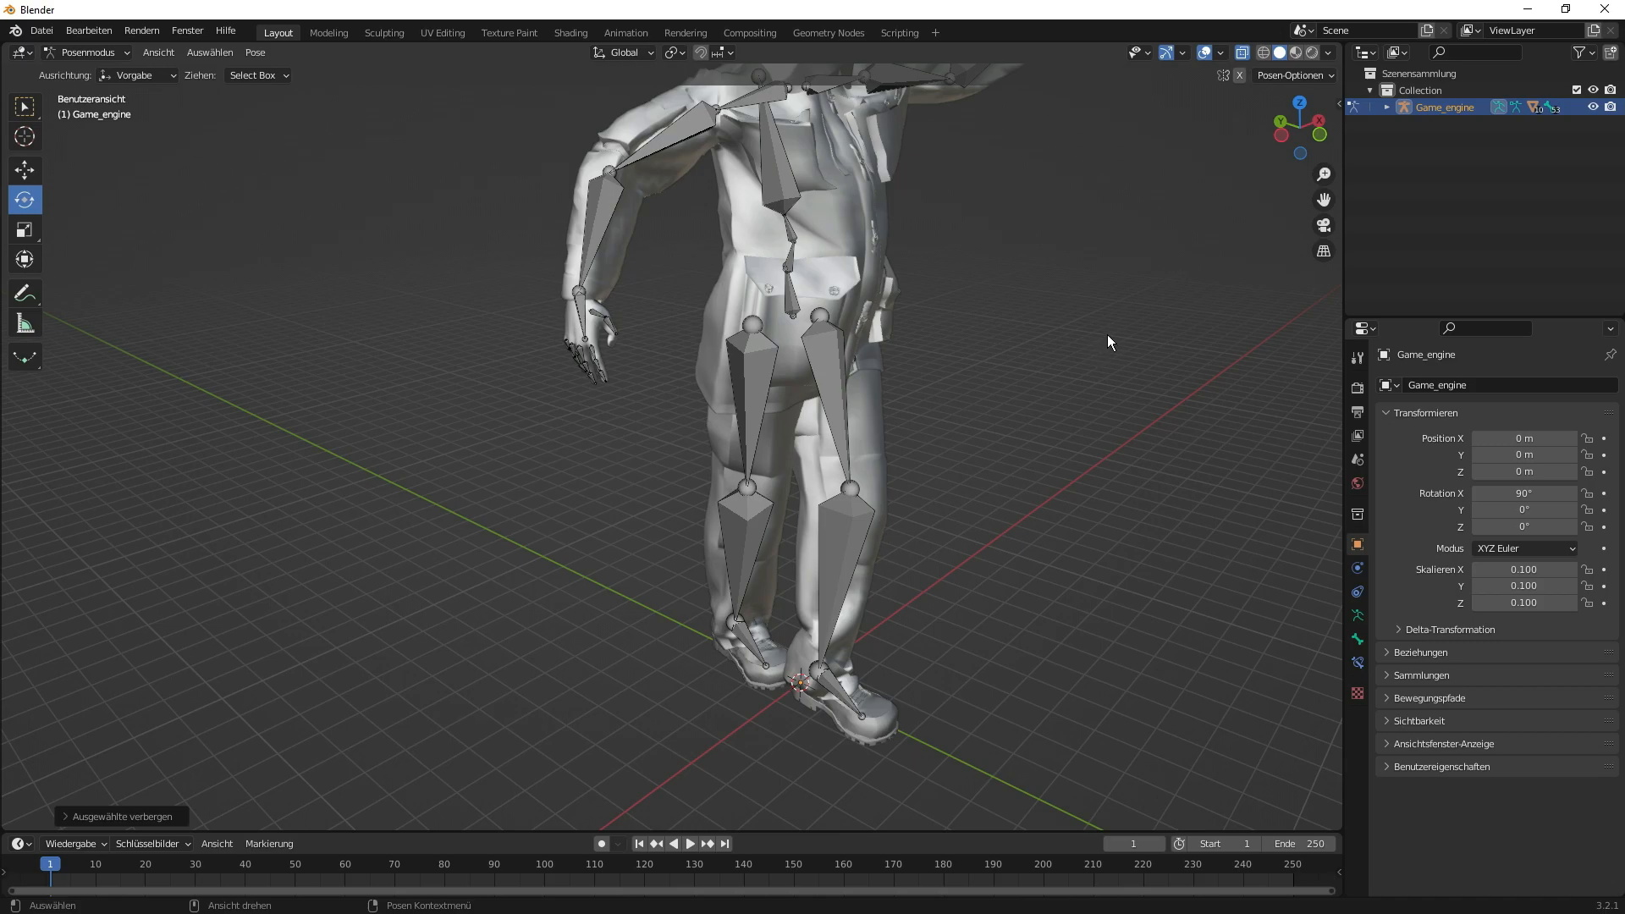
pyautogui.rightClick(1109, 342)
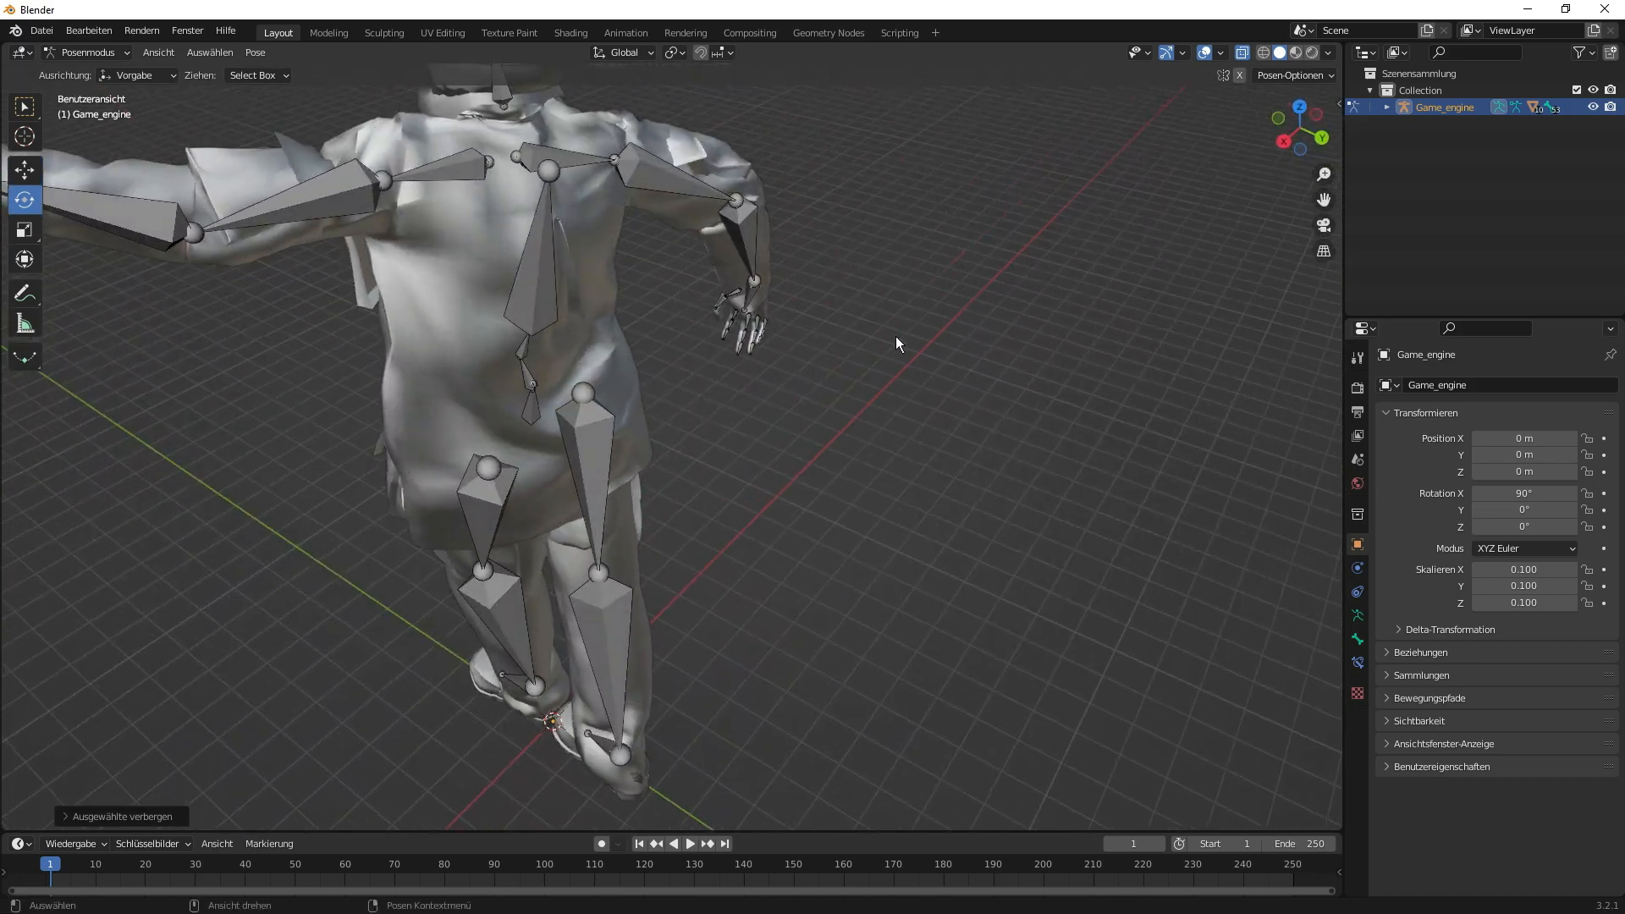
pyautogui.moveTo(1241, 53)
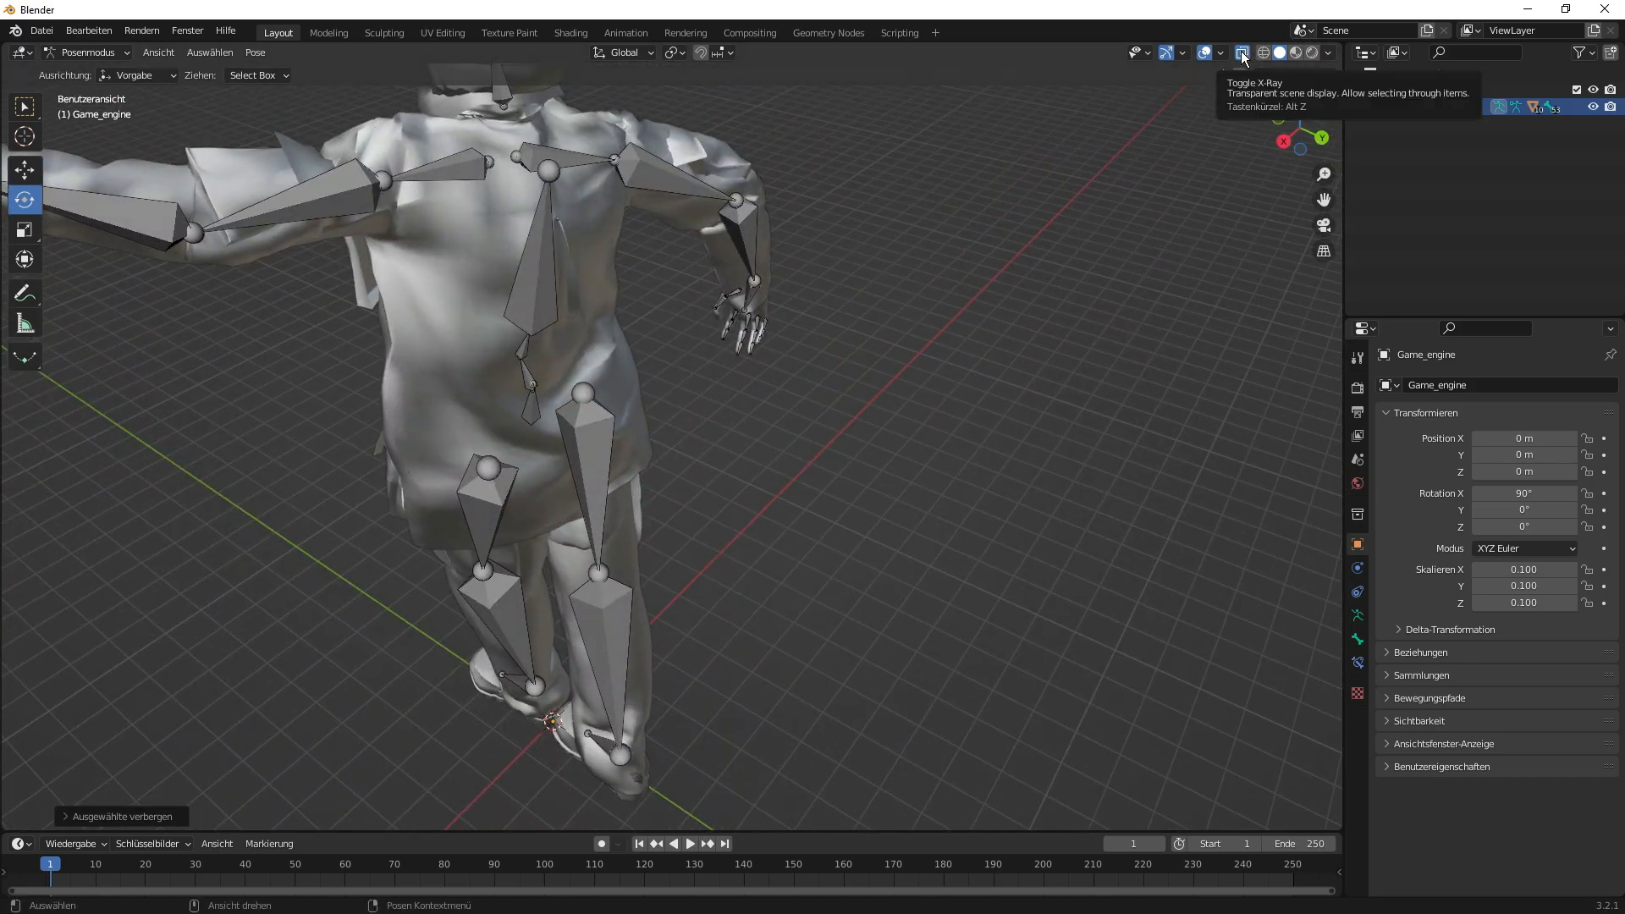
# - Turn off Toggle X-Ray so bones stop showing through, and hide the spine_03 bone at the neck
pyautogui.click(1241, 52)
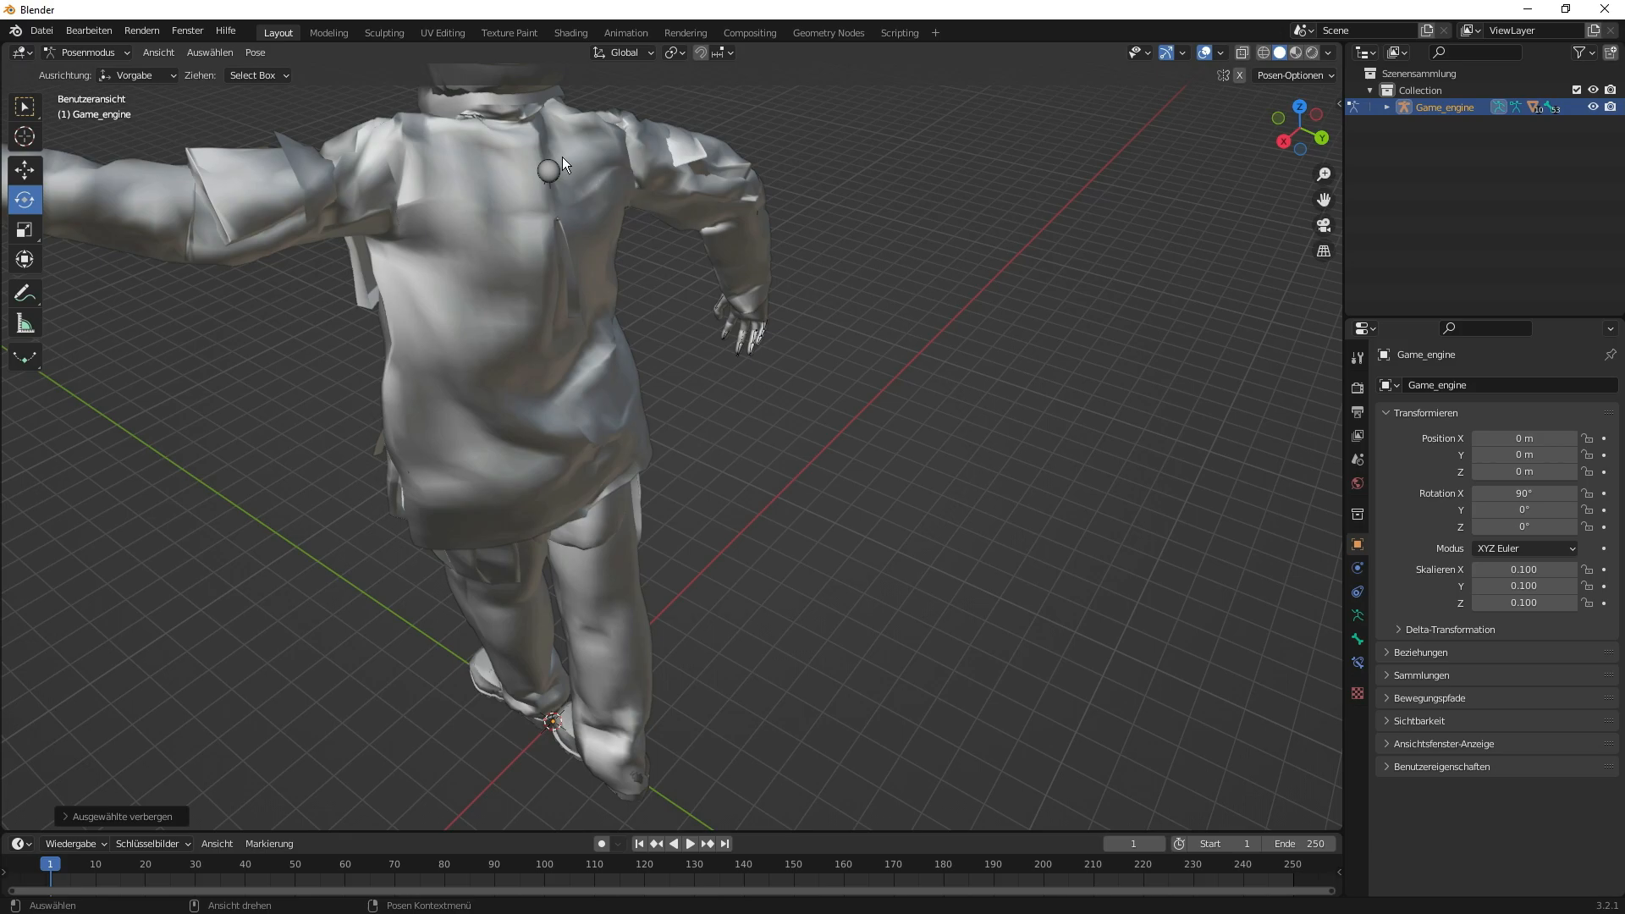
pyautogui.click(549, 171)
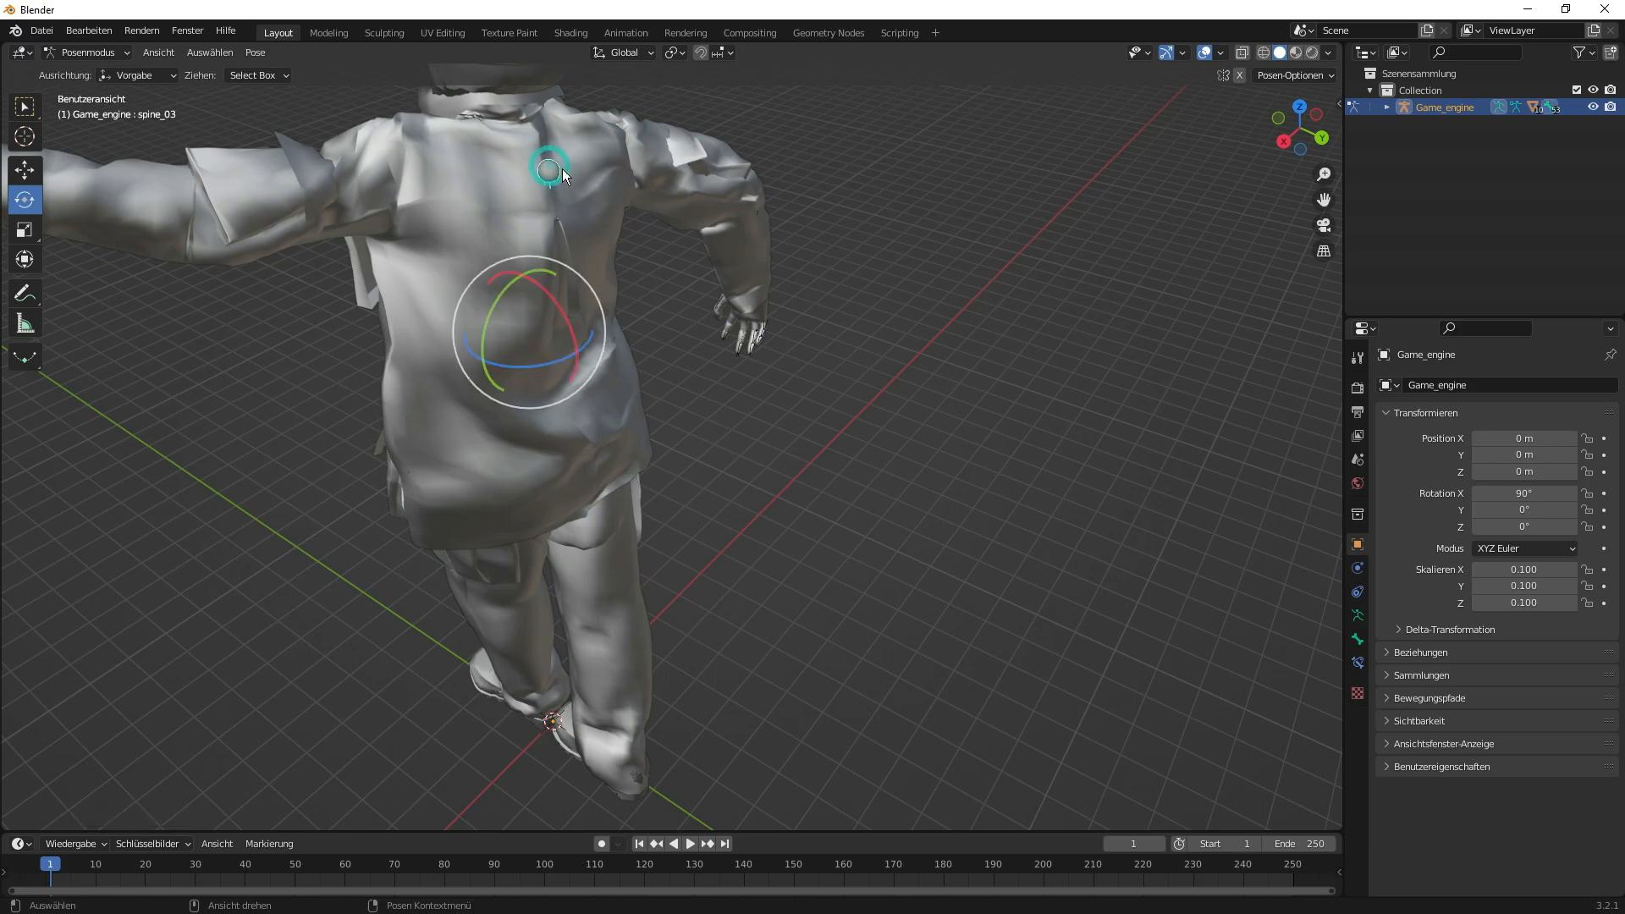
pyautogui.rightClick(549, 168)
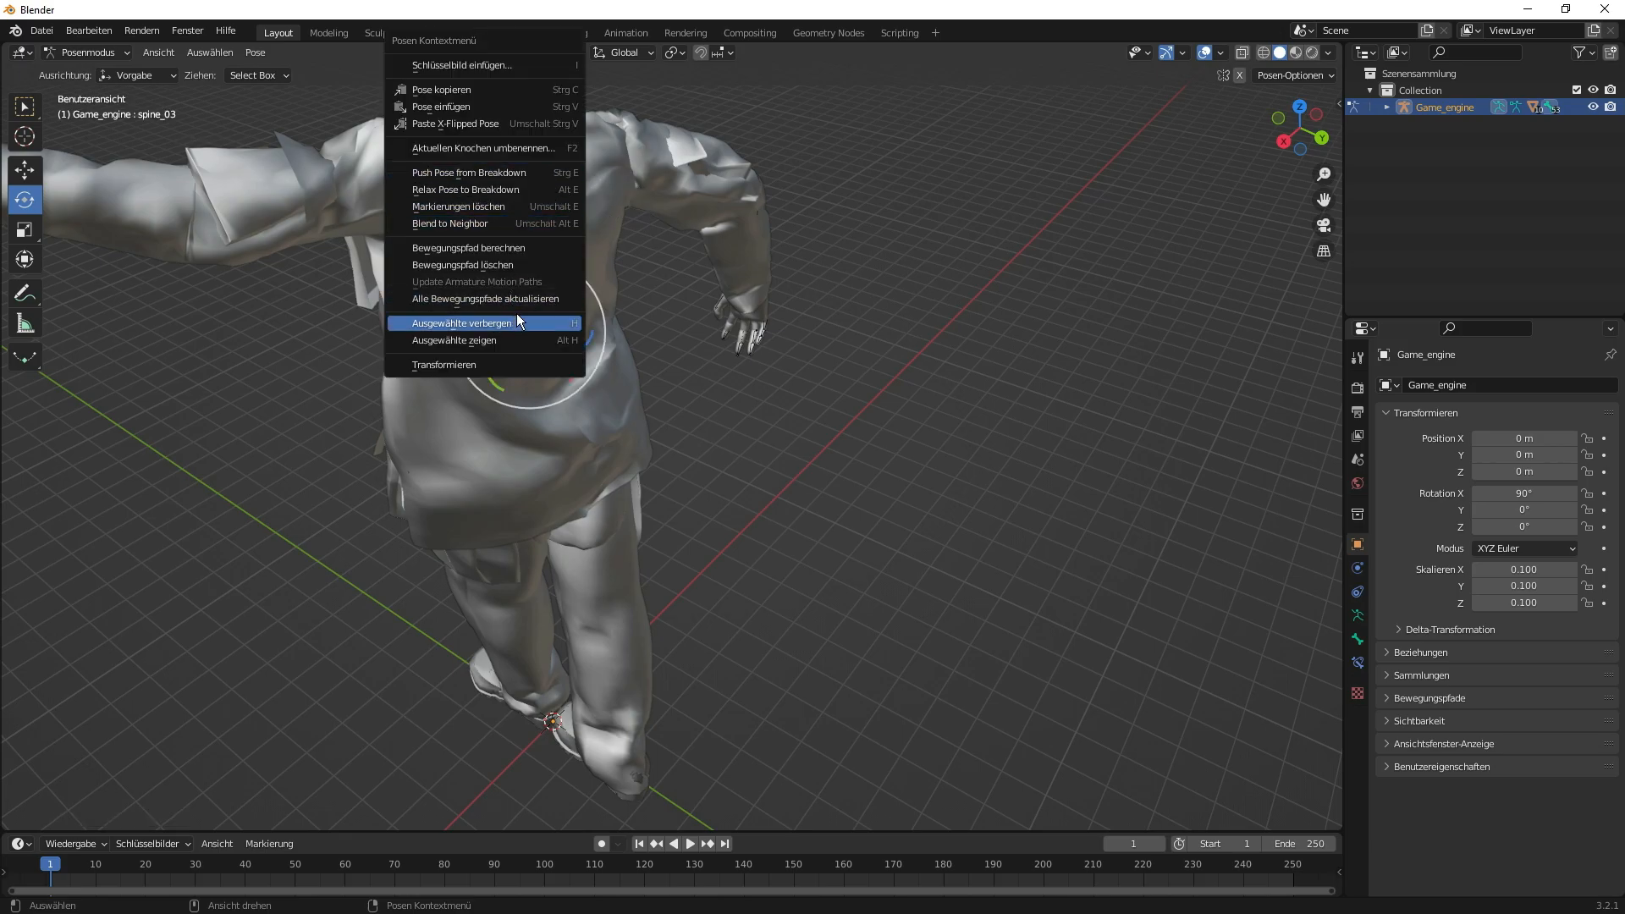
pyautogui.click(461, 322)
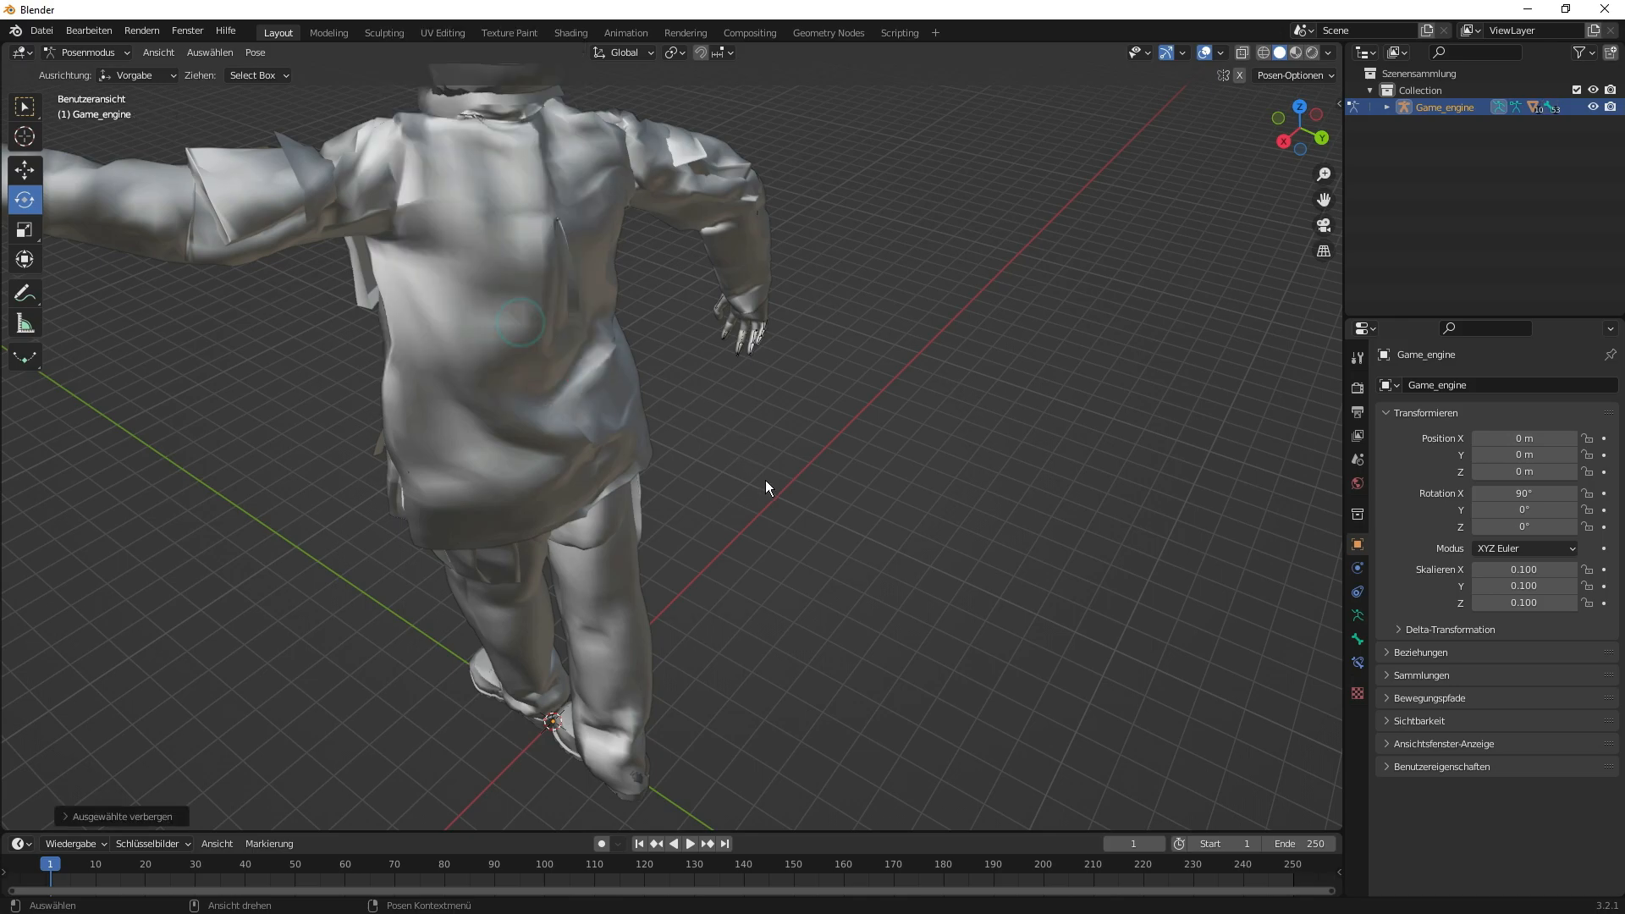
pyautogui.rightClick(767, 488)
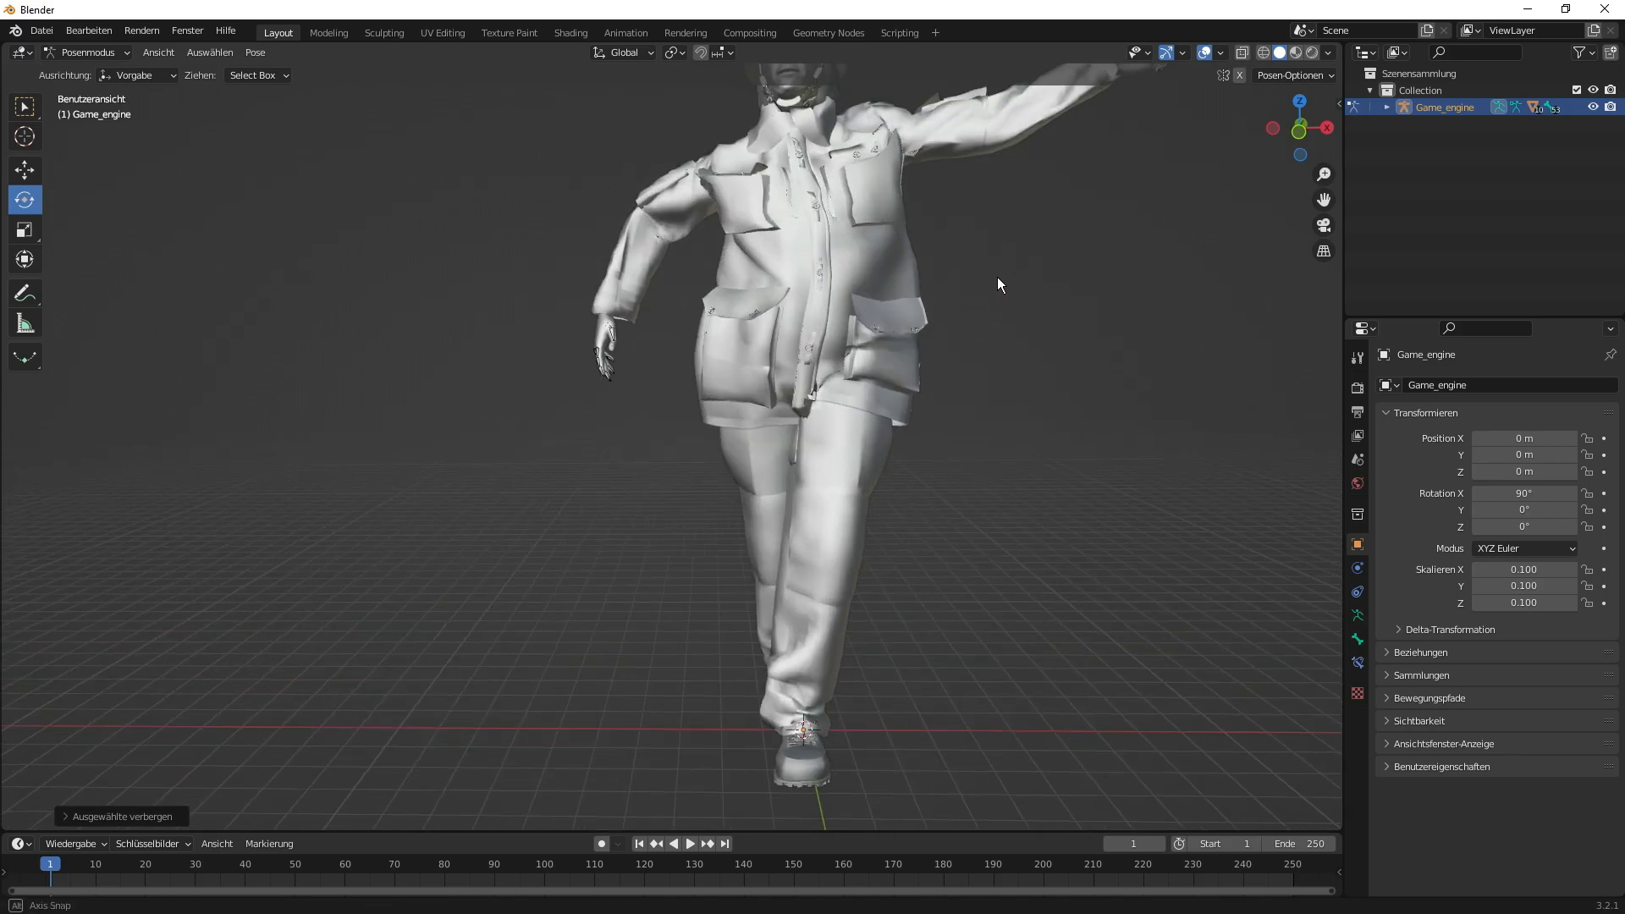
pyautogui.moveTo(1000, 285); pyautogui.dragTo(809, 353)
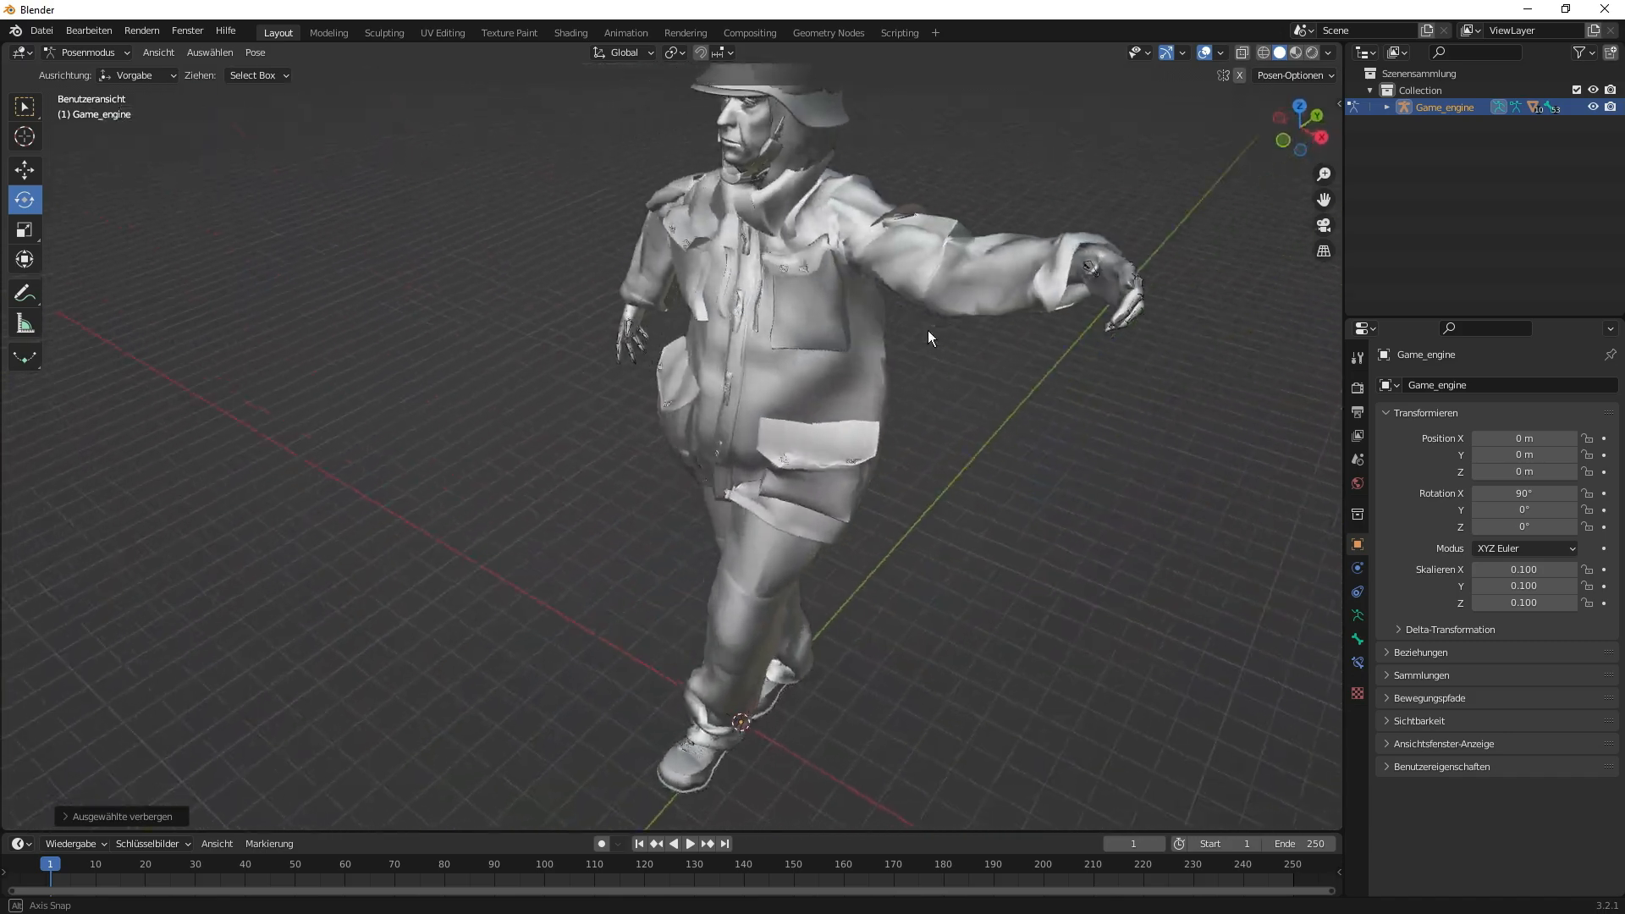
pyautogui.moveTo(929, 339); pyautogui.dragTo(1105, 231)
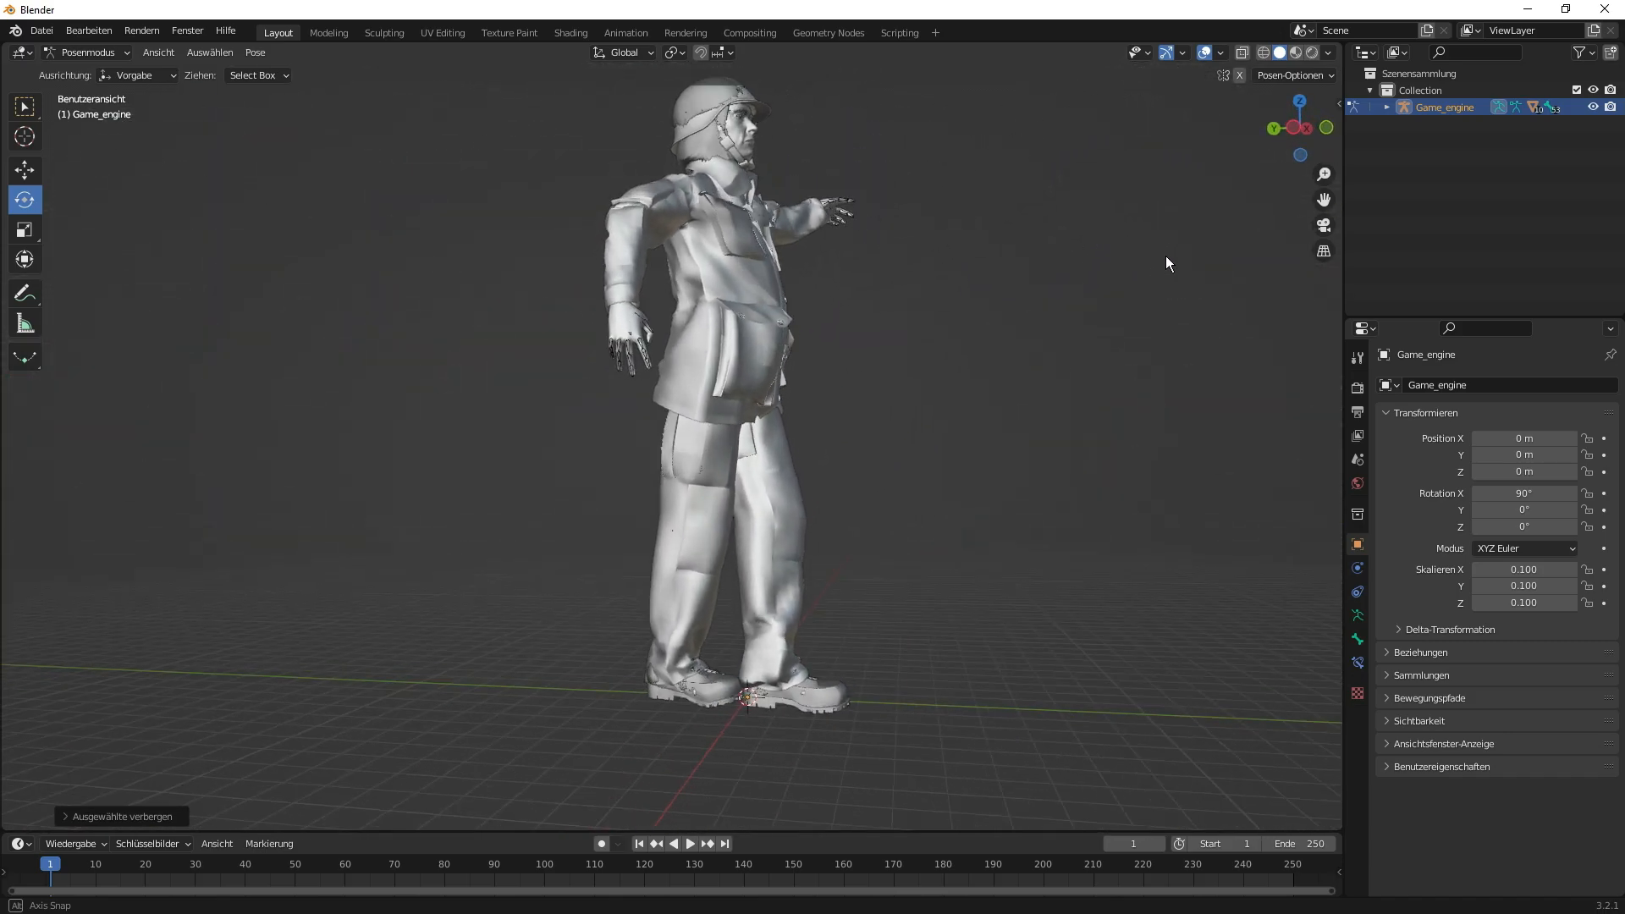
pyautogui.moveTo(726, 311); pyautogui.dragTo(892, 368)
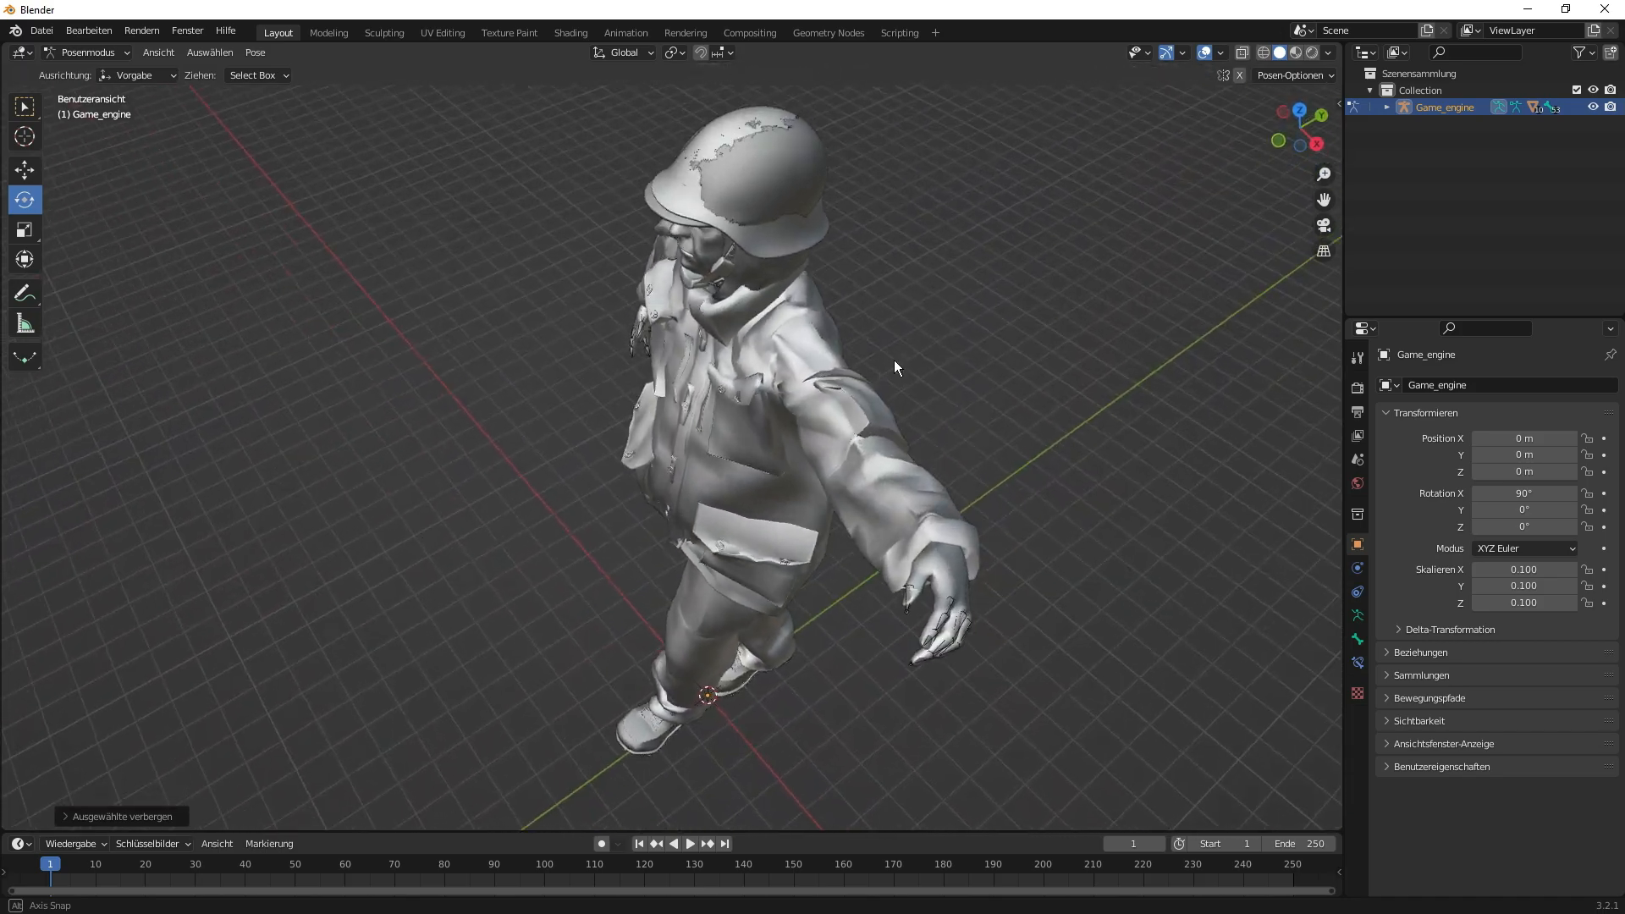
pyautogui.moveTo(898, 368); pyautogui.dragTo(1153, 242)
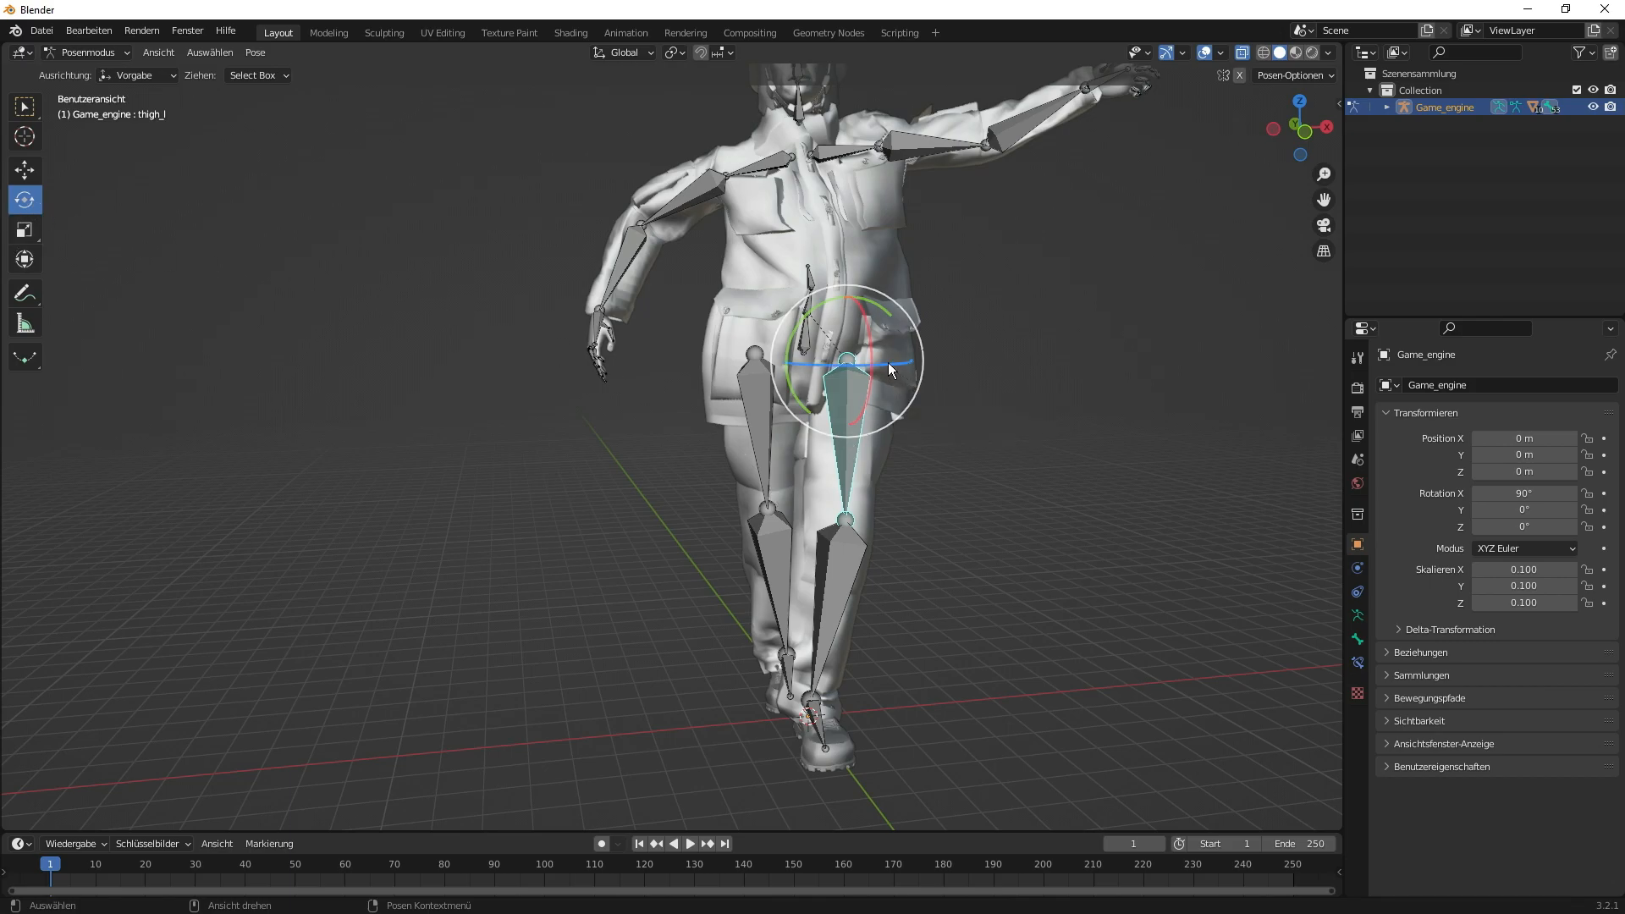
pyautogui.moveTo(886, 371)
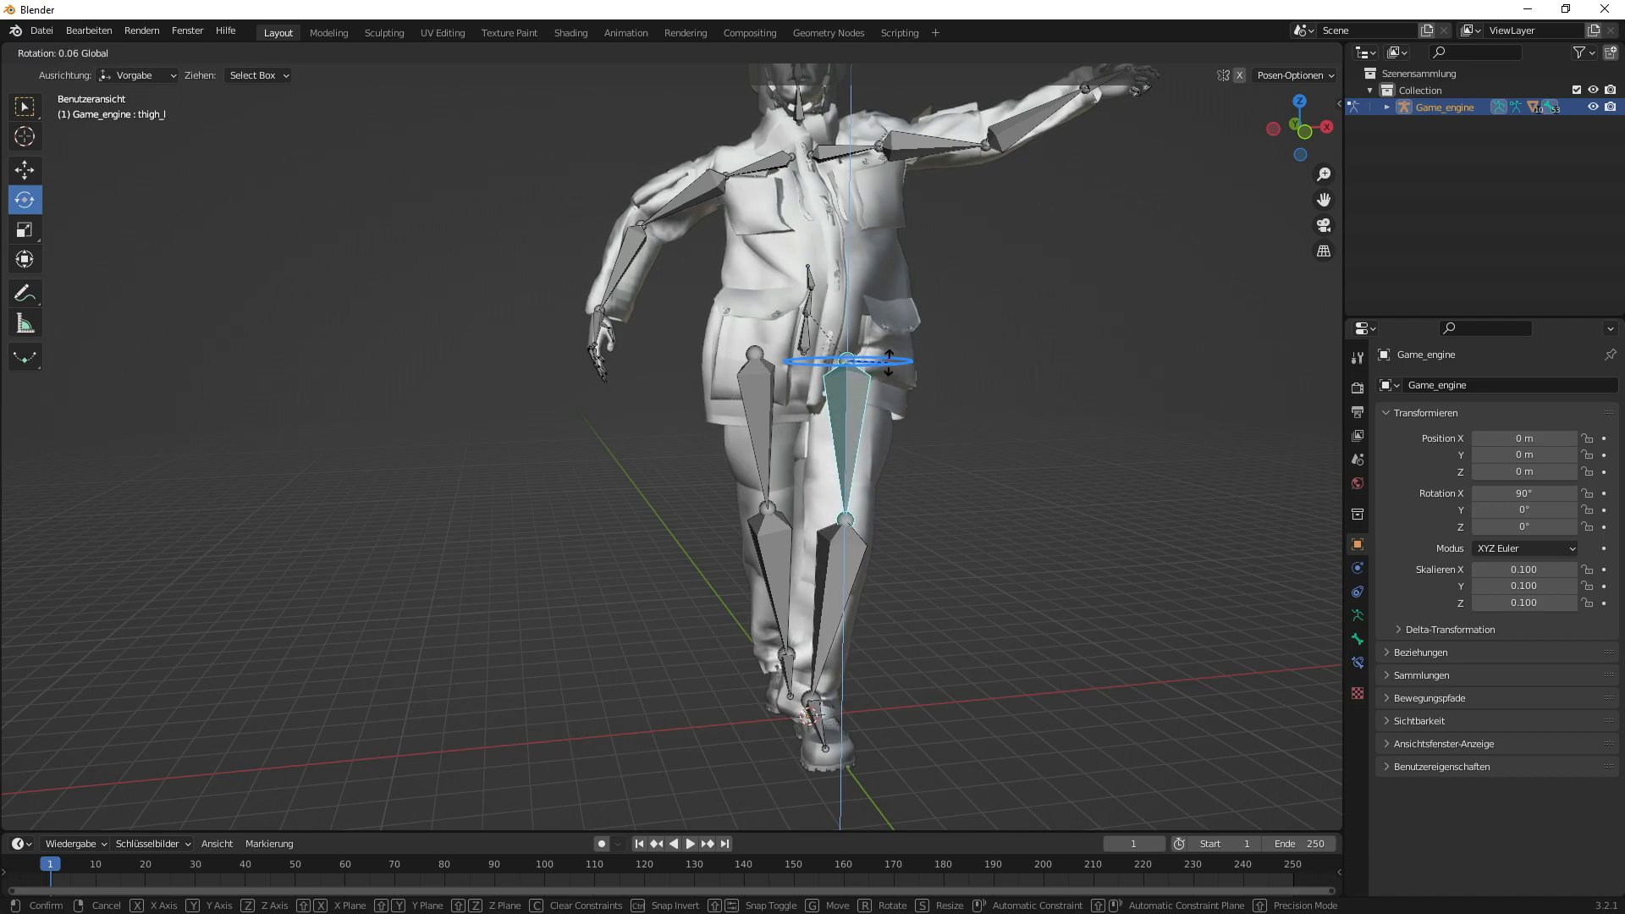
# - Rotate the left thigh, right calf and left calf into a more natural leg stance
pyautogui.click(918, 379)
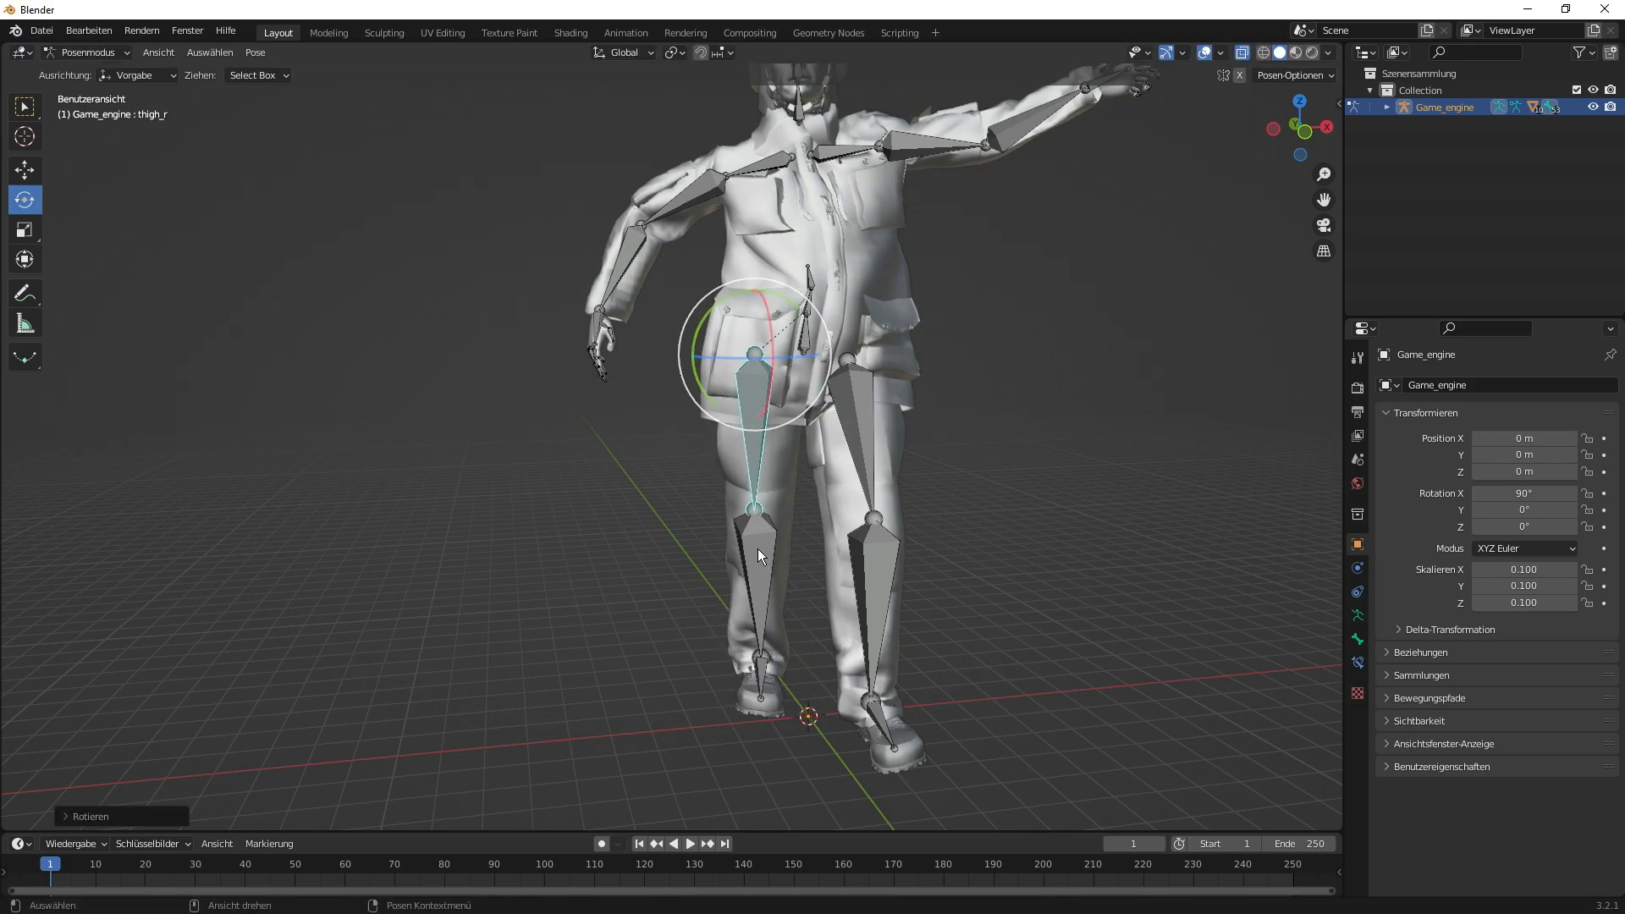
pyautogui.click(759, 548)
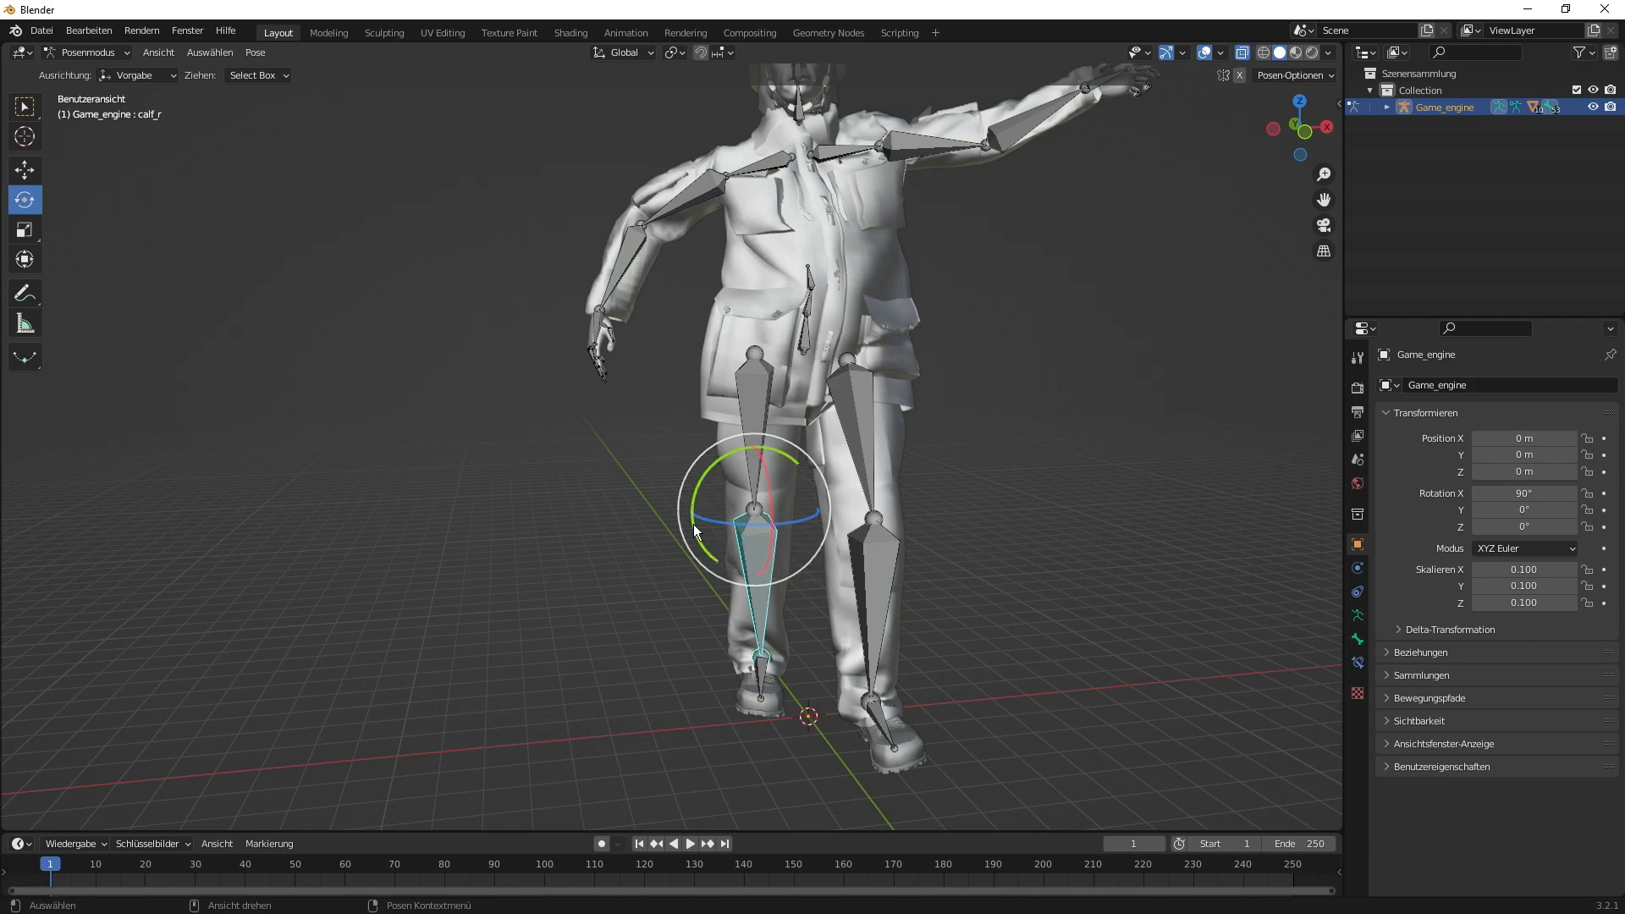
pyautogui.press('r')
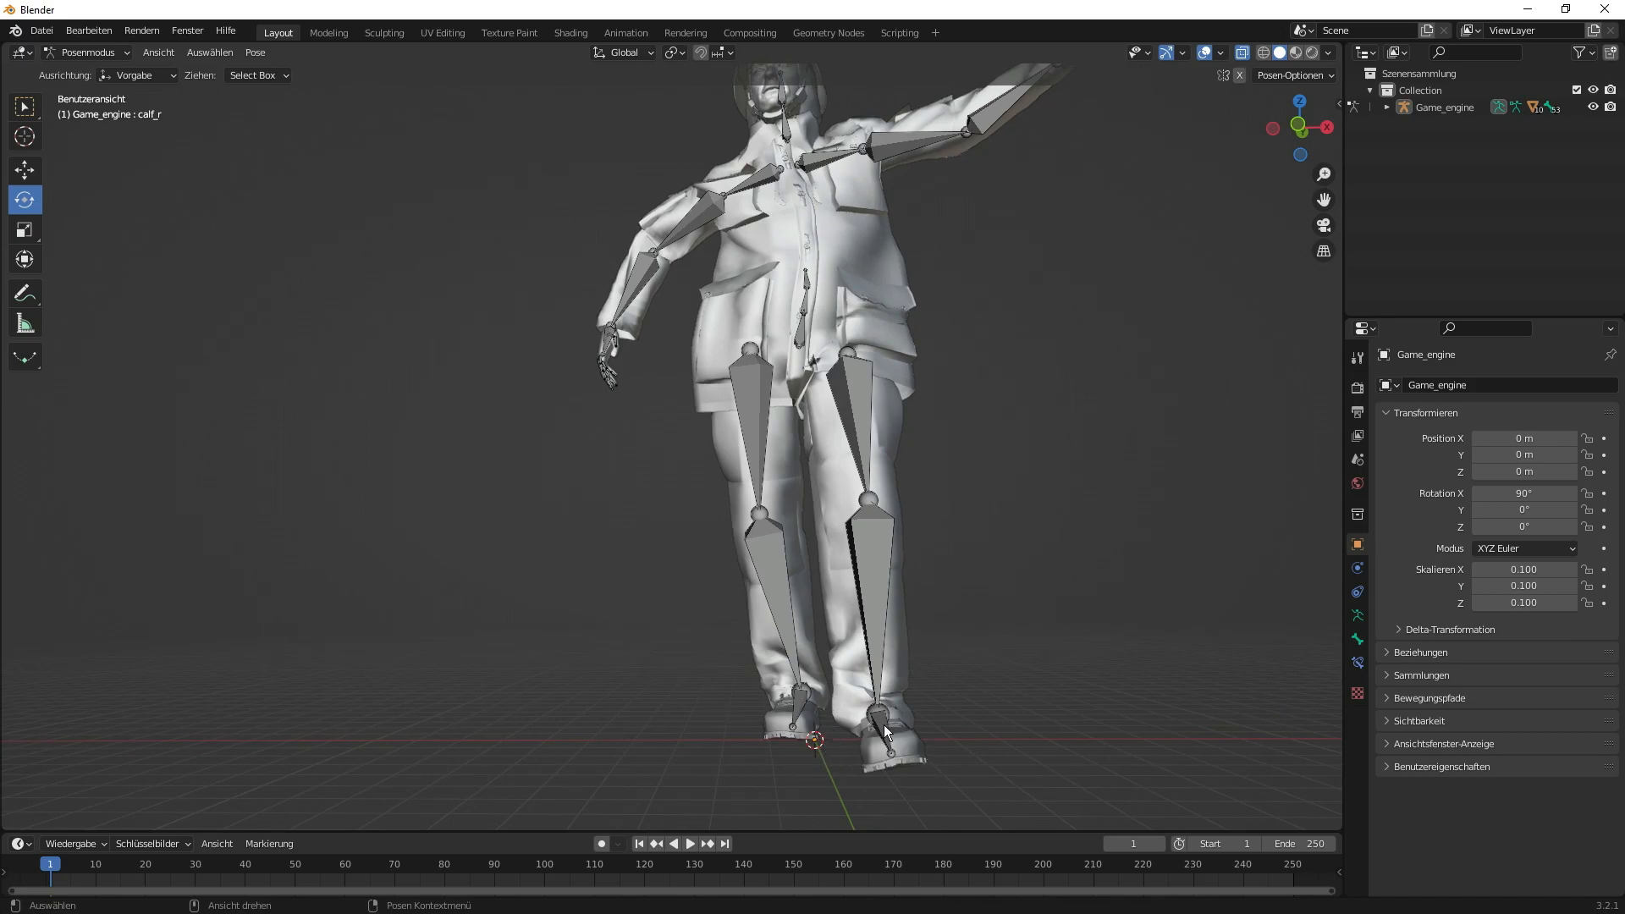
pyautogui.moveTo(880, 732); pyautogui.dragTo(1056, 685)
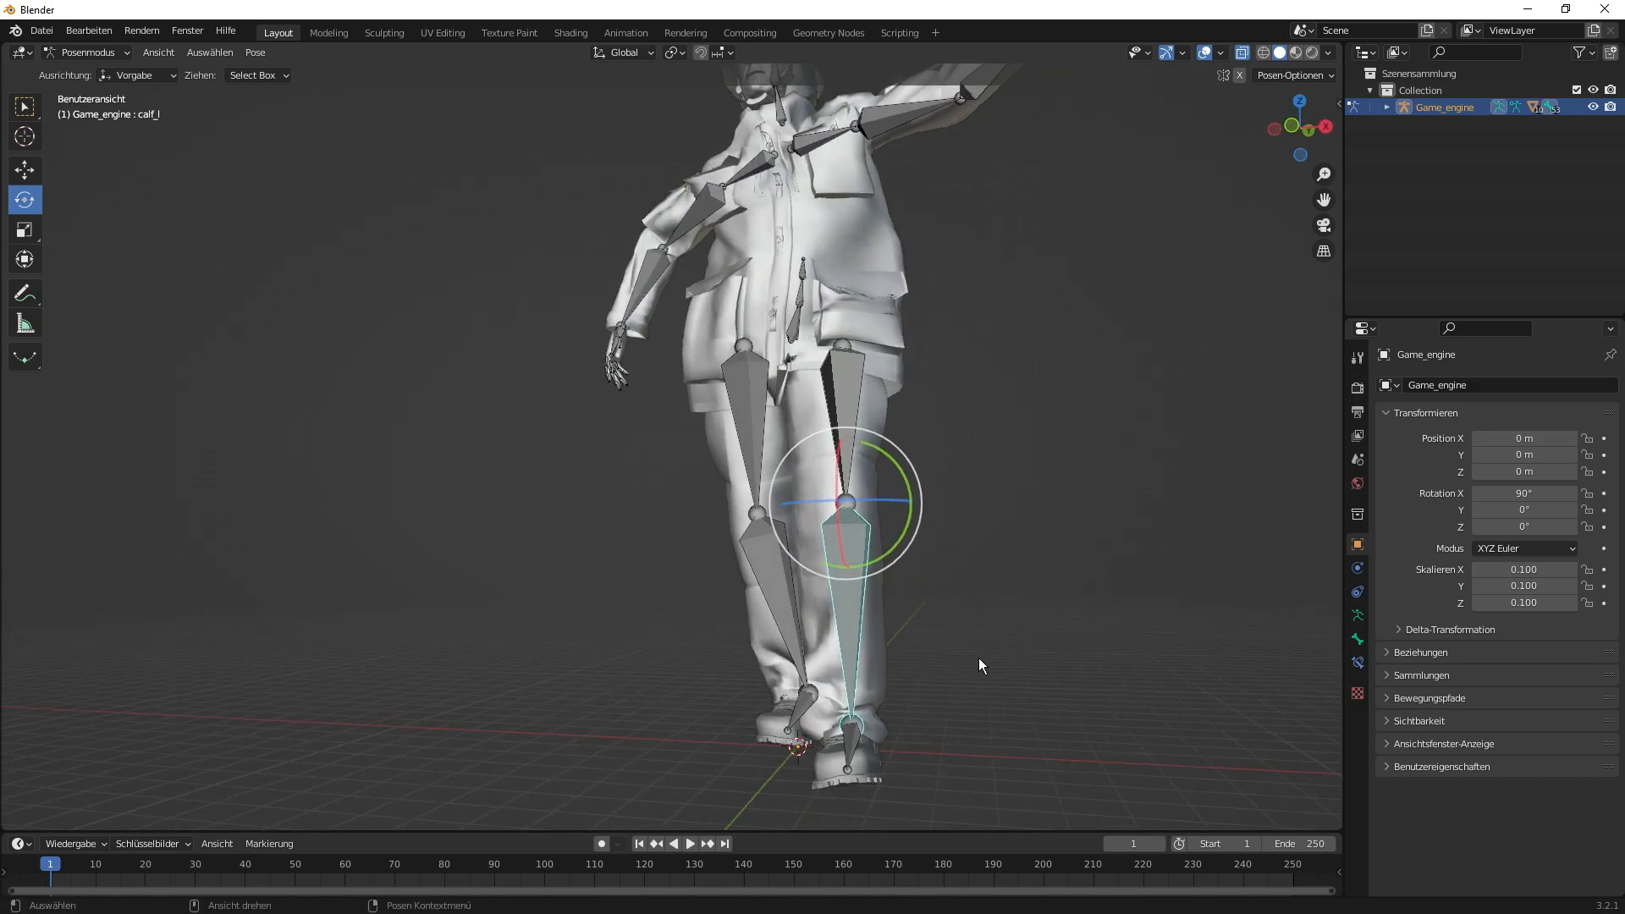
pyautogui.press('r')
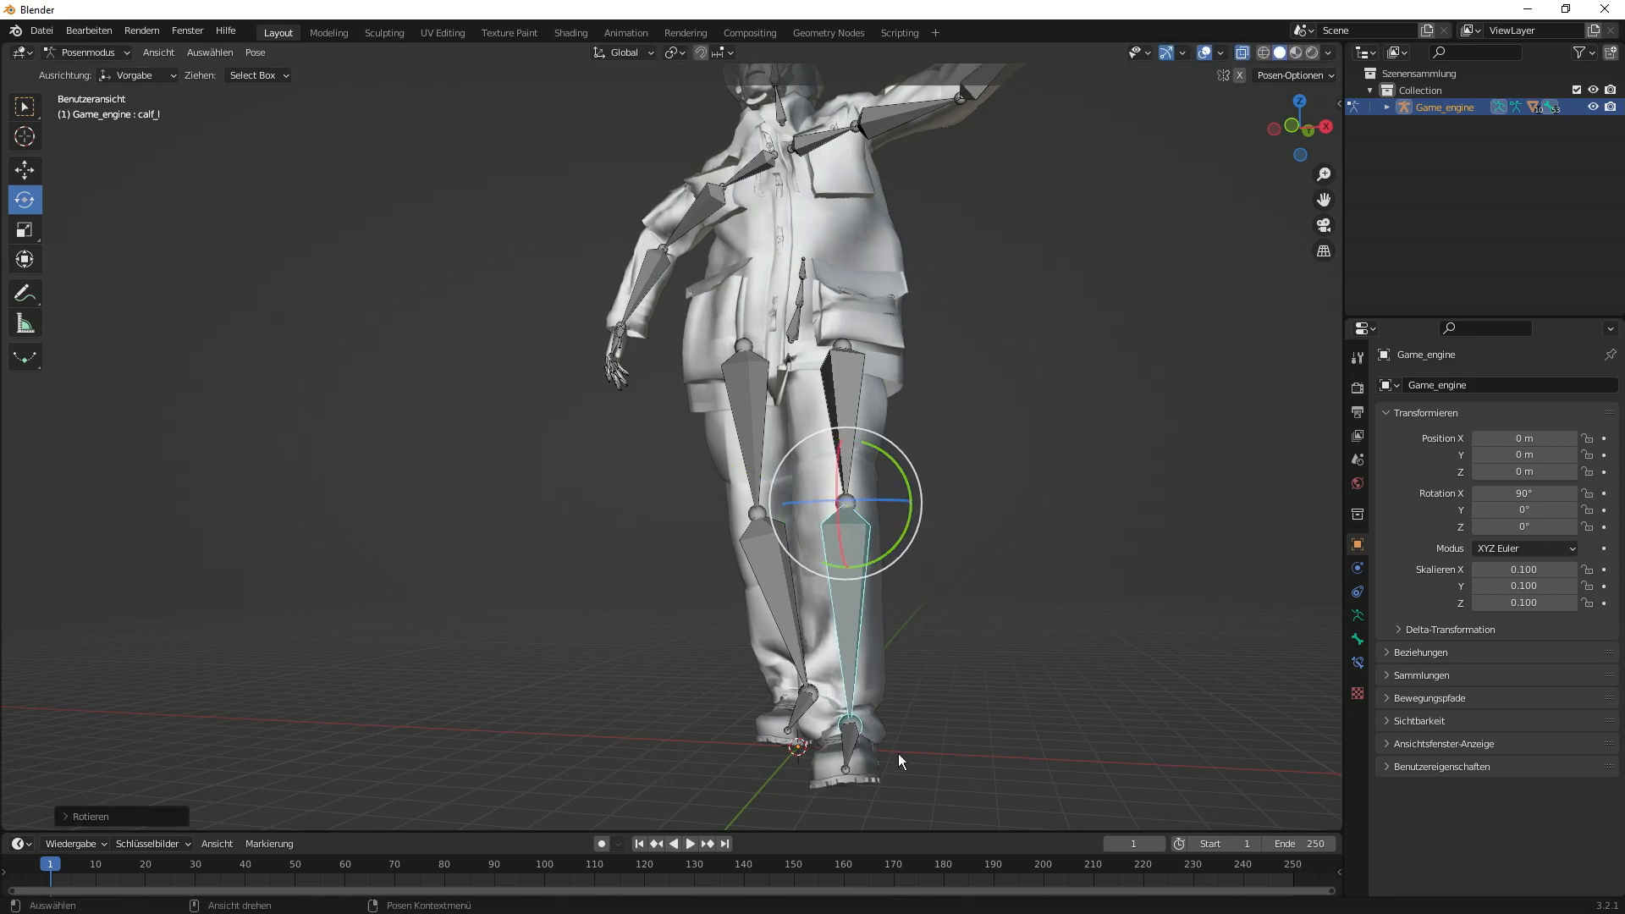
pyautogui.click(847, 736)
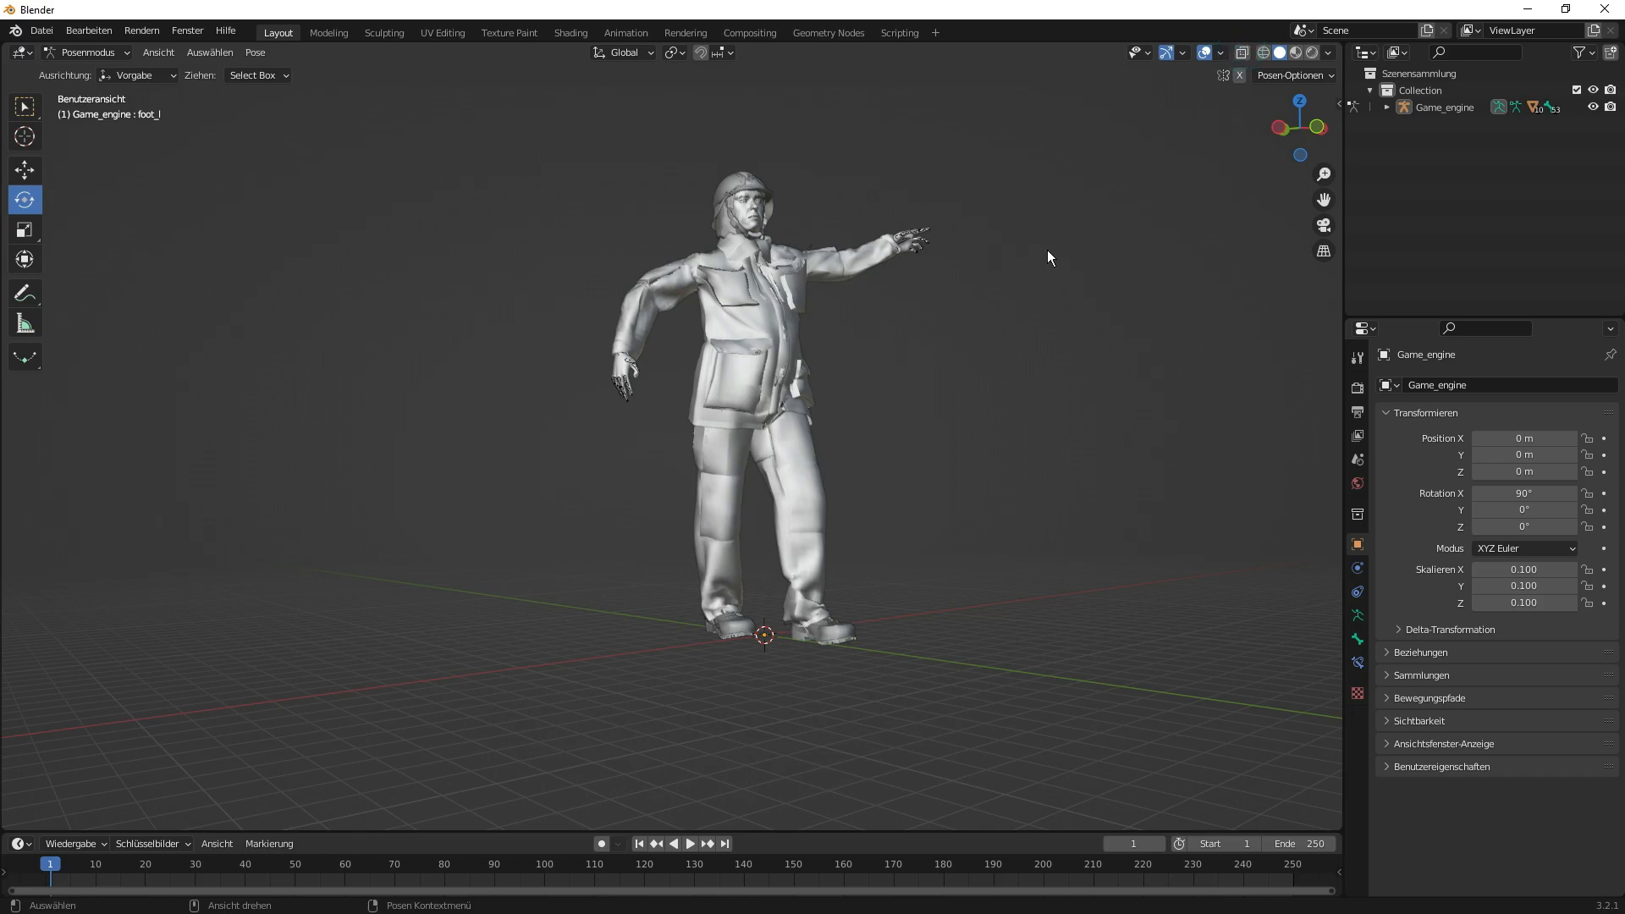
pyautogui.moveTo(459, 68)
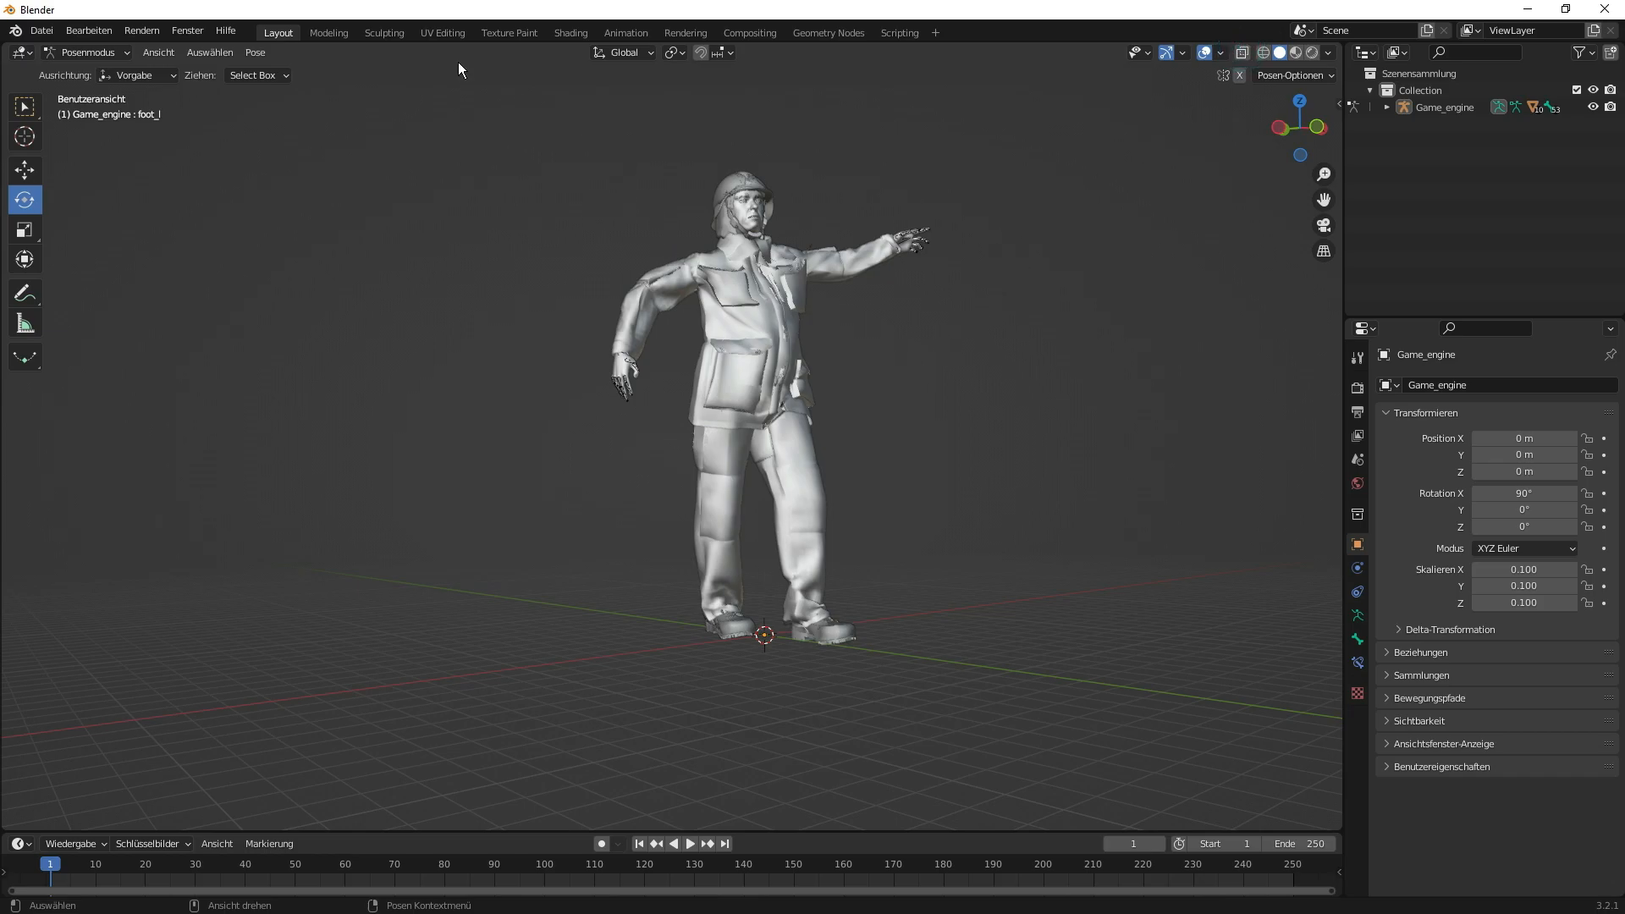
pyautogui.click(41, 30)
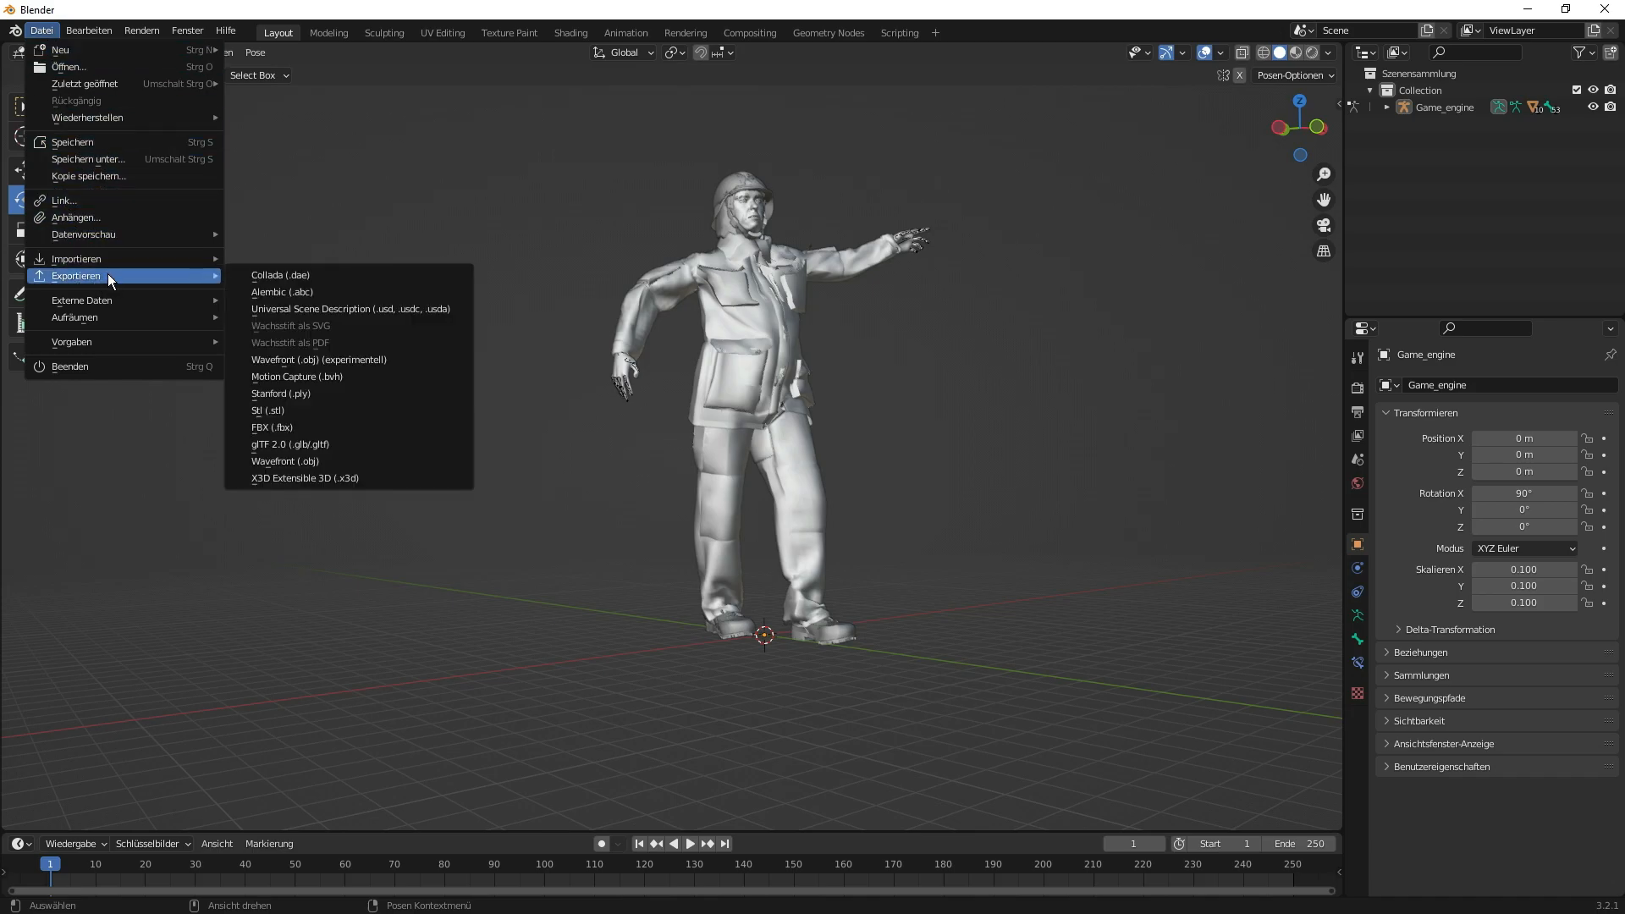
pyautogui.moveTo(142, 283)
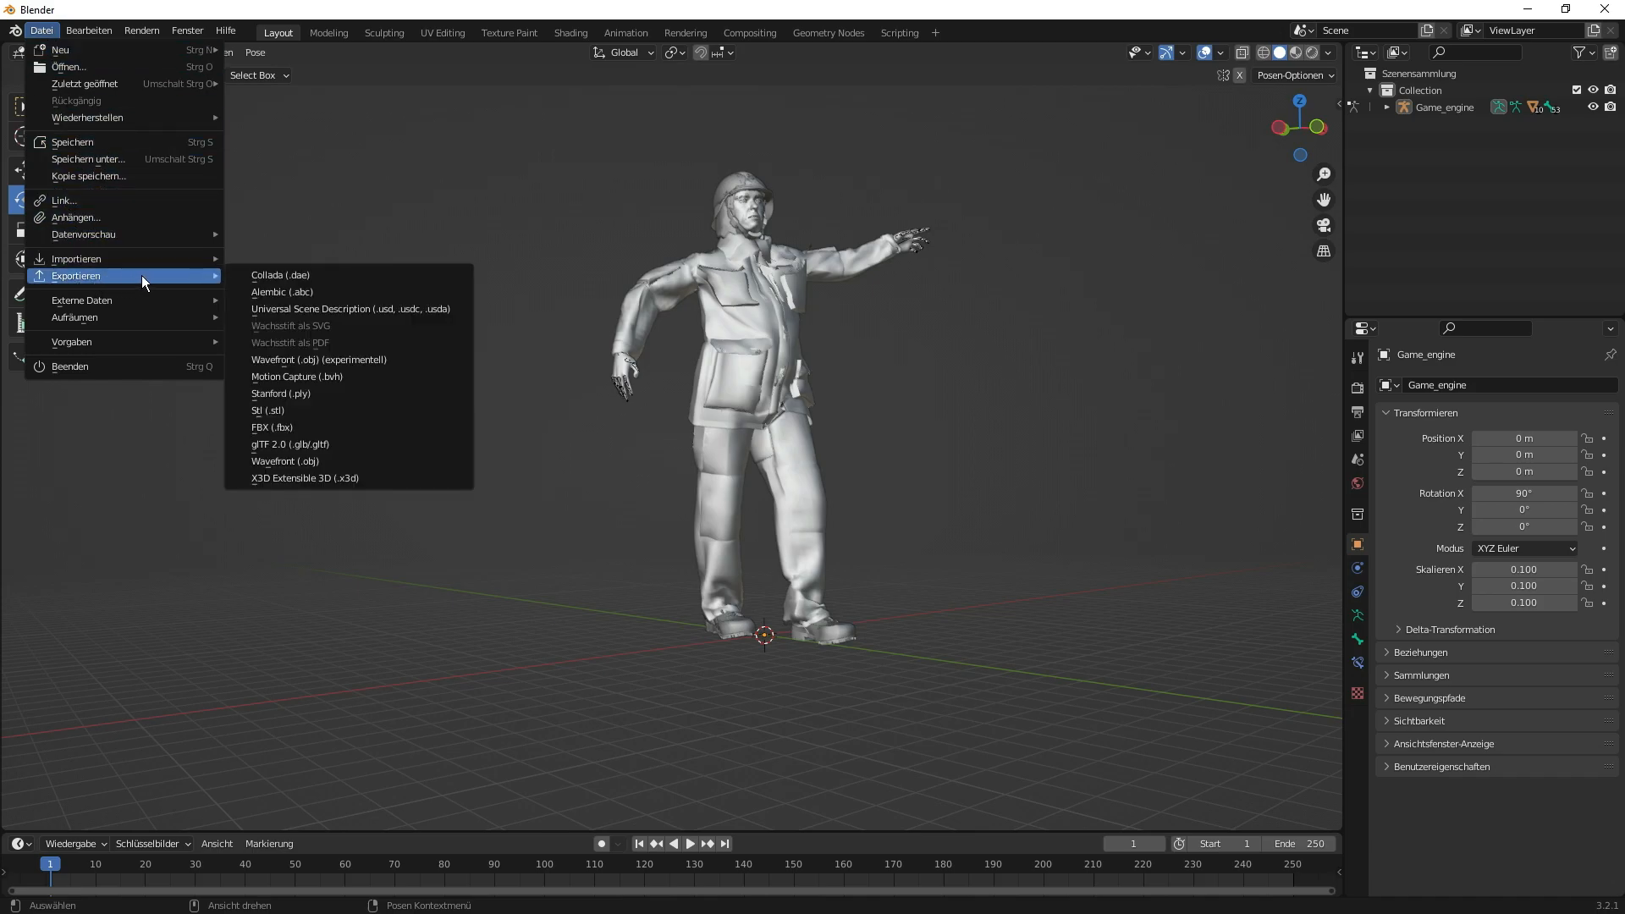
pyautogui.moveTo(293, 274)
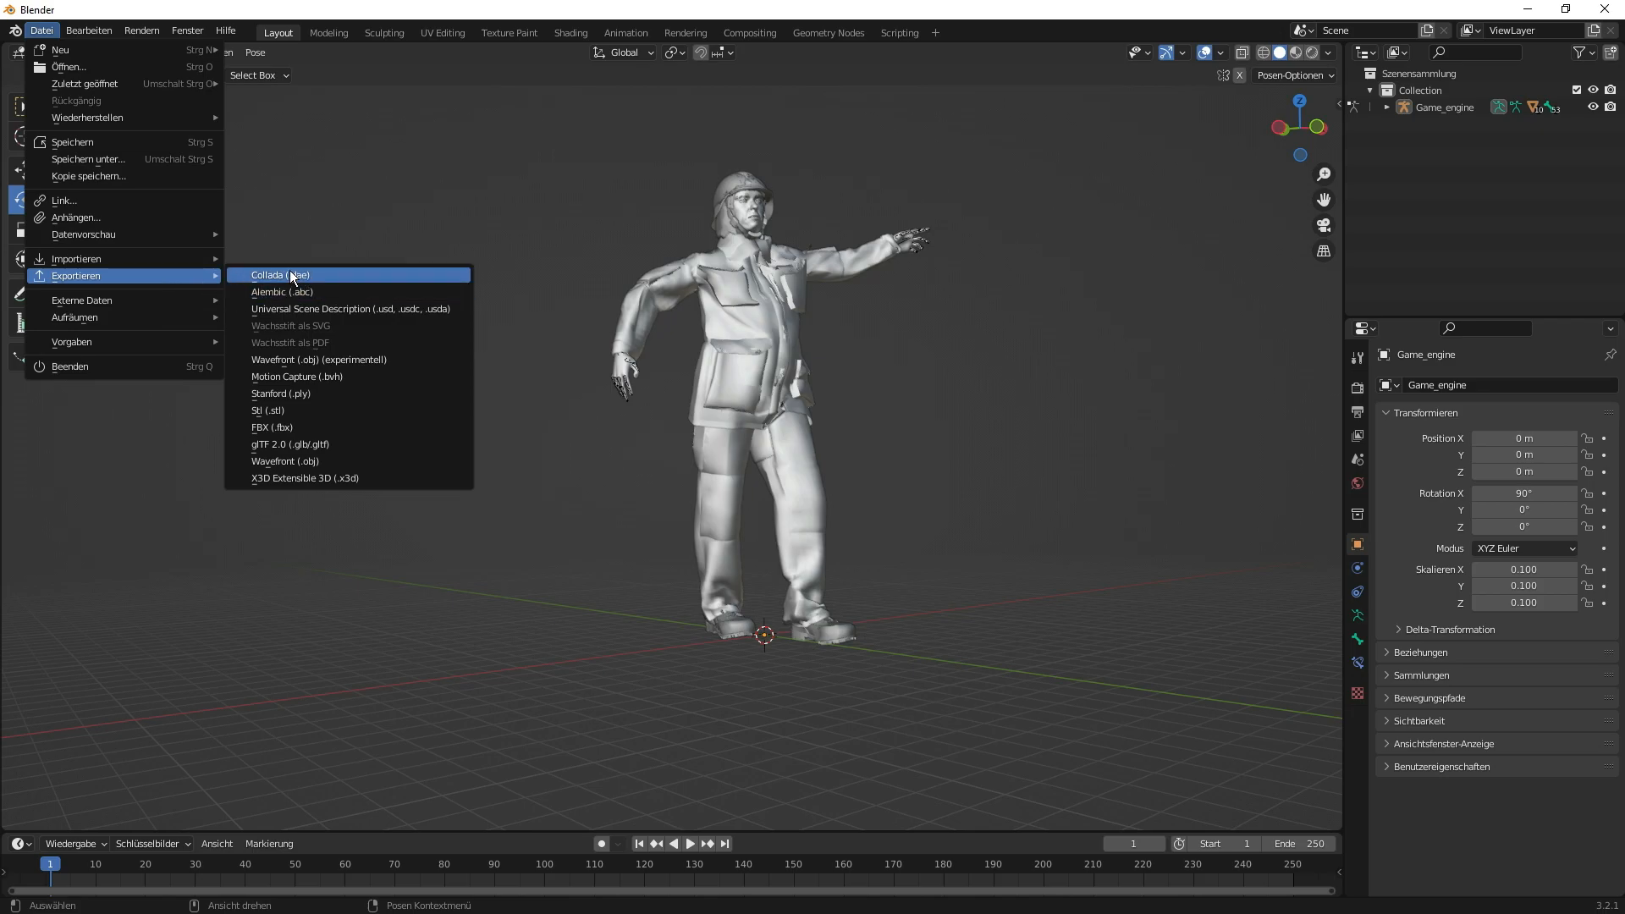
pyautogui.moveTo(289, 410)
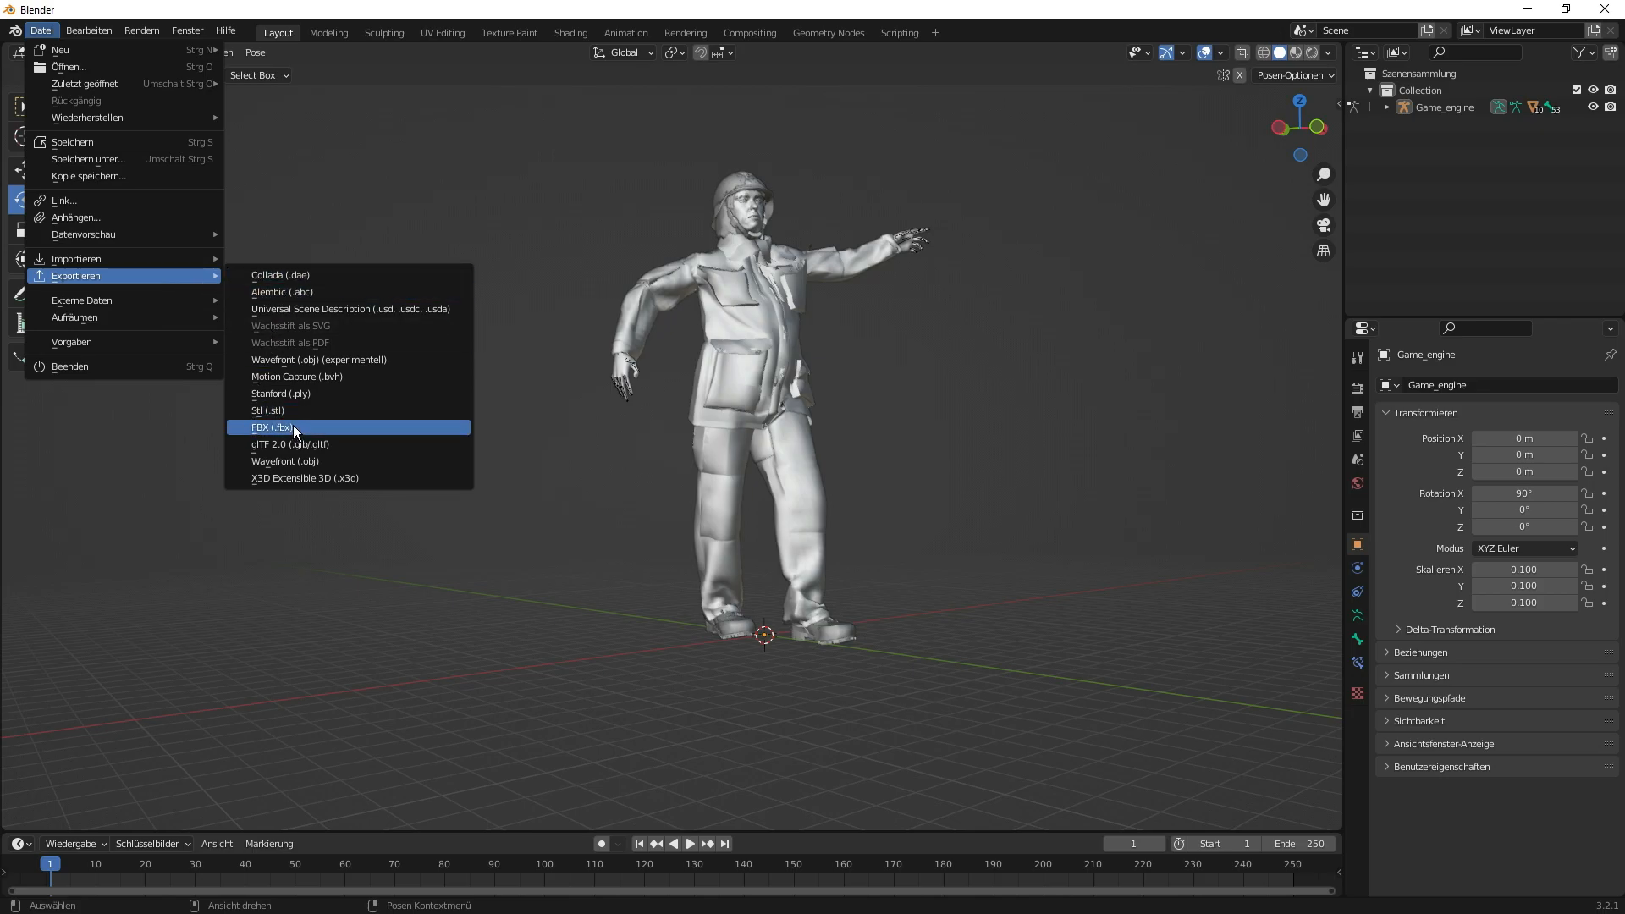
pyautogui.moveTo(294, 460)
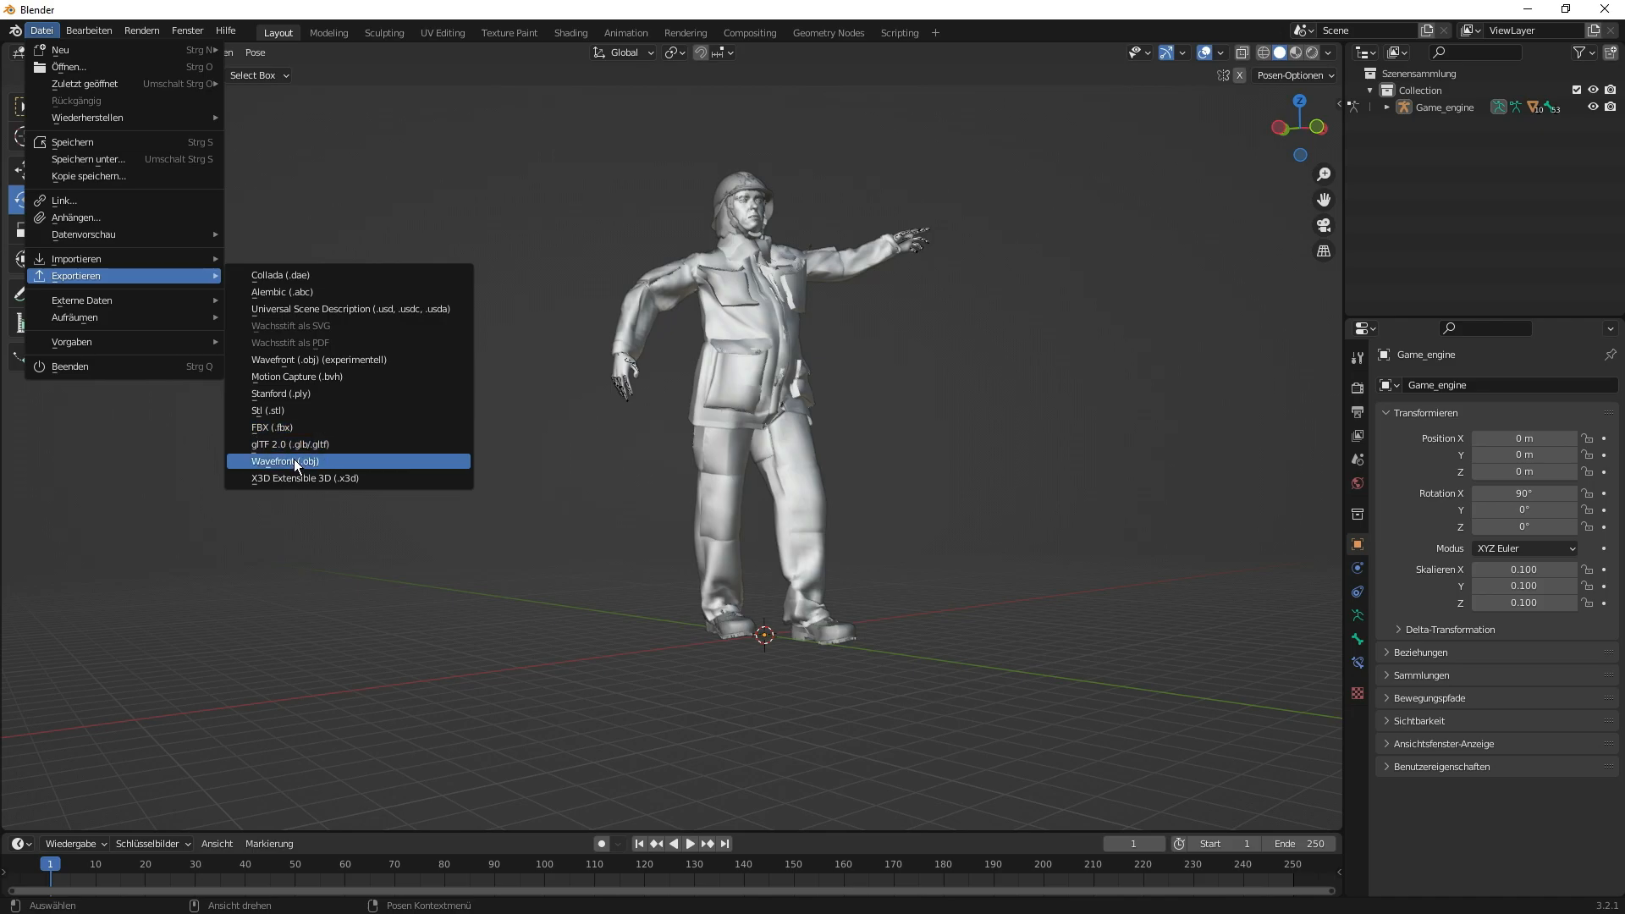
pyautogui.moveTo(285, 461)
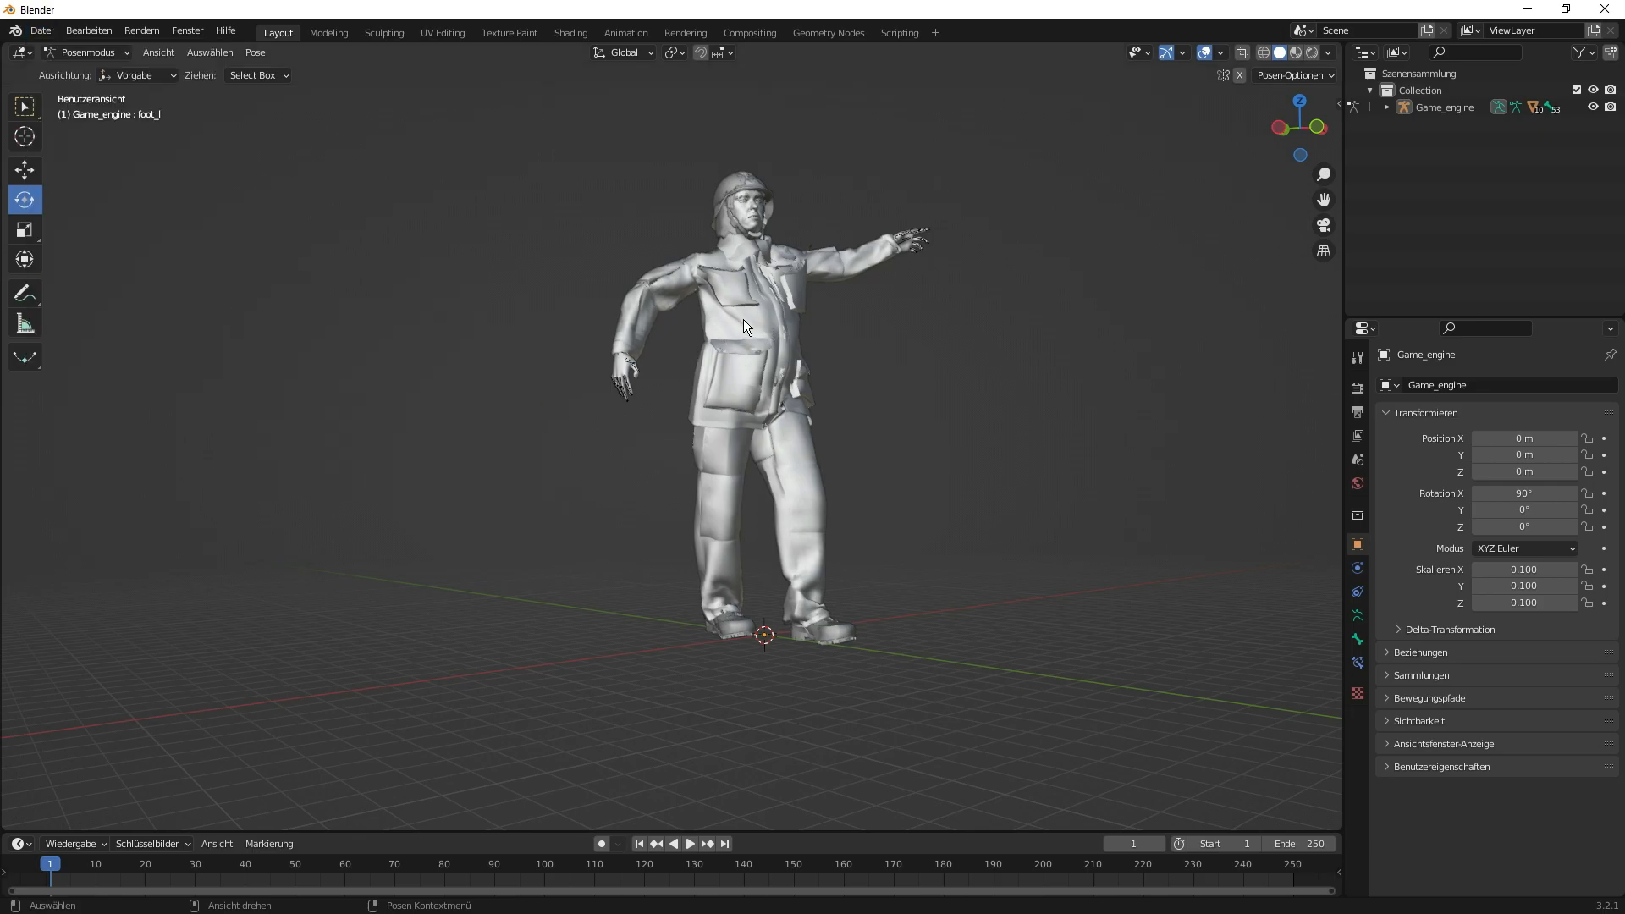
pyautogui.moveTo(811, 142)
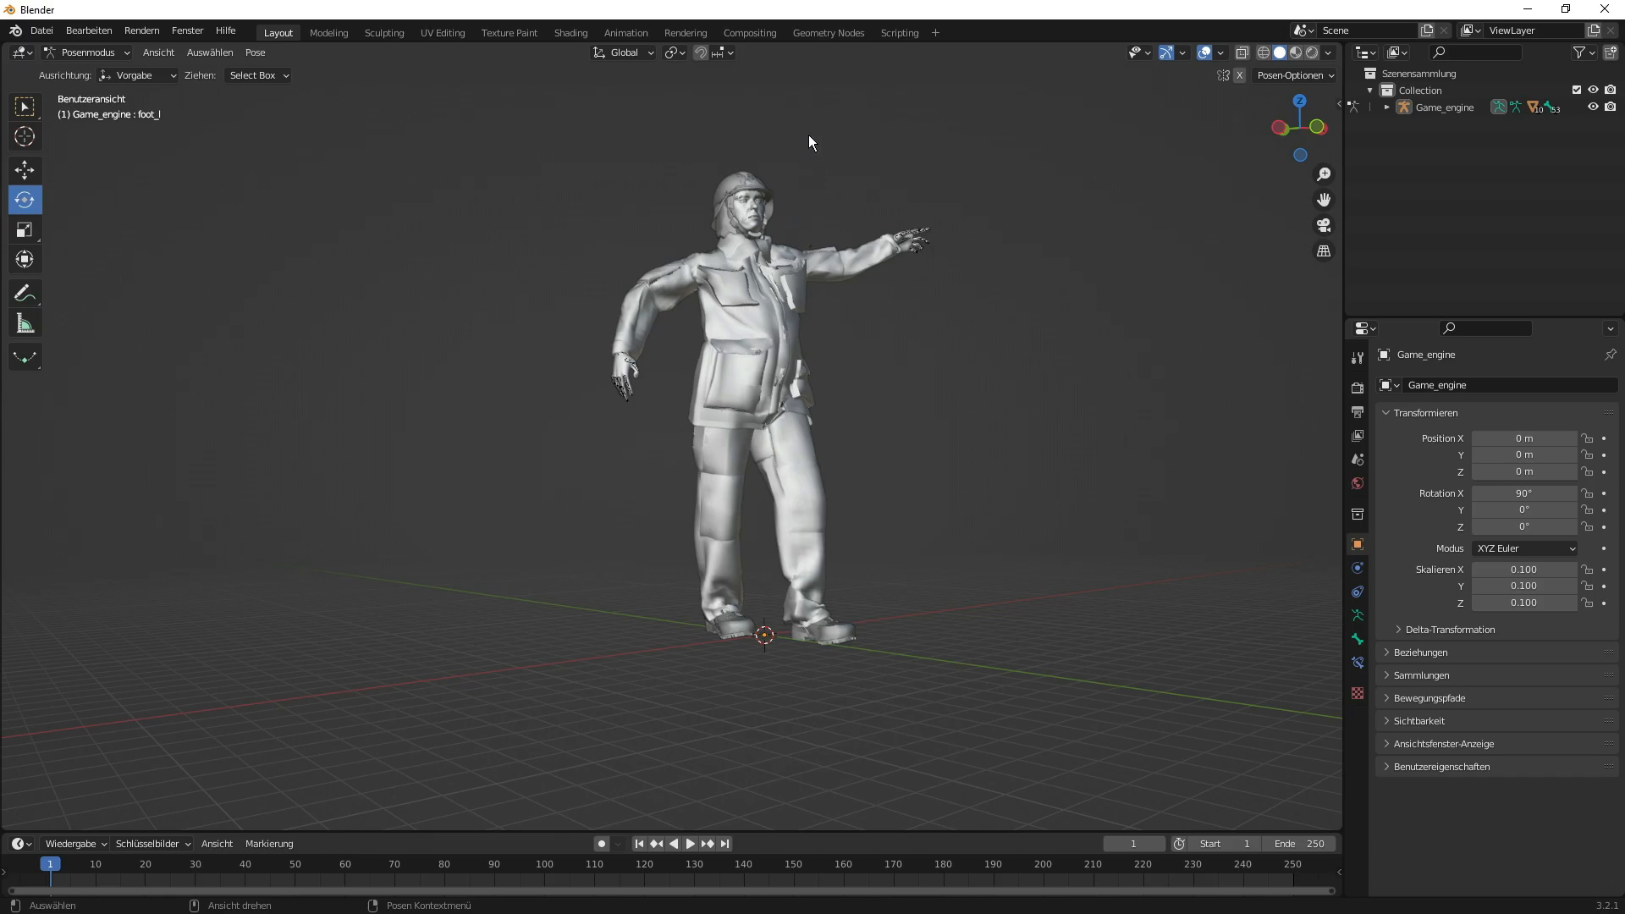
pyautogui.moveTo(763, 377)
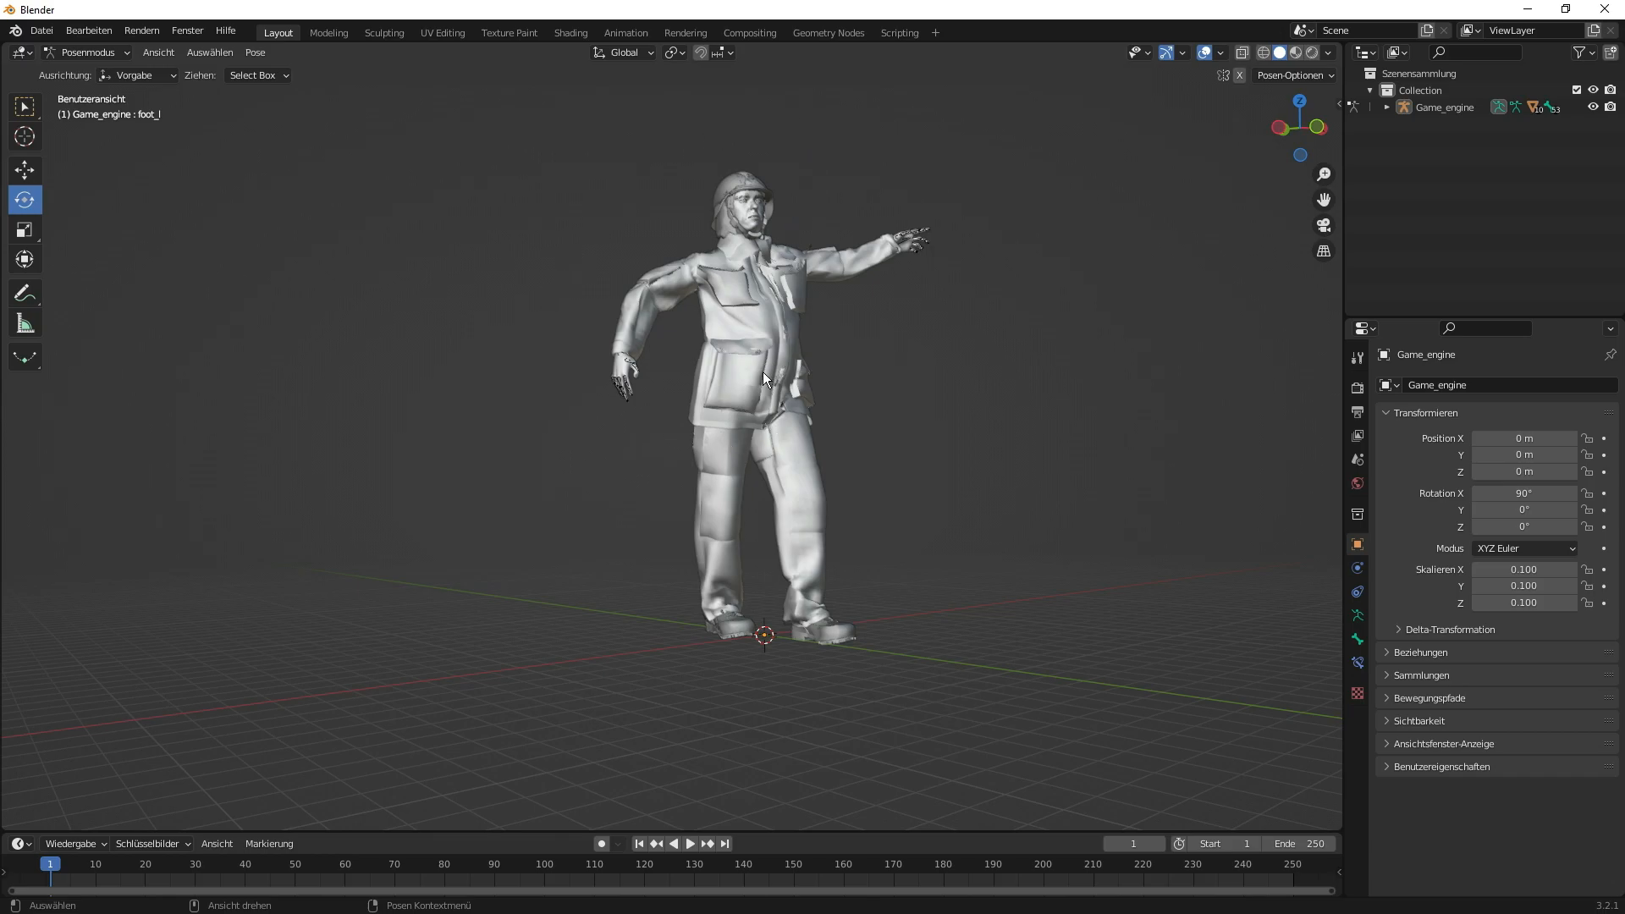
pyautogui.moveTo(844, 141)
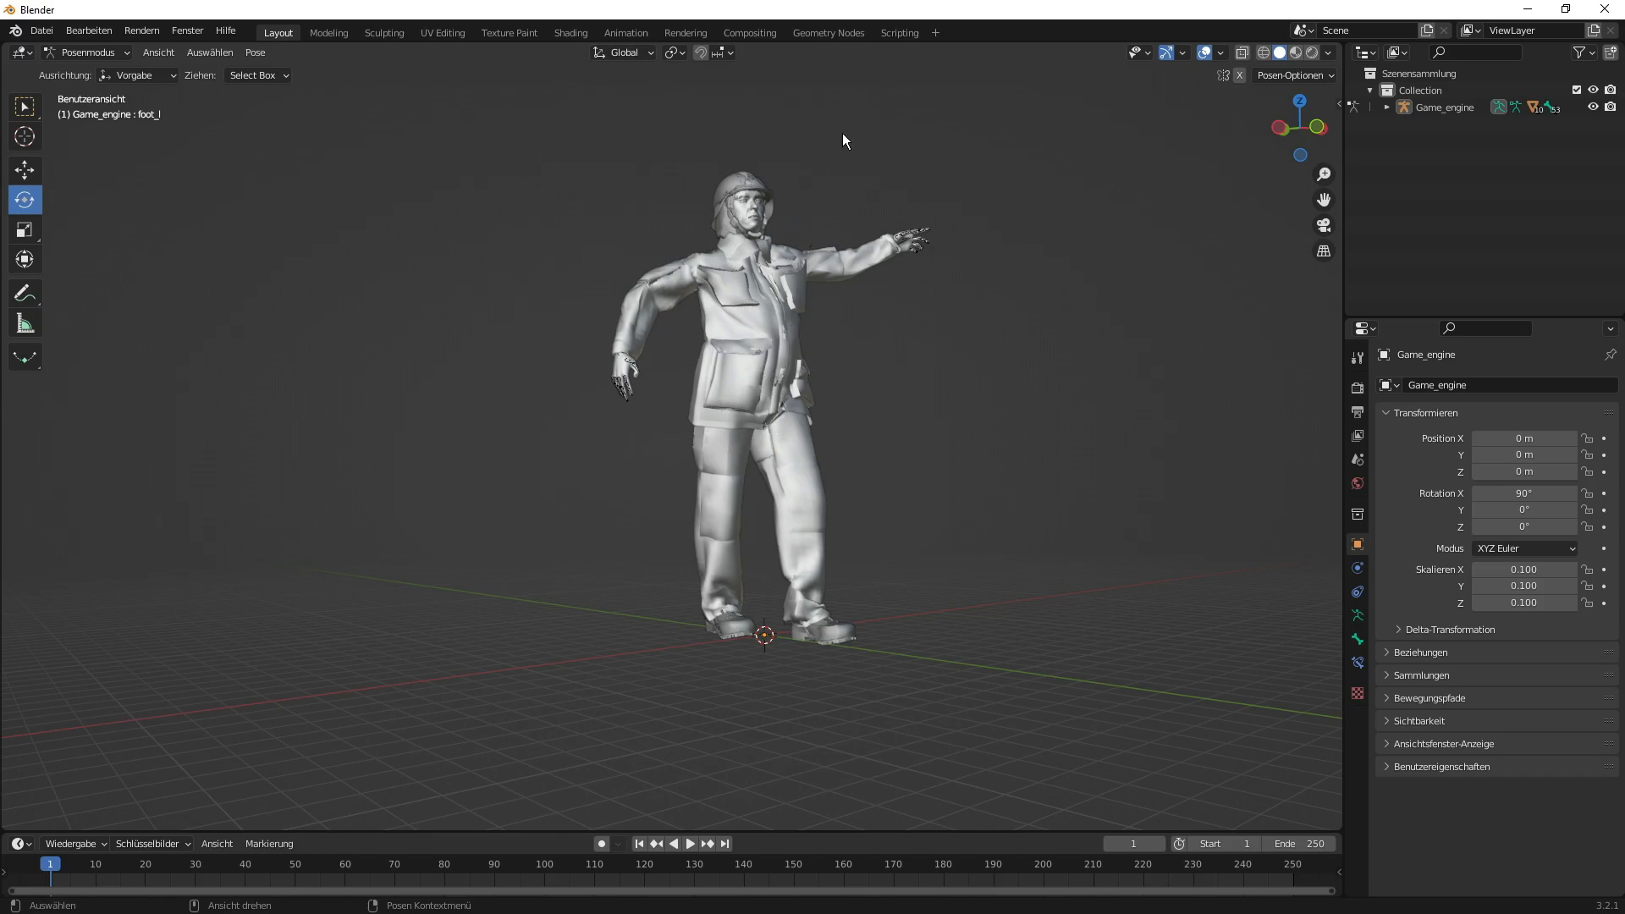
pyautogui.moveTo(936, 392)
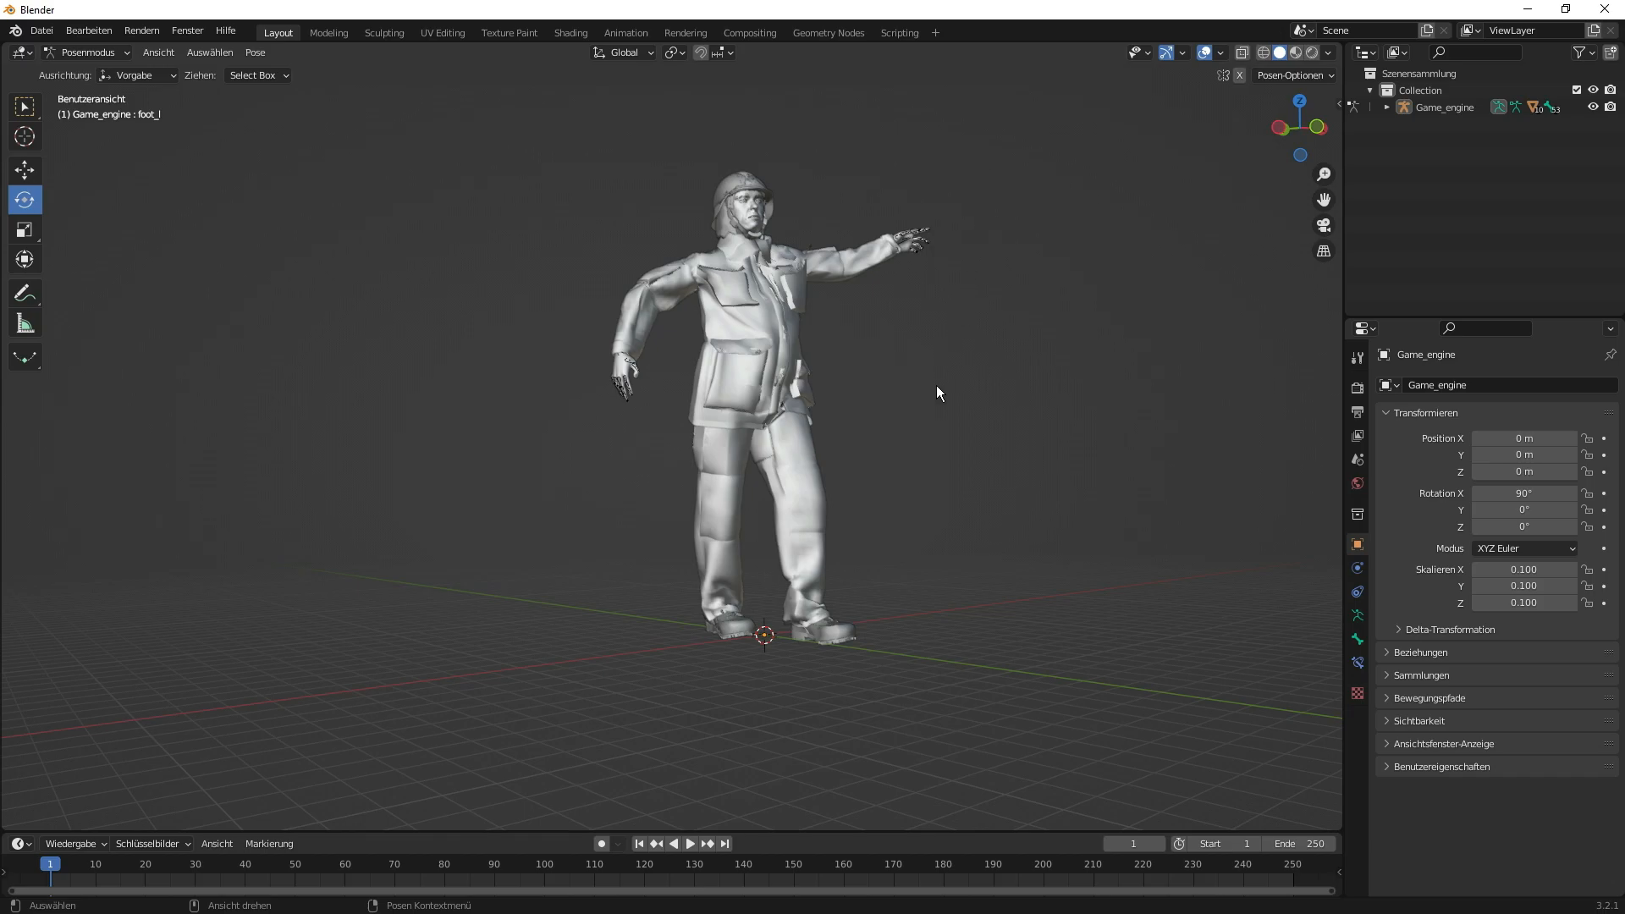
pyautogui.moveTo(889, 425)
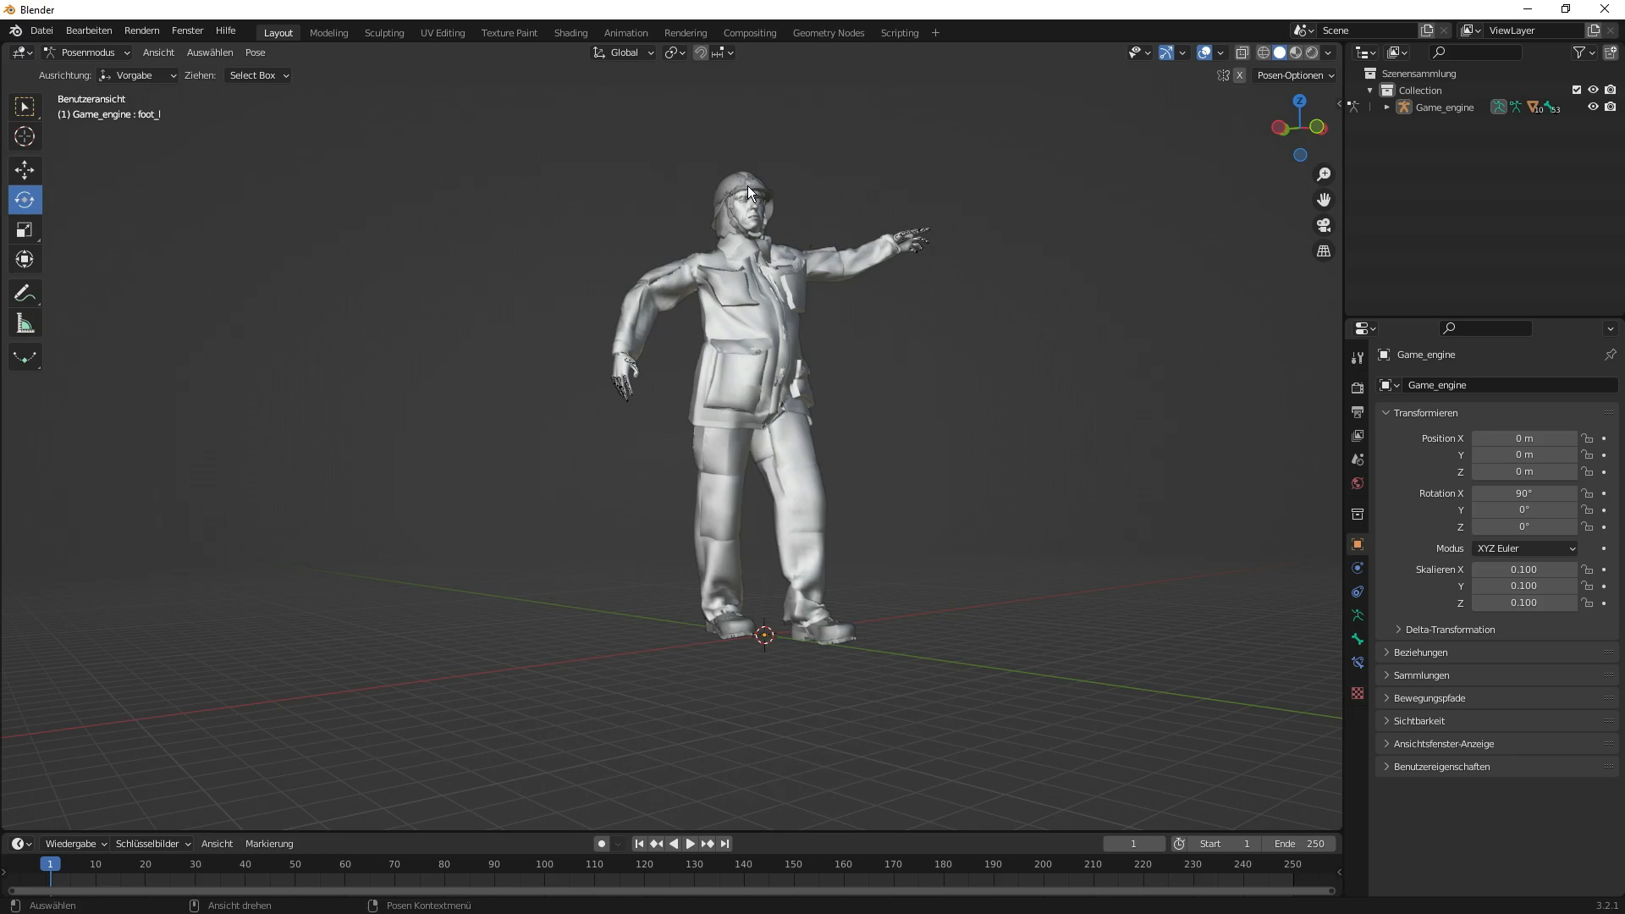
pyautogui.moveTo(936, 289)
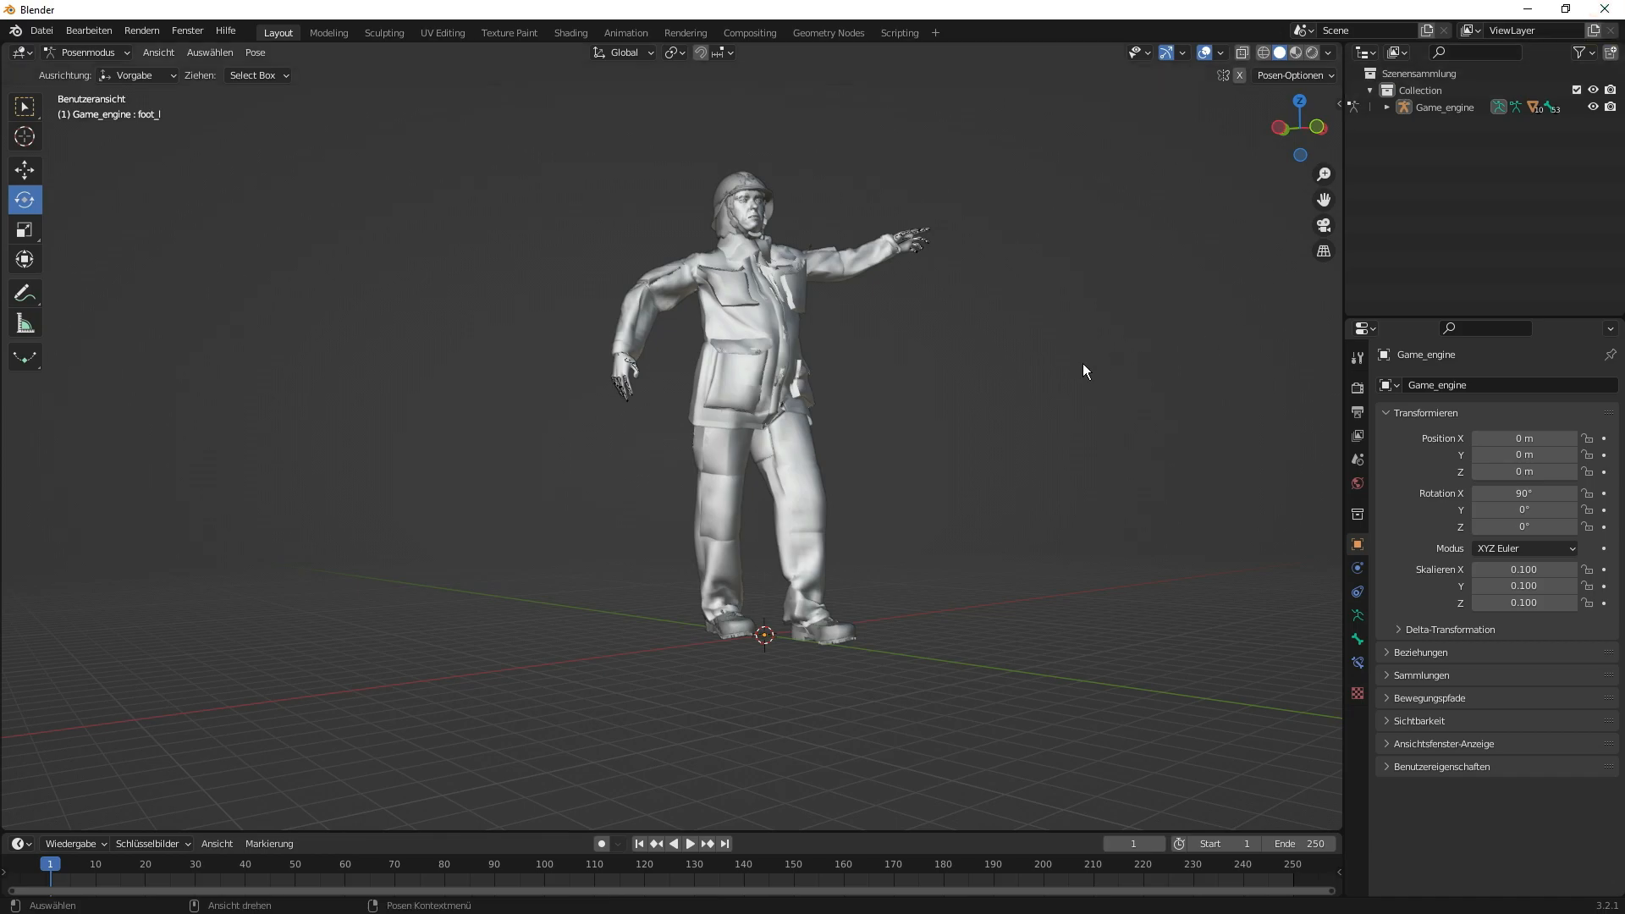
pyautogui.moveTo(961, 452)
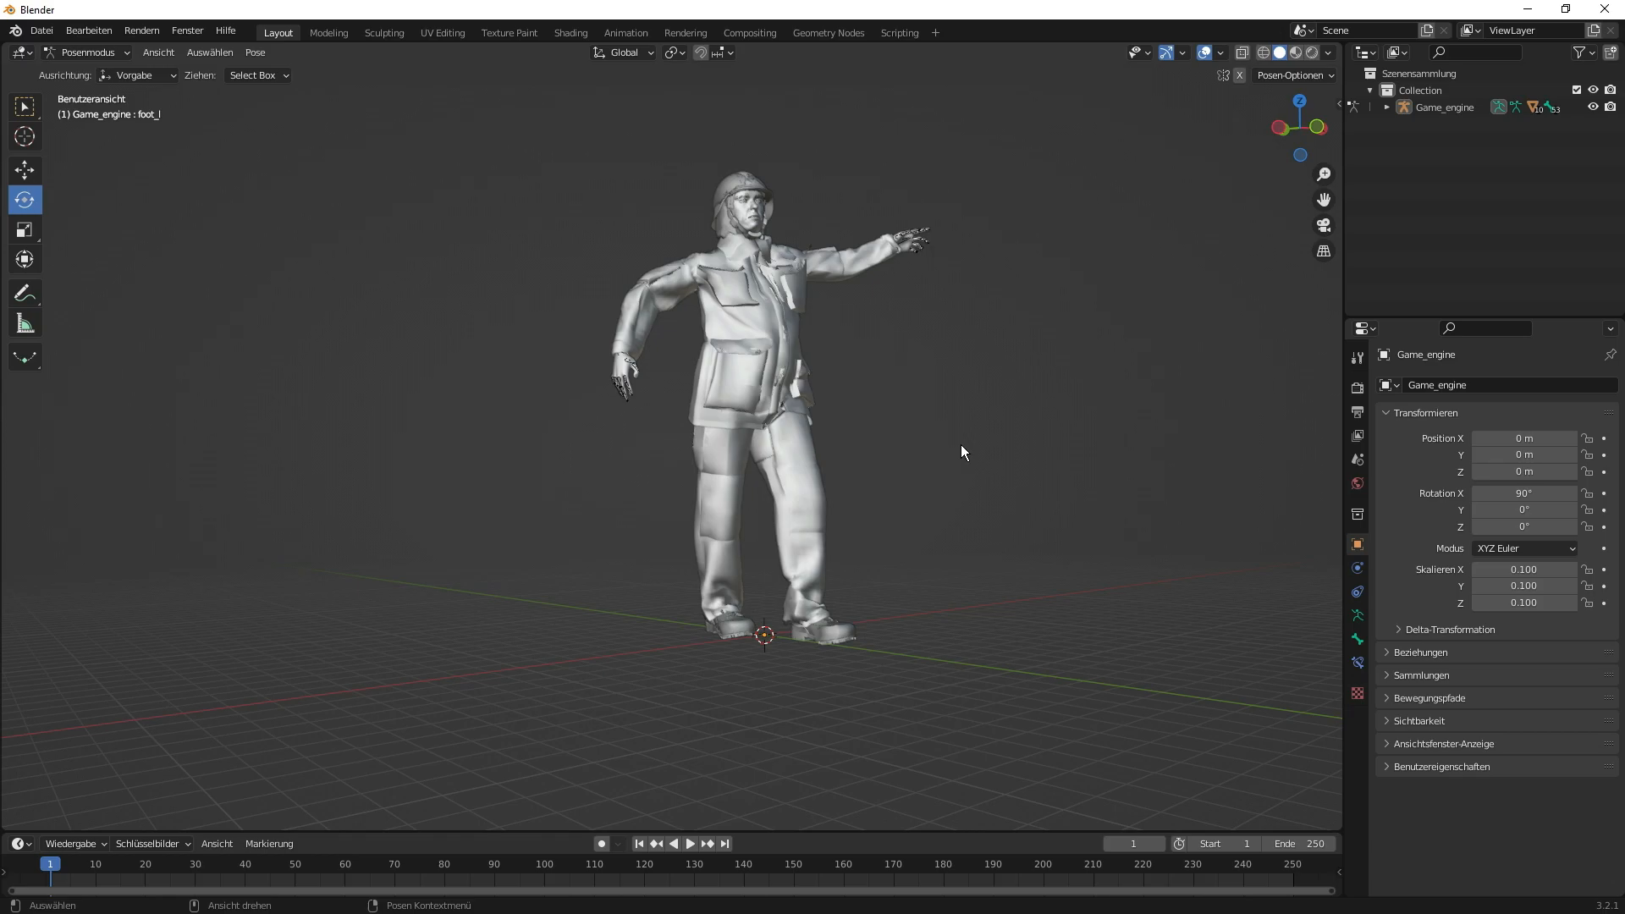
pyautogui.moveTo(962, 453)
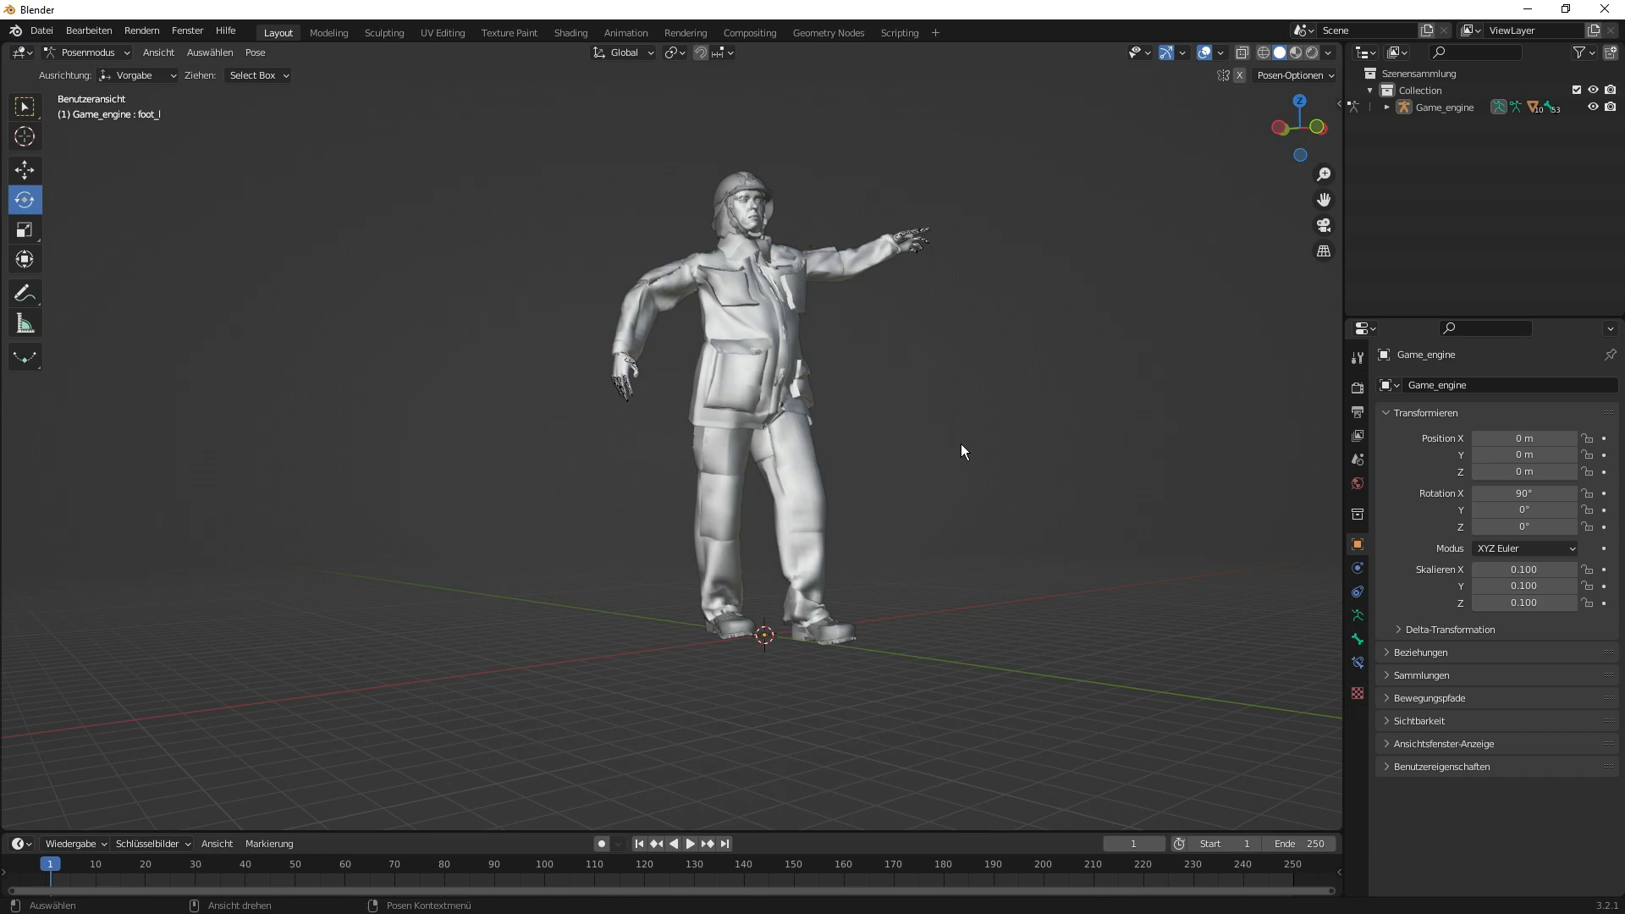
pyautogui.moveTo(731, 432)
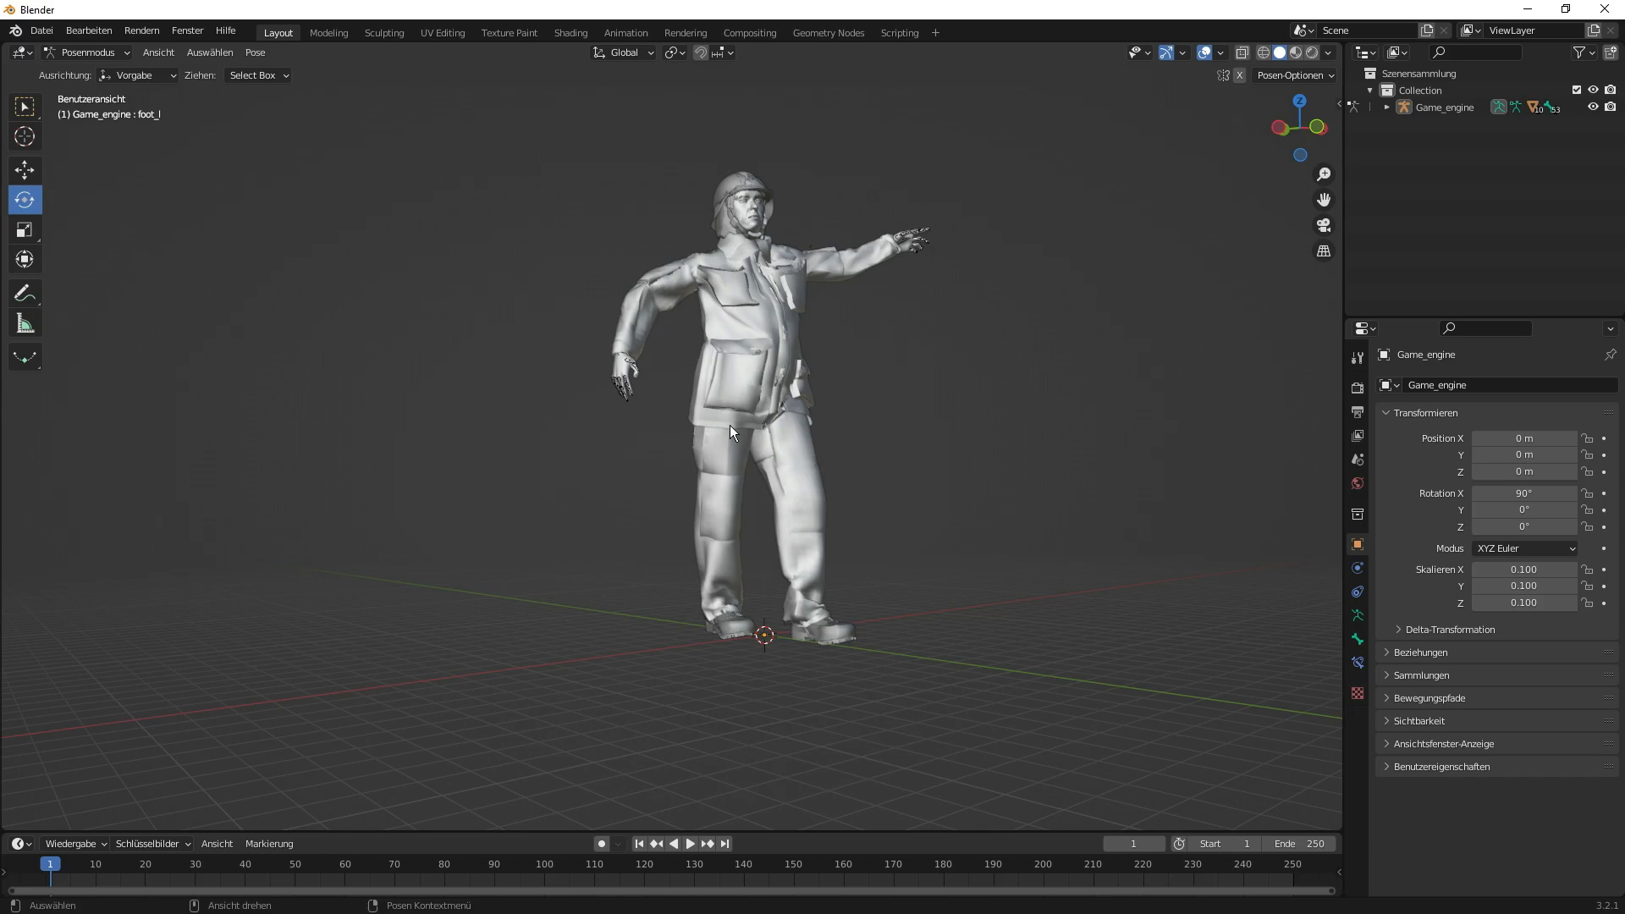
pyautogui.moveTo(707, 271)
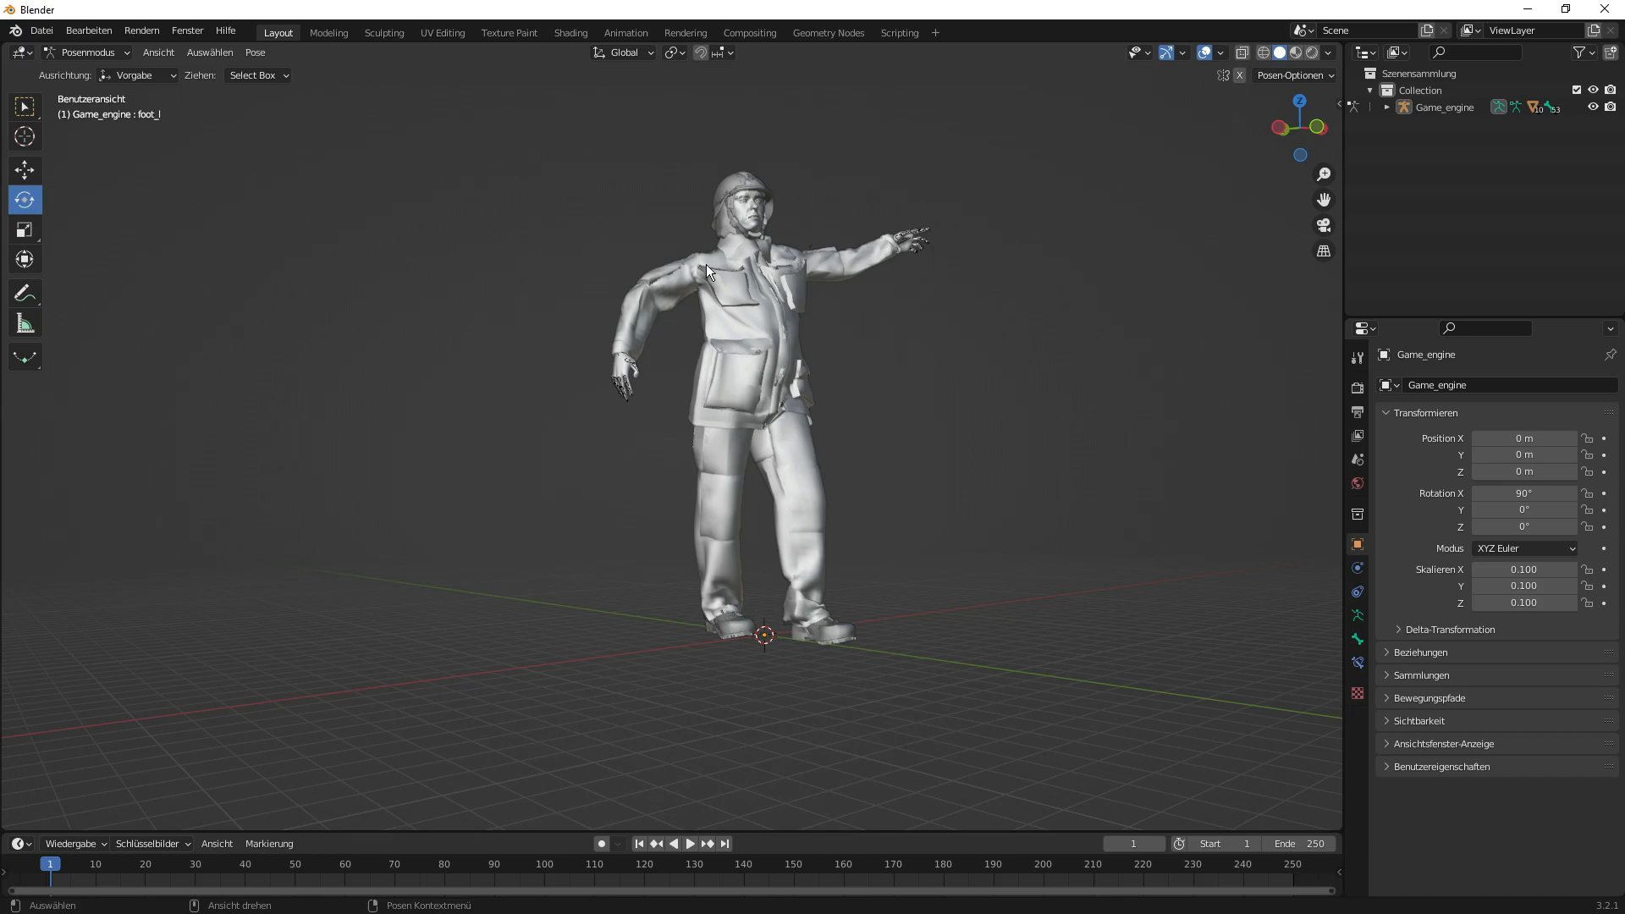
pyautogui.moveTo(721, 269)
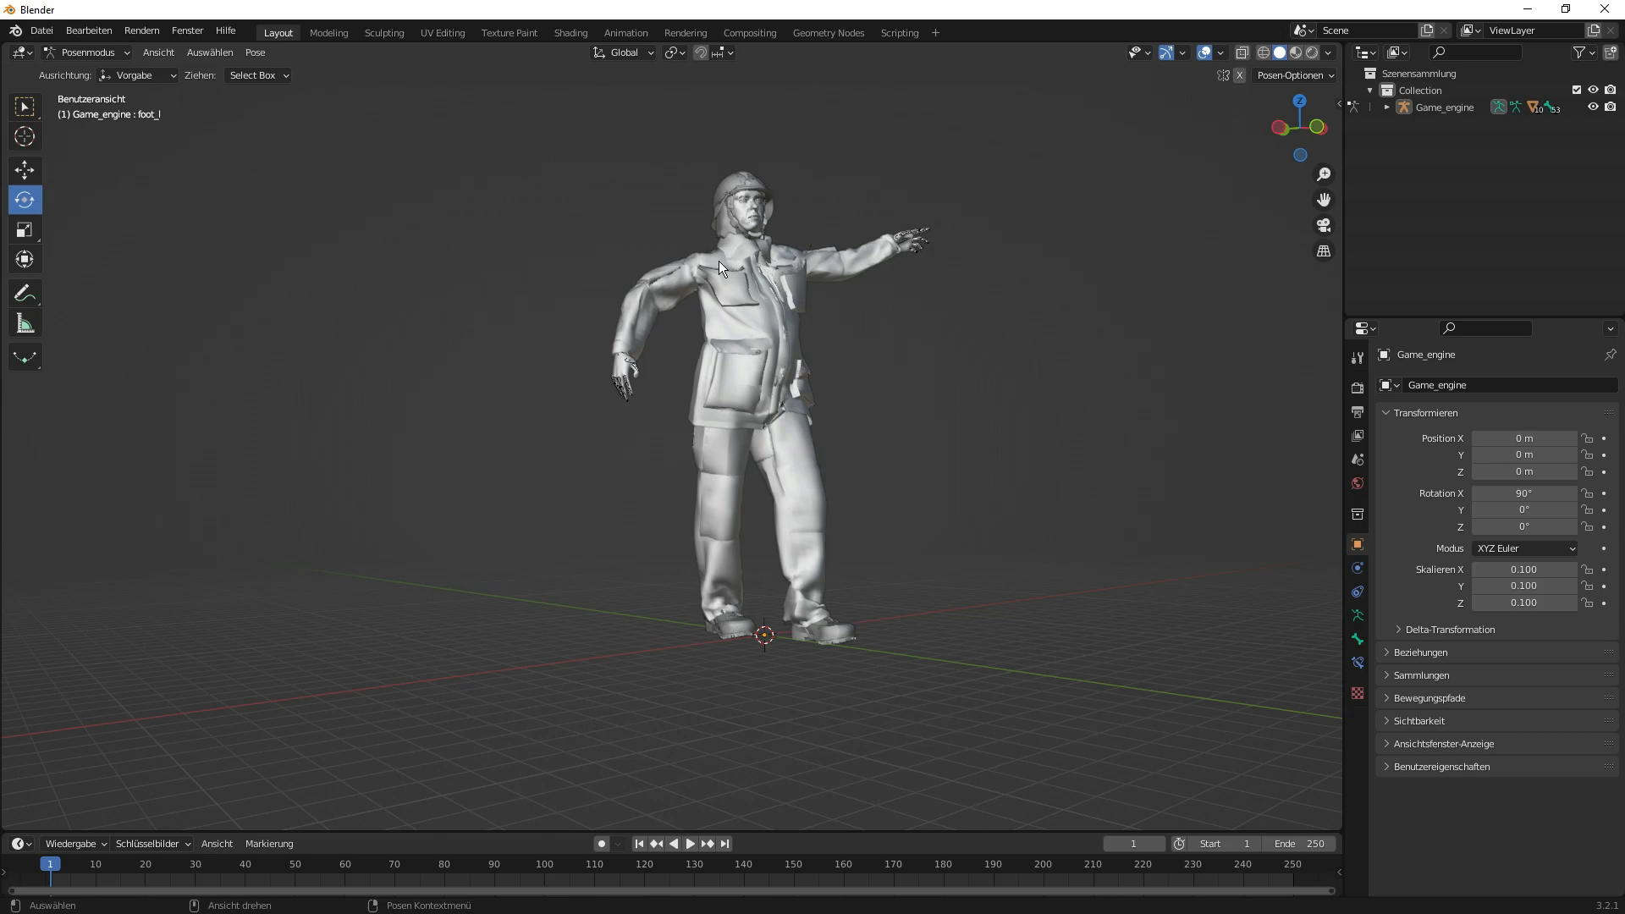
pyautogui.moveTo(726, 257)
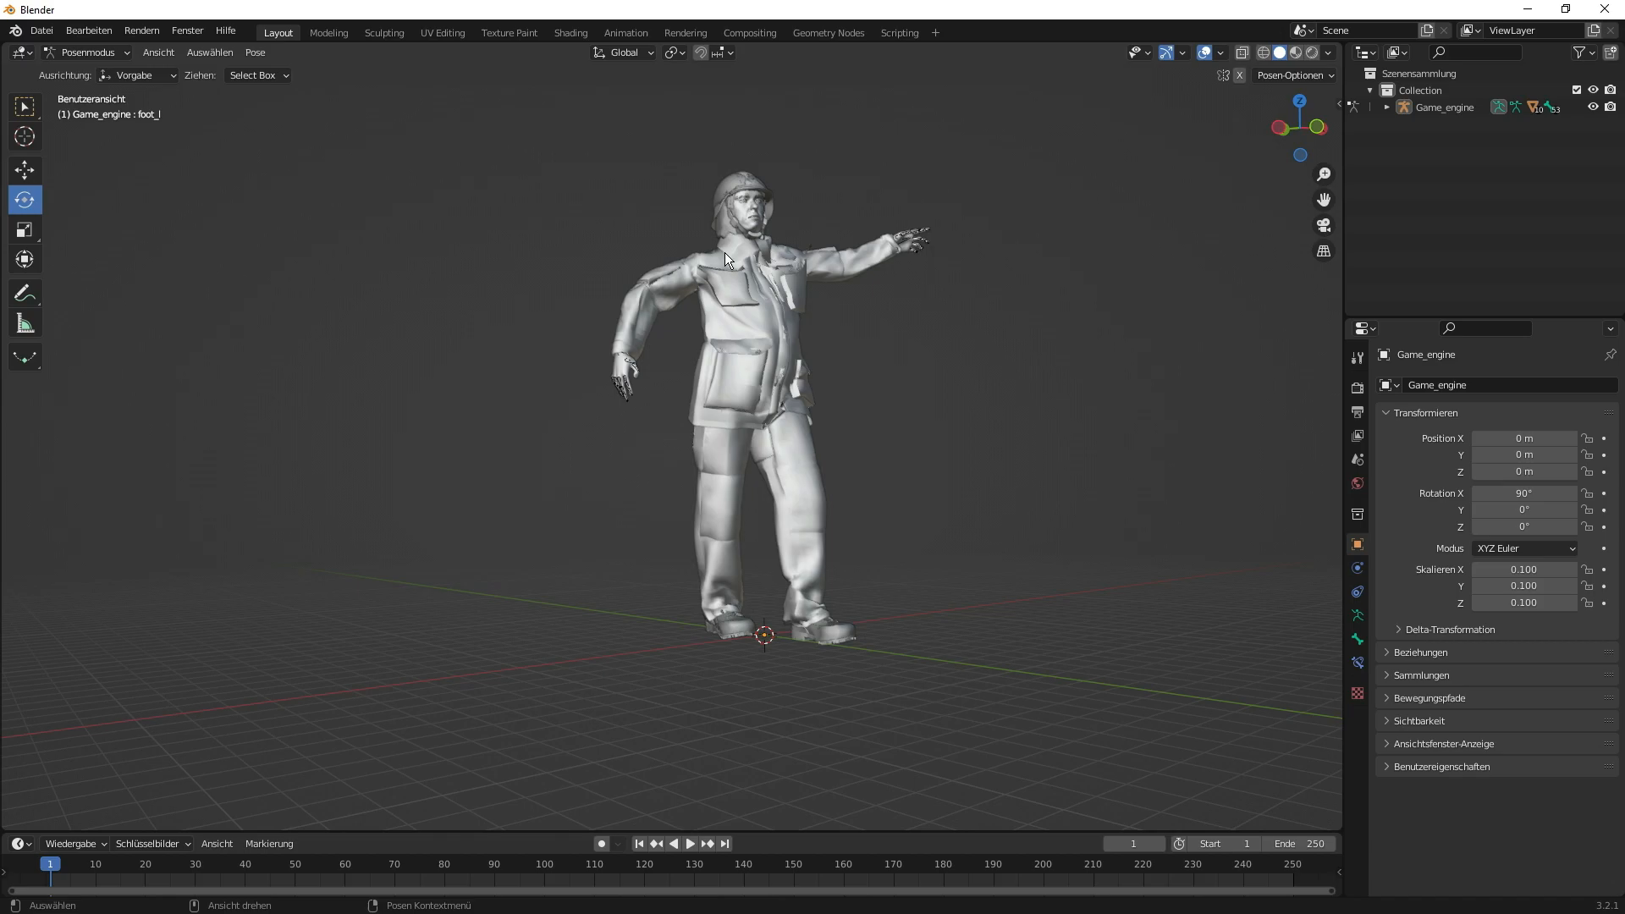
pyautogui.moveTo(660, 229)
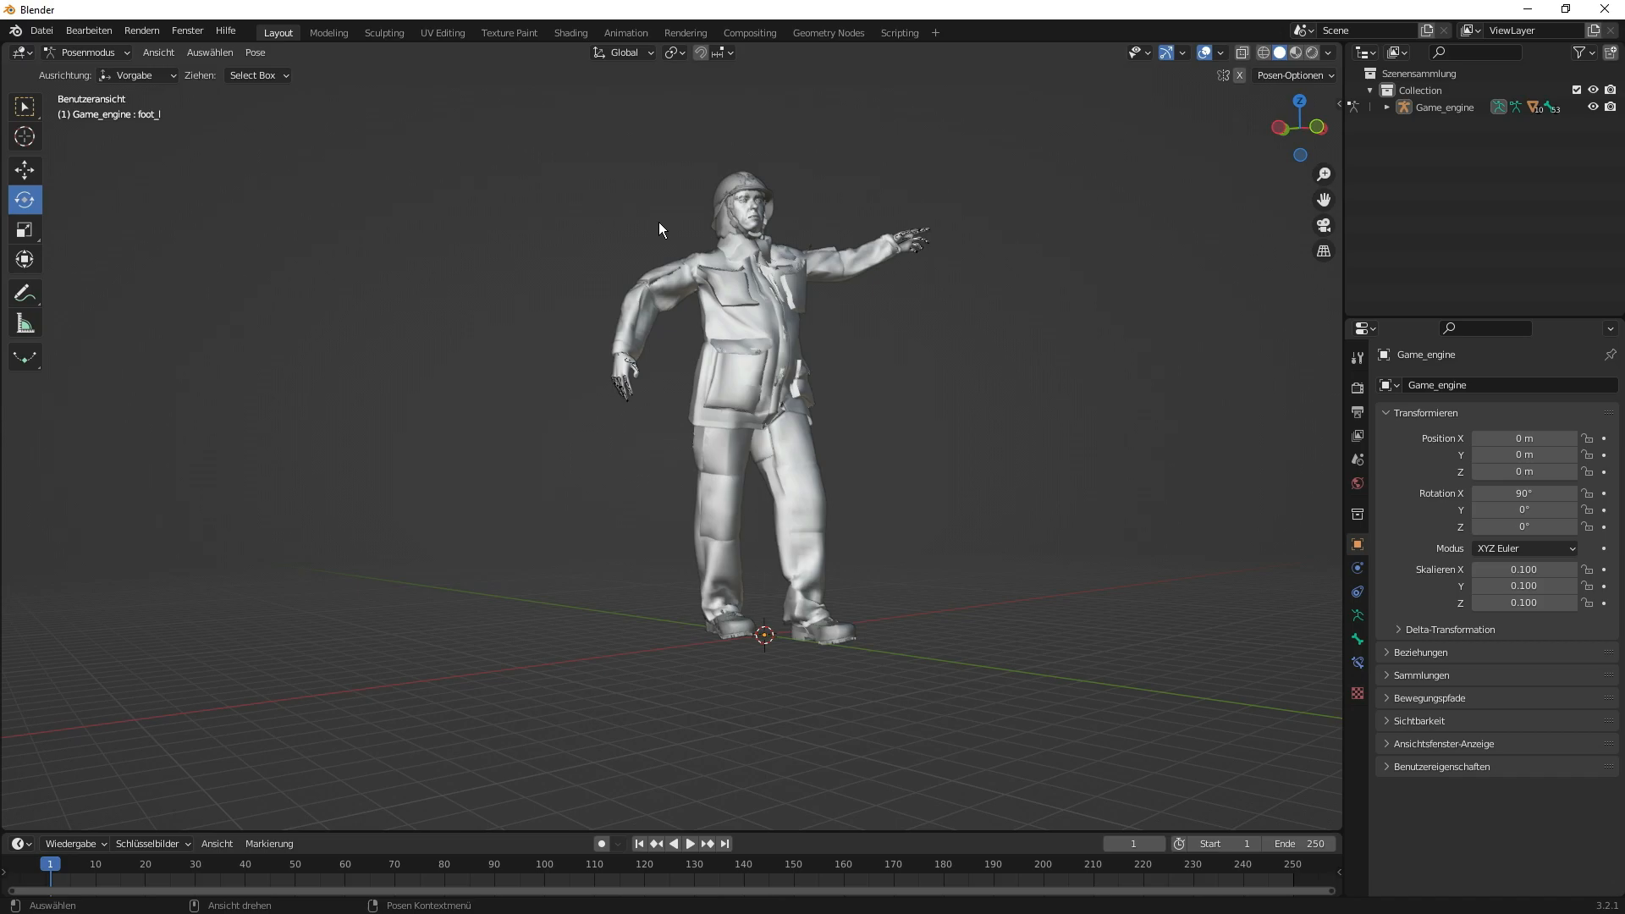
pyautogui.moveTo(640, 236)
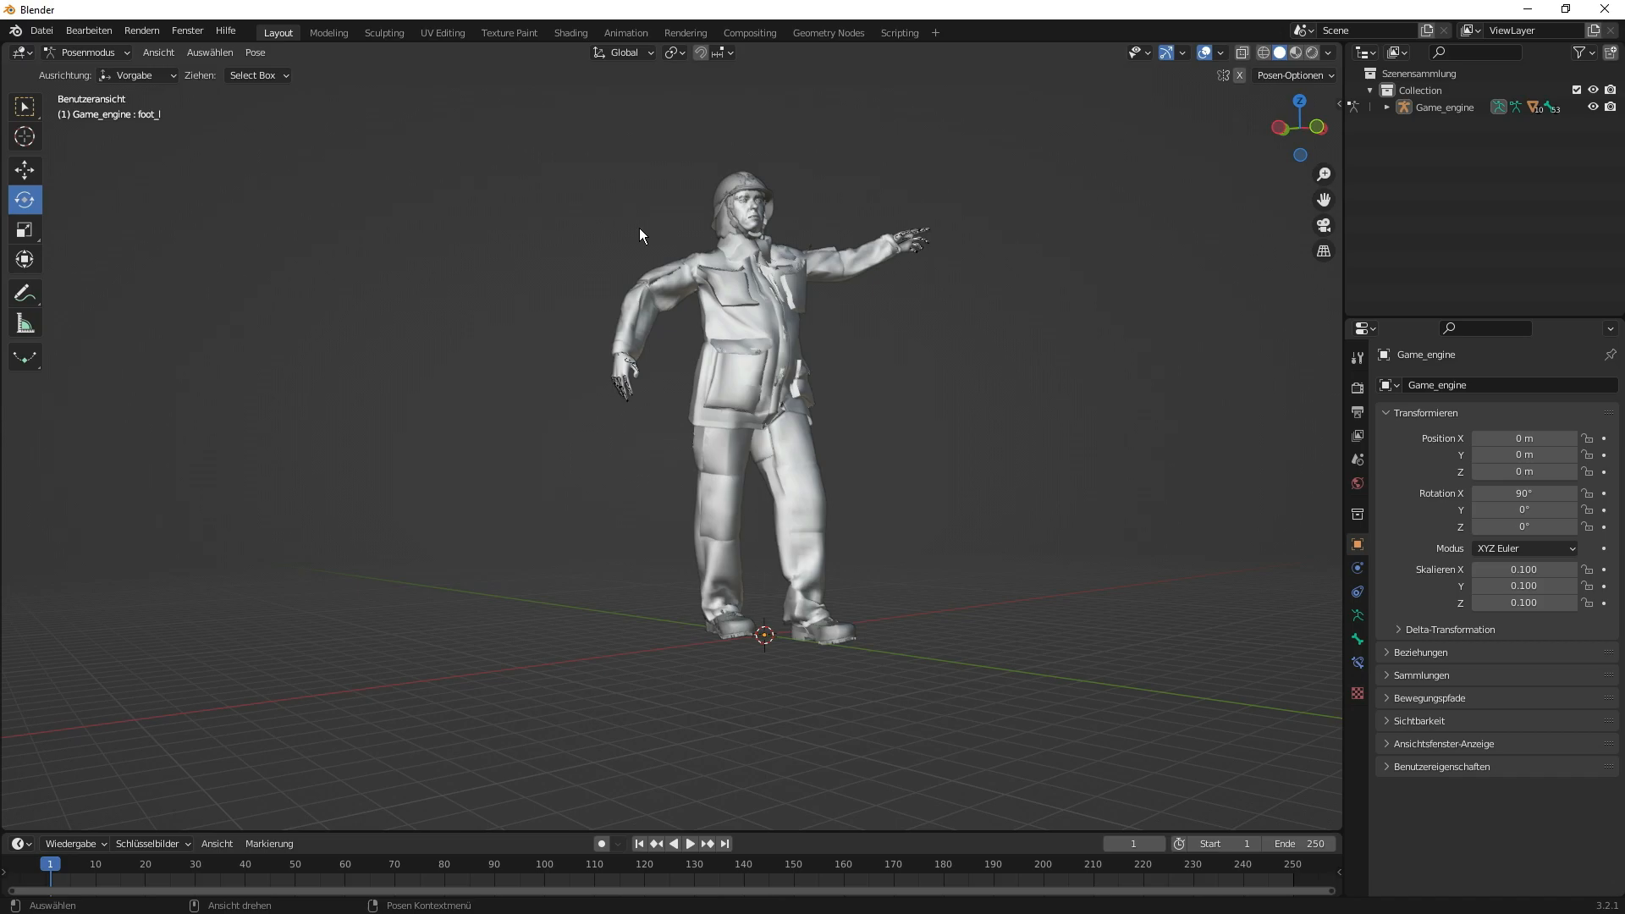
pyautogui.moveTo(740, 188)
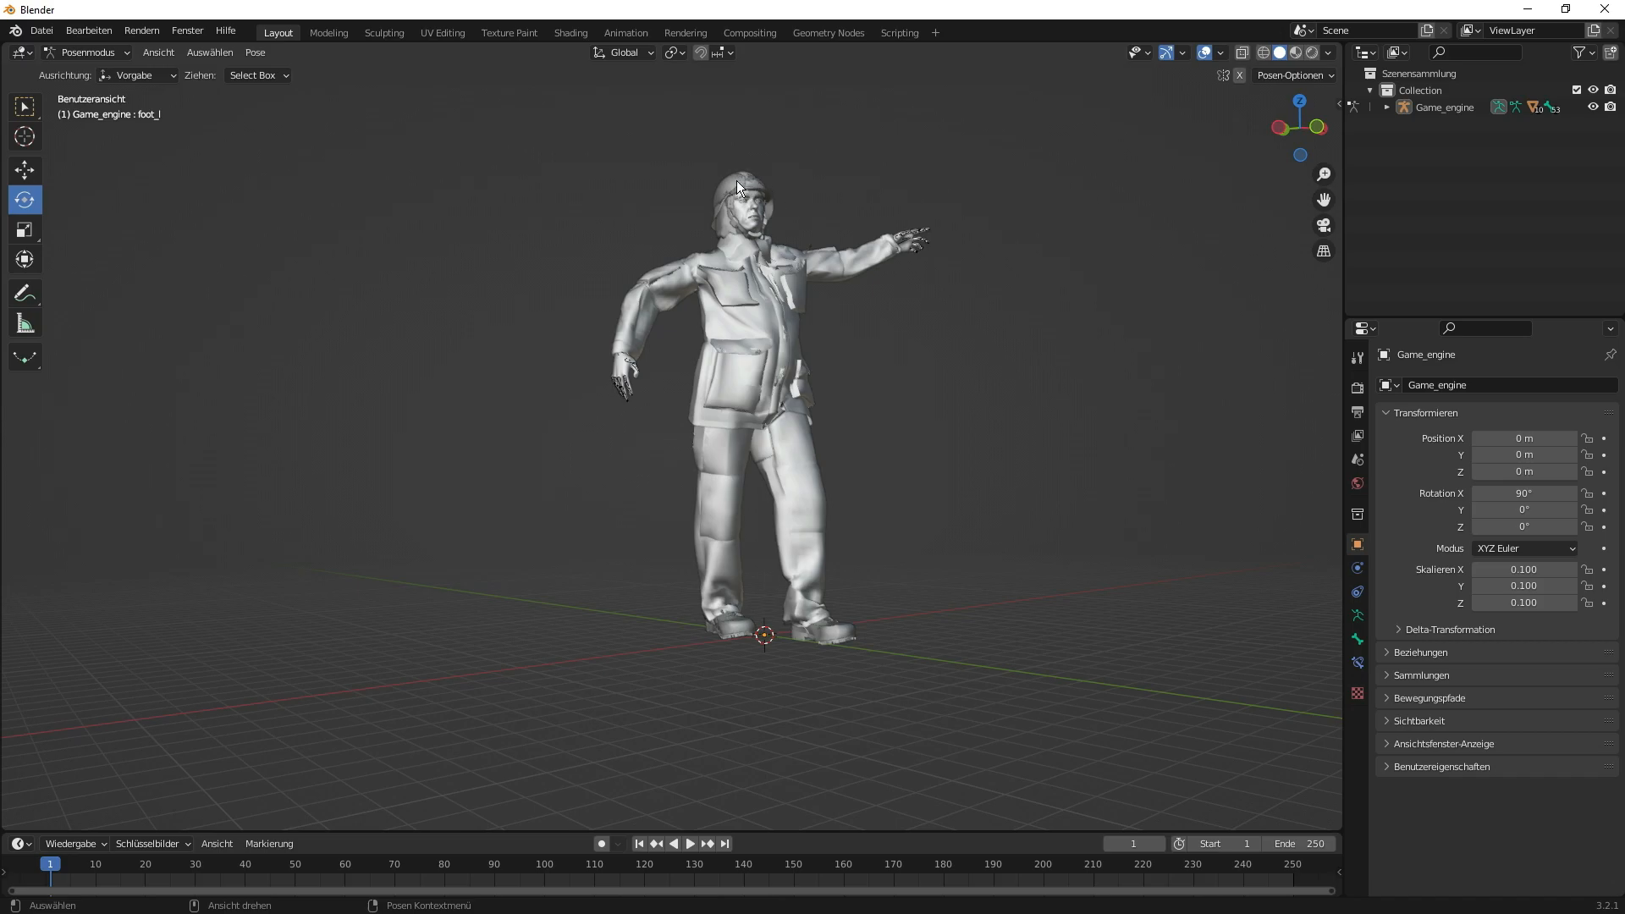
pyautogui.moveTo(766, 505)
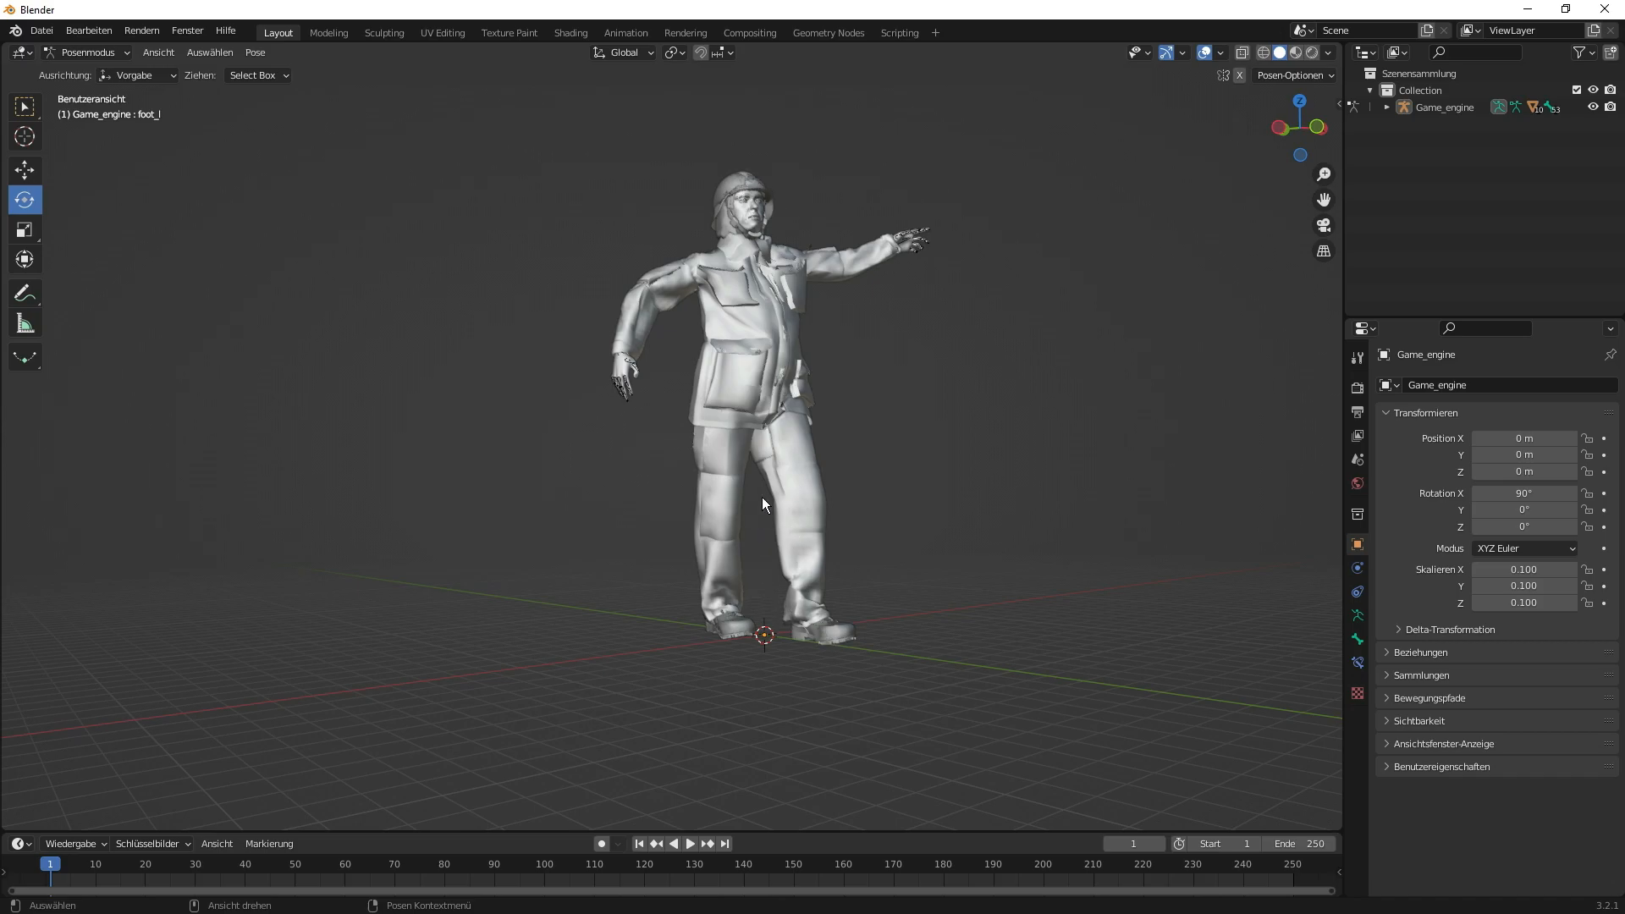
pyautogui.moveTo(620, 489)
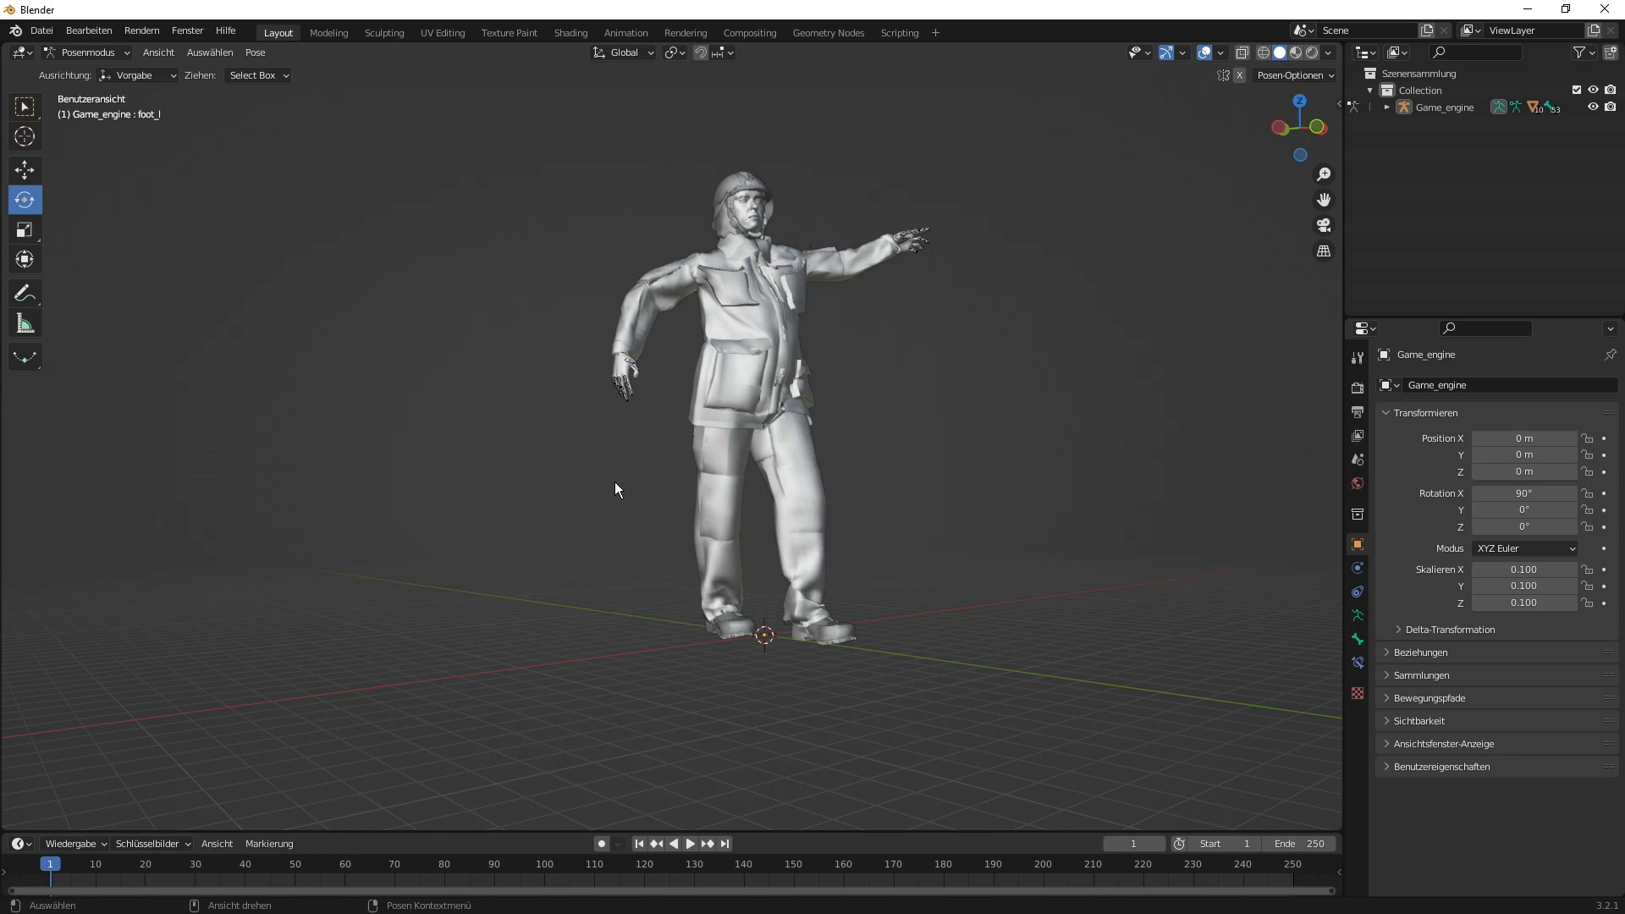
pyautogui.moveTo(655, 436)
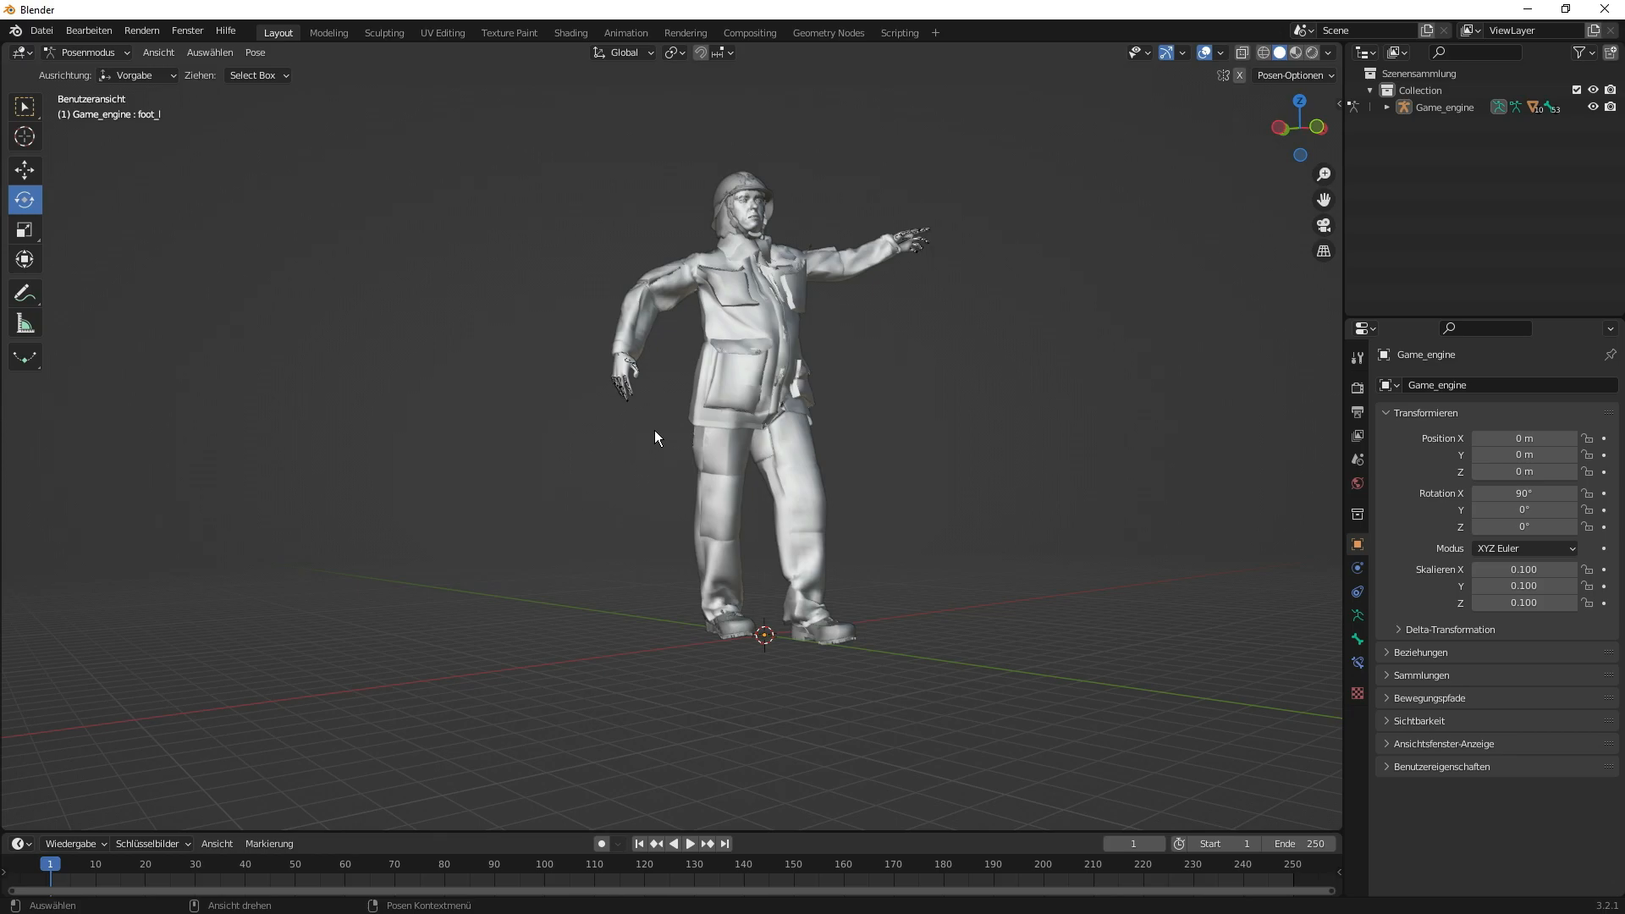
pyautogui.moveTo(662, 430)
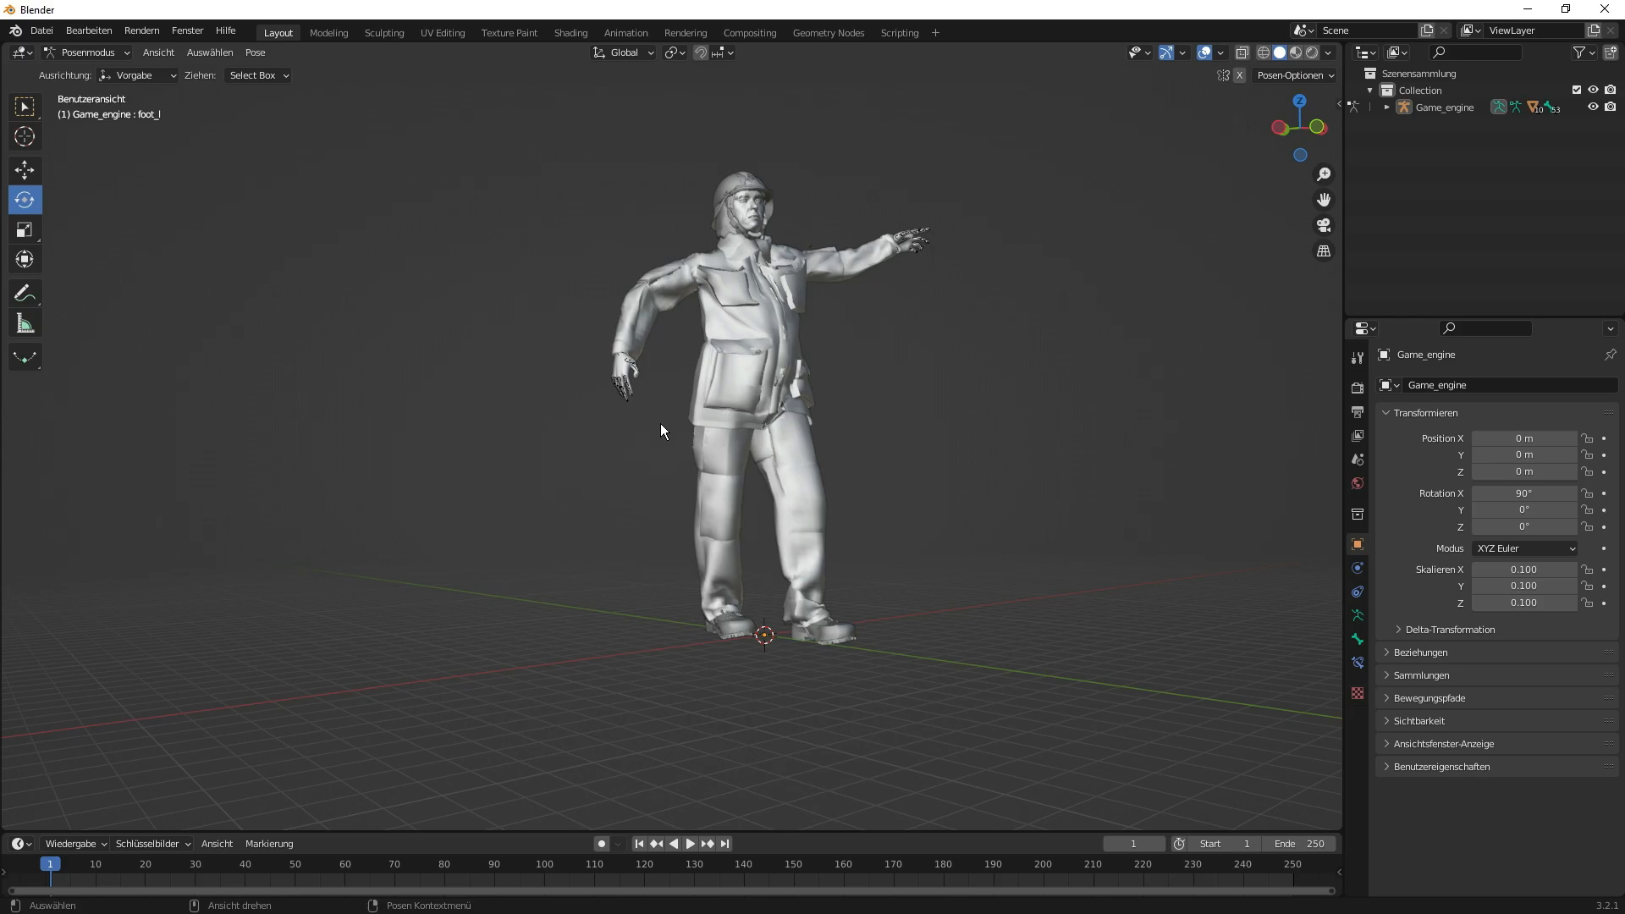
pyautogui.moveTo(668, 423)
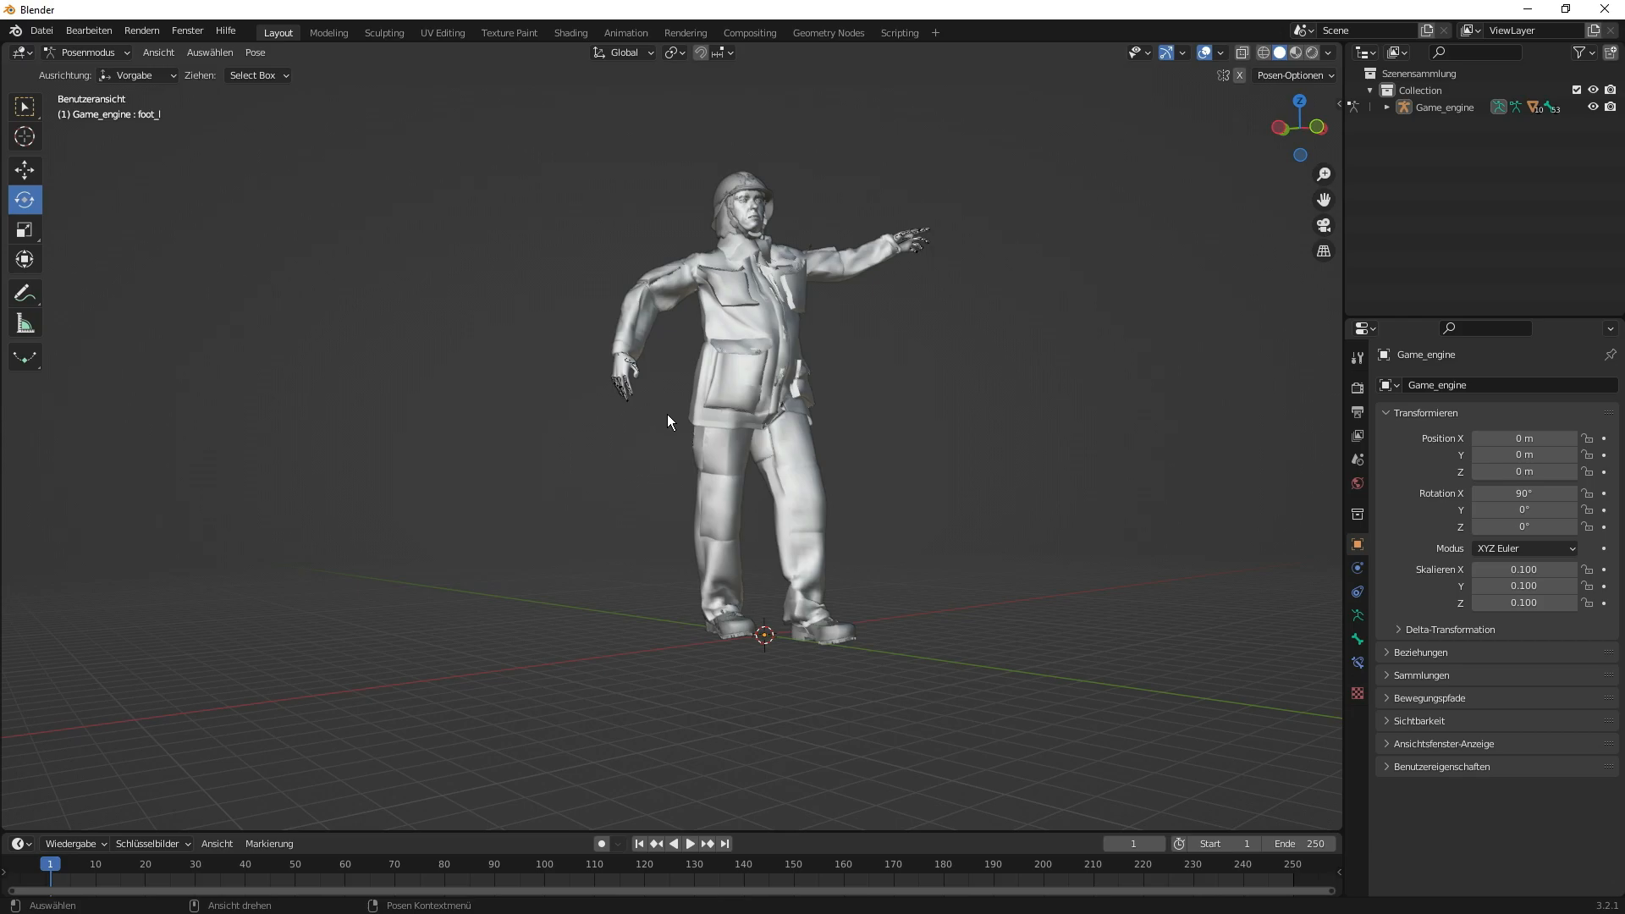
pyautogui.moveTo(657, 423)
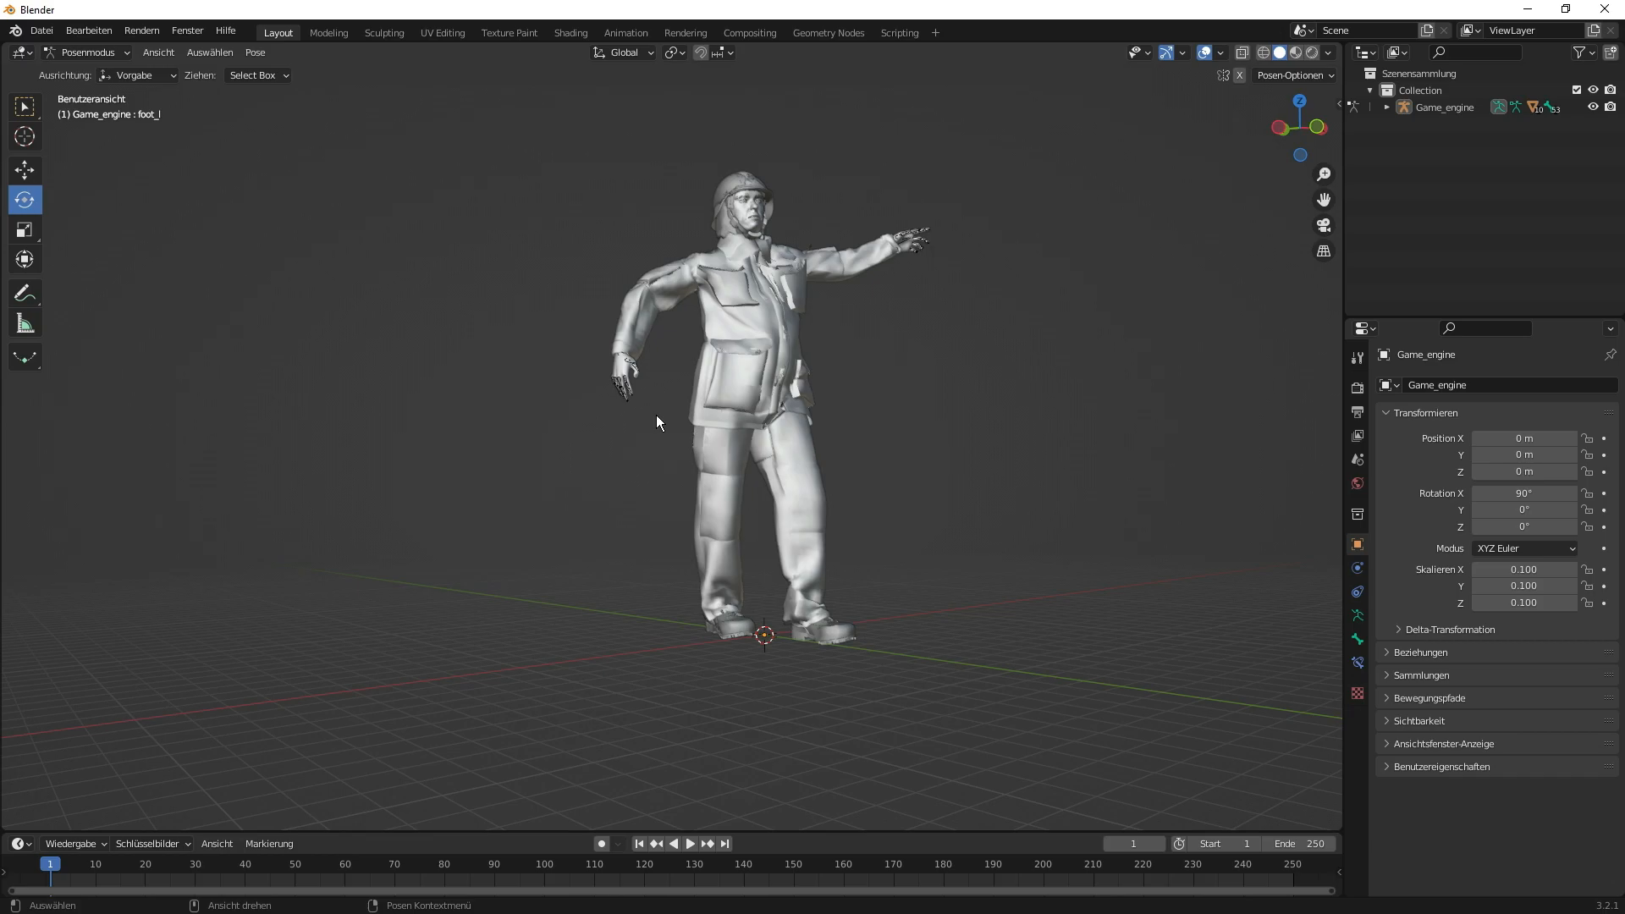
pyautogui.moveTo(597, 460)
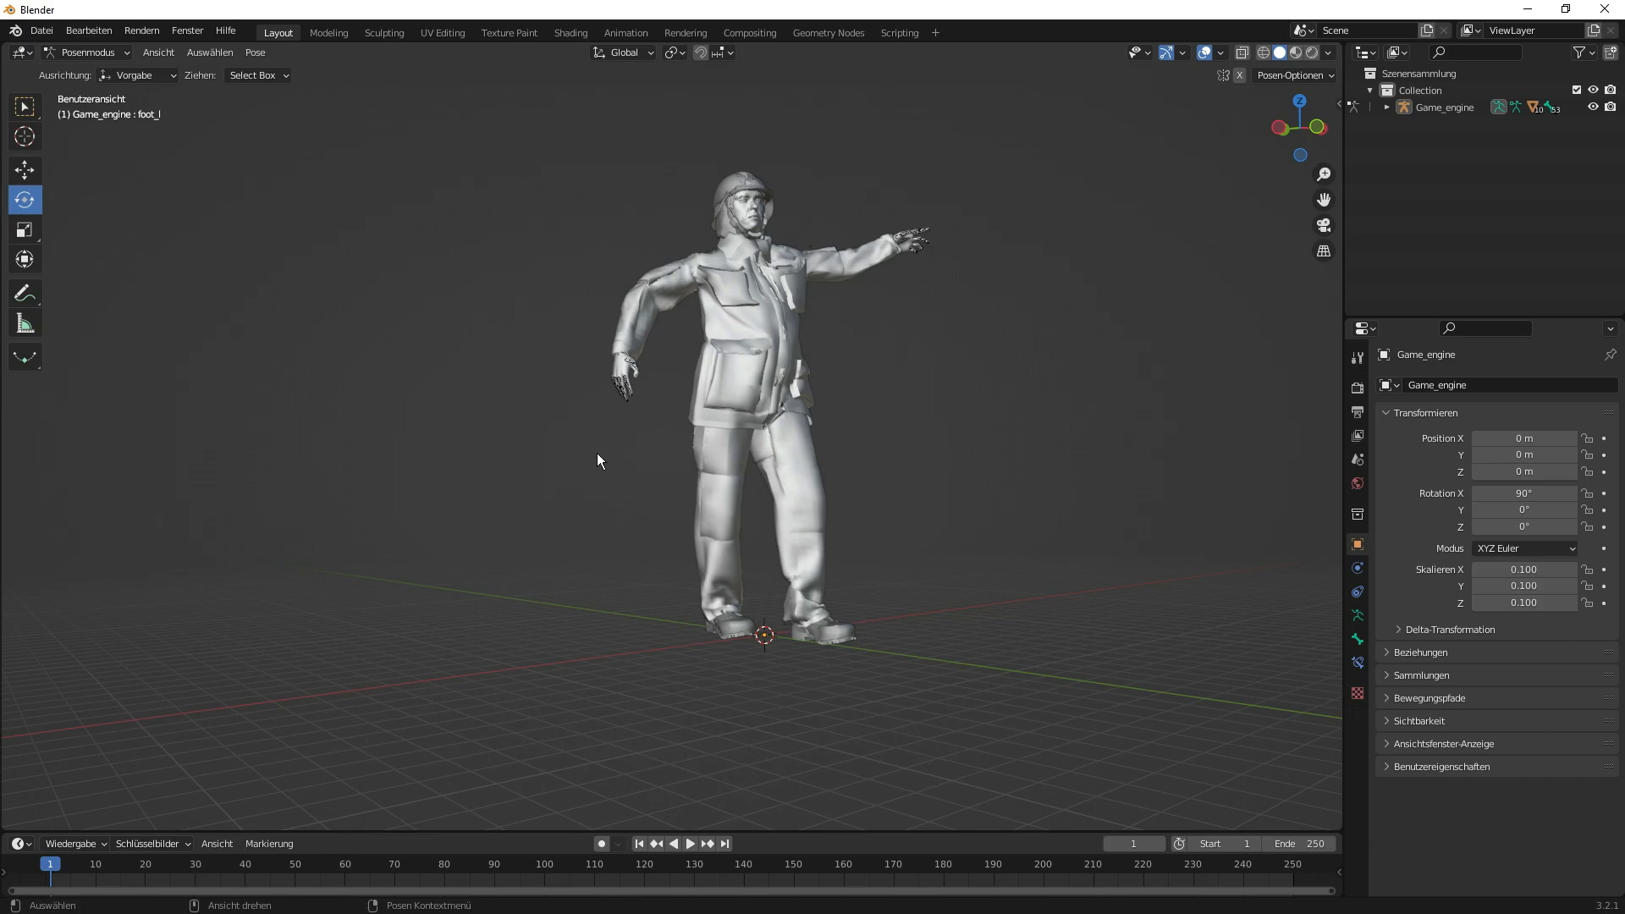